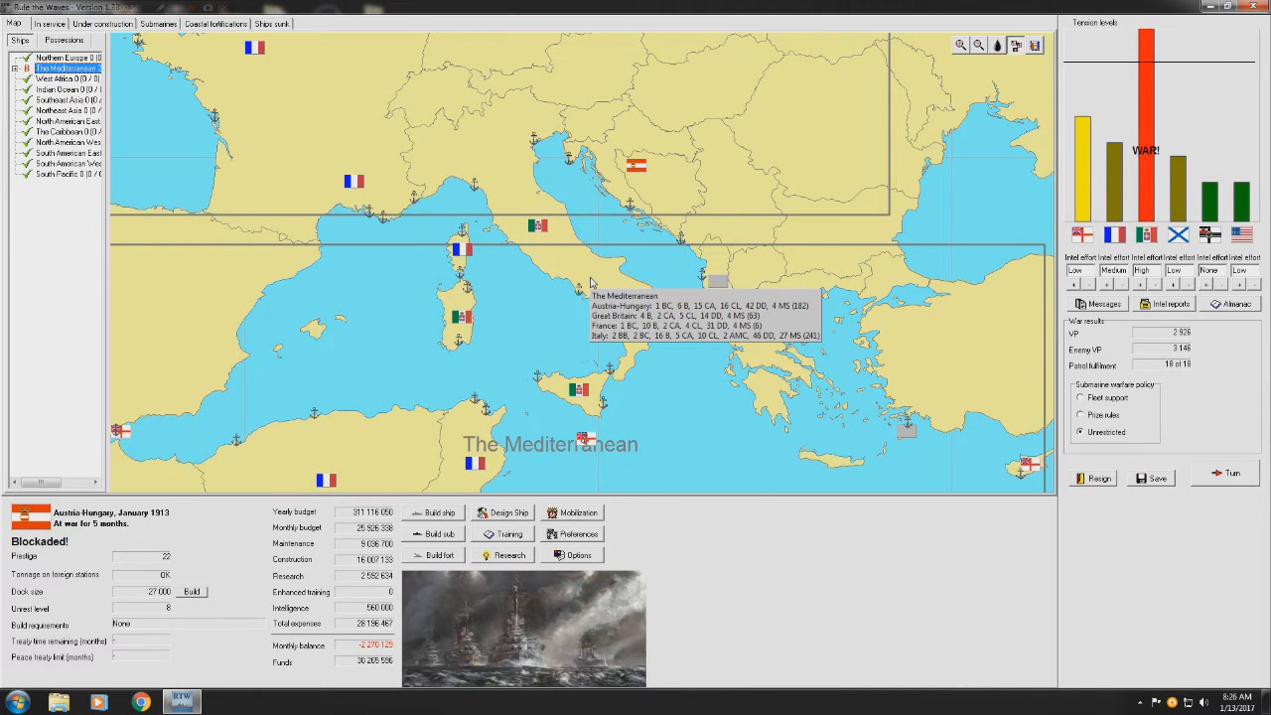
pyautogui.moveTo(544, 354)
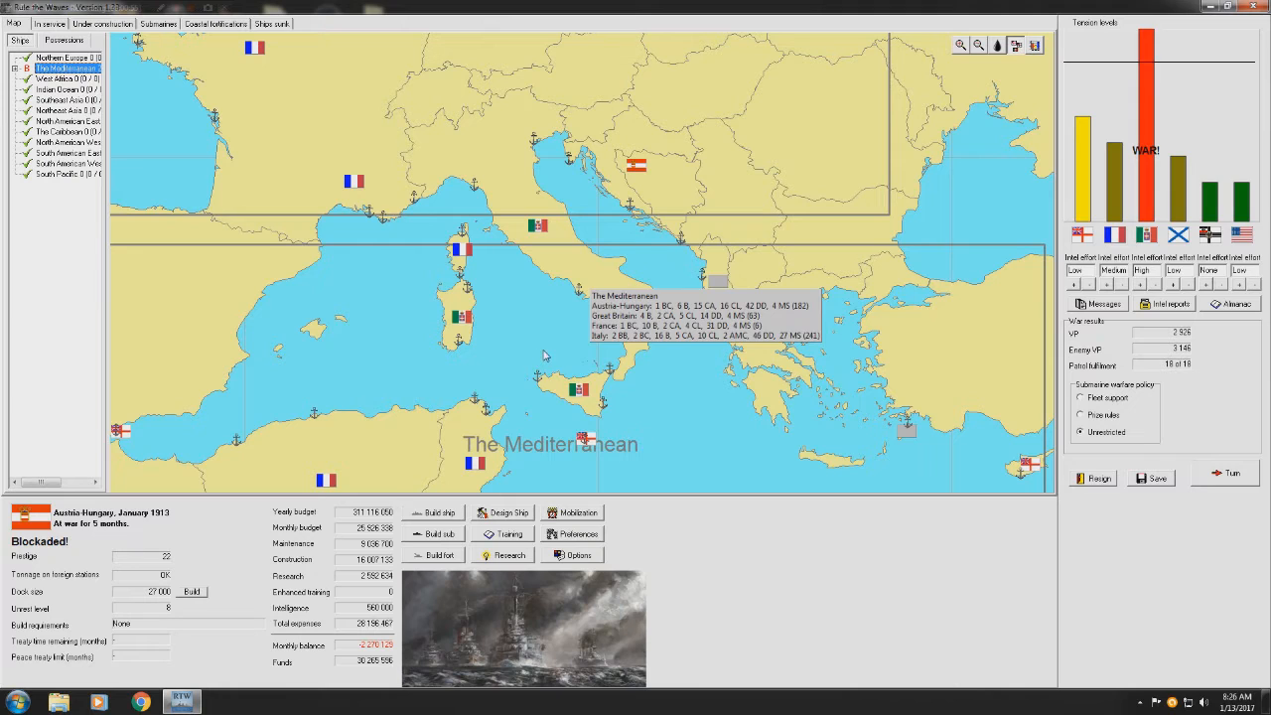
pyautogui.moveTo(382, 306)
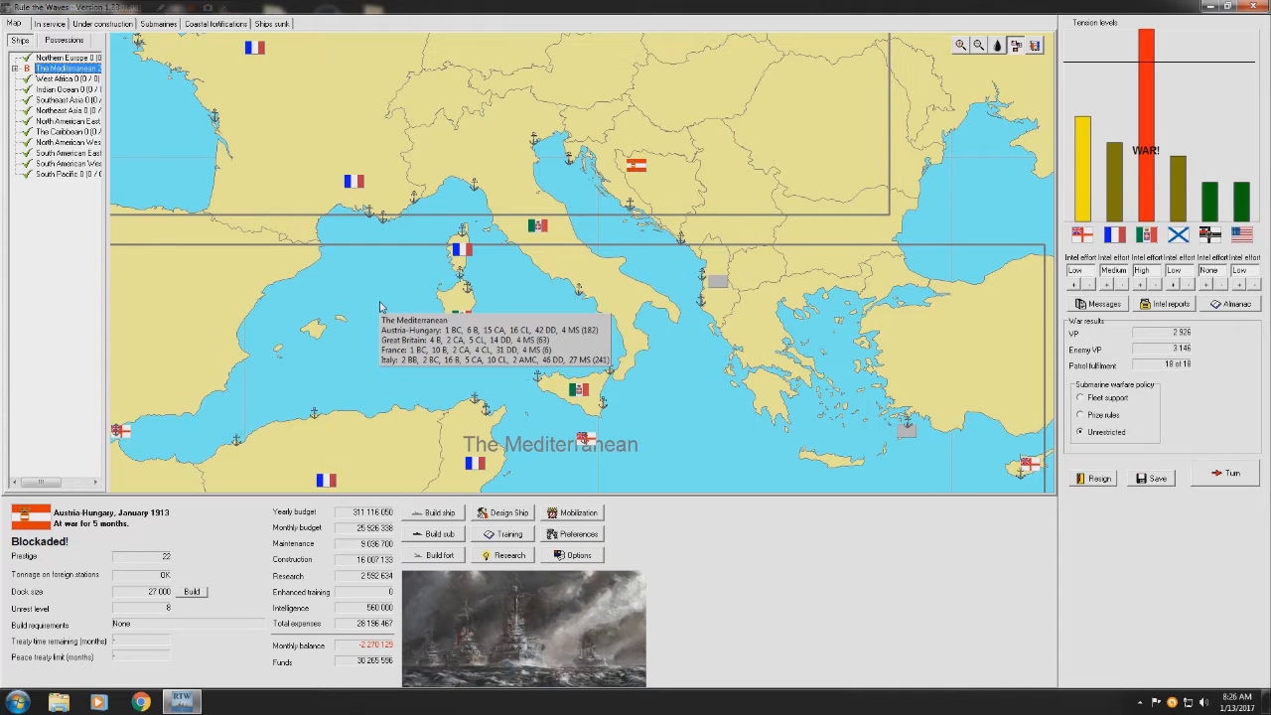
pyautogui.moveTo(902, 154)
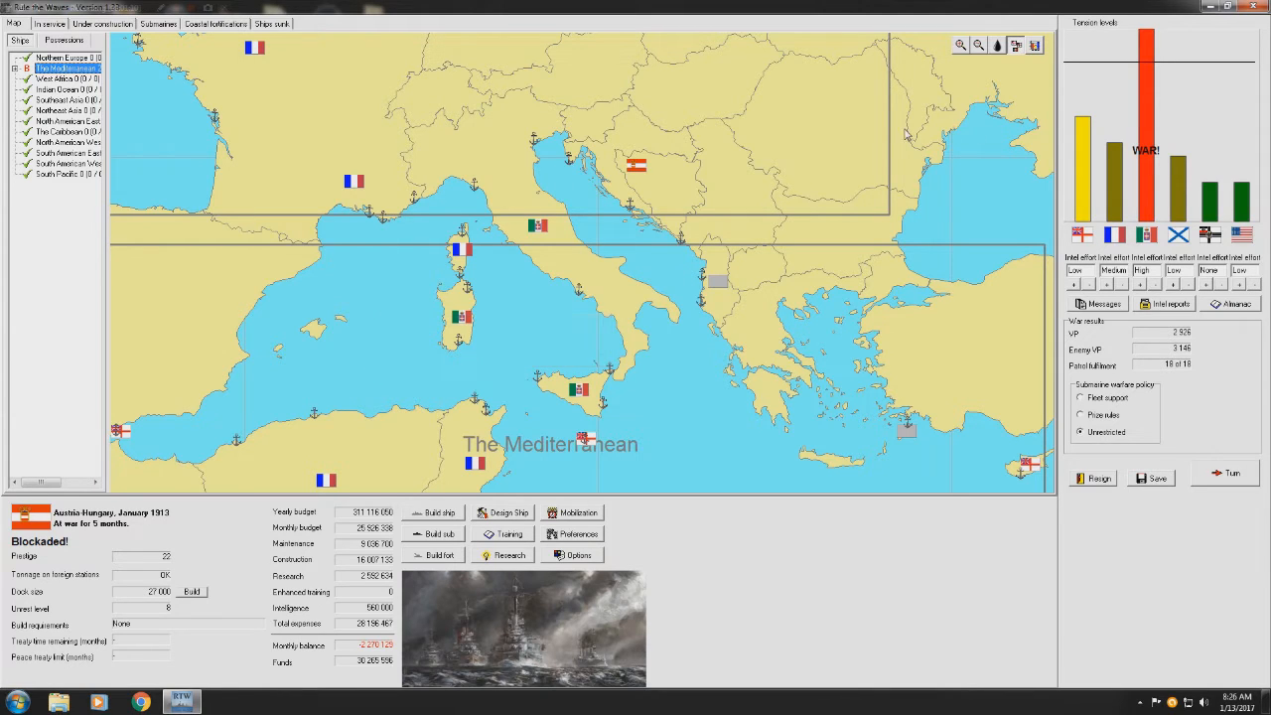
pyautogui.moveTo(1156, 251)
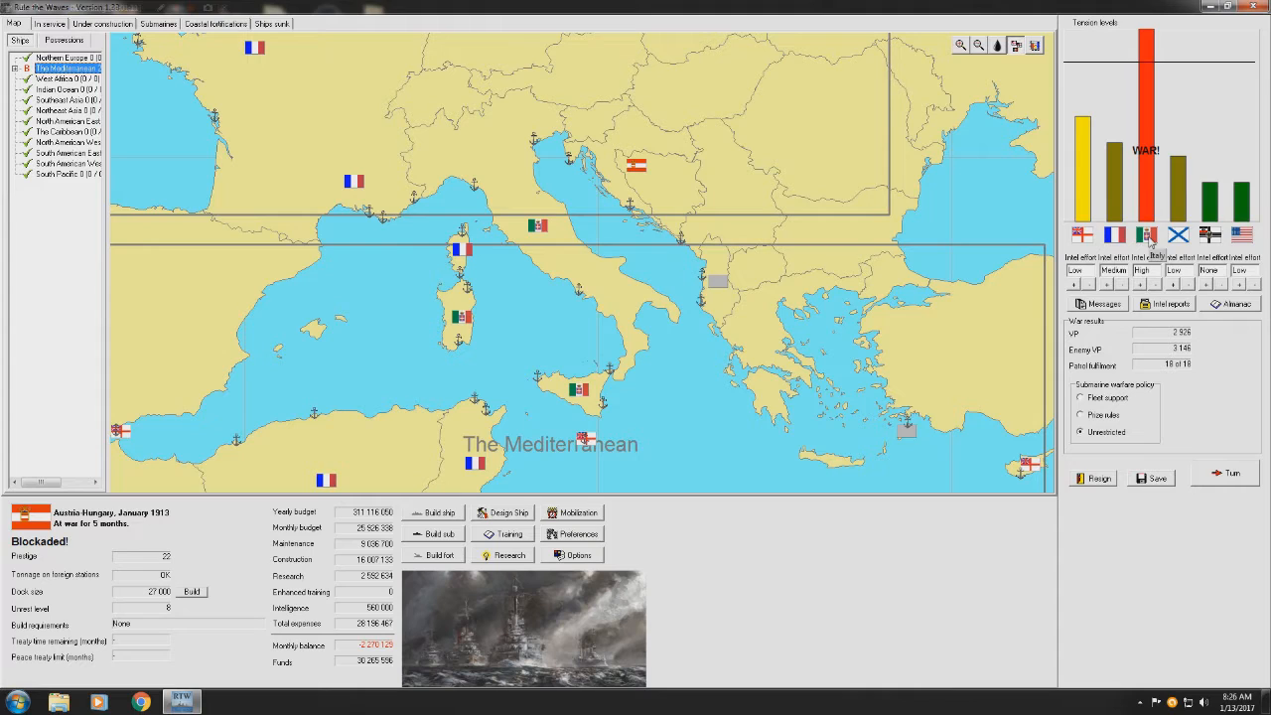
pyautogui.moveTo(705, 342)
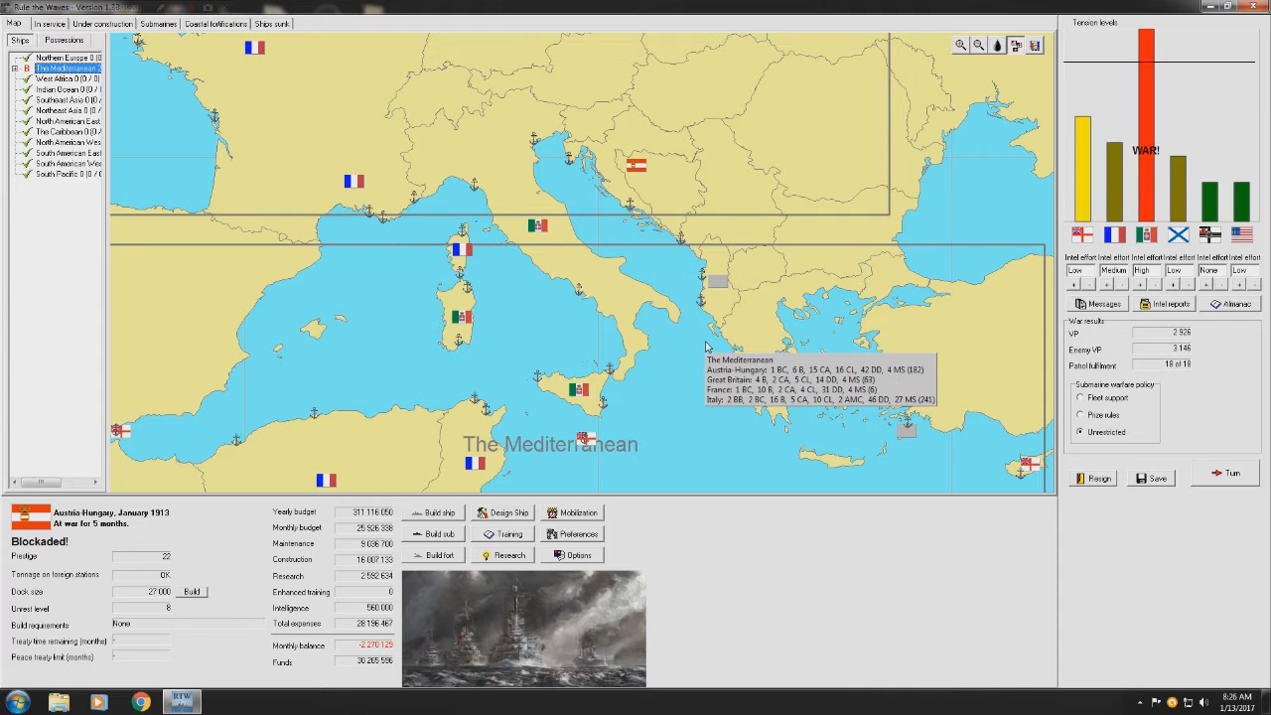
pyautogui.moveTo(1239, 304)
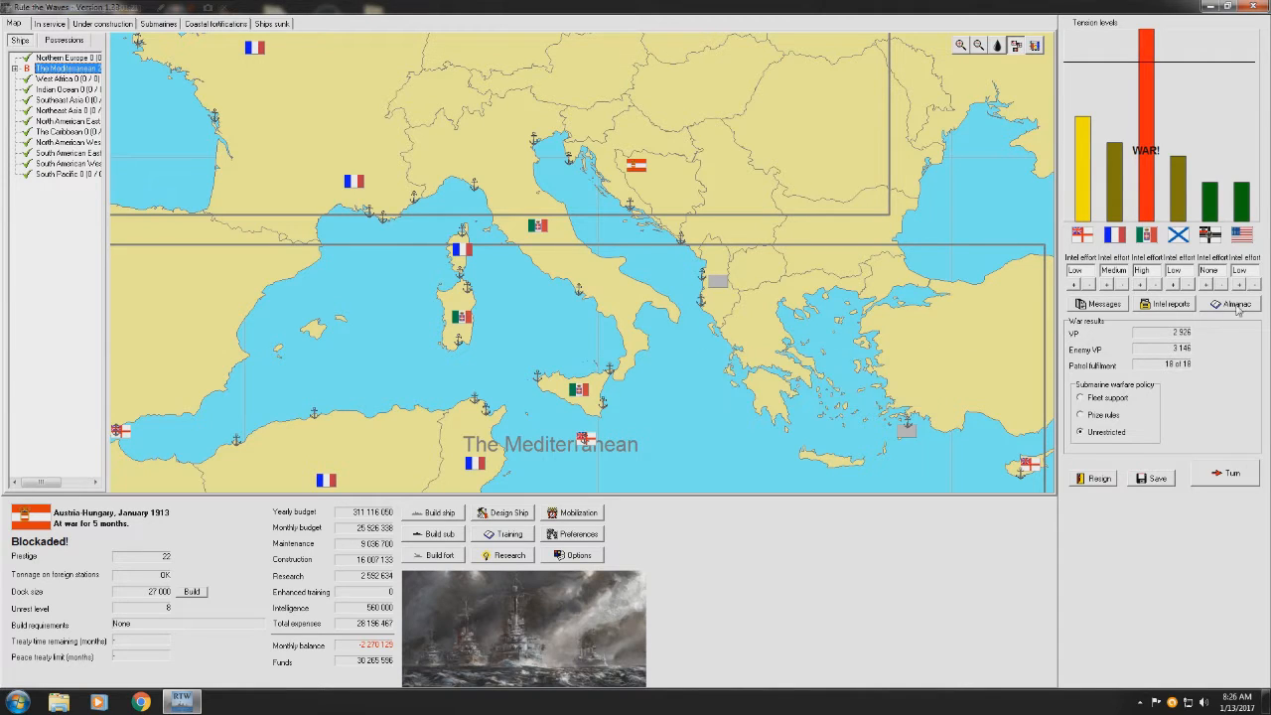
# - Open Italy's sunk ships in the Almanac and inspect the cruisers Amalfi and Elba
pyautogui.click(1232, 303)
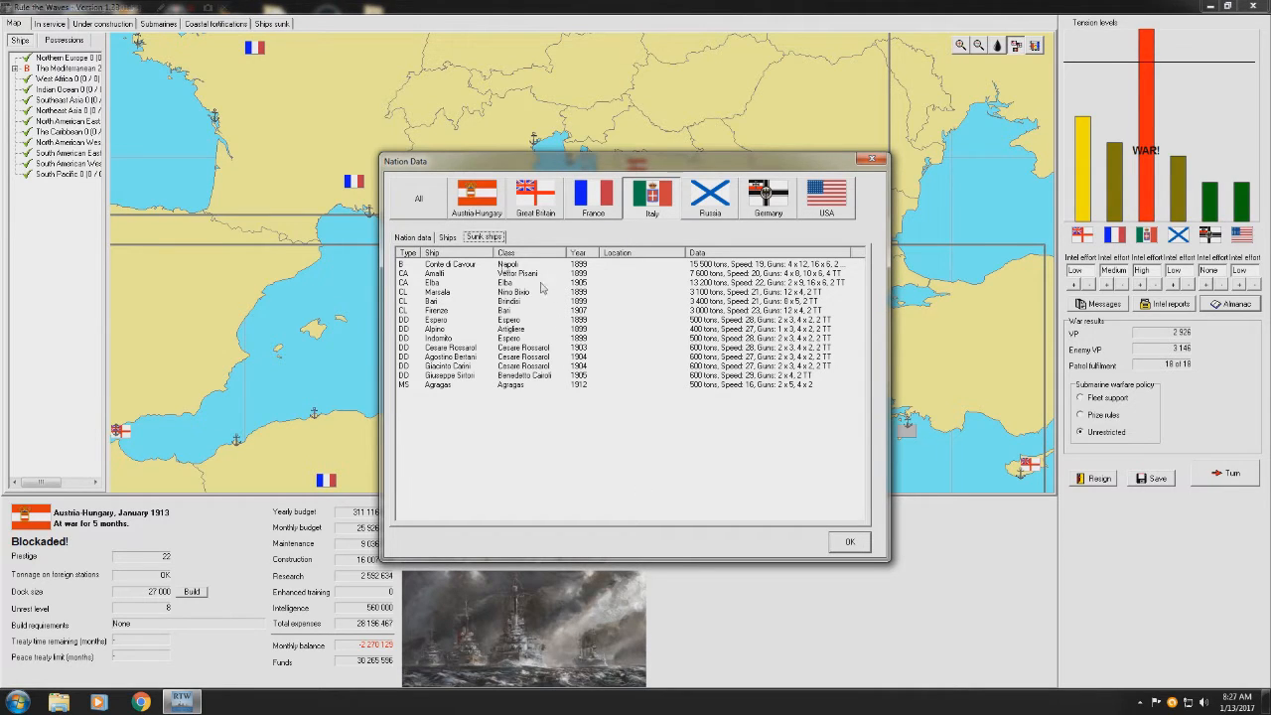
pyautogui.click(467, 264)
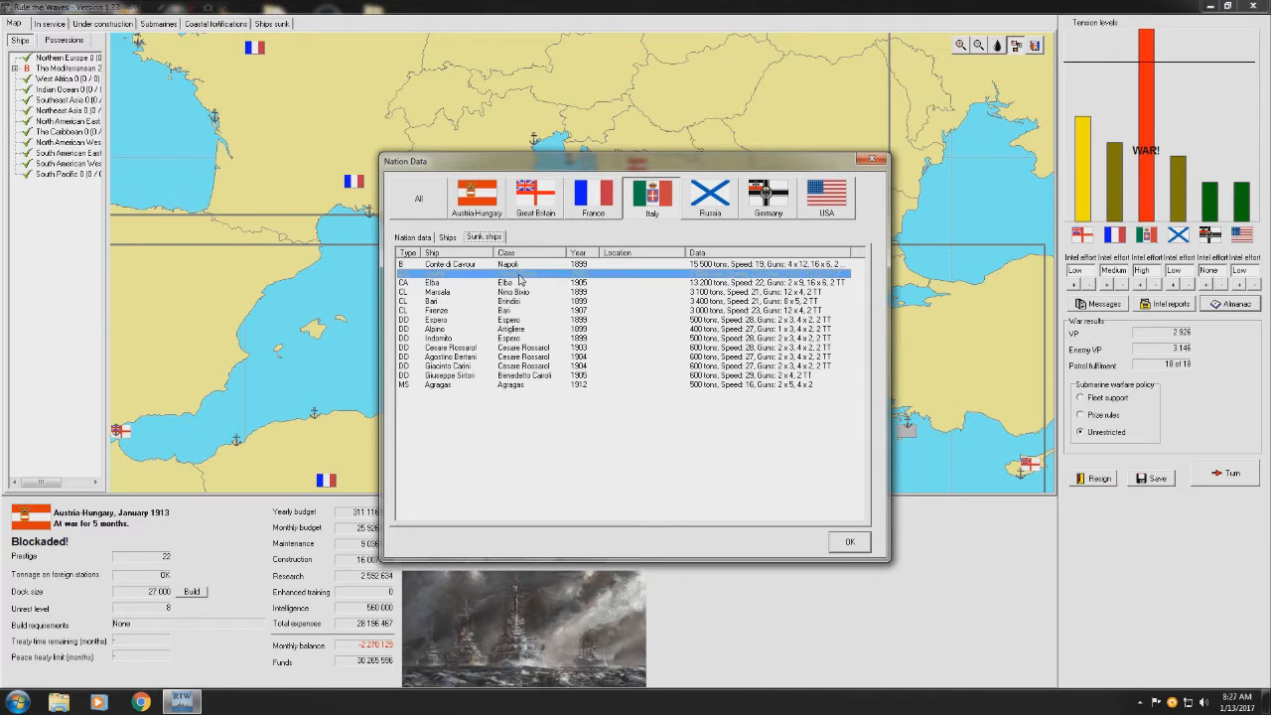
pyautogui.click(477, 275)
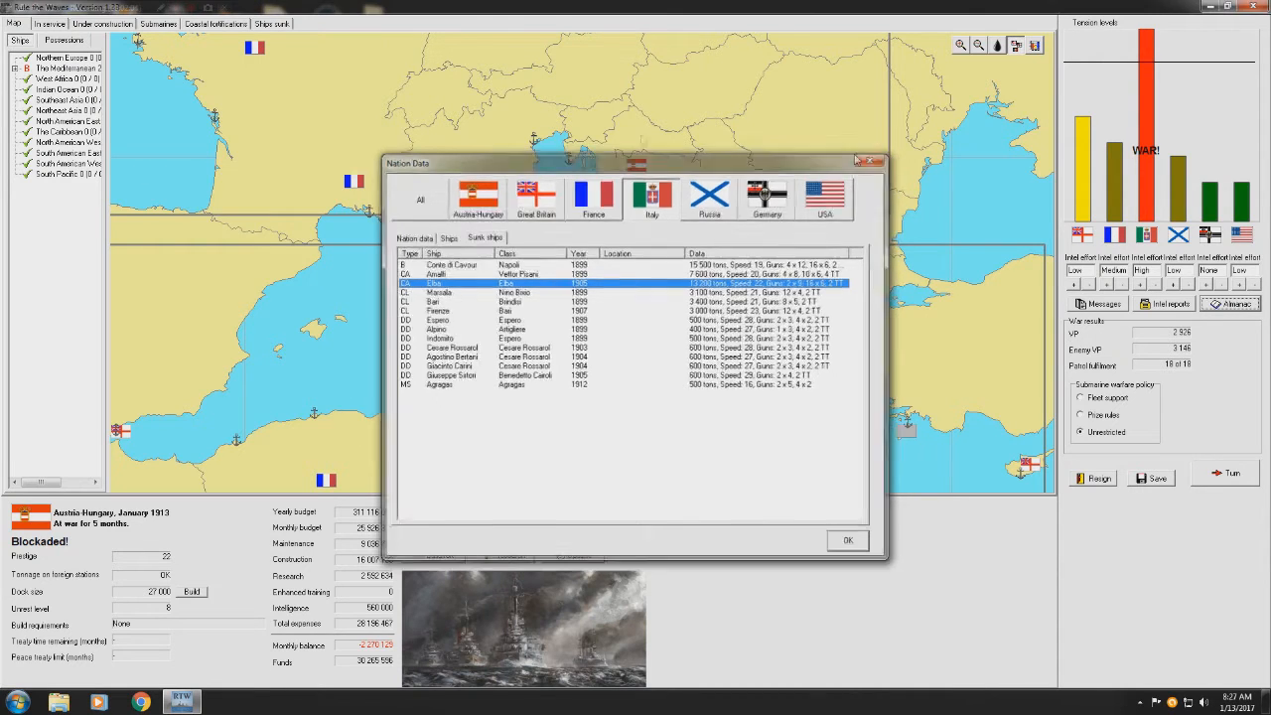
# - Close Italy's sunk-ship list with OK to get back to the Mediterranean map
pyautogui.click(847, 540)
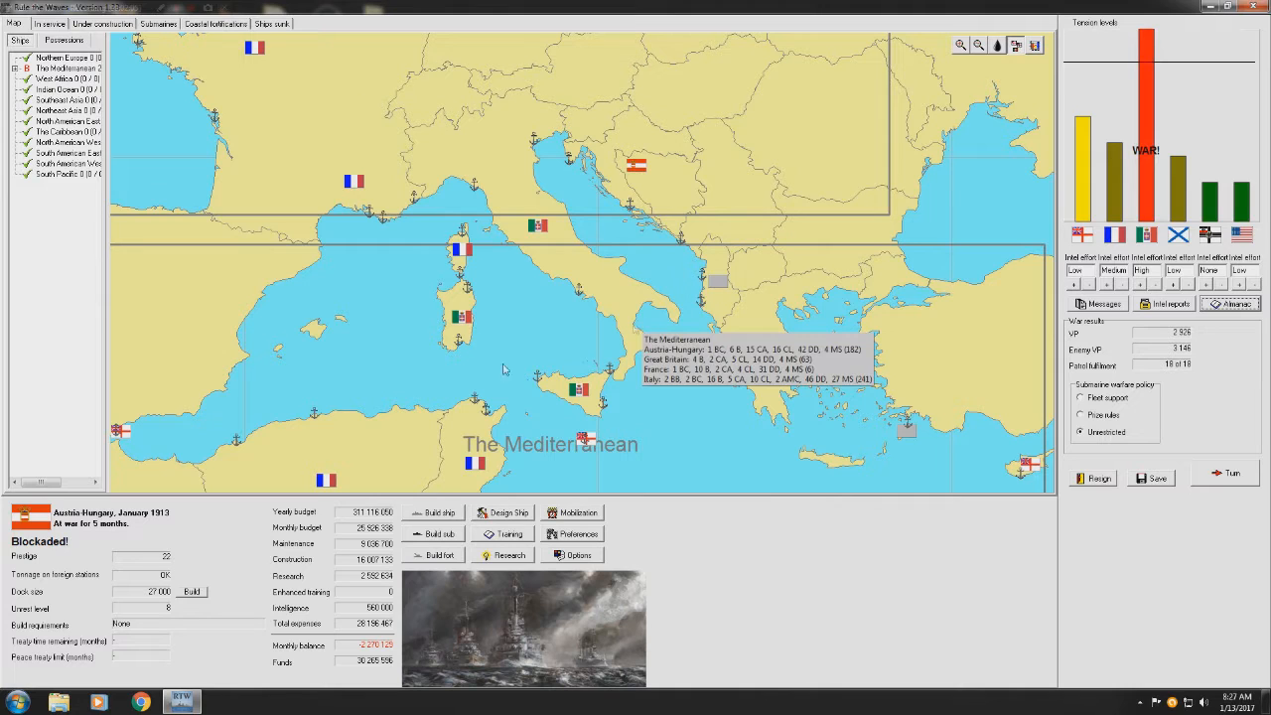
pyautogui.moveTo(40, 556)
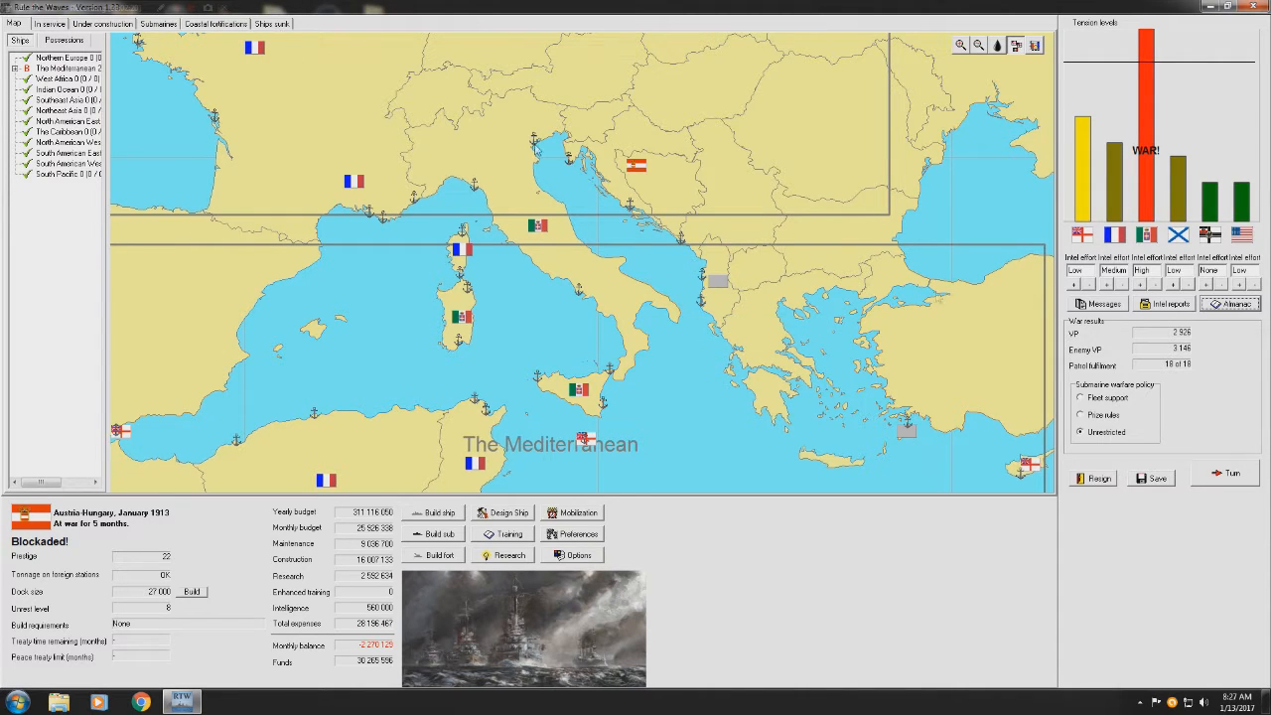
pyautogui.moveTo(644, 376)
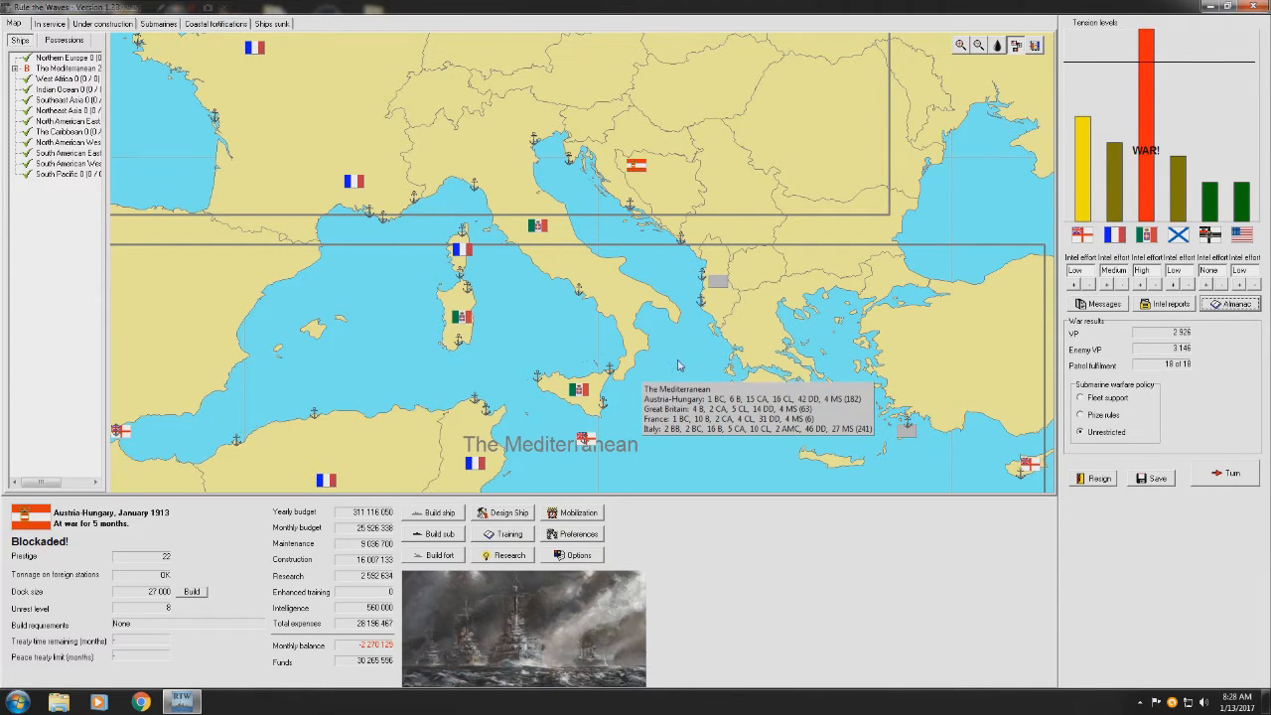
pyautogui.moveTo(1117, 435)
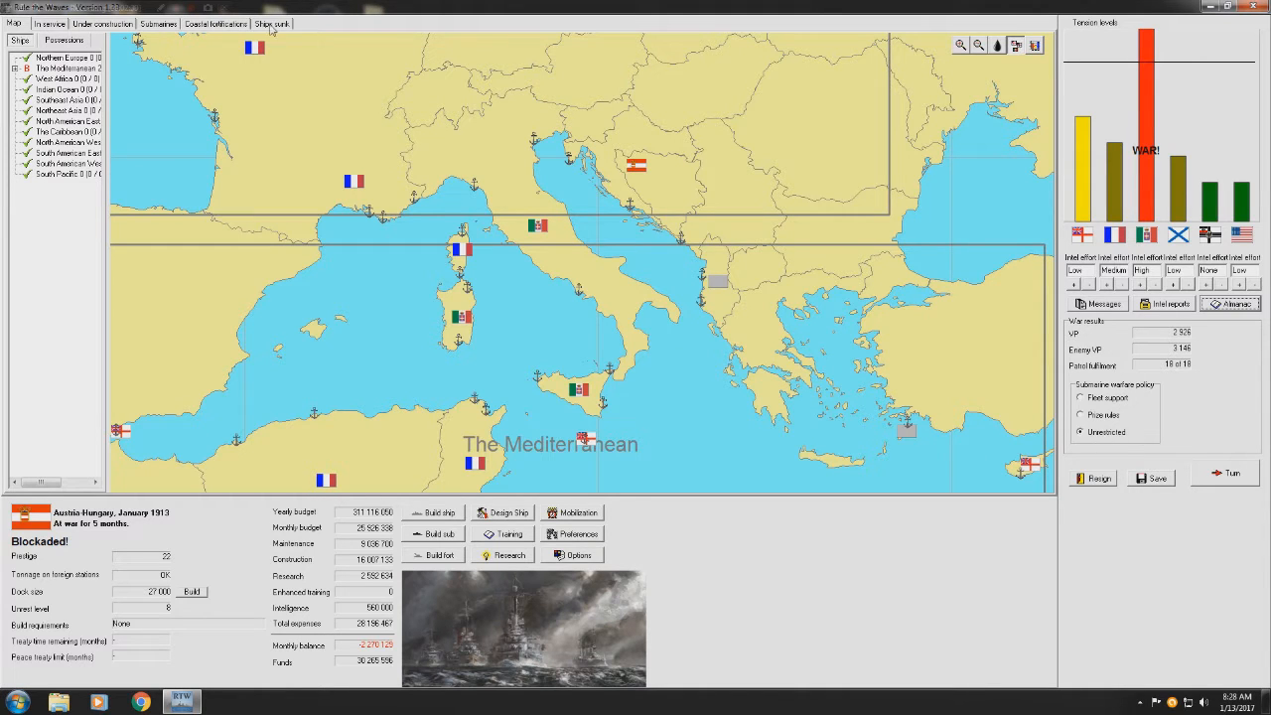
# - Glance at coastal fortifications, then view Austria-Hungary's ready and building submarines
pyautogui.click(224, 25)
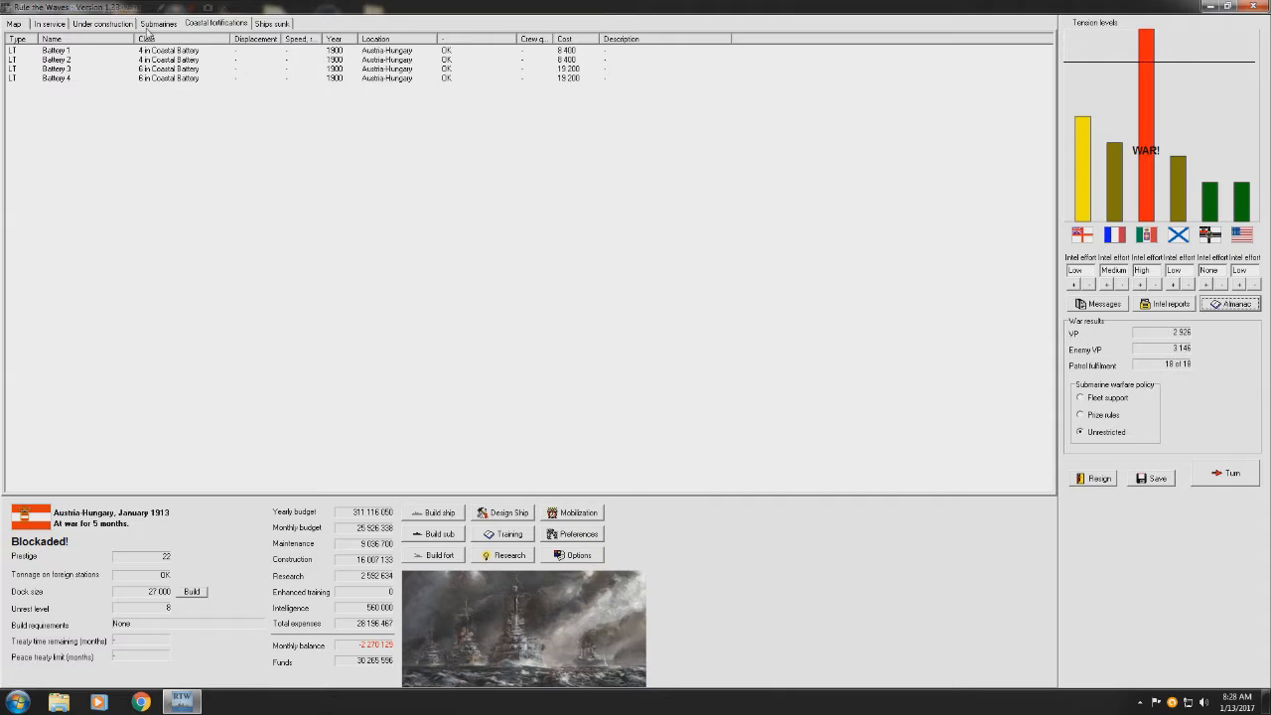
pyautogui.click(159, 25)
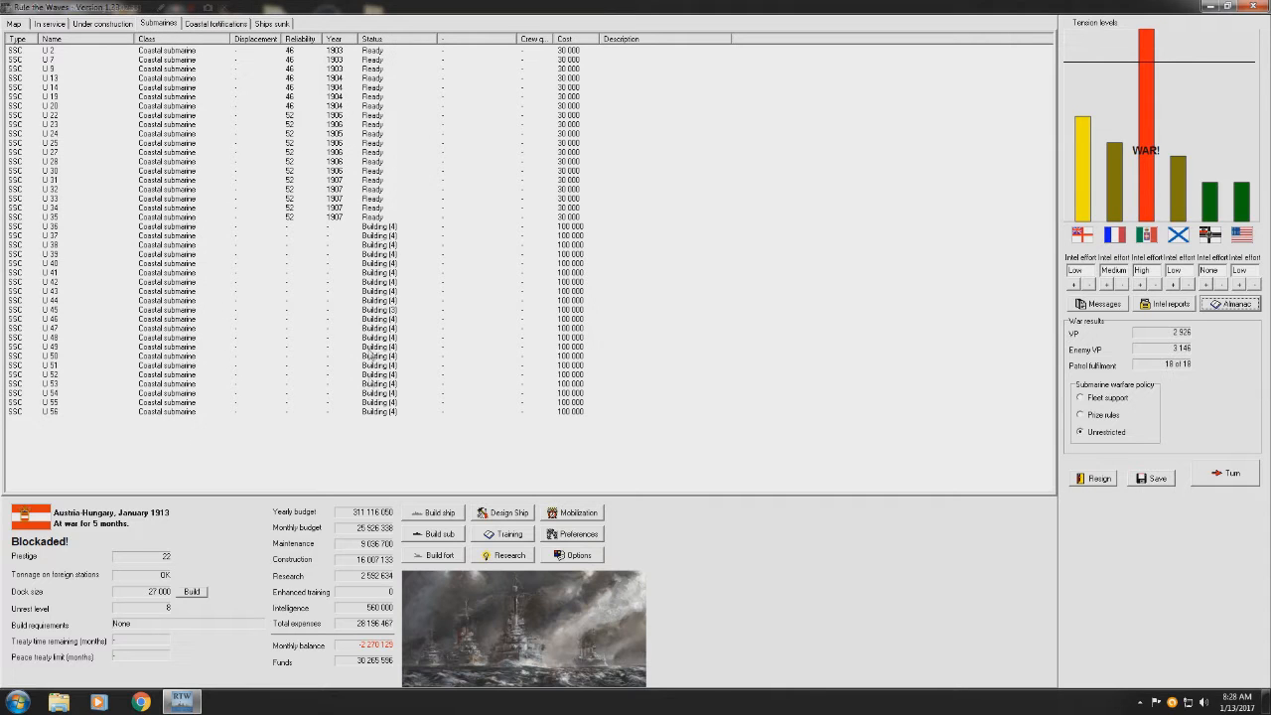
pyautogui.moveTo(400, 237)
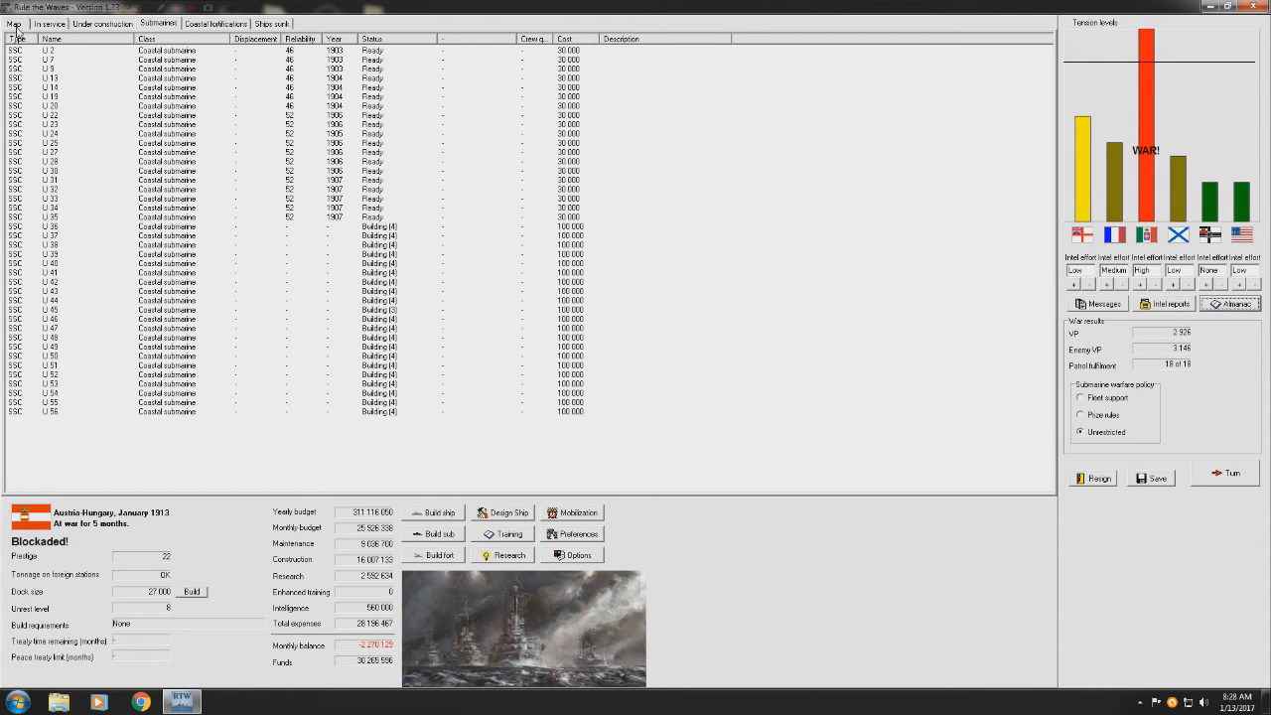
# - Browse the in-service fleet list, select battleship Arpad, then return to the map
pyautogui.click(48, 24)
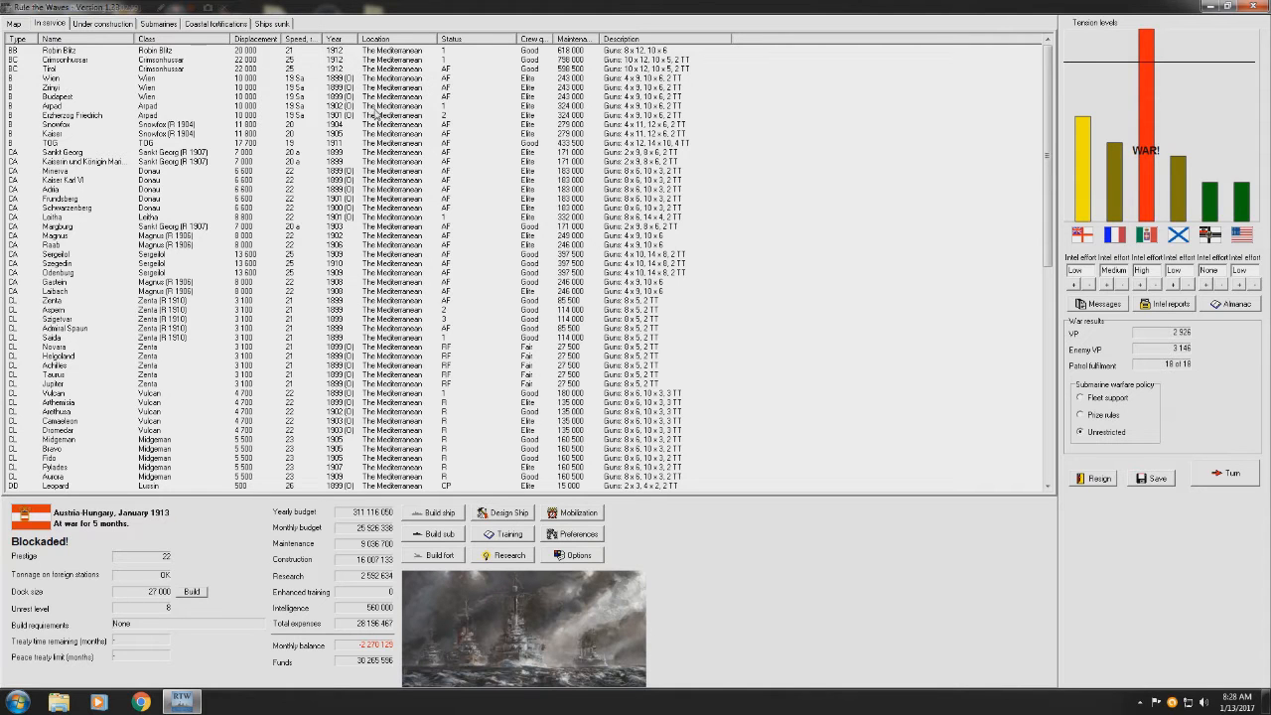
pyautogui.scroll(-3)
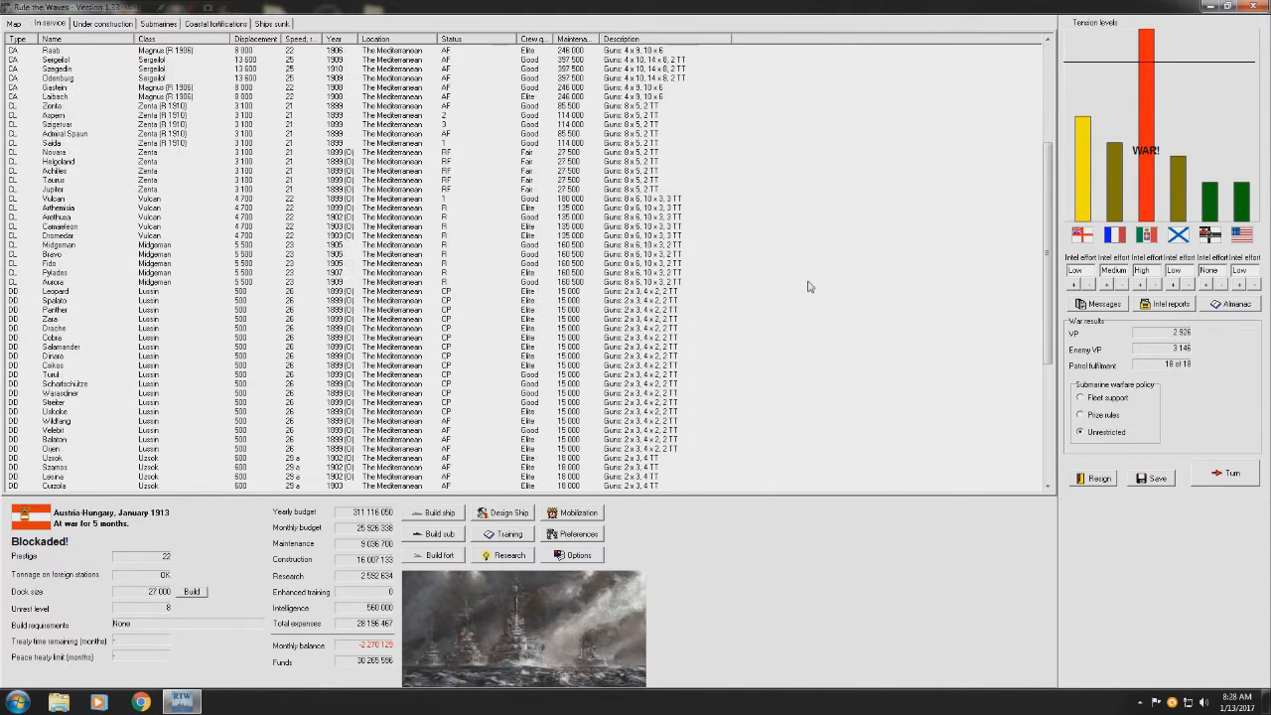
pyautogui.scroll(3)
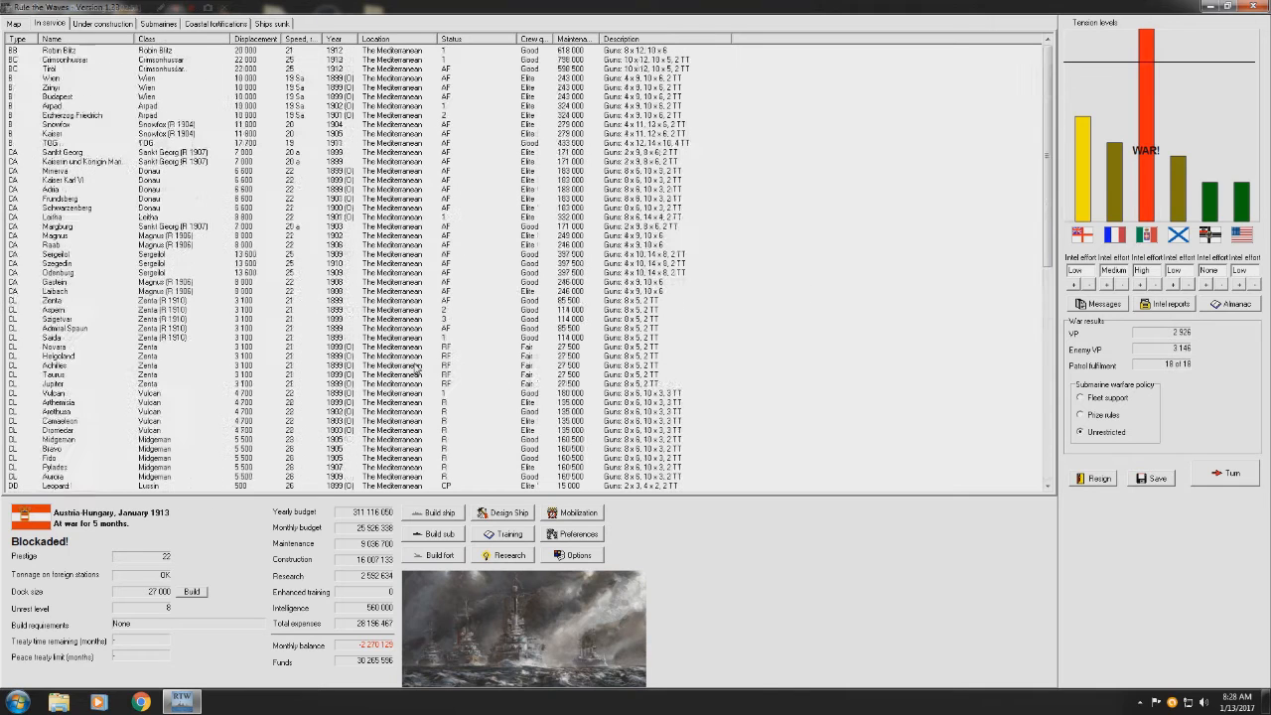
pyautogui.click(80, 320)
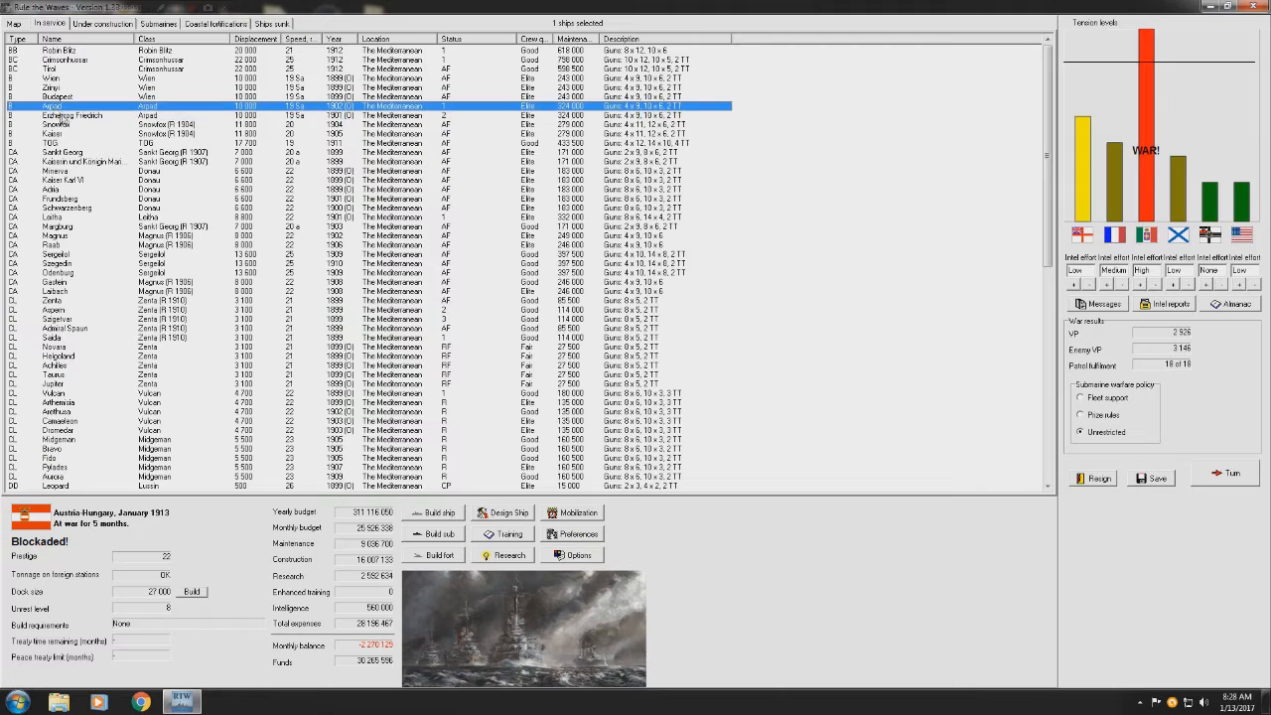
pyautogui.click(89, 120)
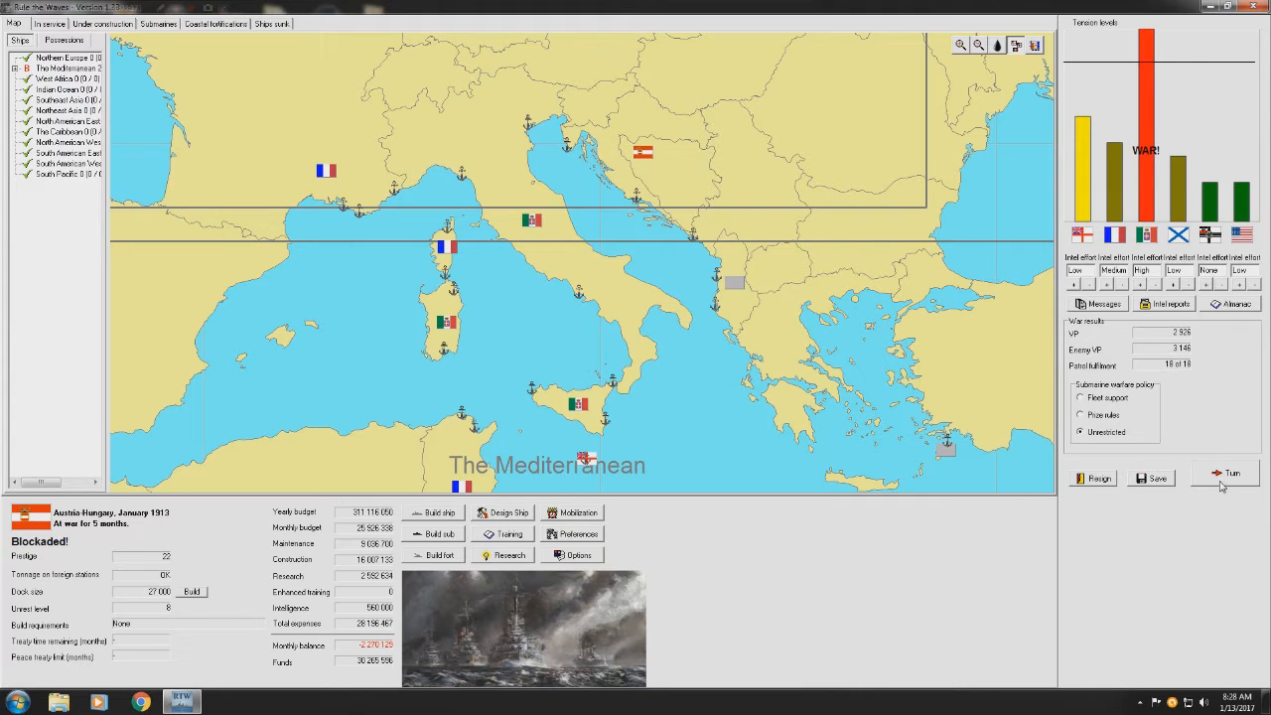
# - End the month and acknowledge the armour, torpedo, 13-inch gun, submarine and Snowfox reports
pyautogui.click(1226, 475)
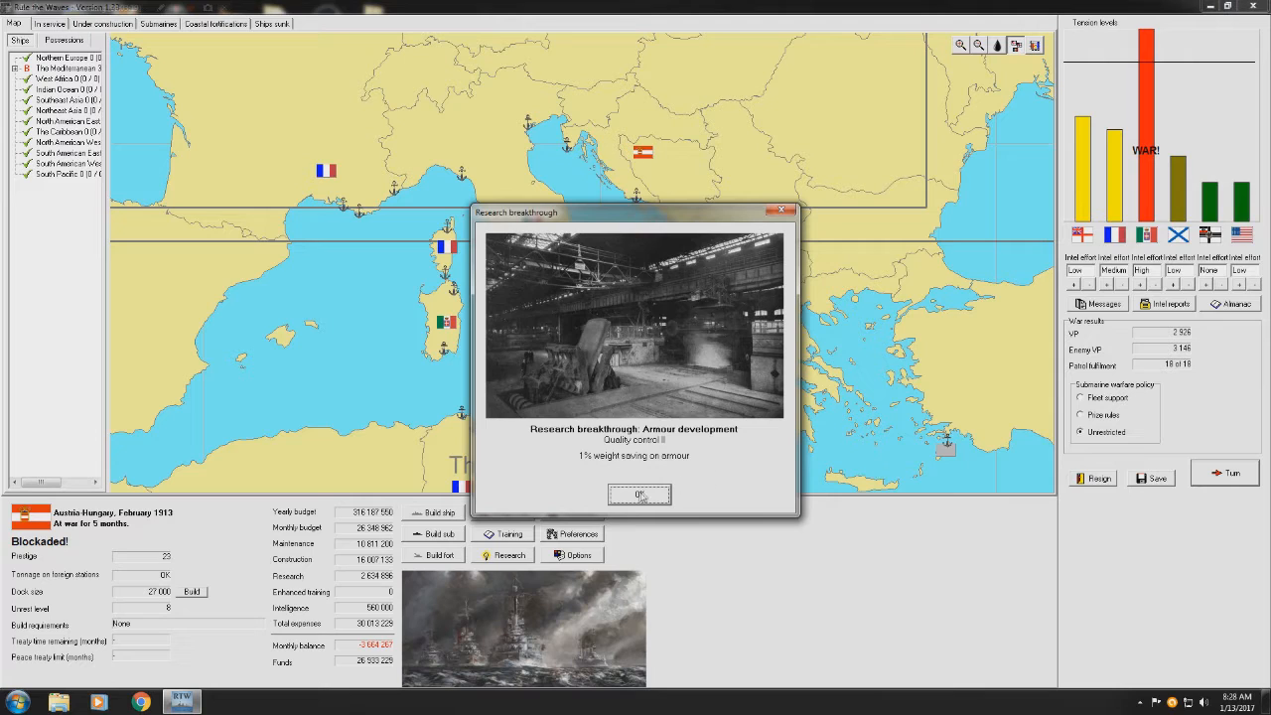
pyautogui.moveTo(639, 494)
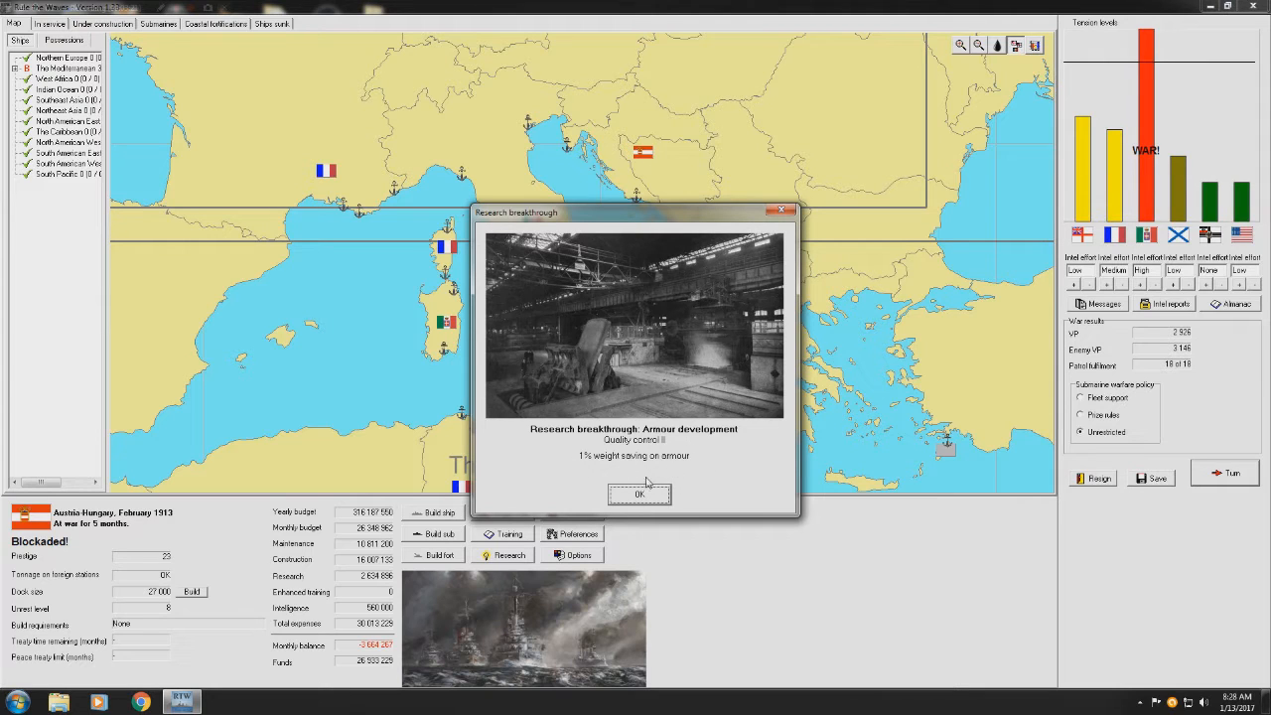
pyautogui.click(639, 494)
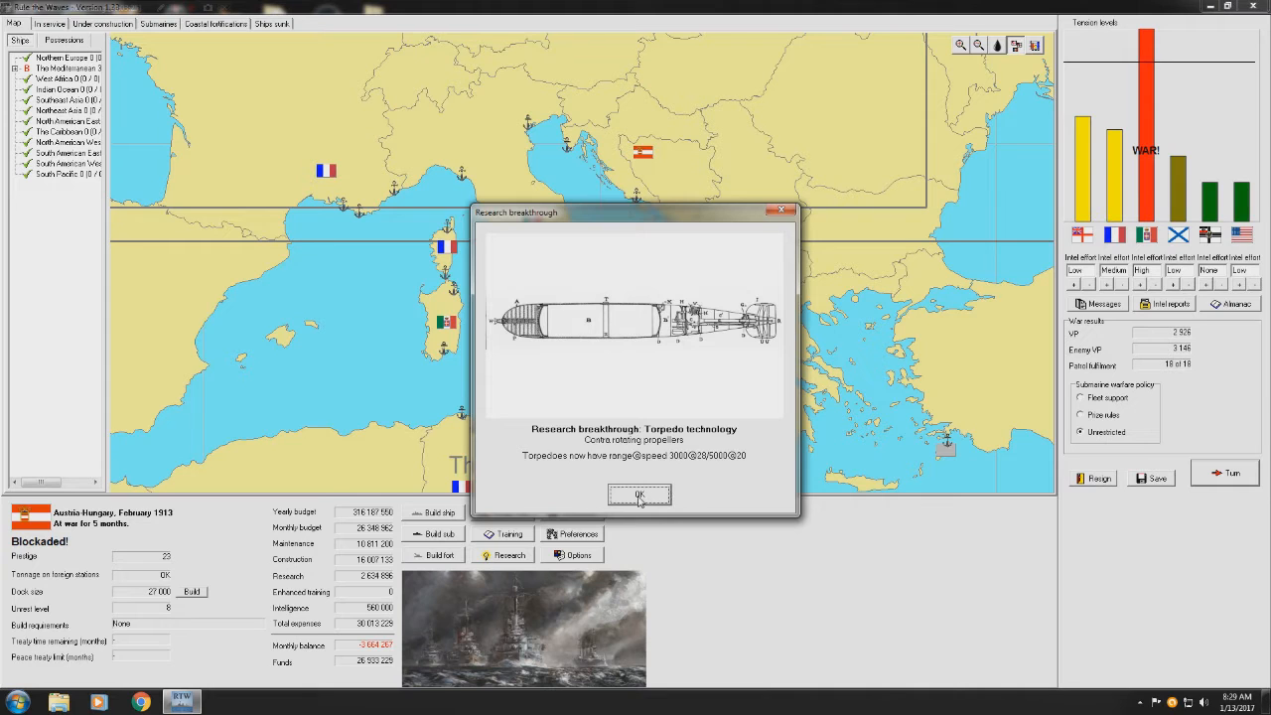
pyautogui.click(640, 495)
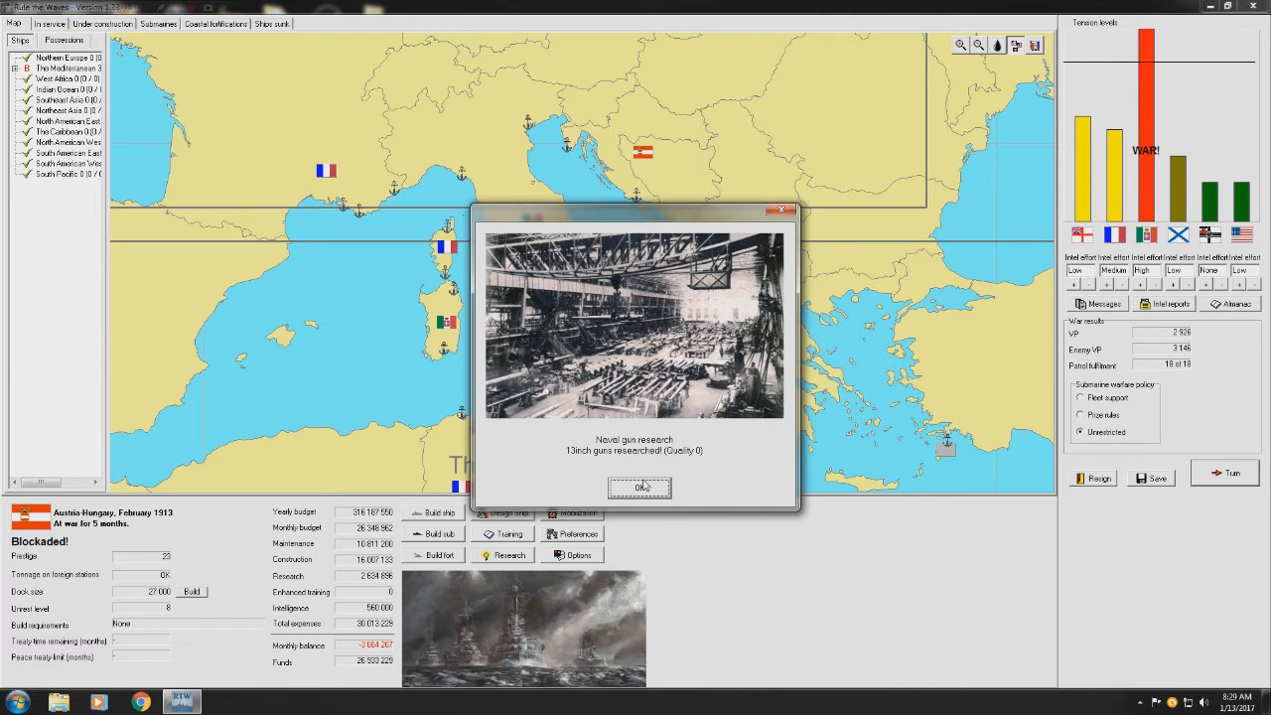
pyautogui.click(639, 488)
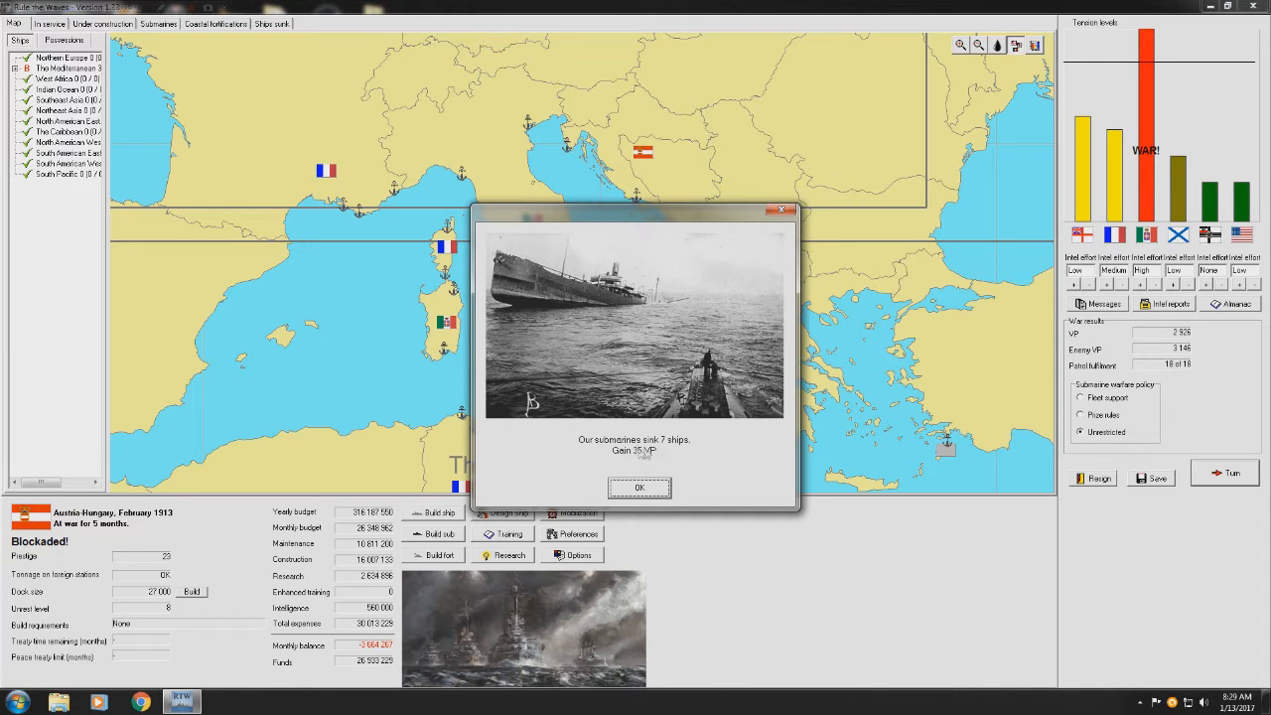
pyautogui.click(638, 487)
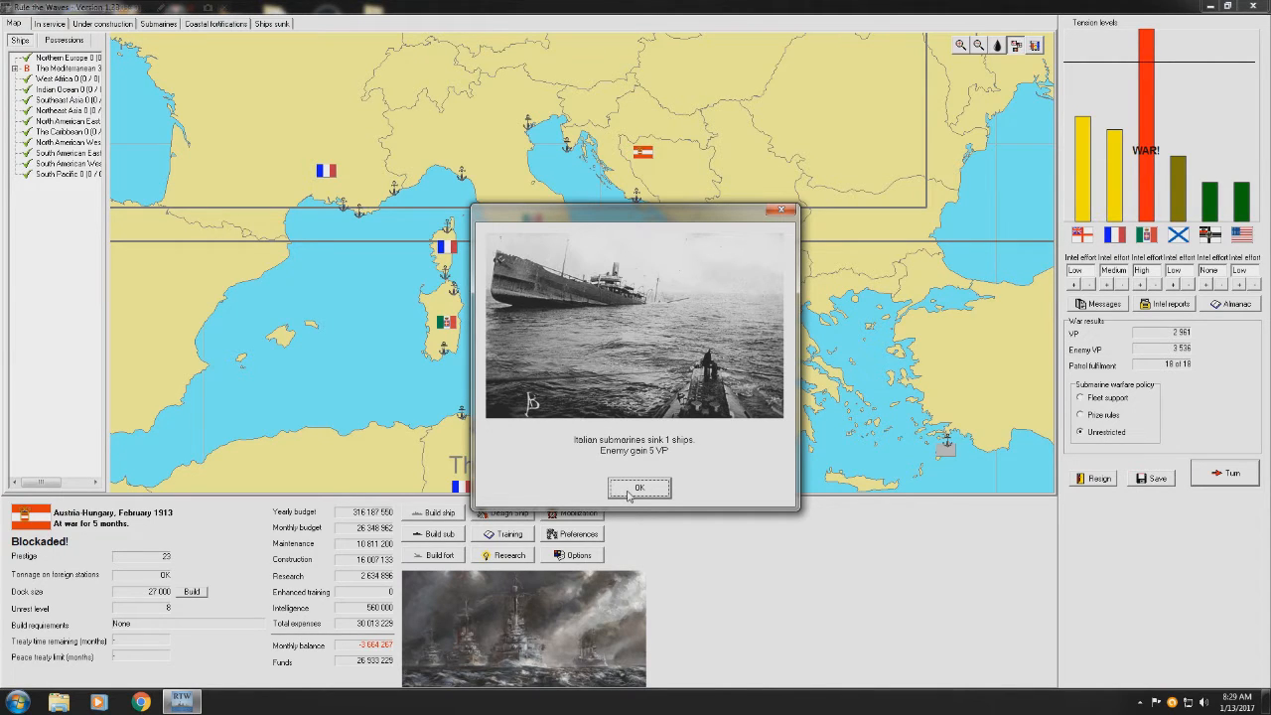
pyautogui.click(637, 488)
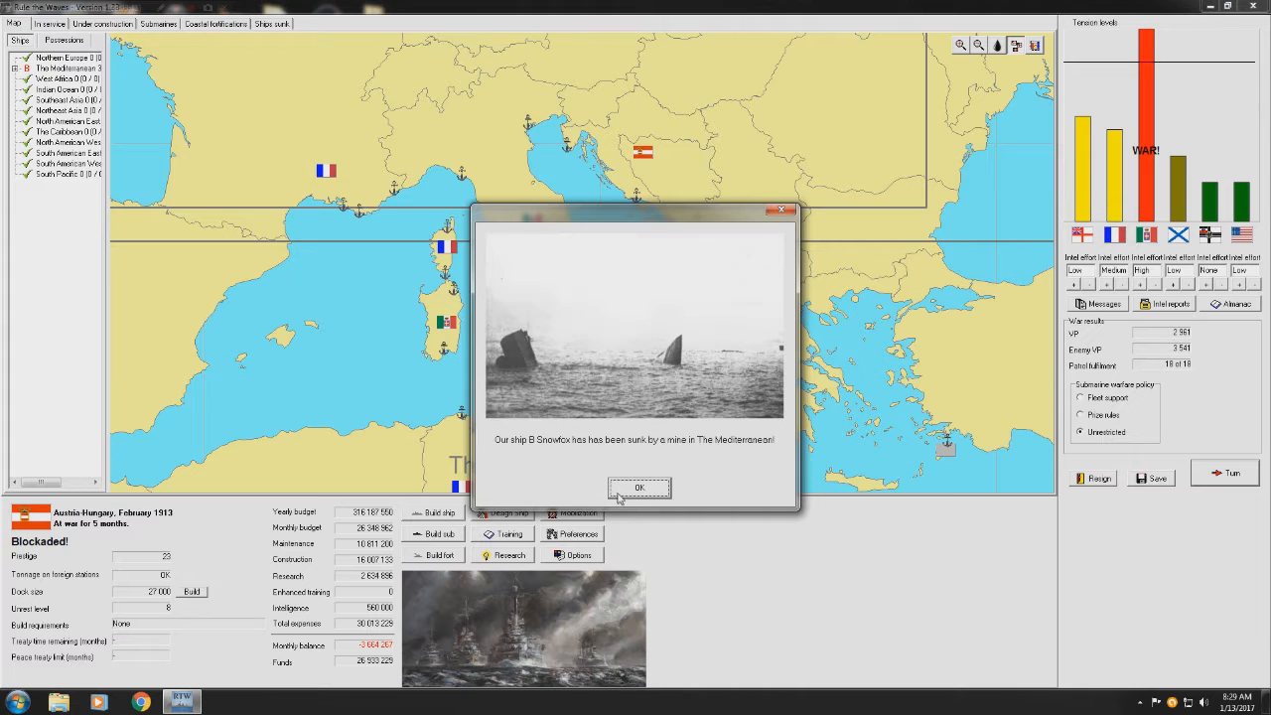
pyautogui.moveTo(529, 477)
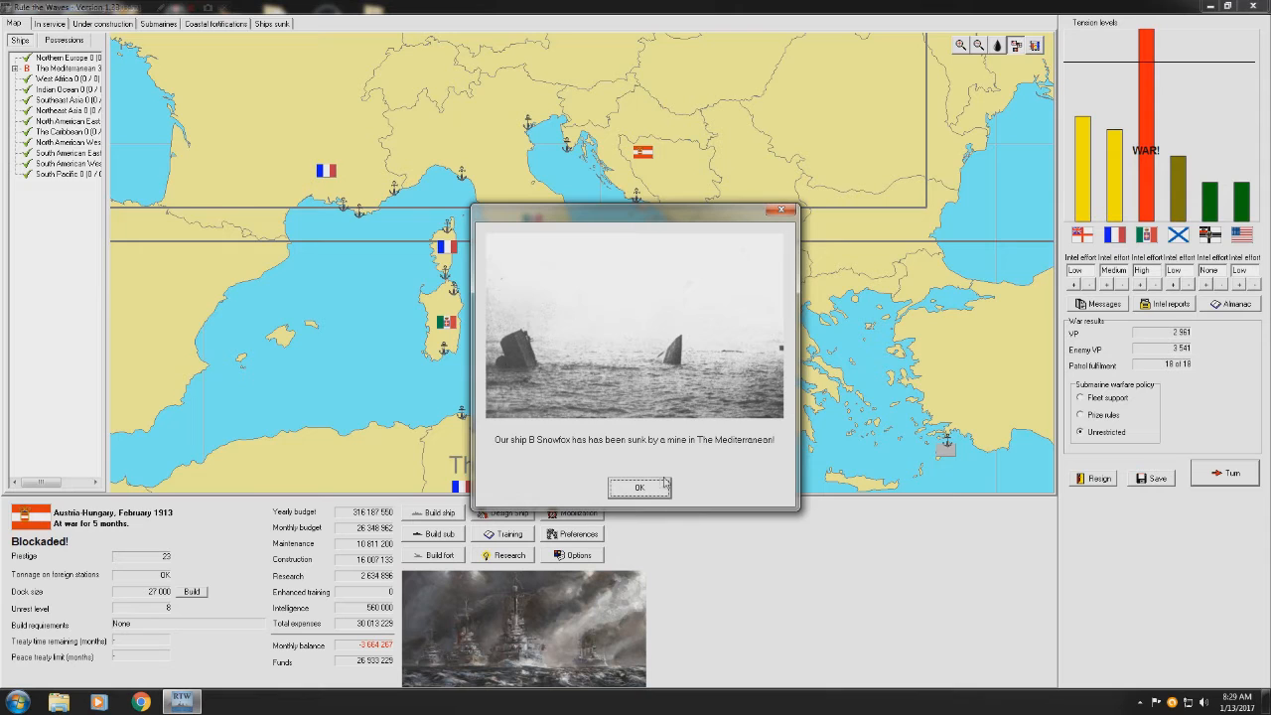
pyautogui.click(637, 487)
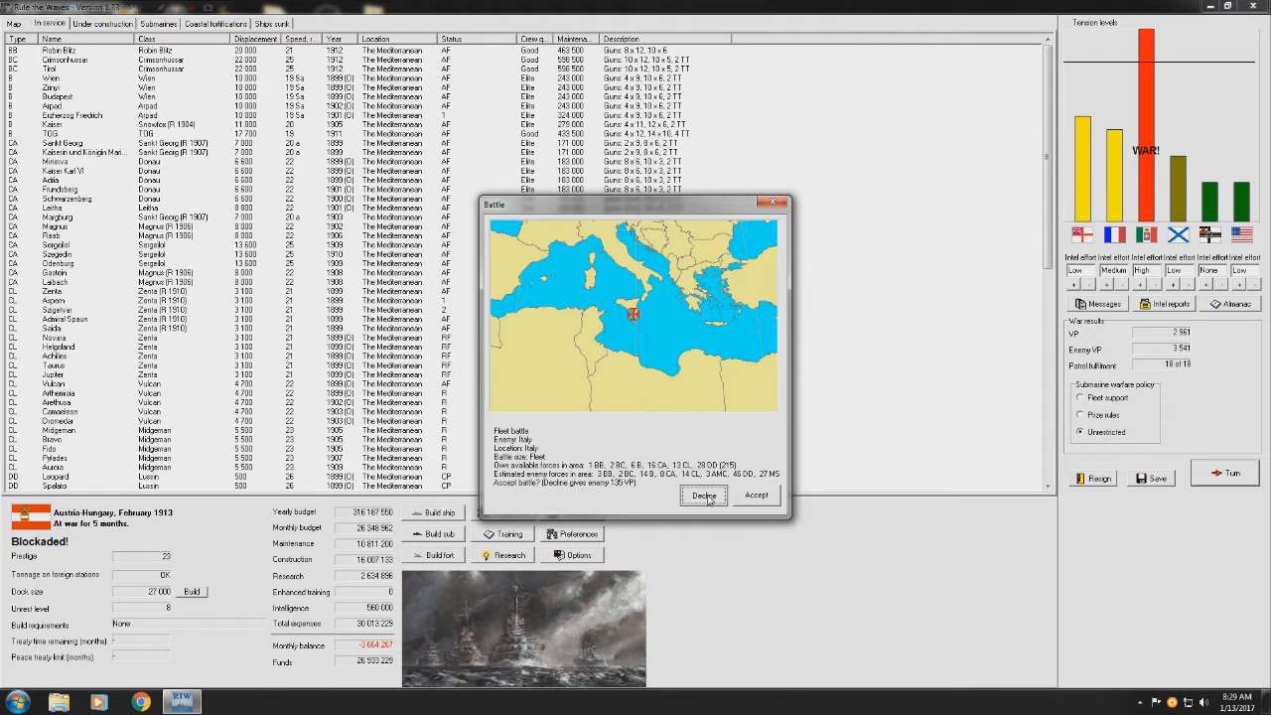
# - Decline the Italian fleet battle and the convoy attack near Sicily
pyautogui.click(703, 496)
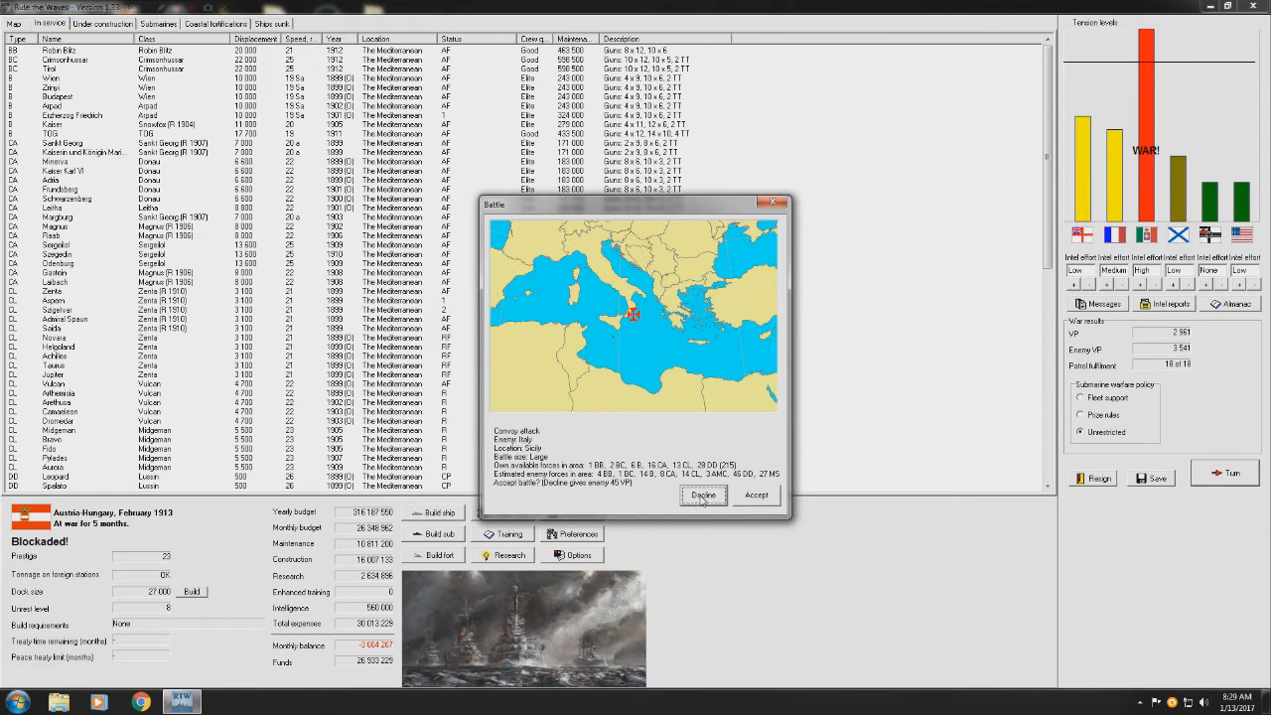
pyautogui.click(703, 496)
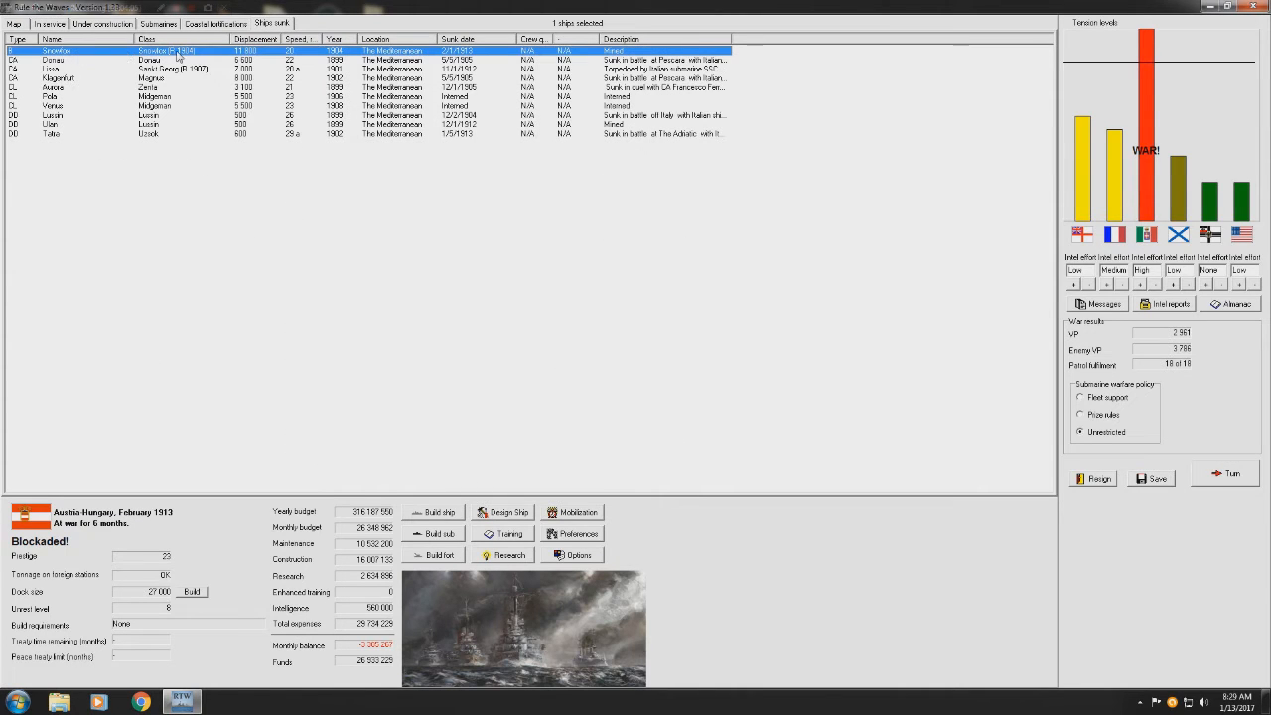
pyautogui.moveTo(521, 63)
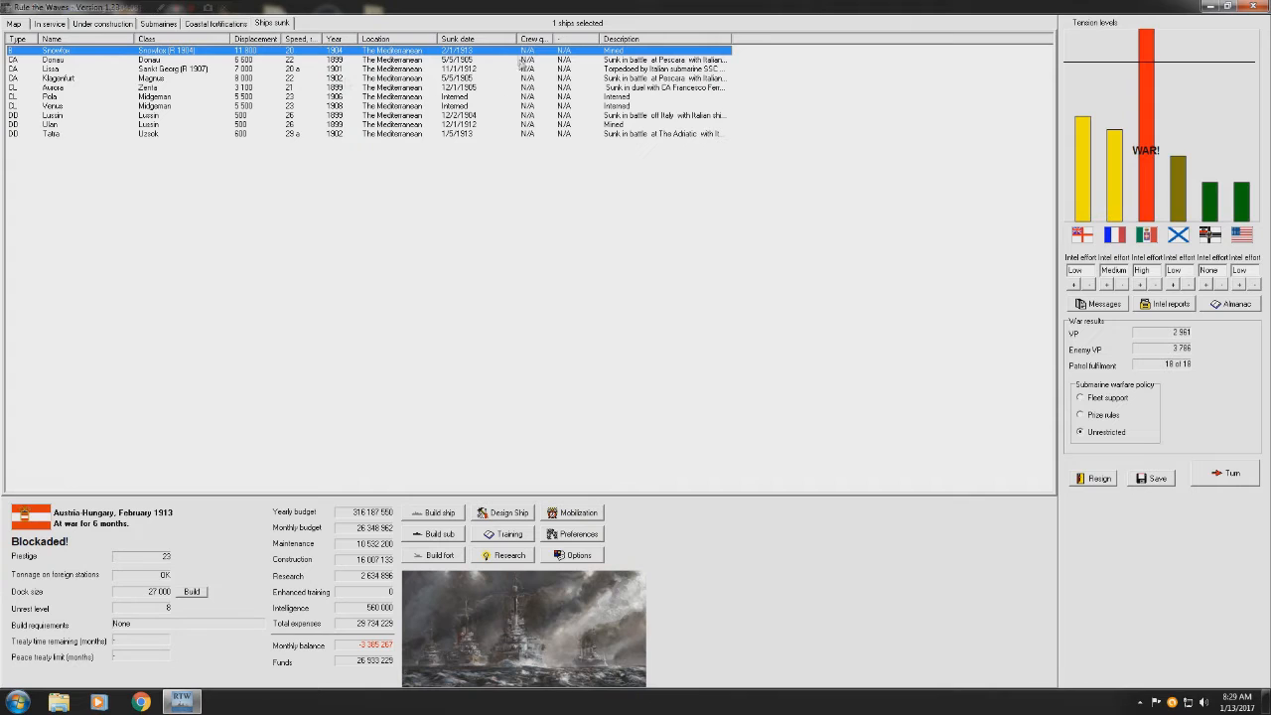
# - View sunk battleship Snowfox's record (11,800 tons, 20 knots), then close it
pyautogui.doubleClick(60, 50)
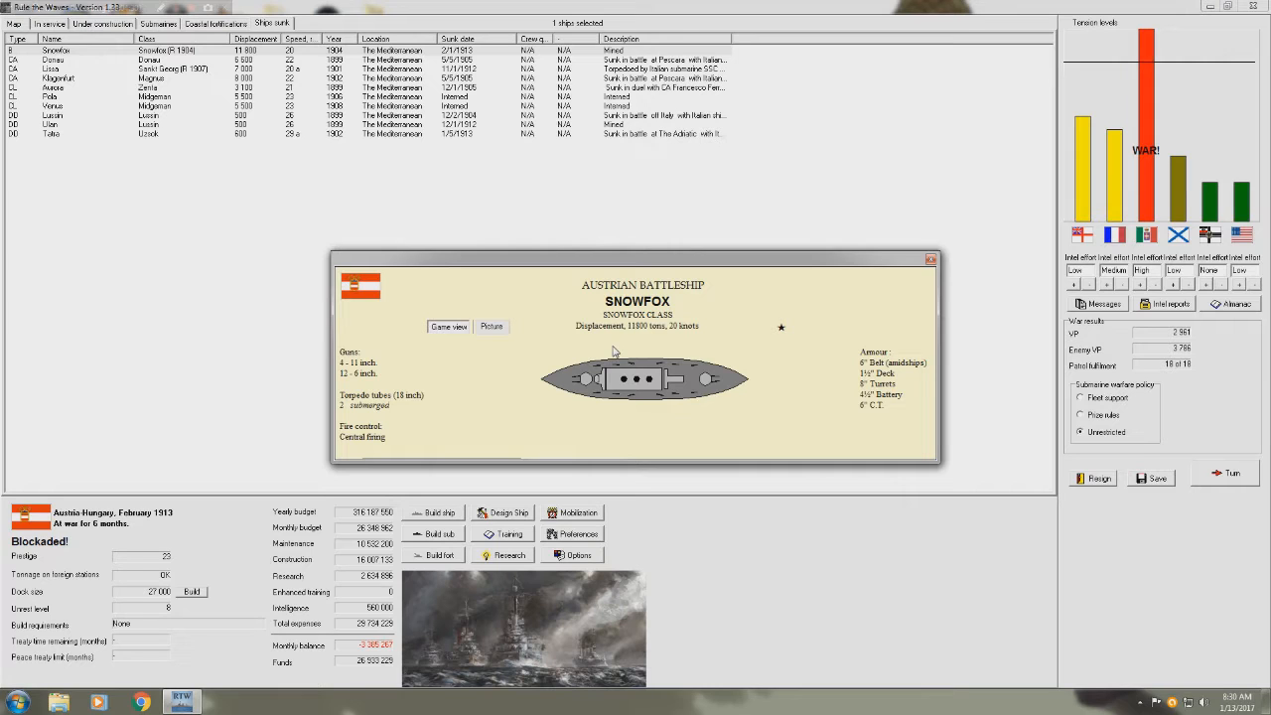
pyautogui.click(930, 259)
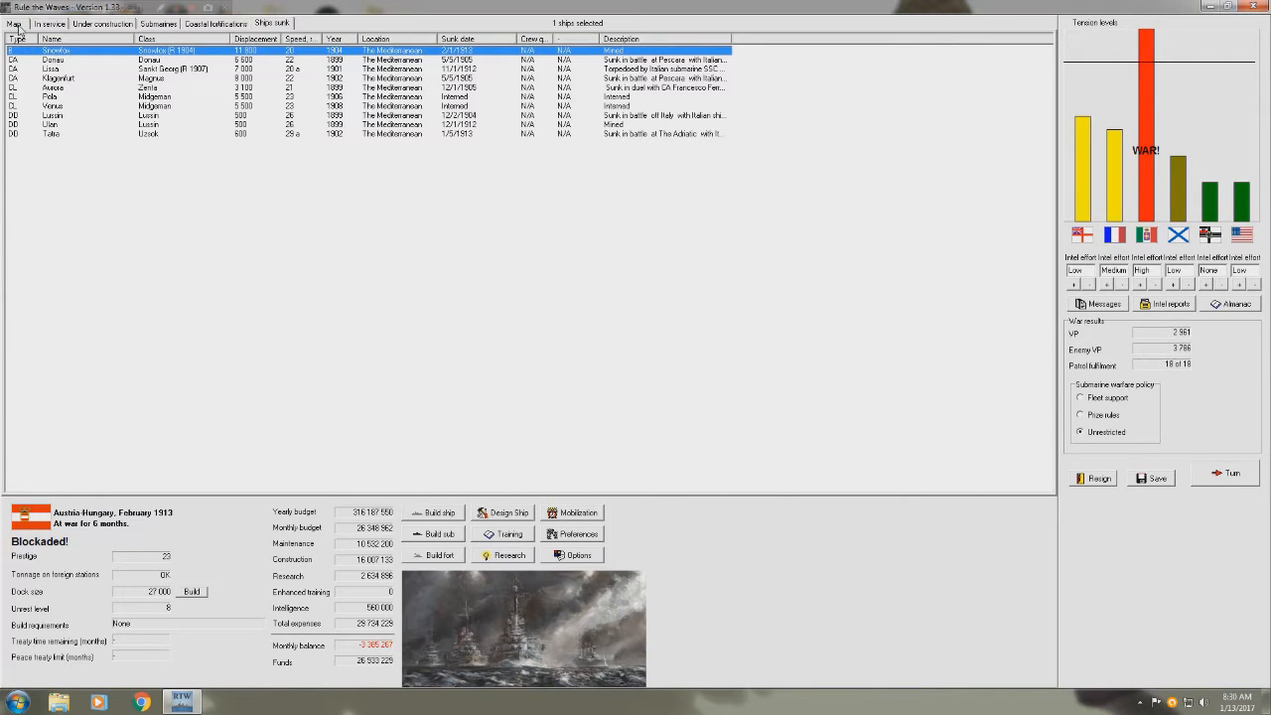
# - Scan the in-service list and map, then show the coastal submarine roster
pyautogui.click(10, 23)
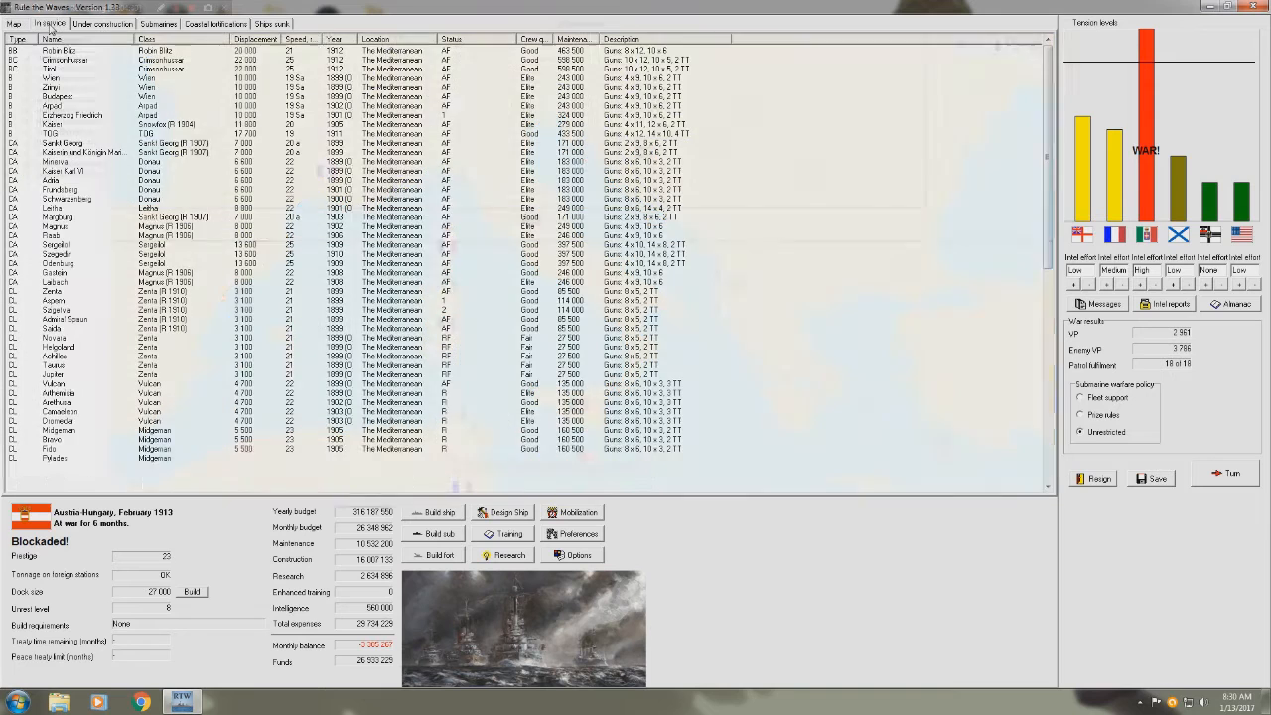
pyautogui.scroll(-3)
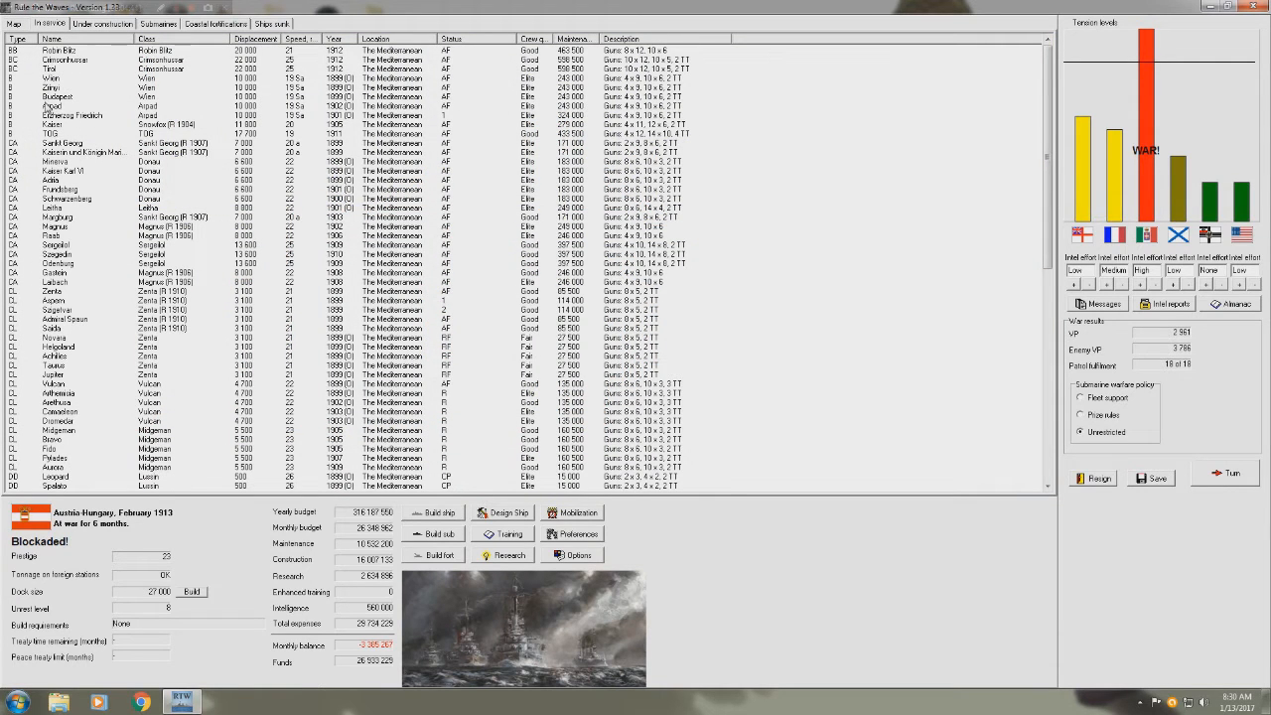
pyautogui.moveTo(175, 229)
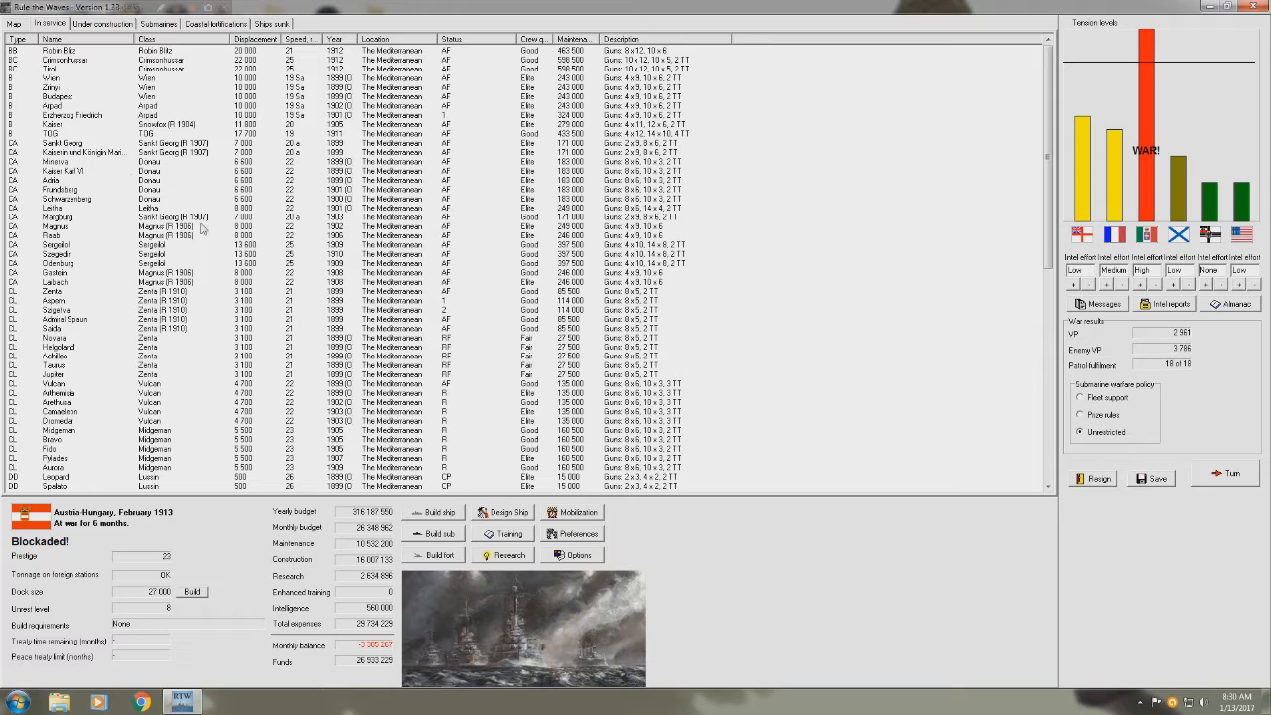
pyautogui.moveTo(417, 328)
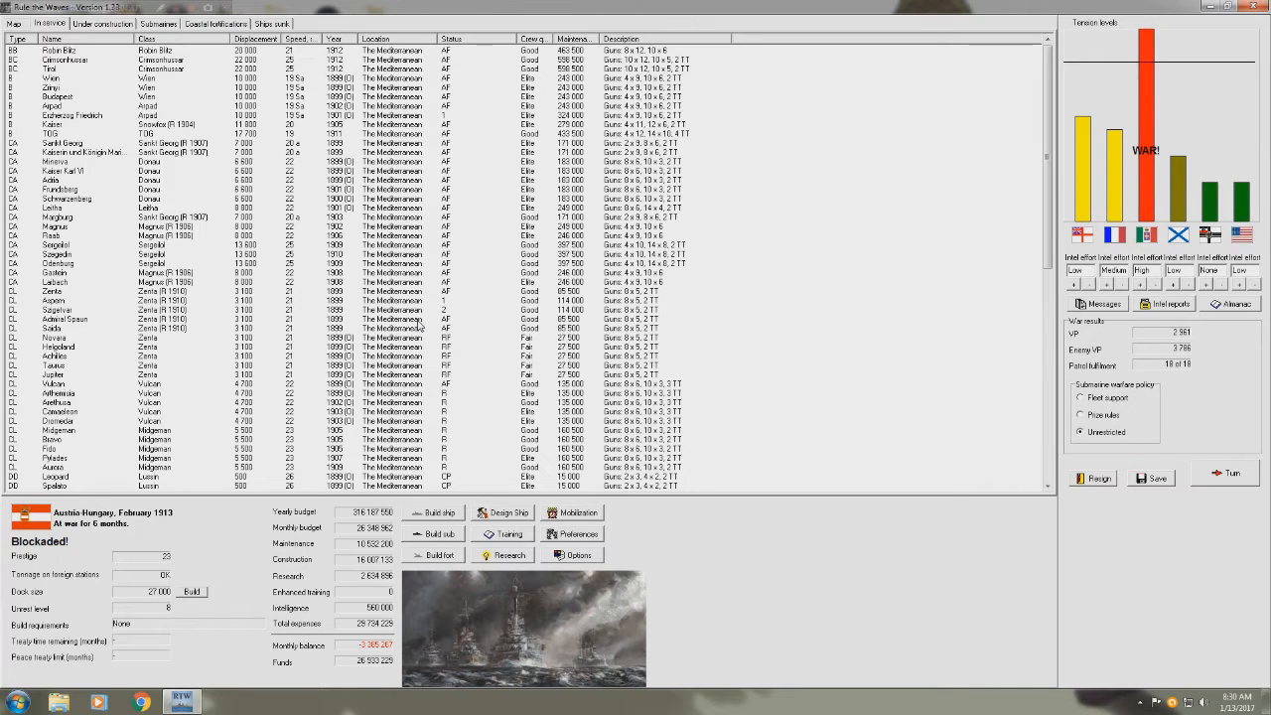
pyautogui.click(11, 23)
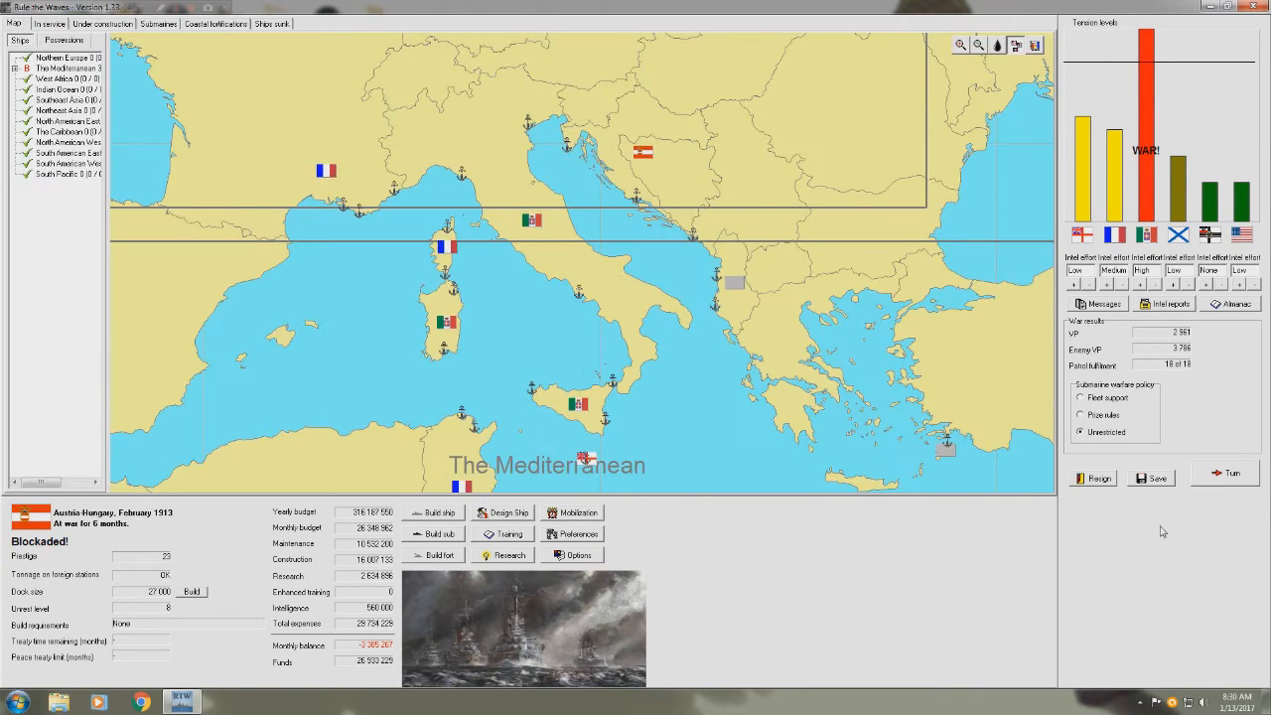
pyautogui.moveTo(238, 24)
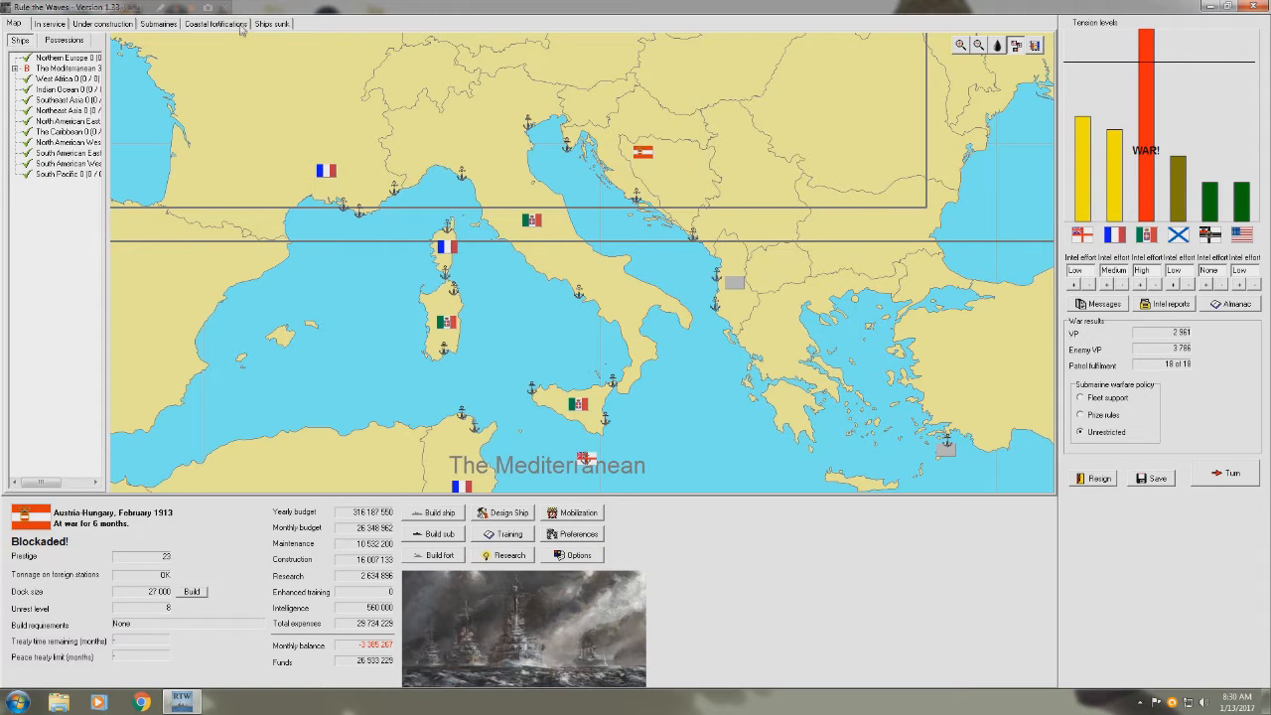
pyautogui.click(161, 26)
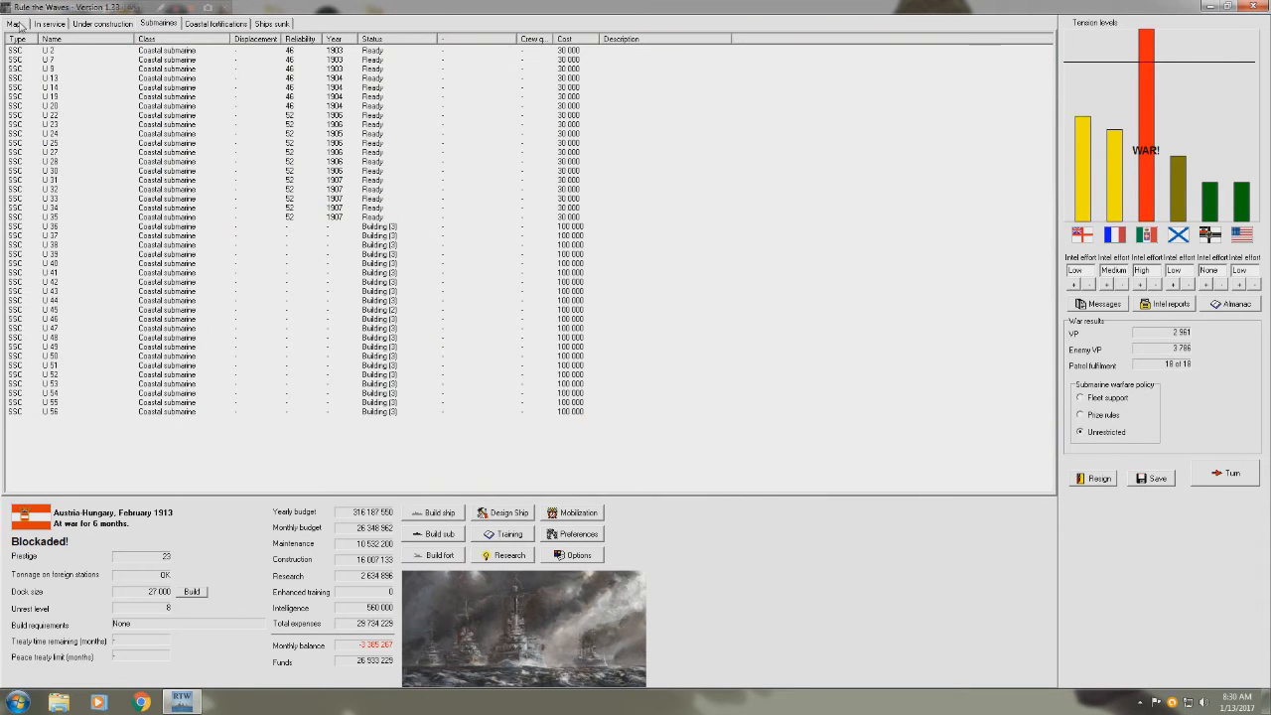
# - End the month and acknowledge AMCs Gerty and Mahmudie, Novara's engine trouble, and armour research
pyautogui.click(1228, 473)
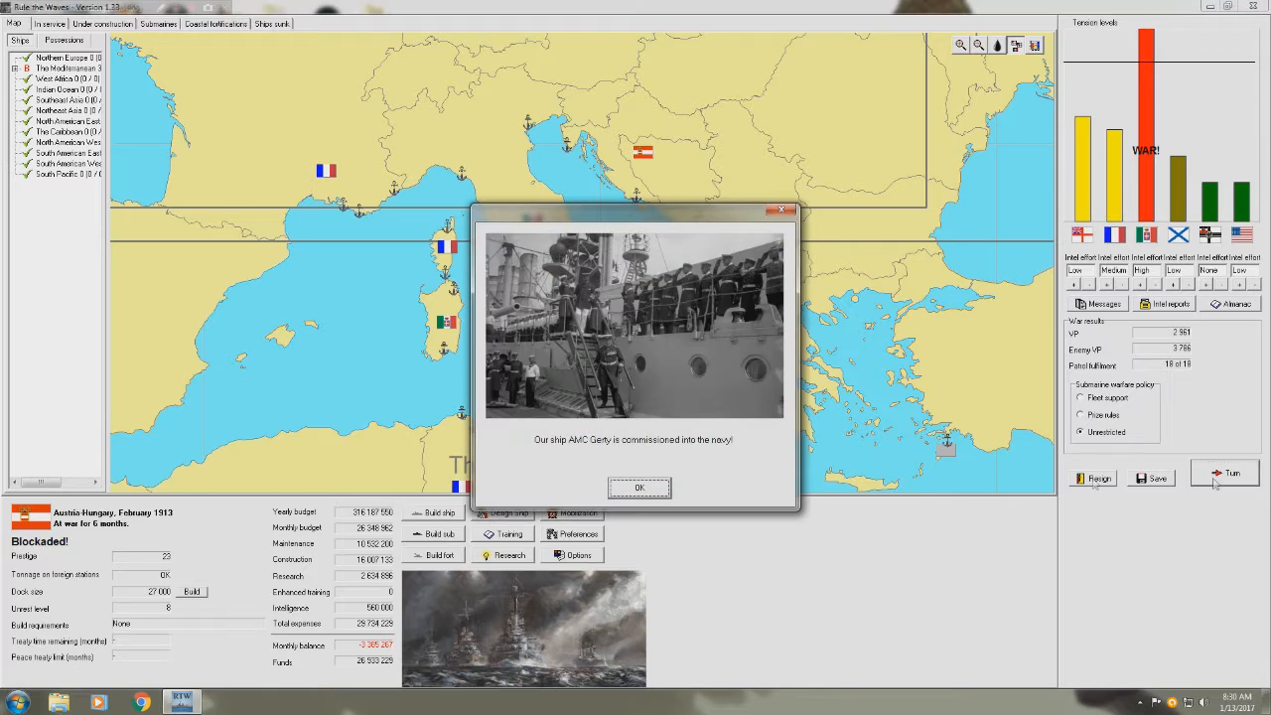
pyautogui.click(639, 488)
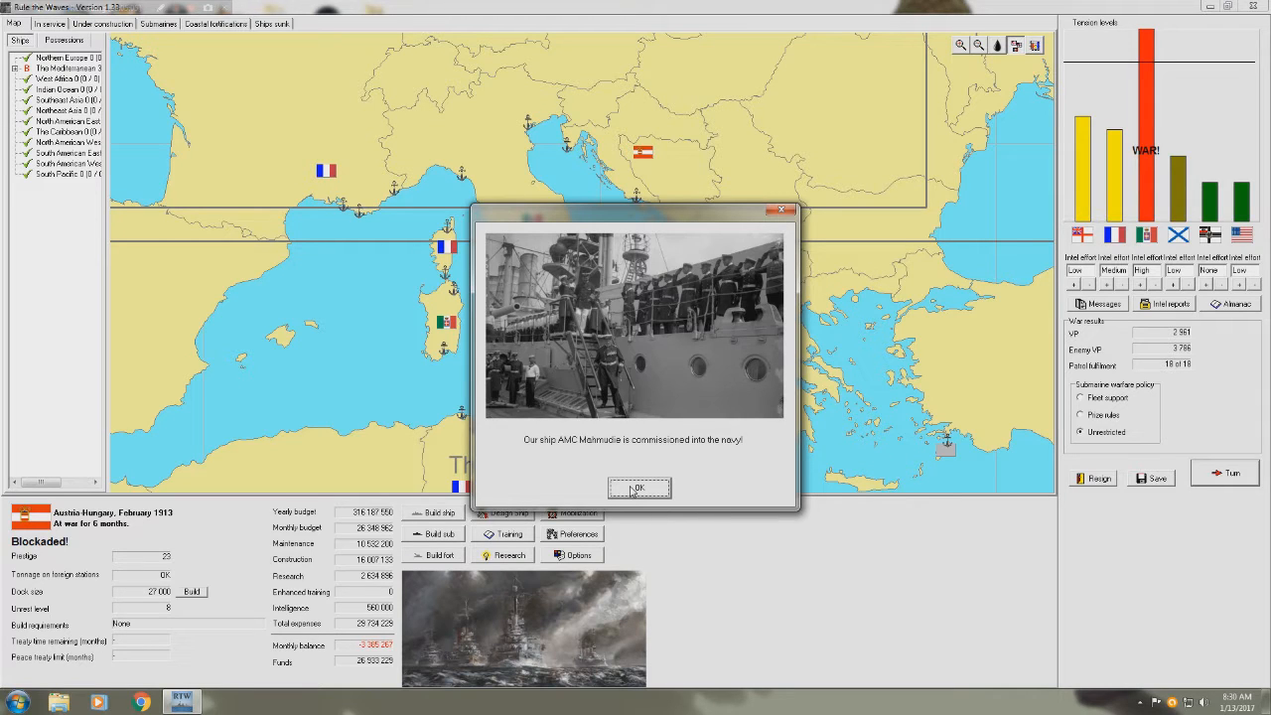
pyautogui.click(639, 488)
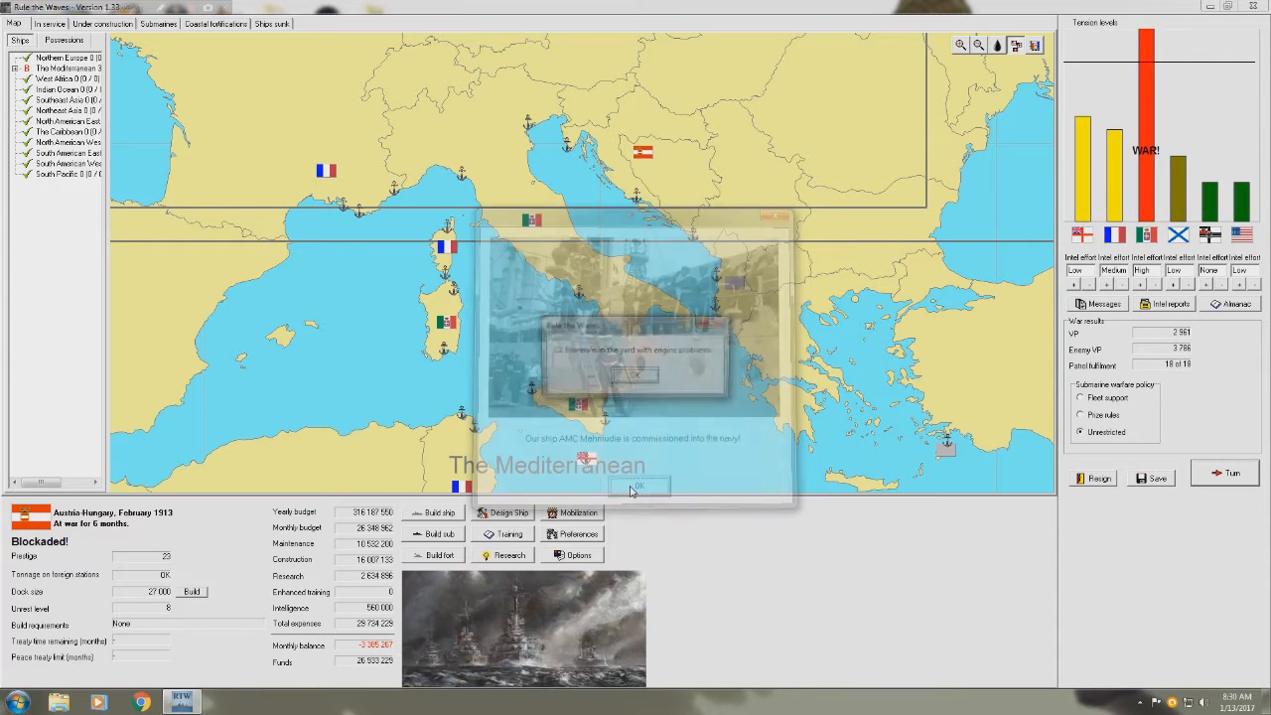
pyautogui.click(641, 486)
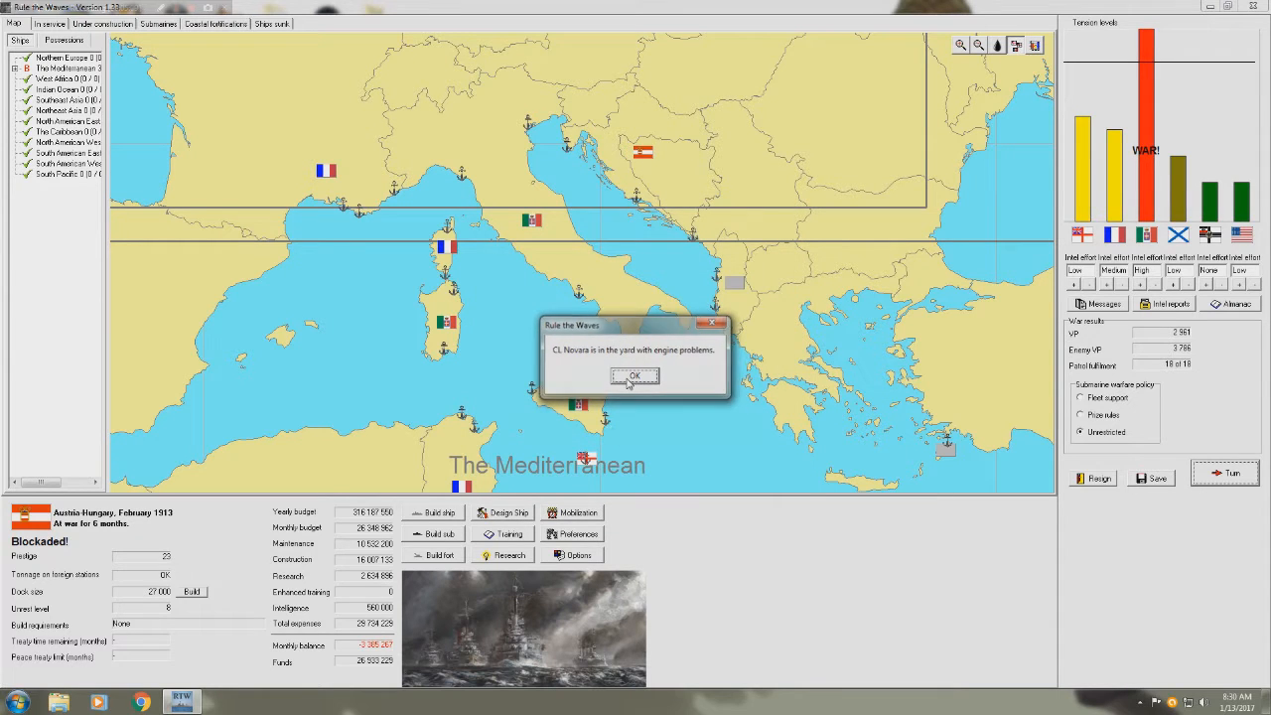
pyautogui.click(636, 377)
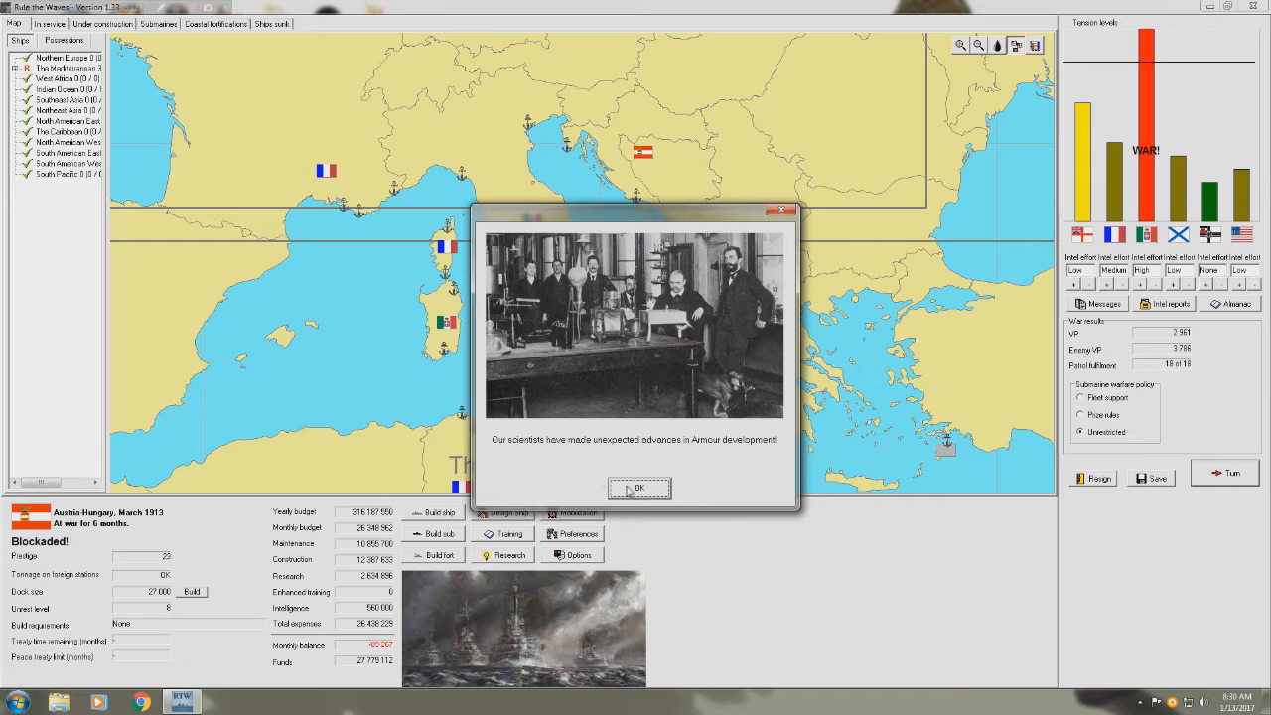
pyautogui.click(639, 488)
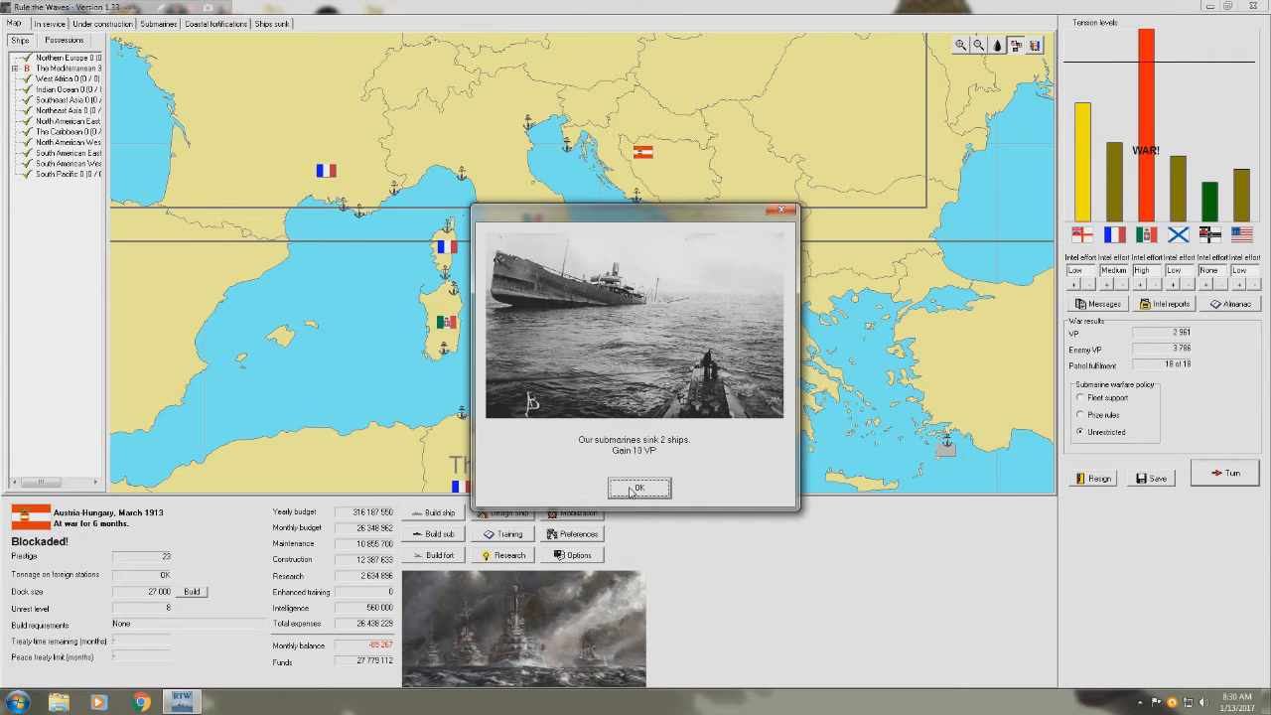
# - Acknowledge submarine sinkings and Sebenico's loss, auto-resolve the Arthemisia interception and accept her sinking
pyautogui.click(637, 487)
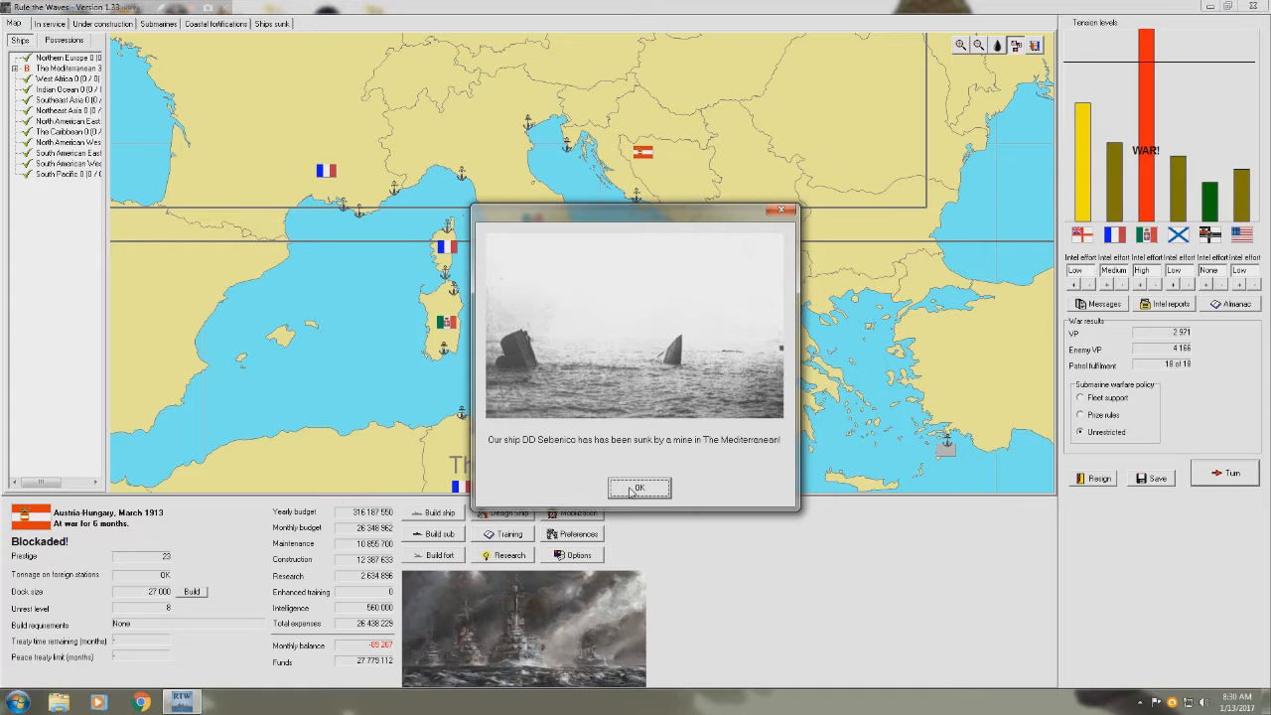
pyautogui.click(639, 488)
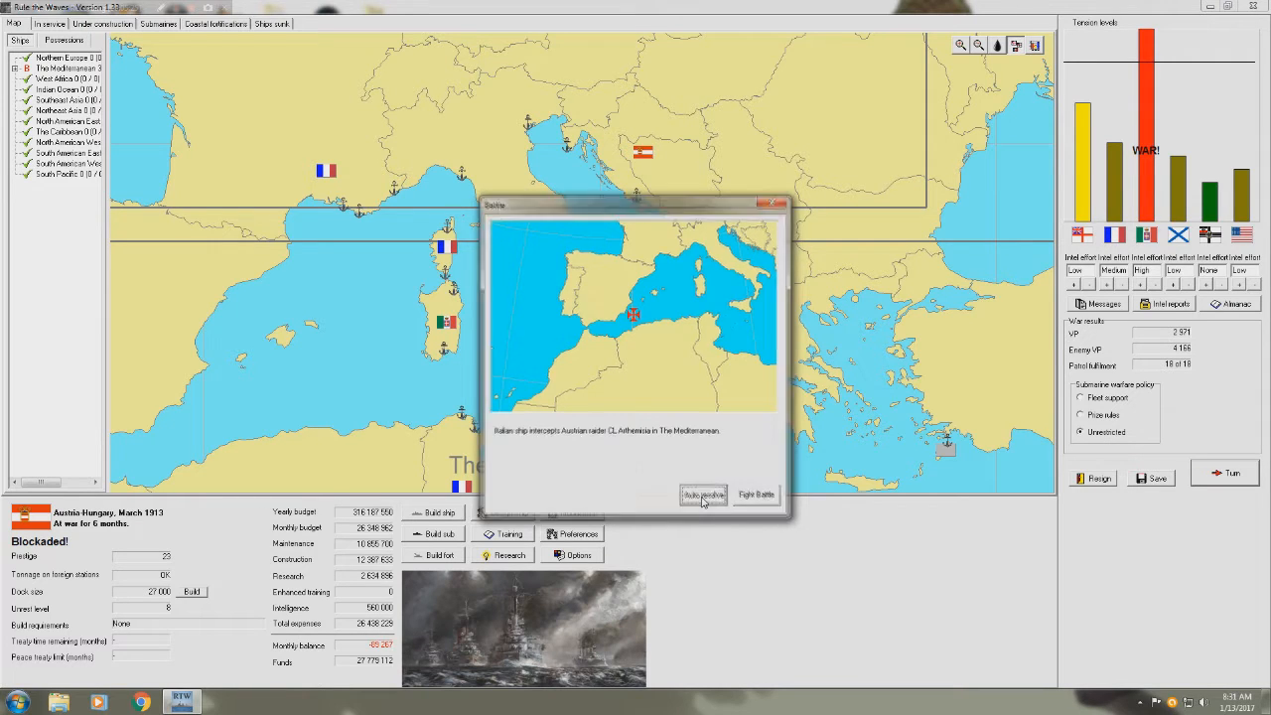
pyautogui.click(705, 494)
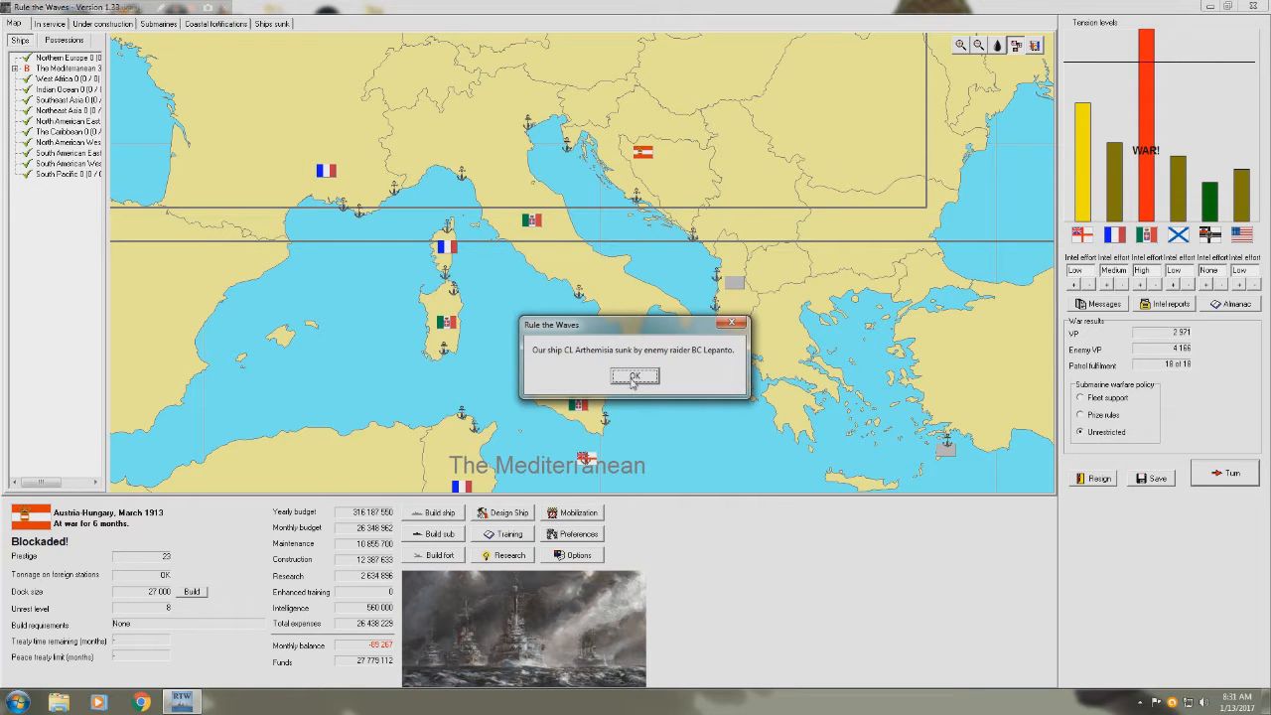
pyautogui.click(635, 375)
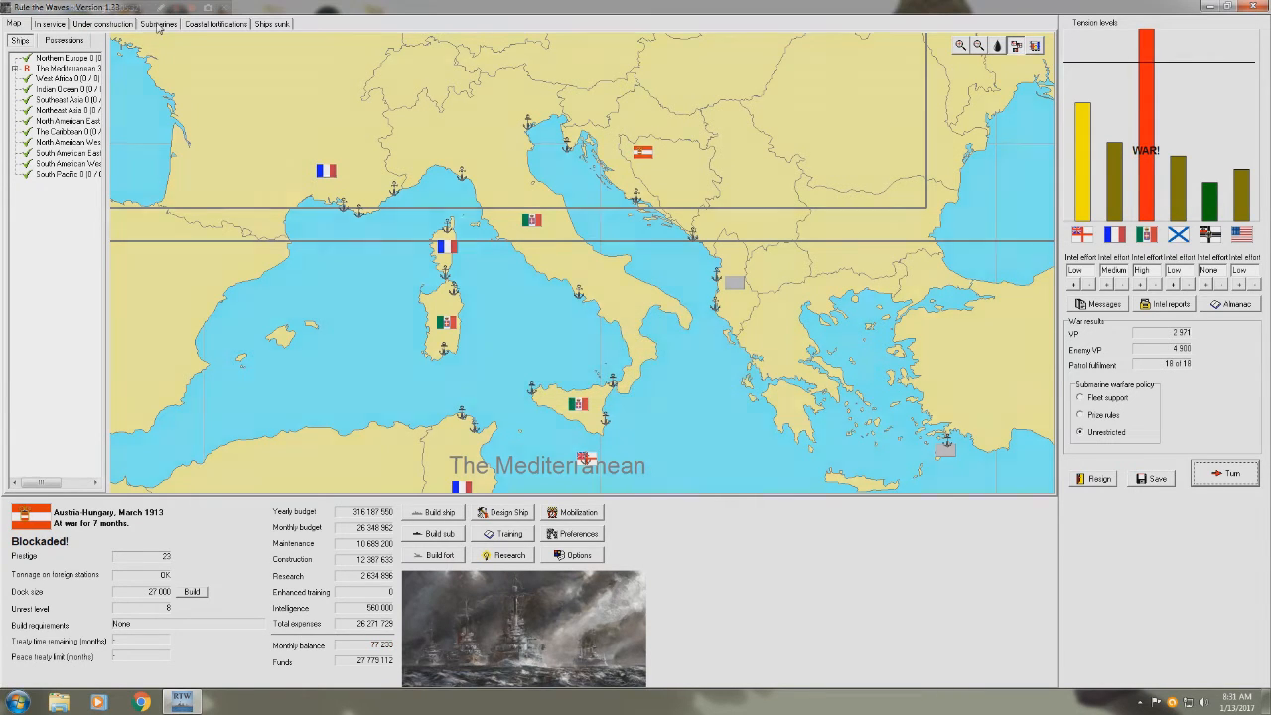
# - Check the under-construction list, select Baron Eichhoff, and end the March 1913 turn
pyautogui.click(159, 24)
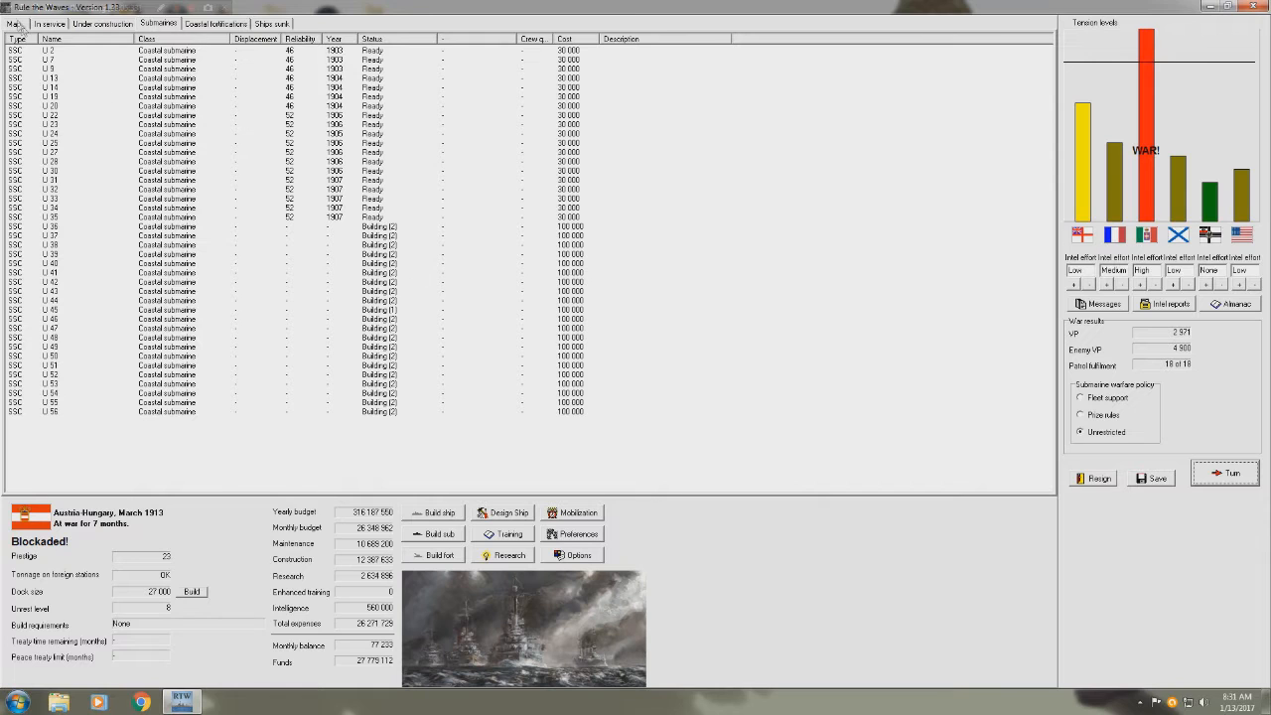
pyautogui.click(10, 23)
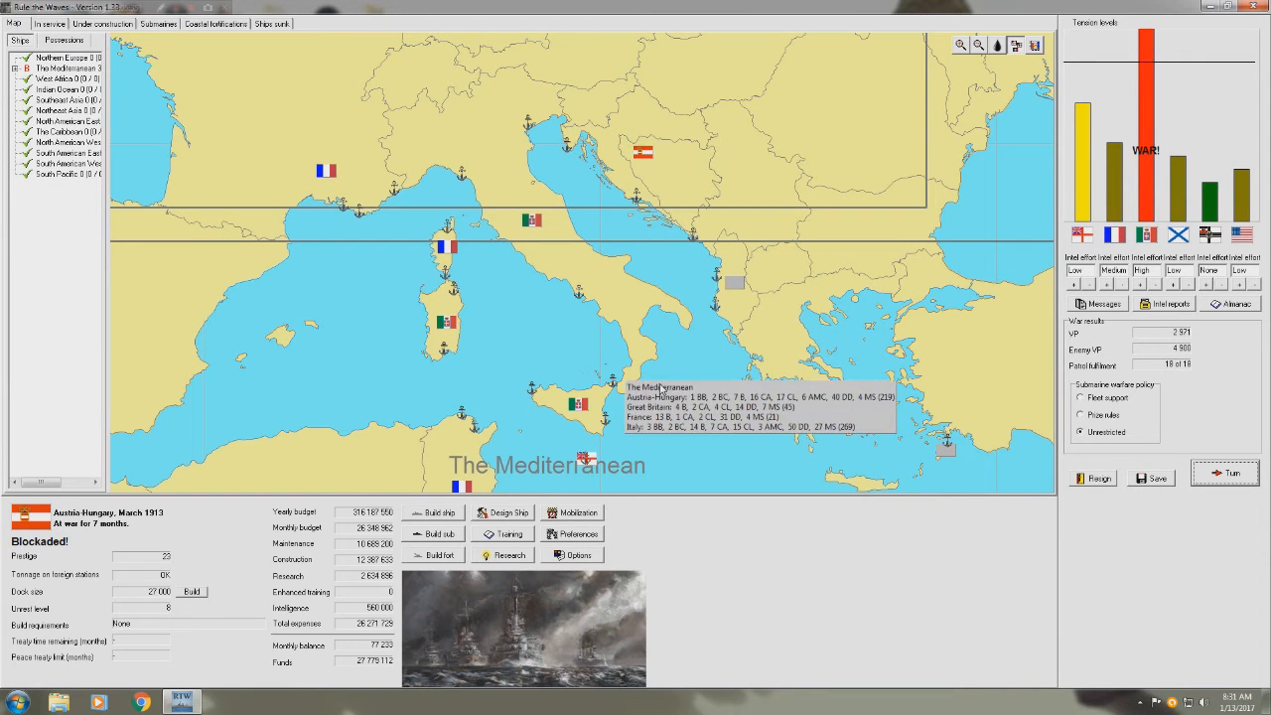
pyautogui.moveTo(728, 510)
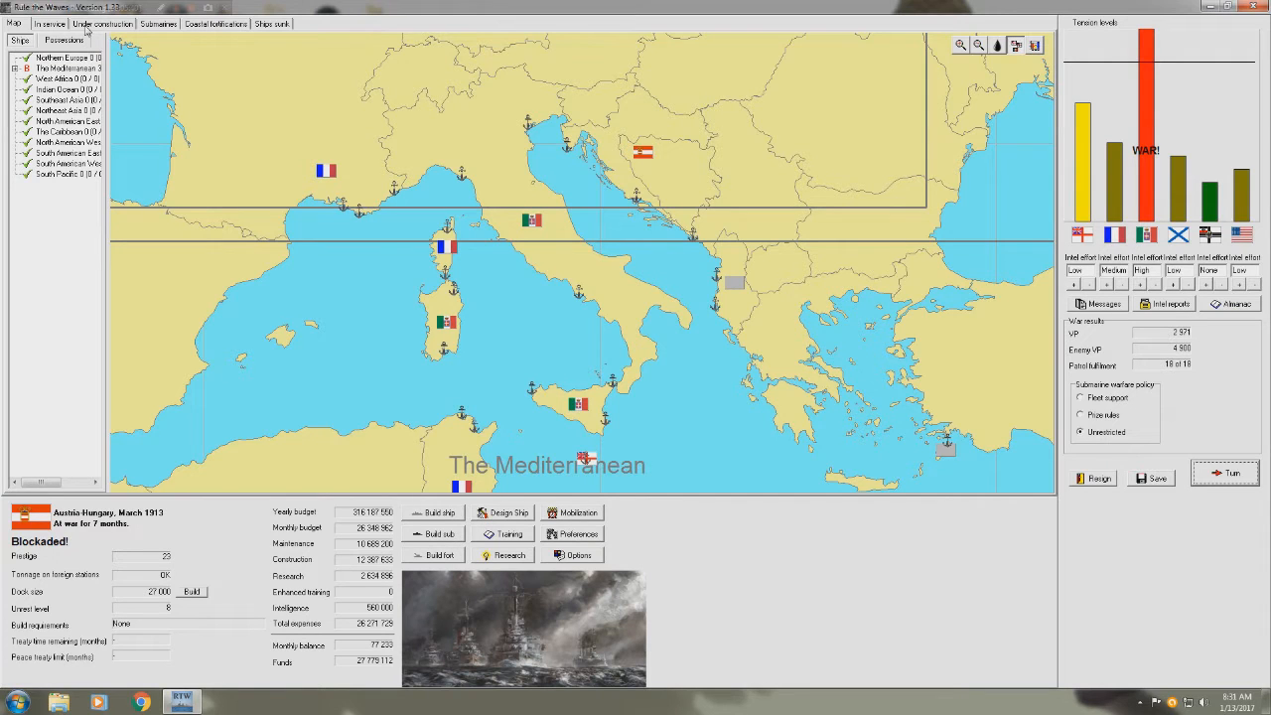
pyautogui.click(103, 26)
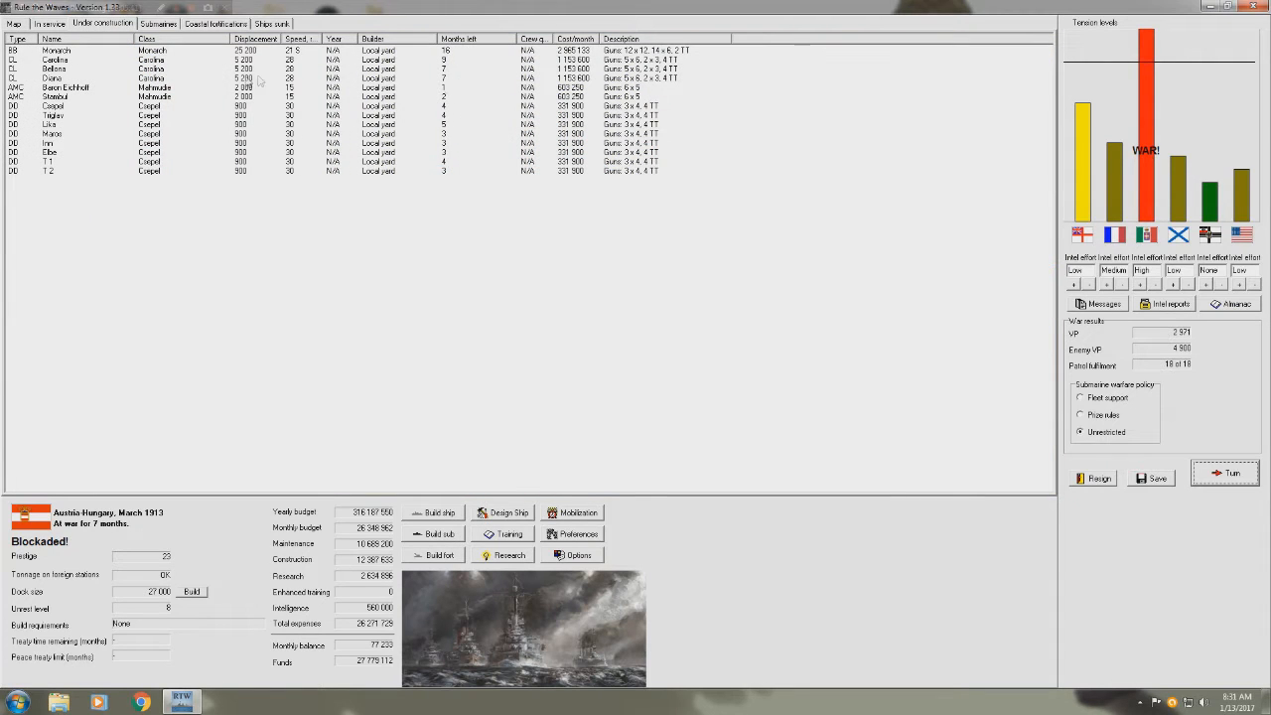
pyautogui.click(50, 87)
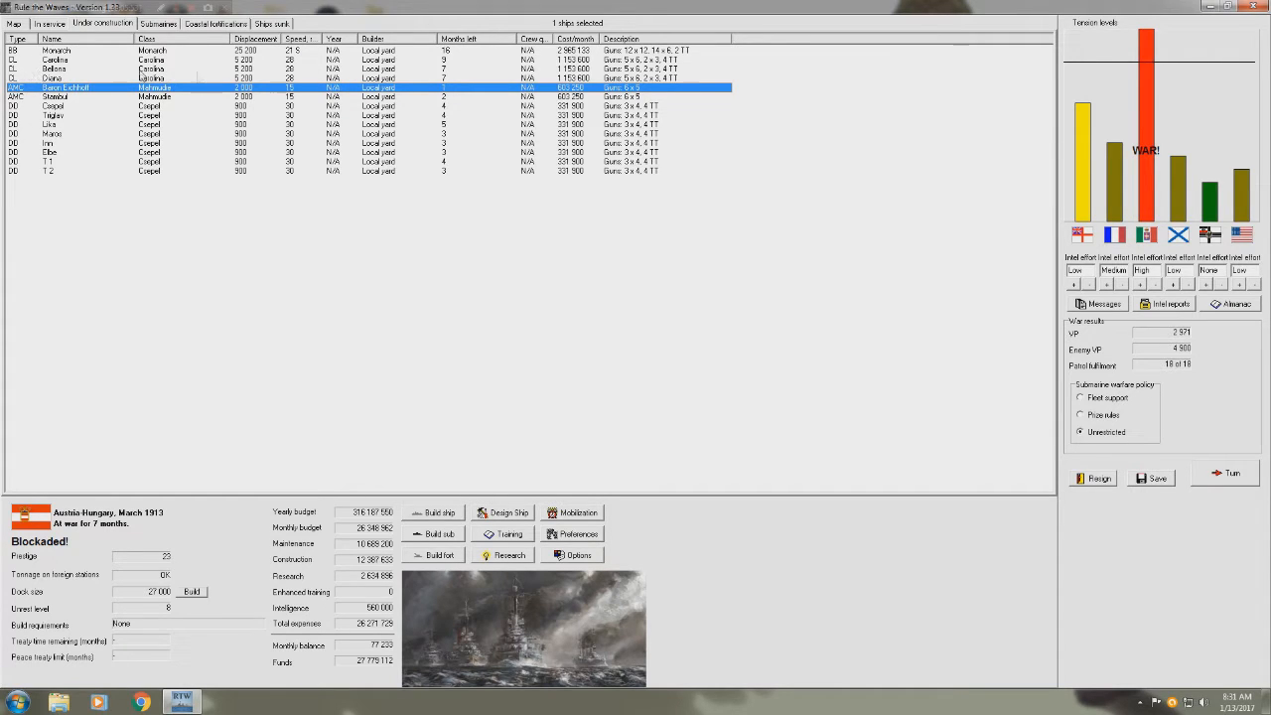
pyautogui.click(11, 21)
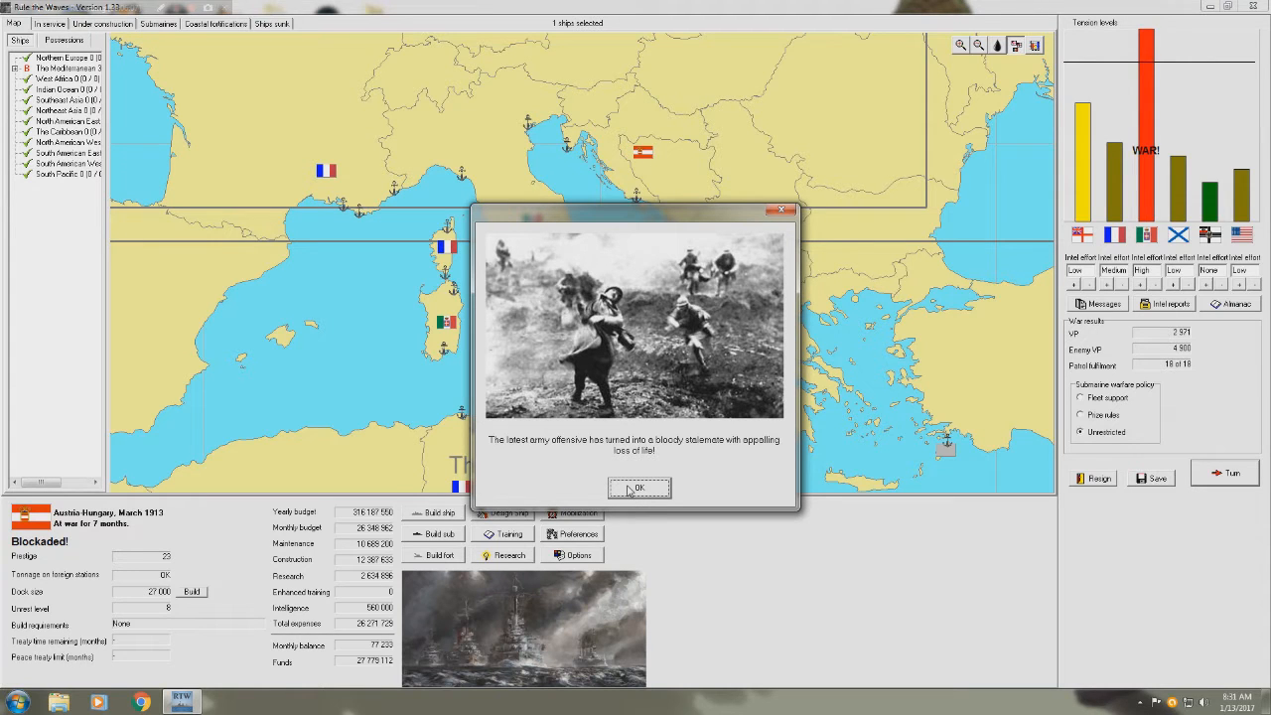
# - Dismiss the stalemate and Baron Eichhoff reports, then answer the Kaiser 'We cannot show weakness now!'
pyautogui.click(639, 488)
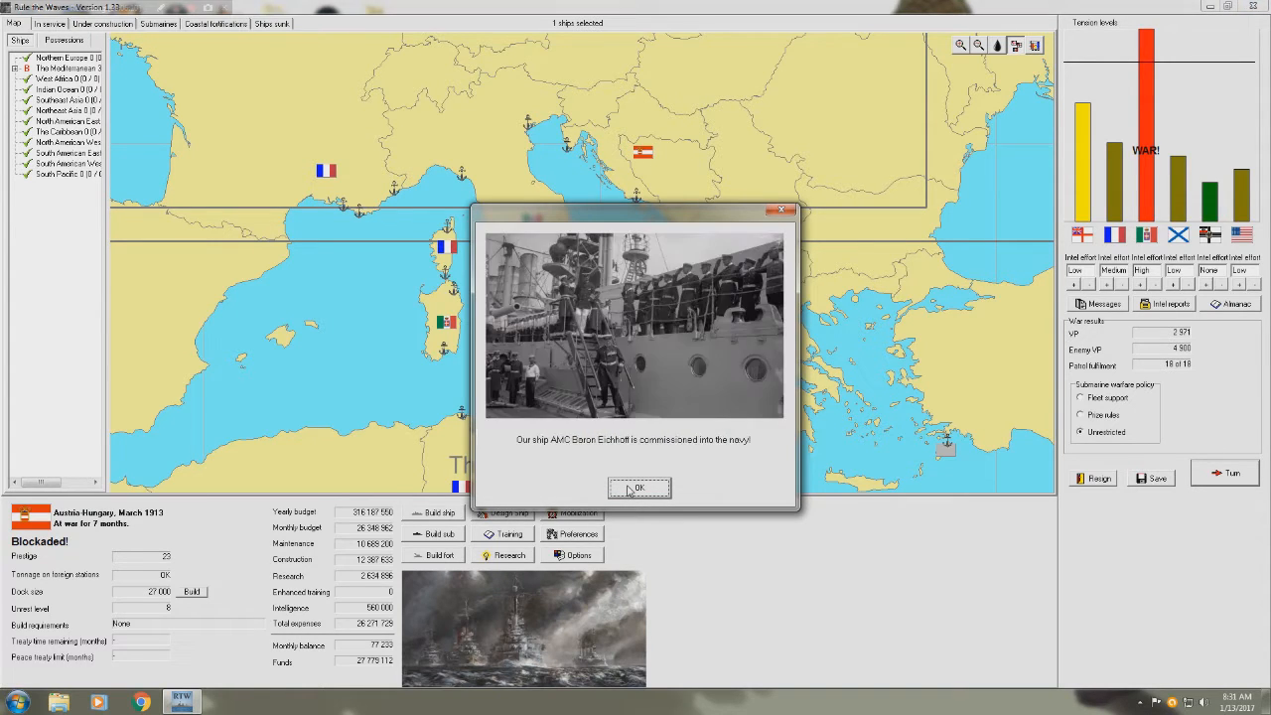
pyautogui.click(639, 487)
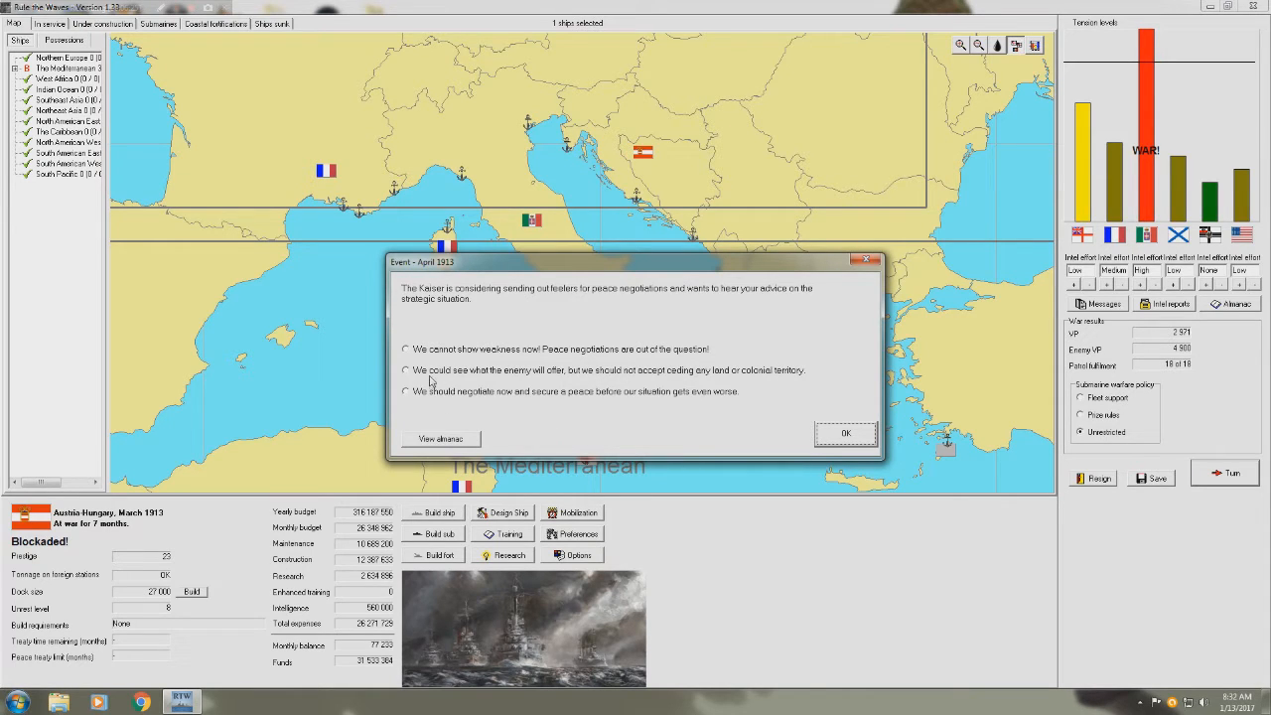
pyautogui.click(406, 348)
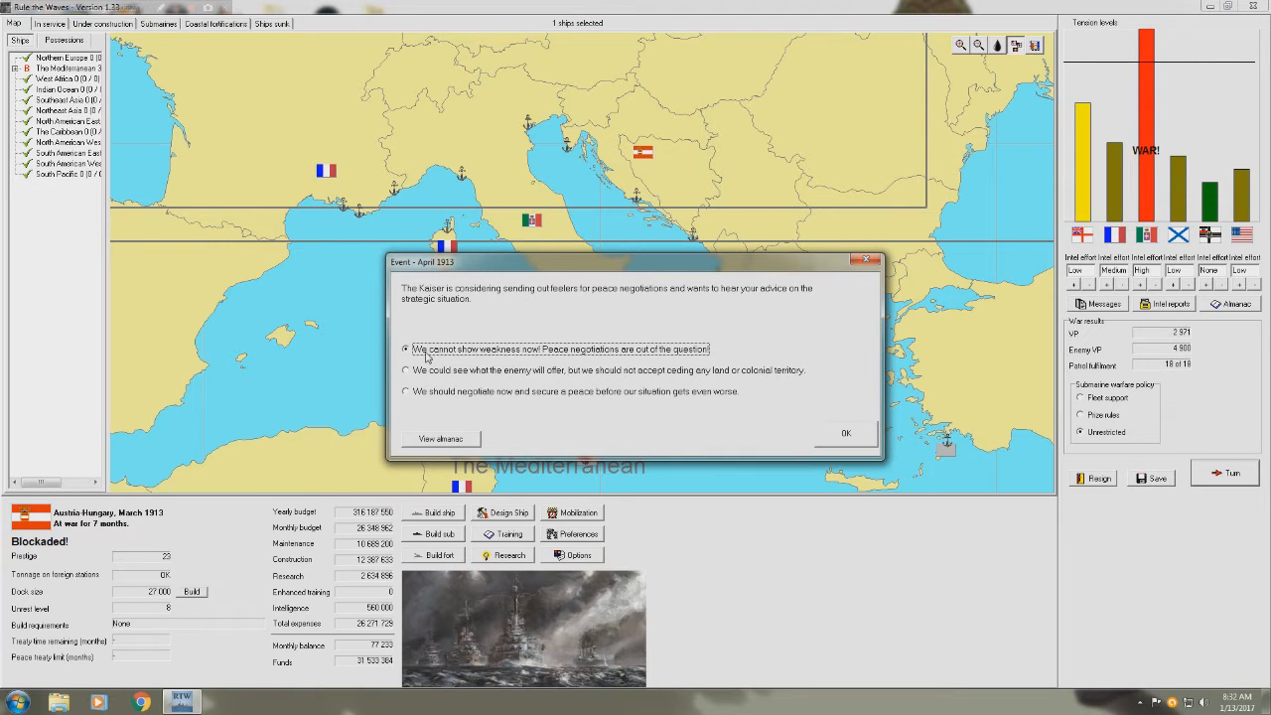
pyautogui.click(842, 433)
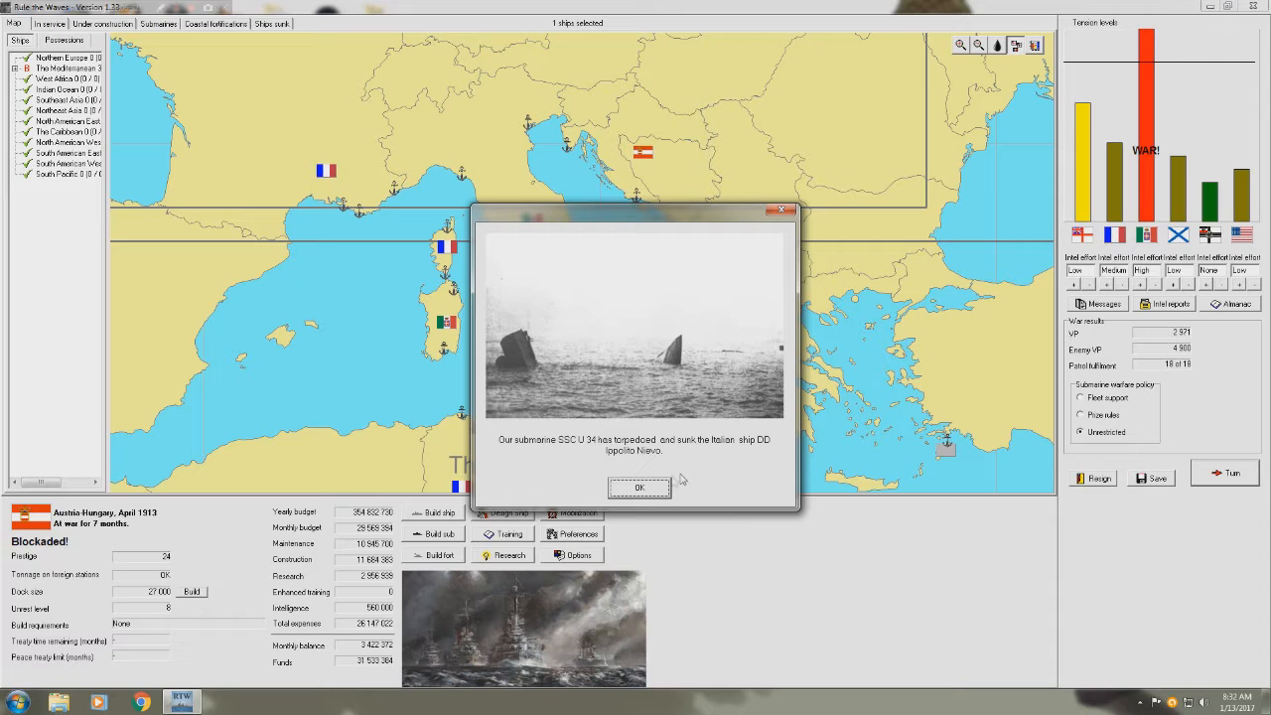
# - Acknowledge the Ippolito Nievo, submarine and Zenta reports, and auto-resolve Arethusa's interception, which escapes
pyautogui.click(640, 486)
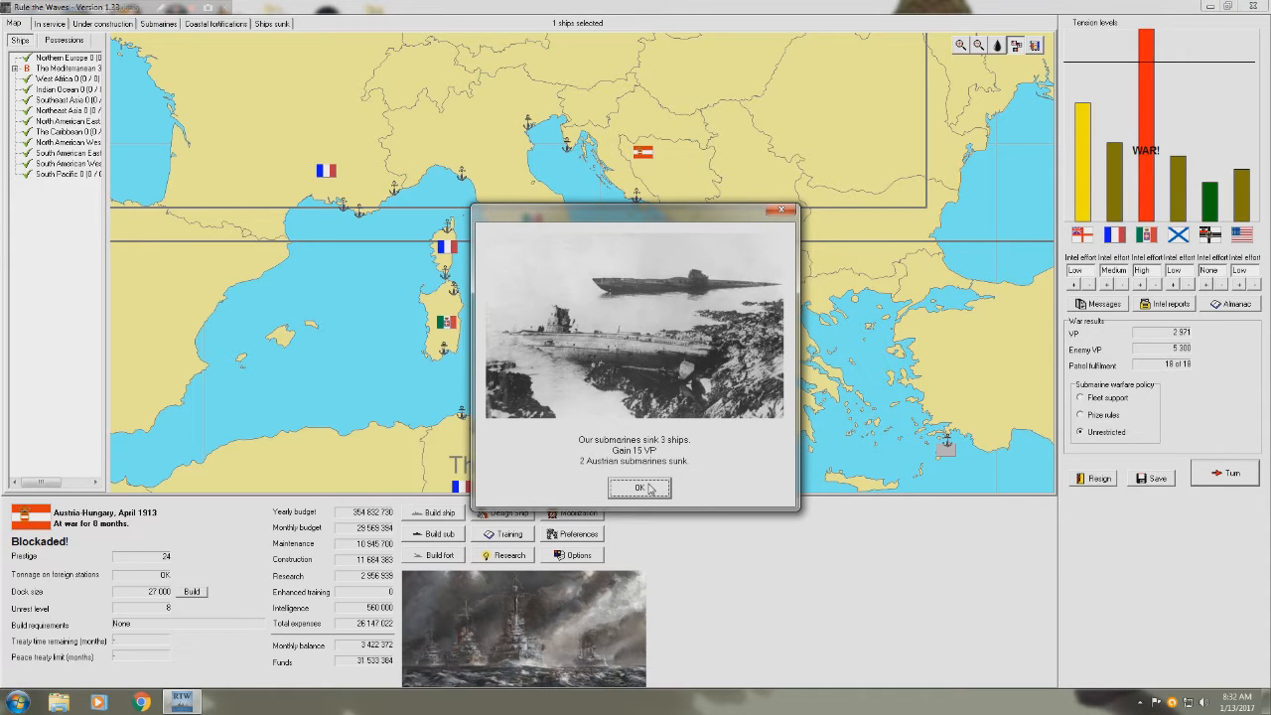
pyautogui.click(639, 487)
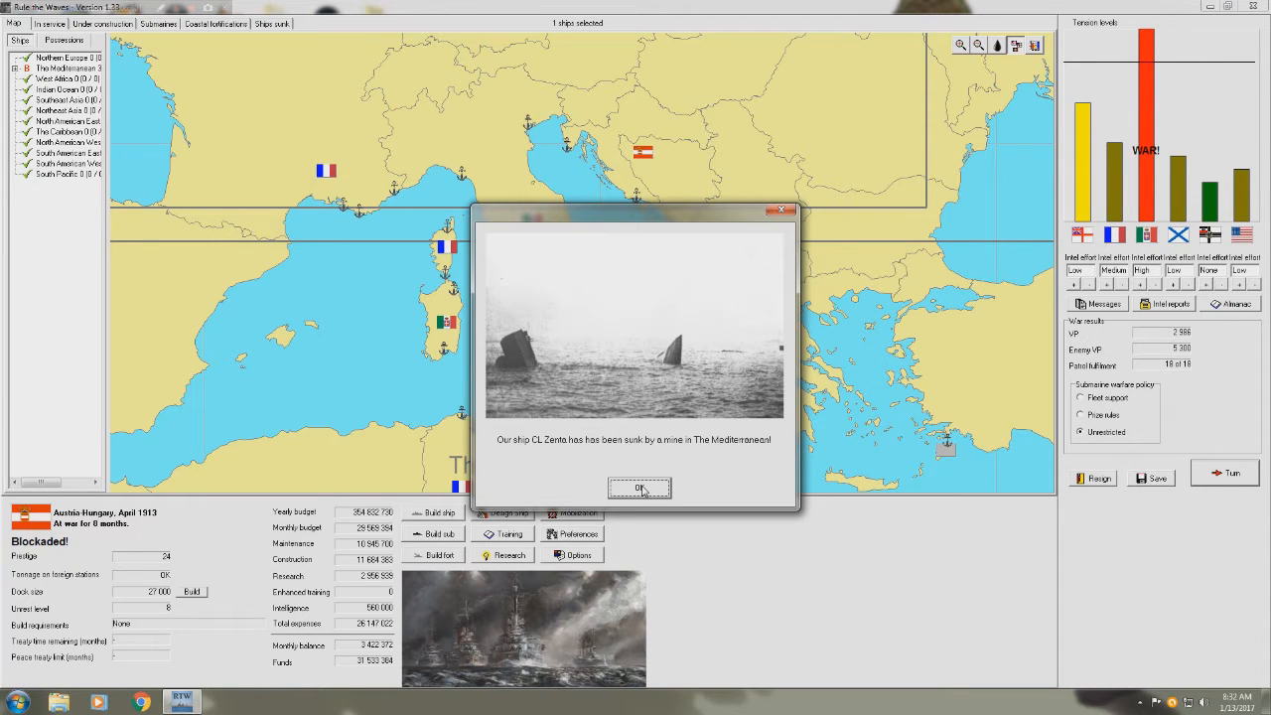
pyautogui.click(638, 487)
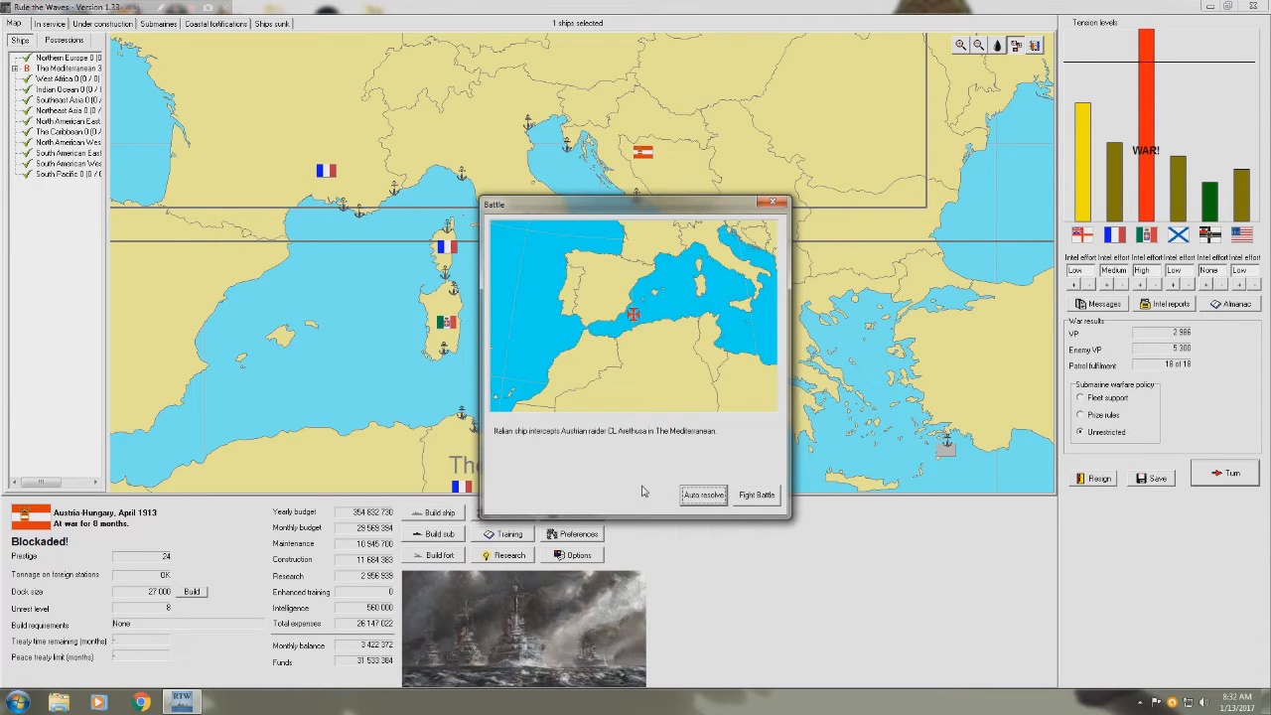
pyautogui.click(703, 495)
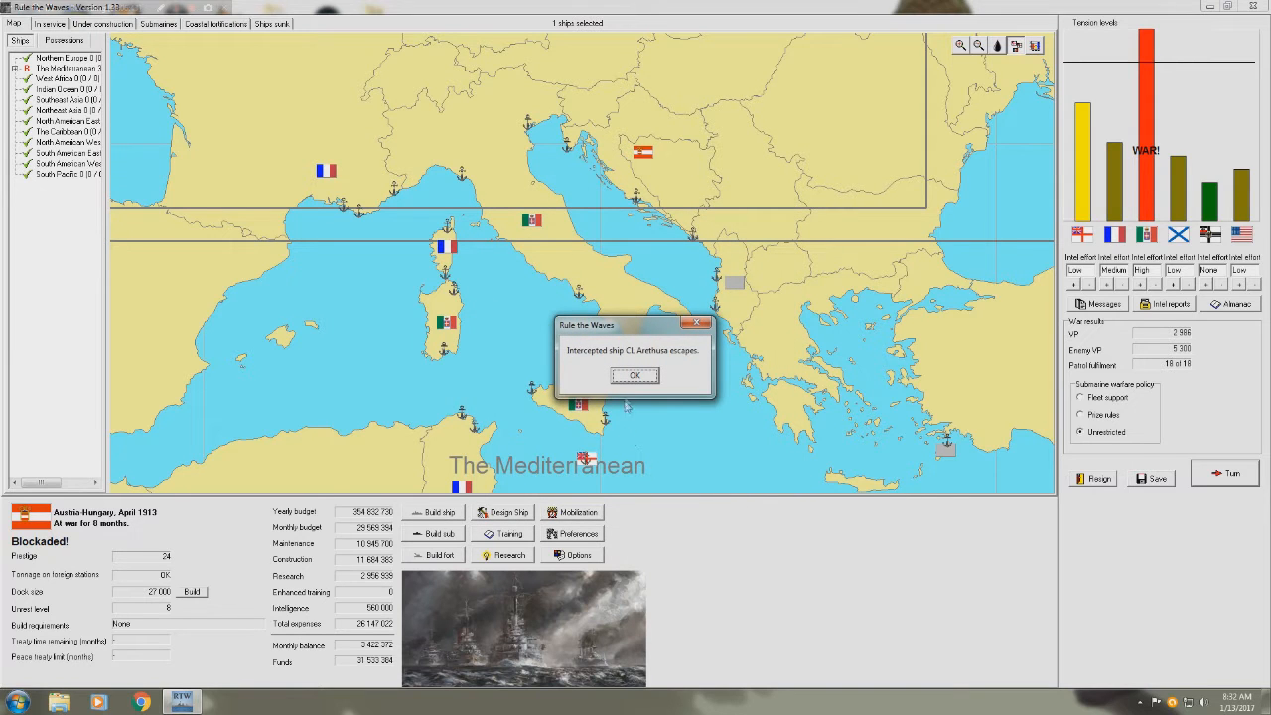
pyautogui.click(635, 375)
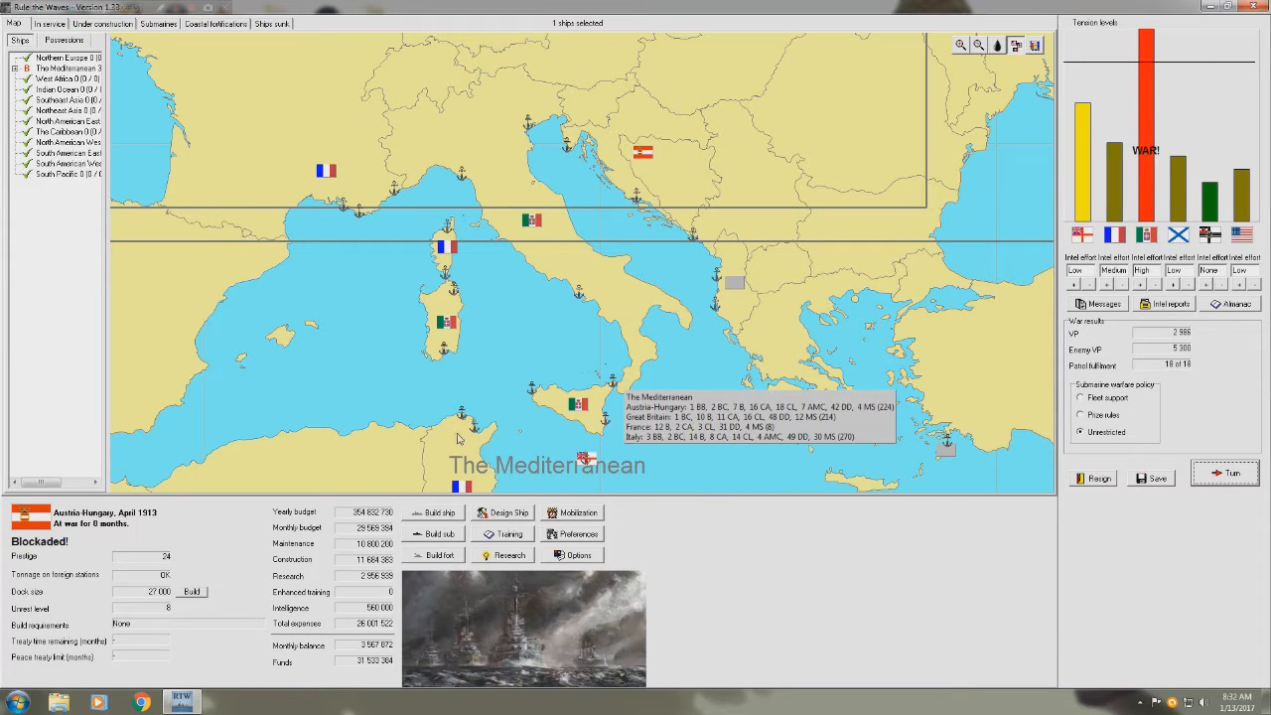
pyautogui.click(159, 26)
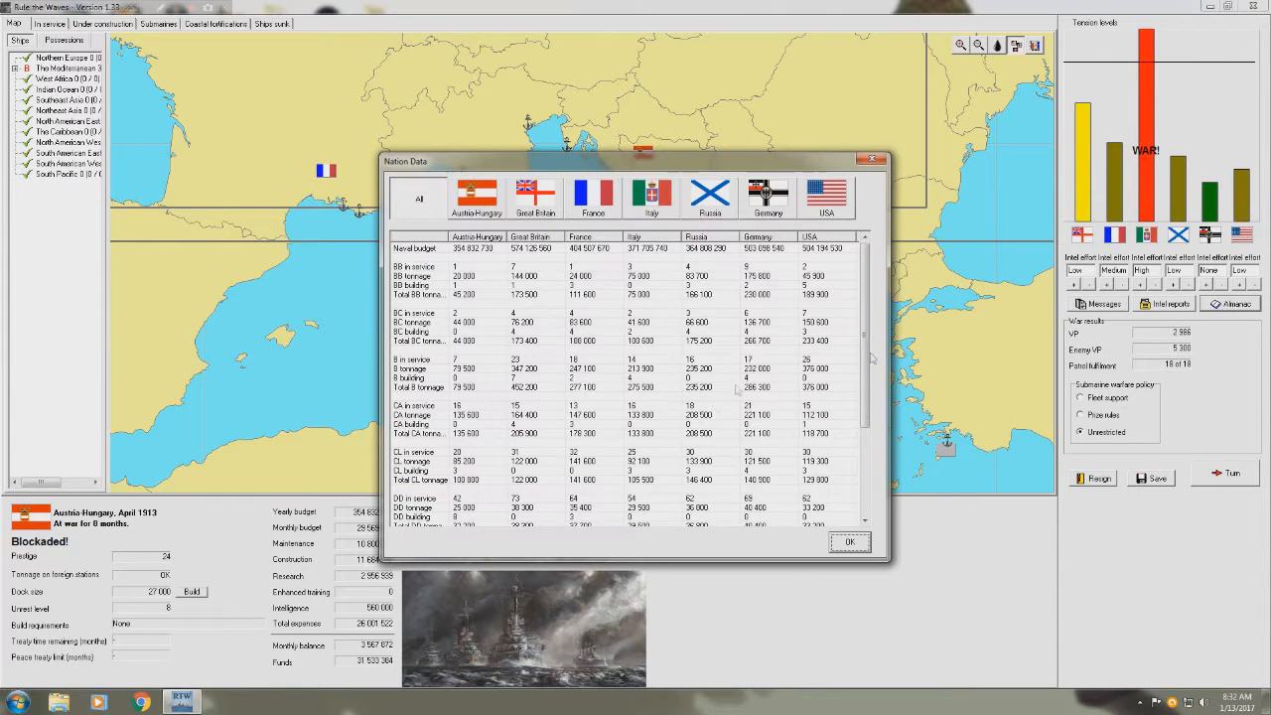
# - Scroll the Nation Data table down to the destroyer, minesweeper and submarine counts
pyautogui.scroll(-3)
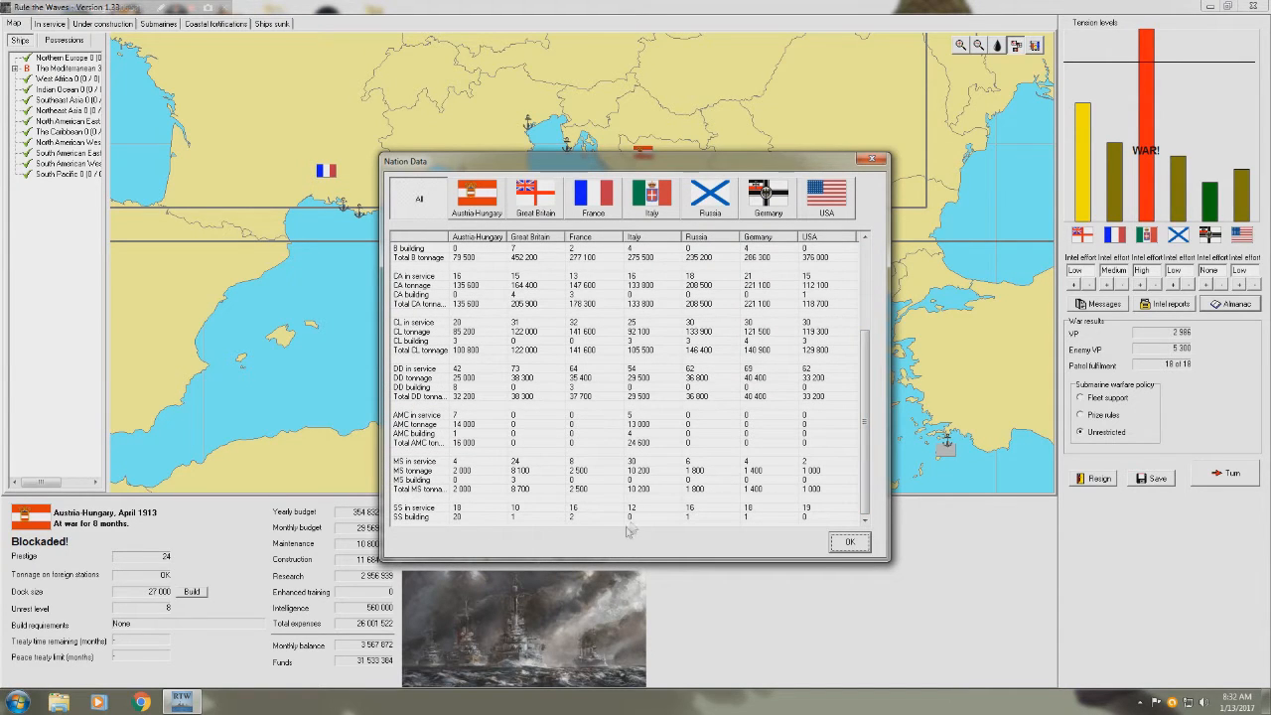
pyautogui.moveTo(503, 532)
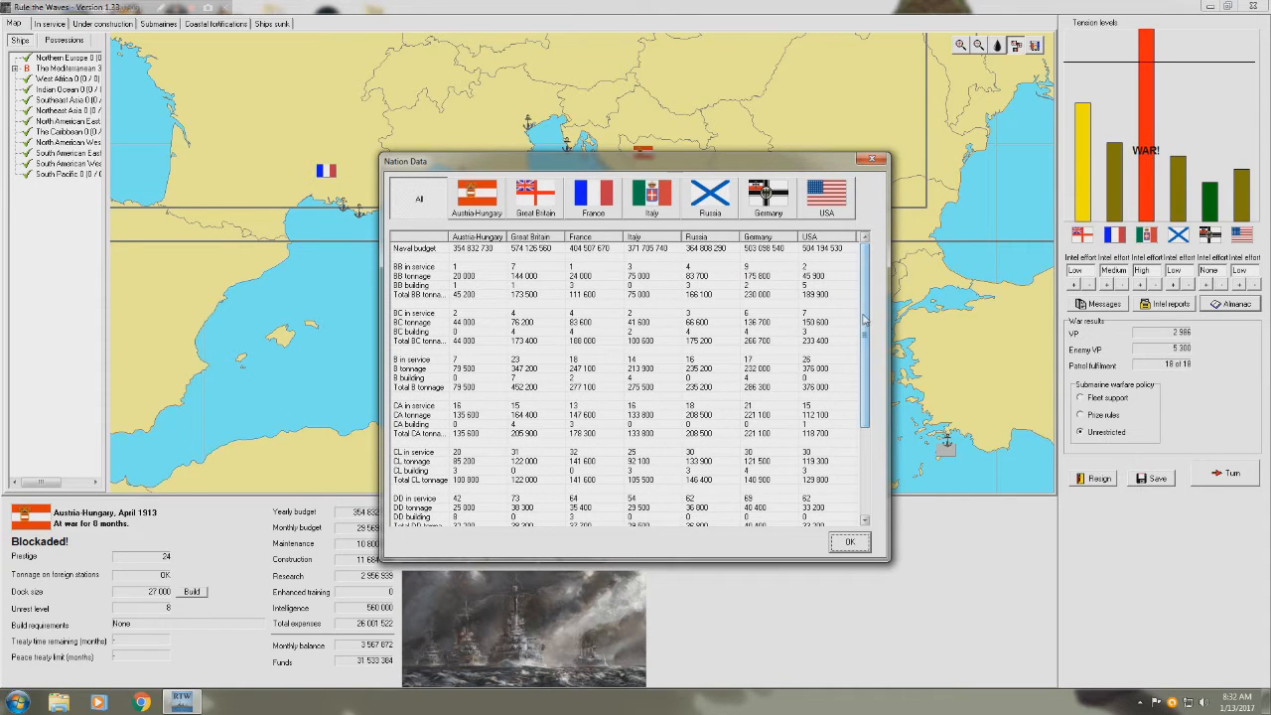
pyautogui.moveTo(871, 157)
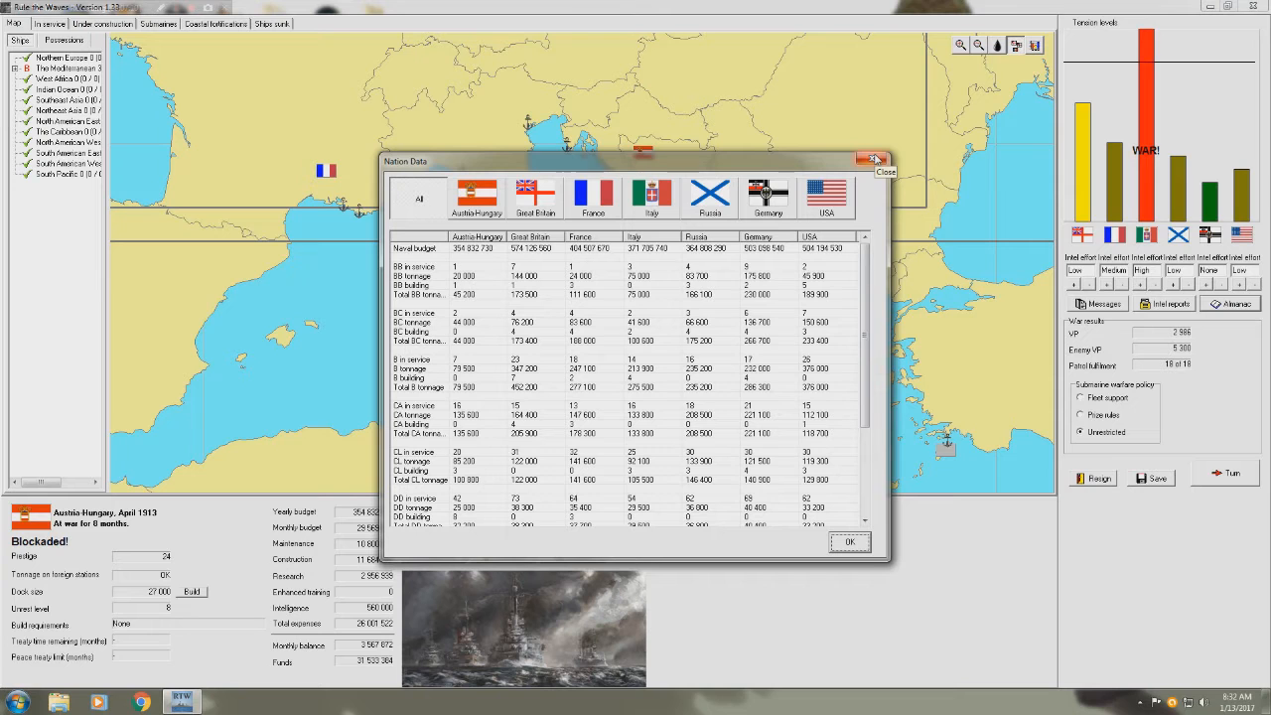
# - Order a second Monarch-class battleship, Babenberg, from the Under construction list
pyautogui.click(871, 158)
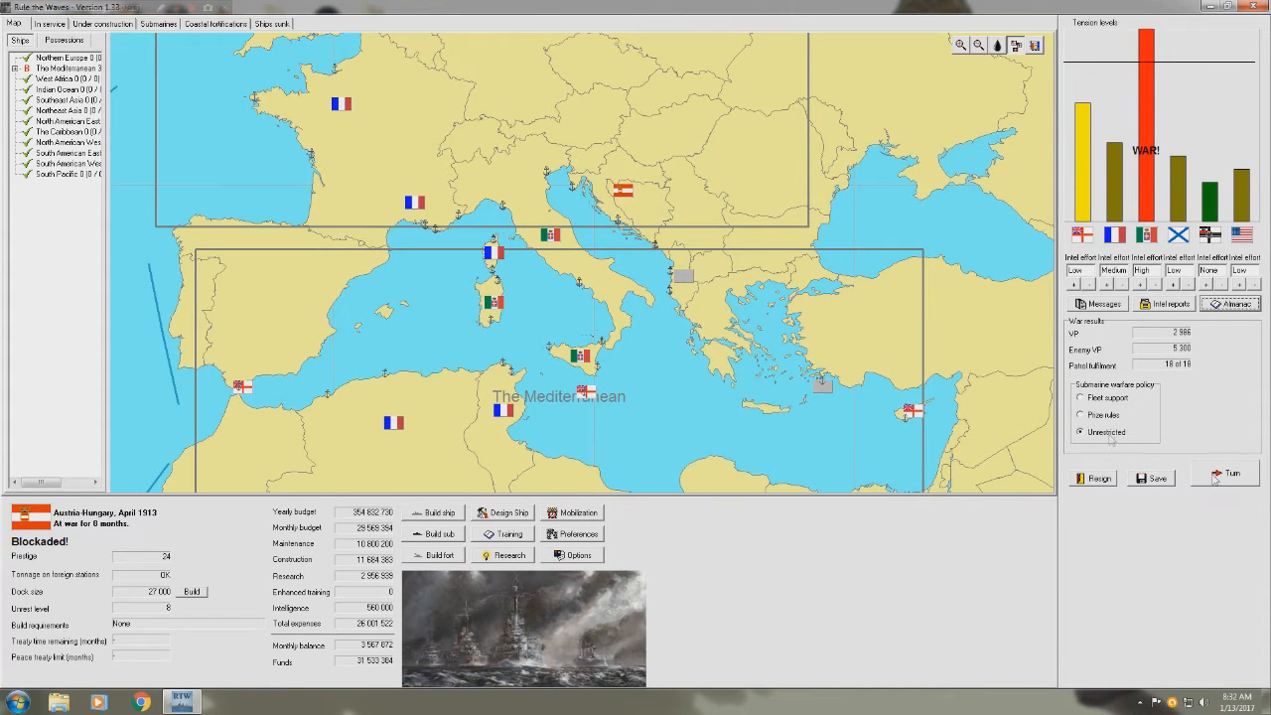
pyautogui.click(106, 26)
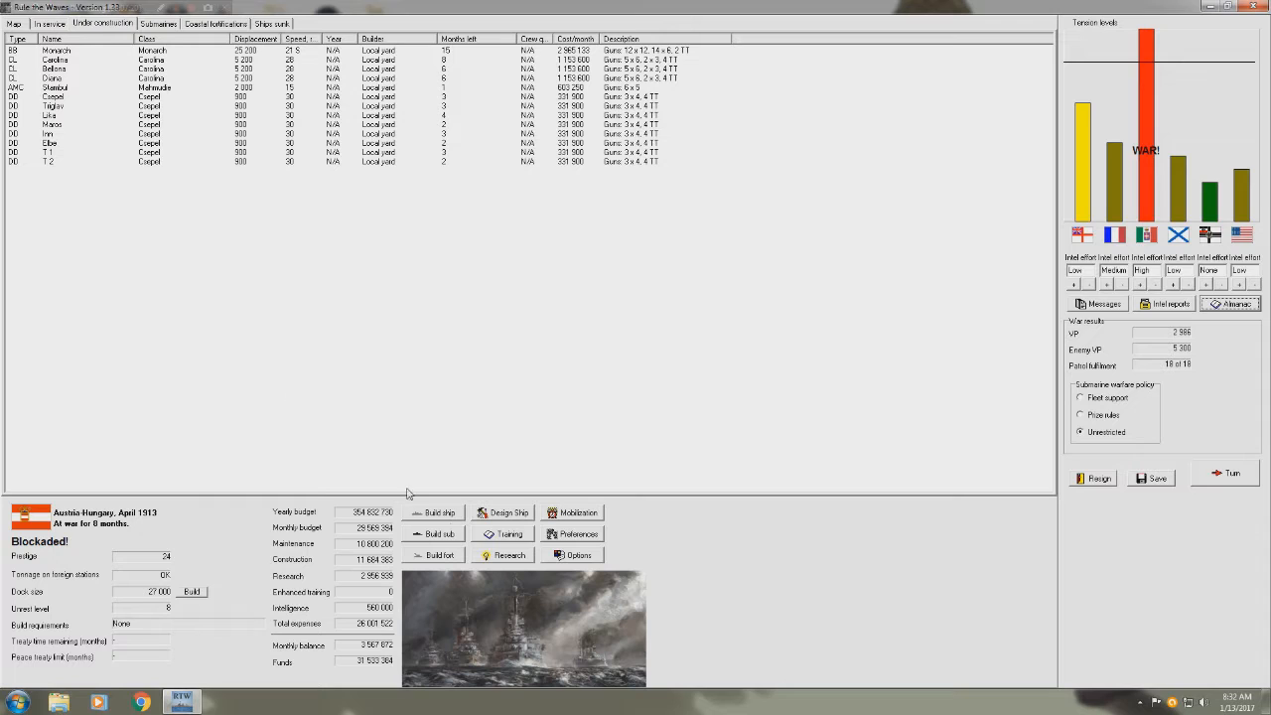
pyautogui.click(437, 511)
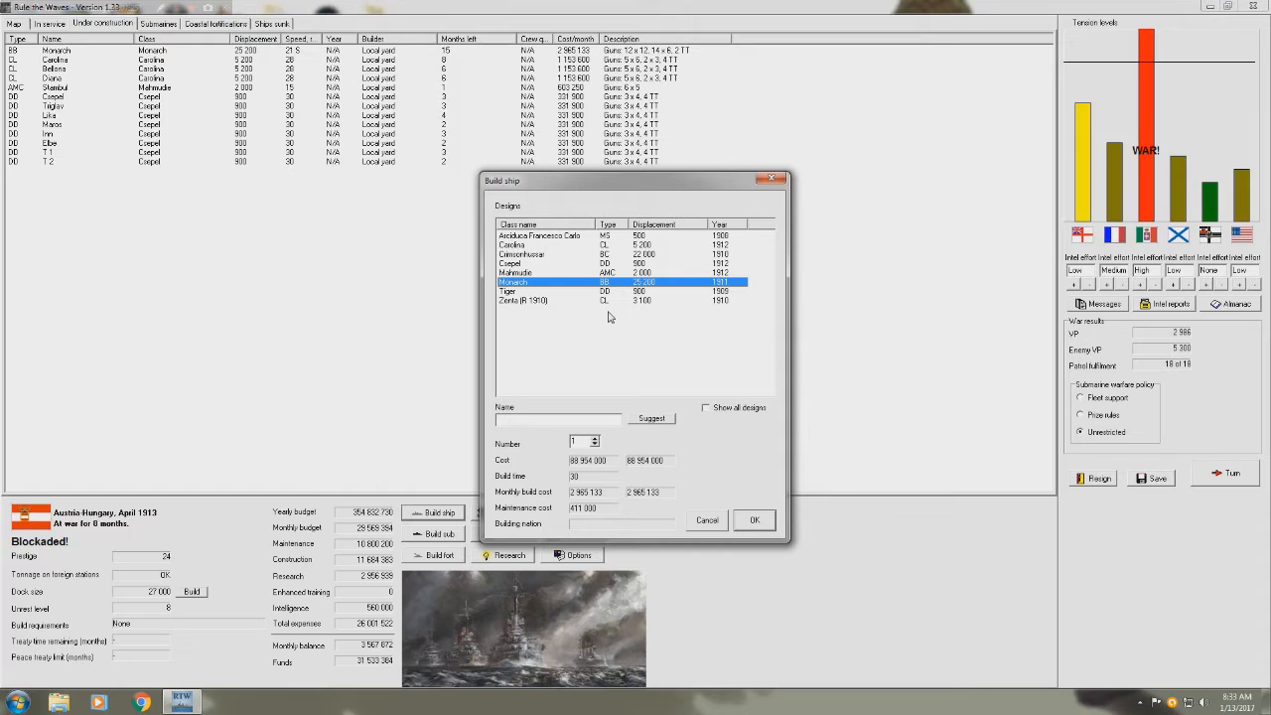
pyautogui.moveTo(611, 334)
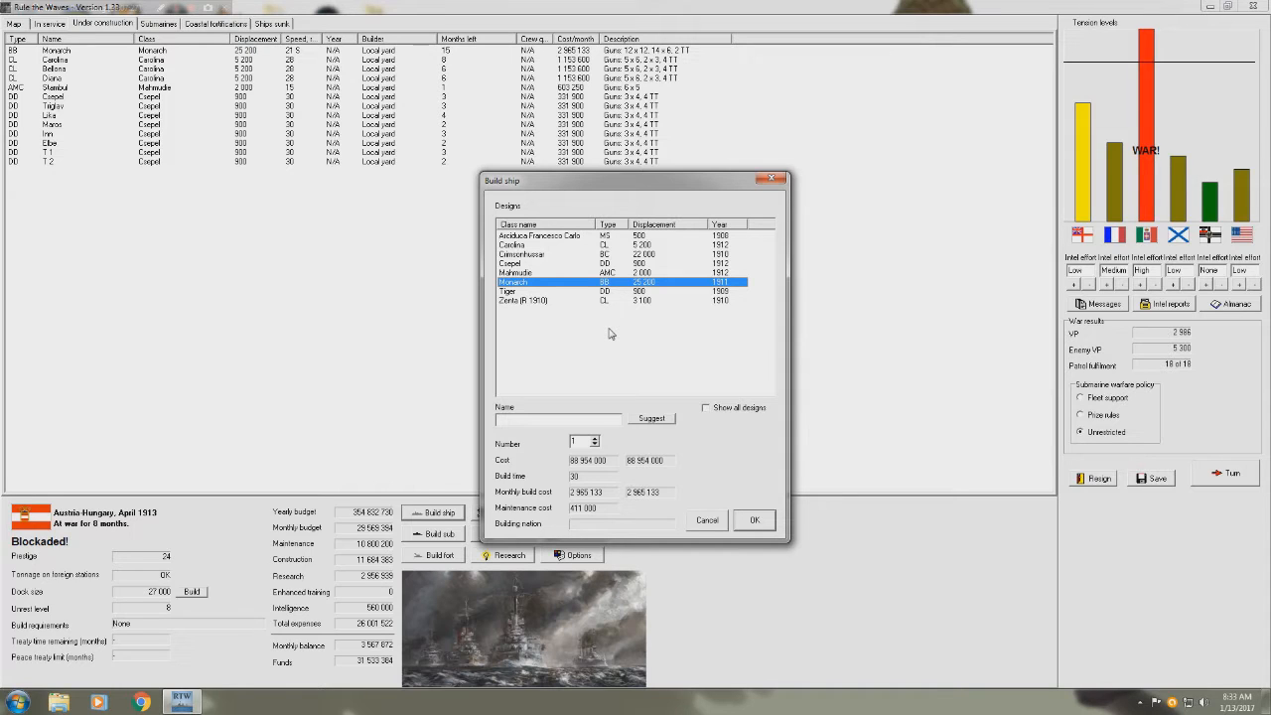
pyautogui.moveTo(596, 464)
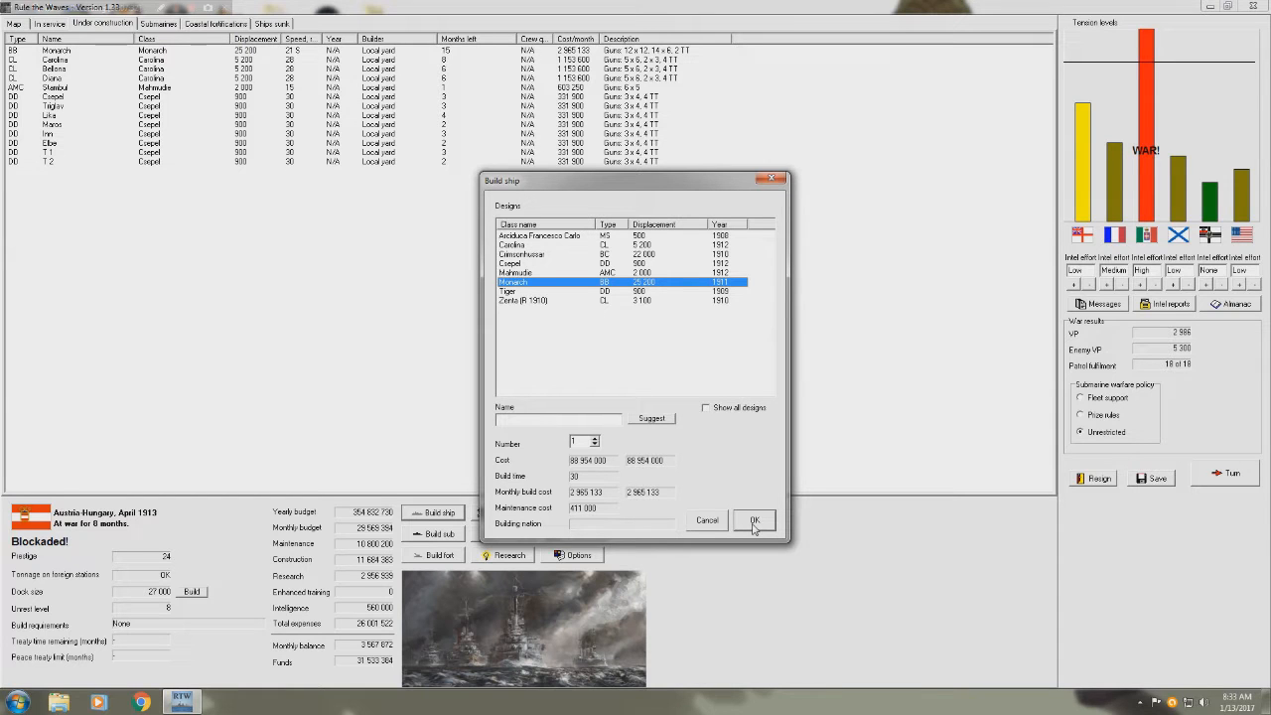
pyautogui.click(754, 520)
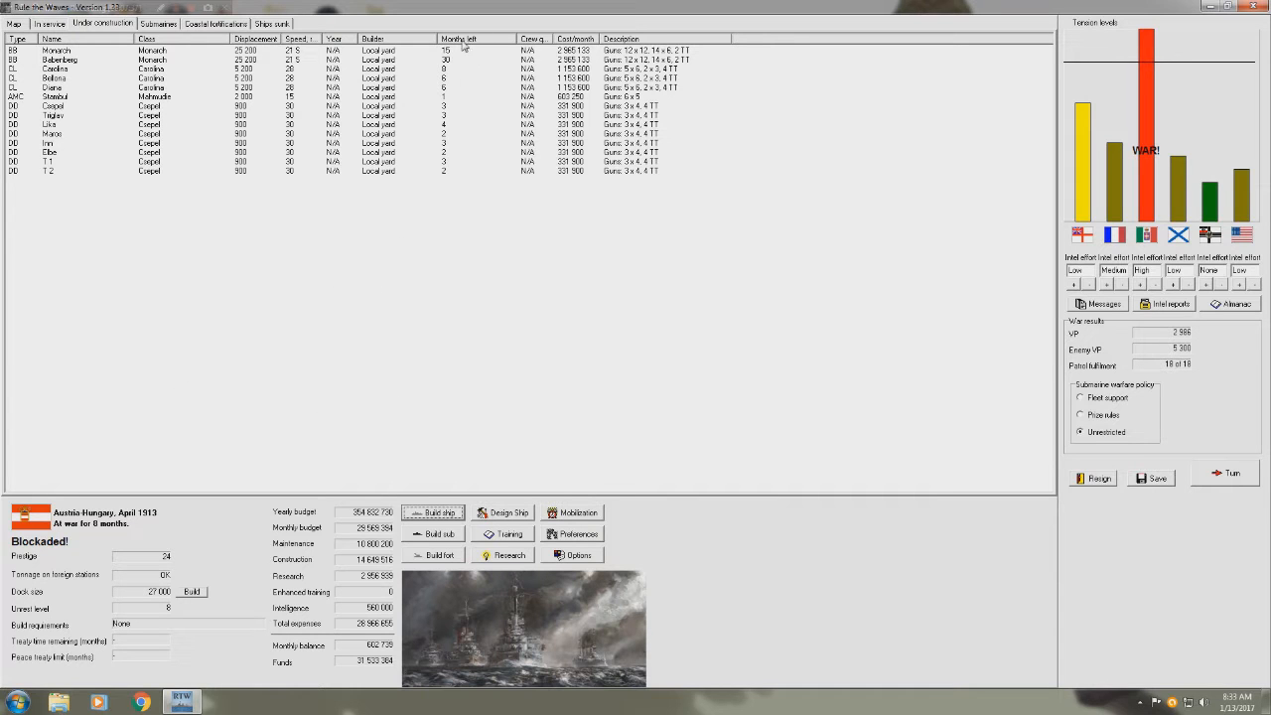
# - End the April 1913 turn and dismiss commissioning notices for U 36, U 51, U 56 and Stambul
pyautogui.click(12, 24)
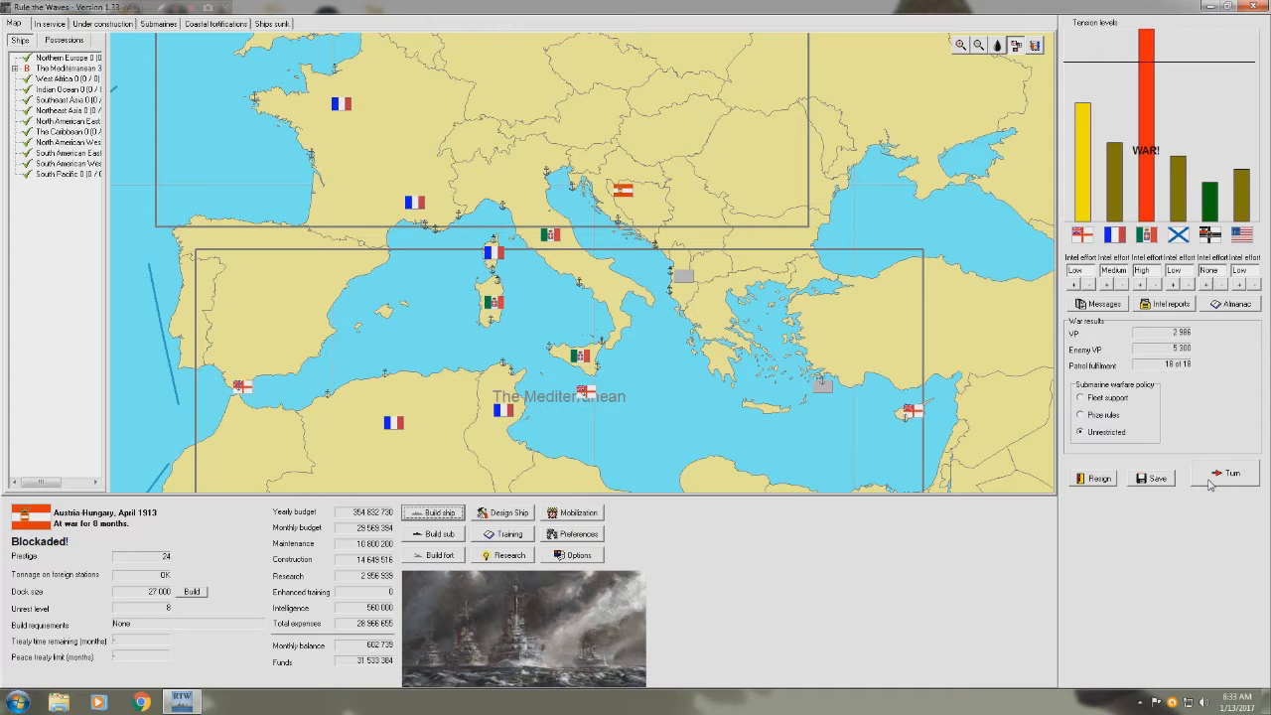
pyautogui.click(1231, 475)
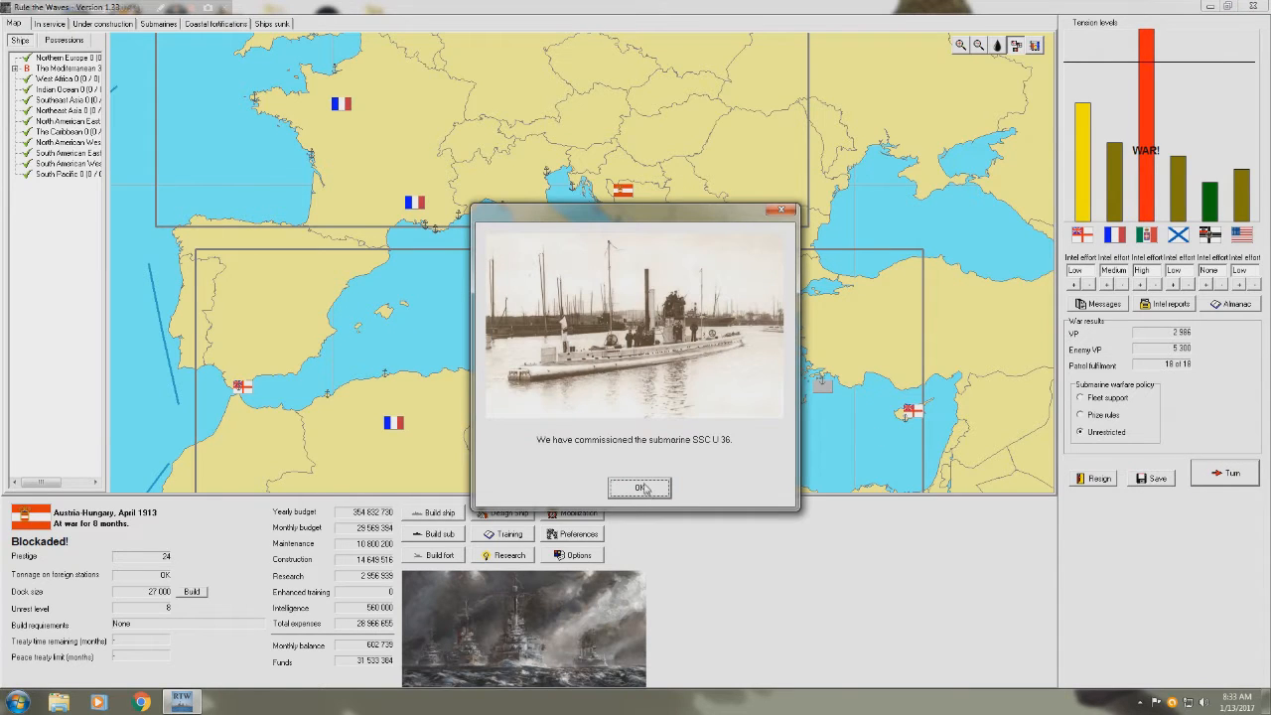
pyautogui.click(637, 487)
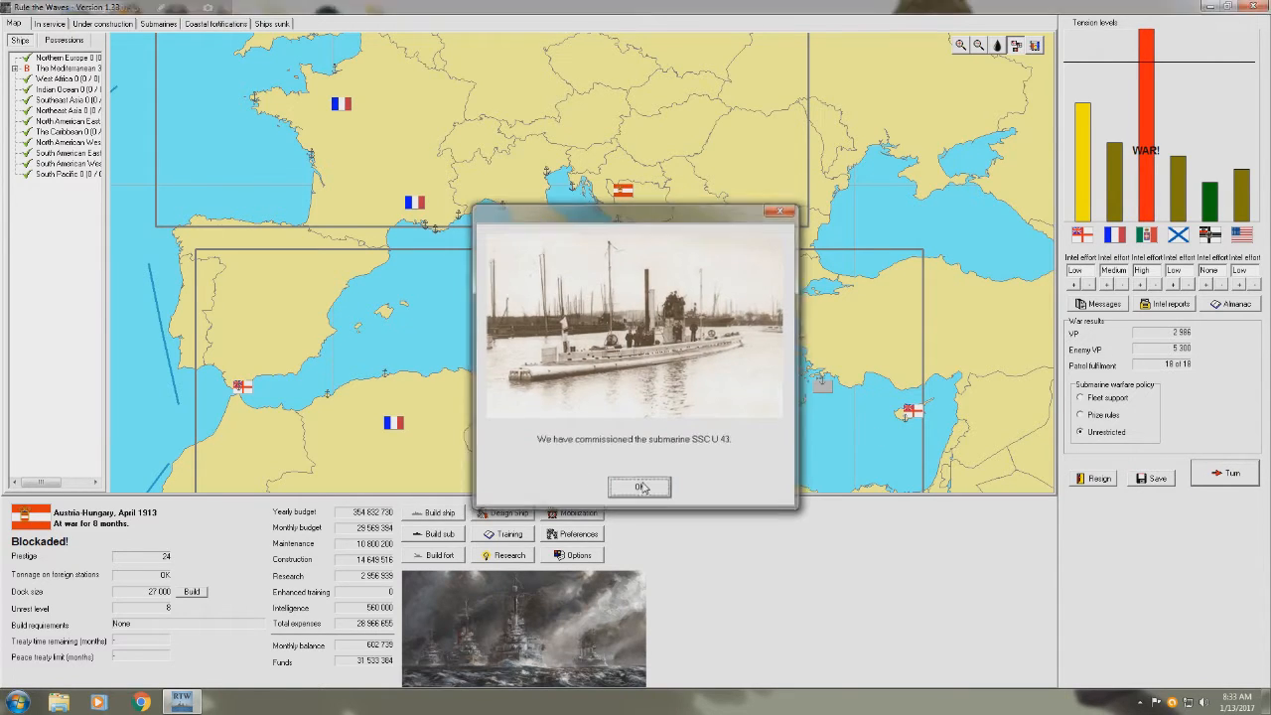
pyautogui.click(638, 487)
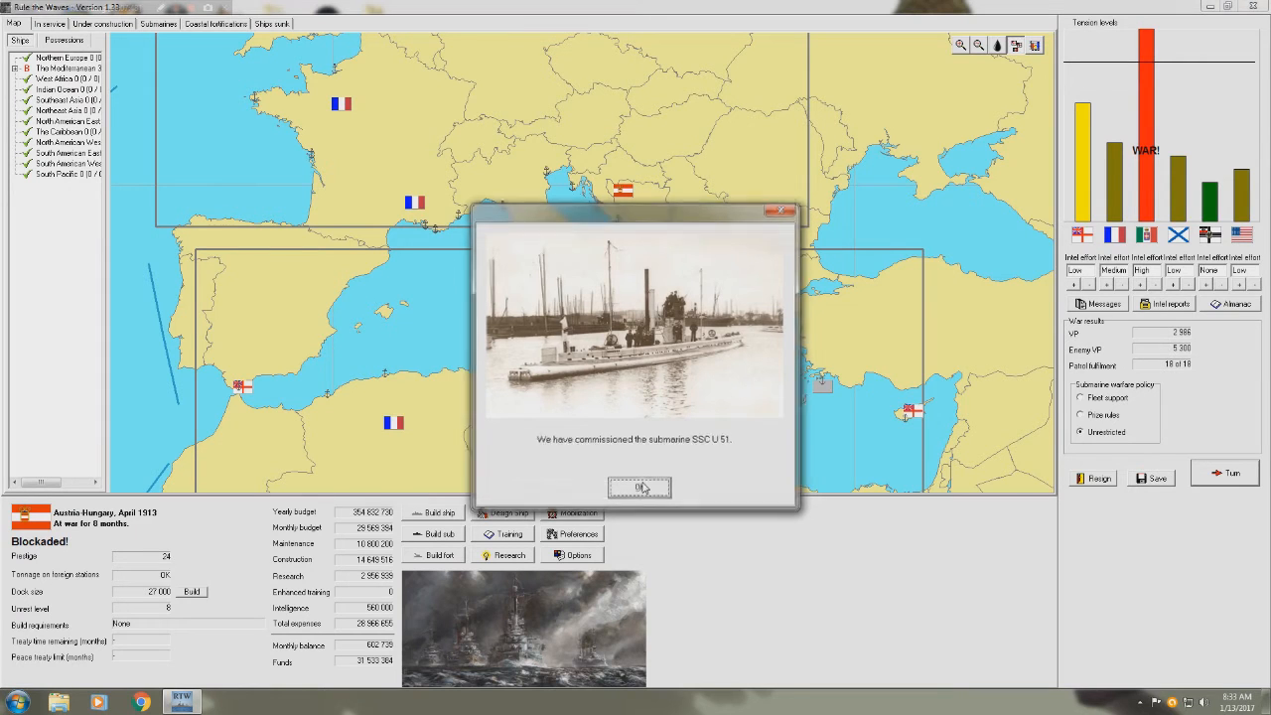
pyautogui.click(638, 487)
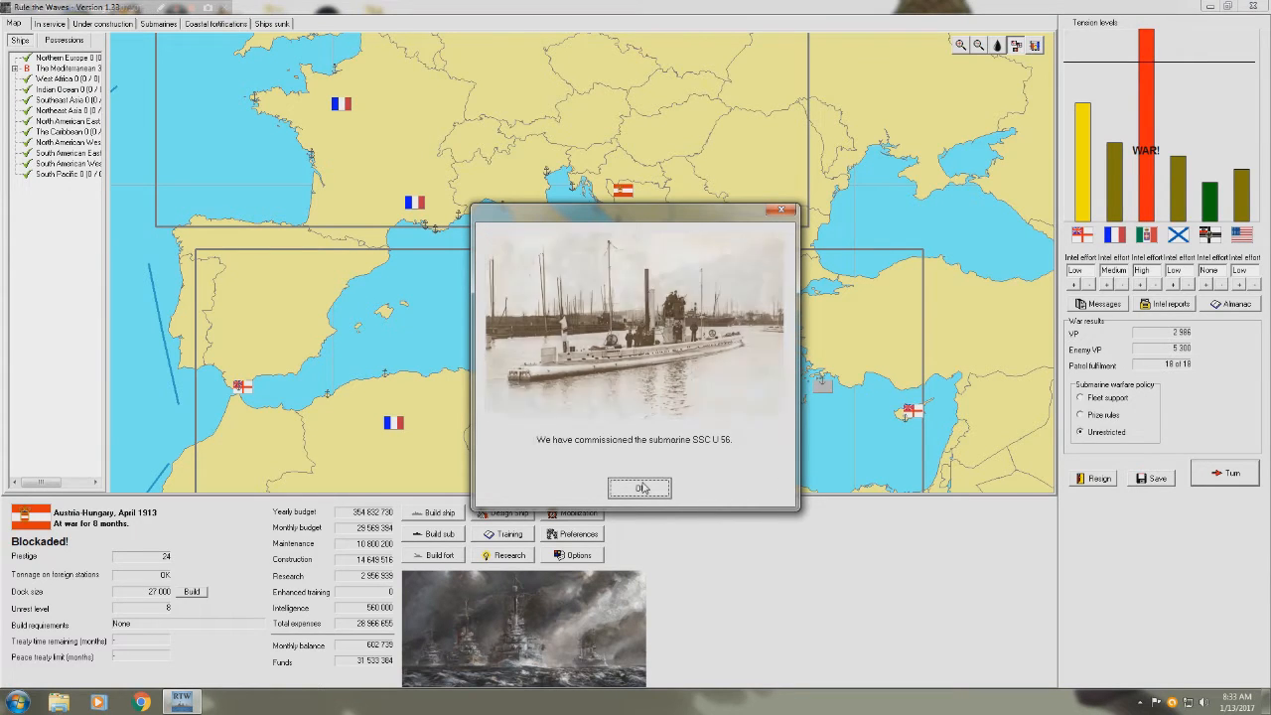
pyautogui.click(638, 488)
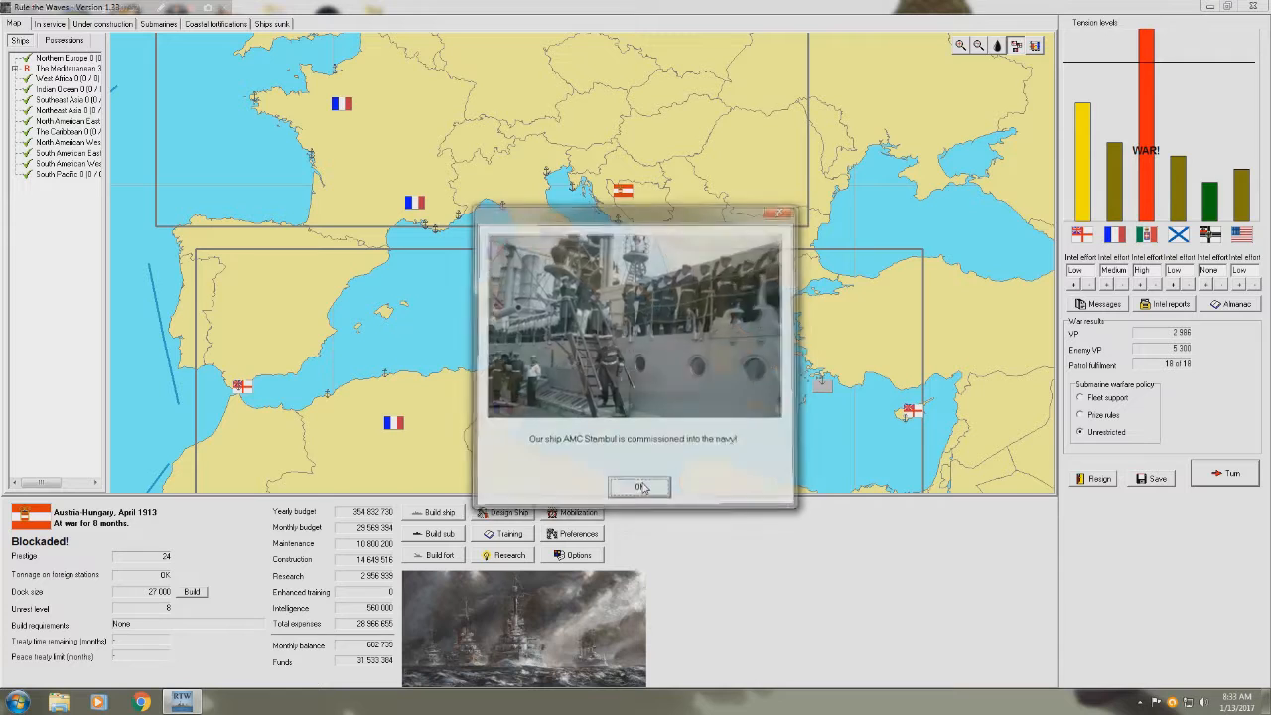
pyautogui.click(639, 487)
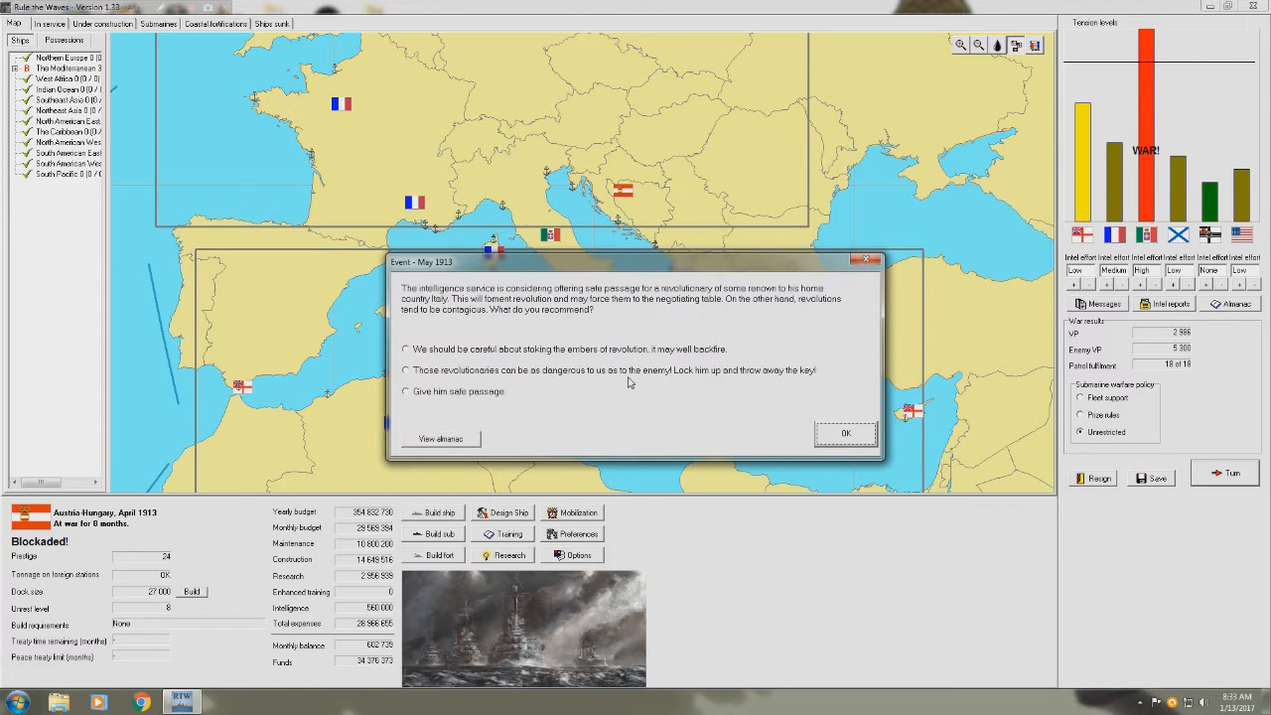
pyautogui.moveTo(624, 435)
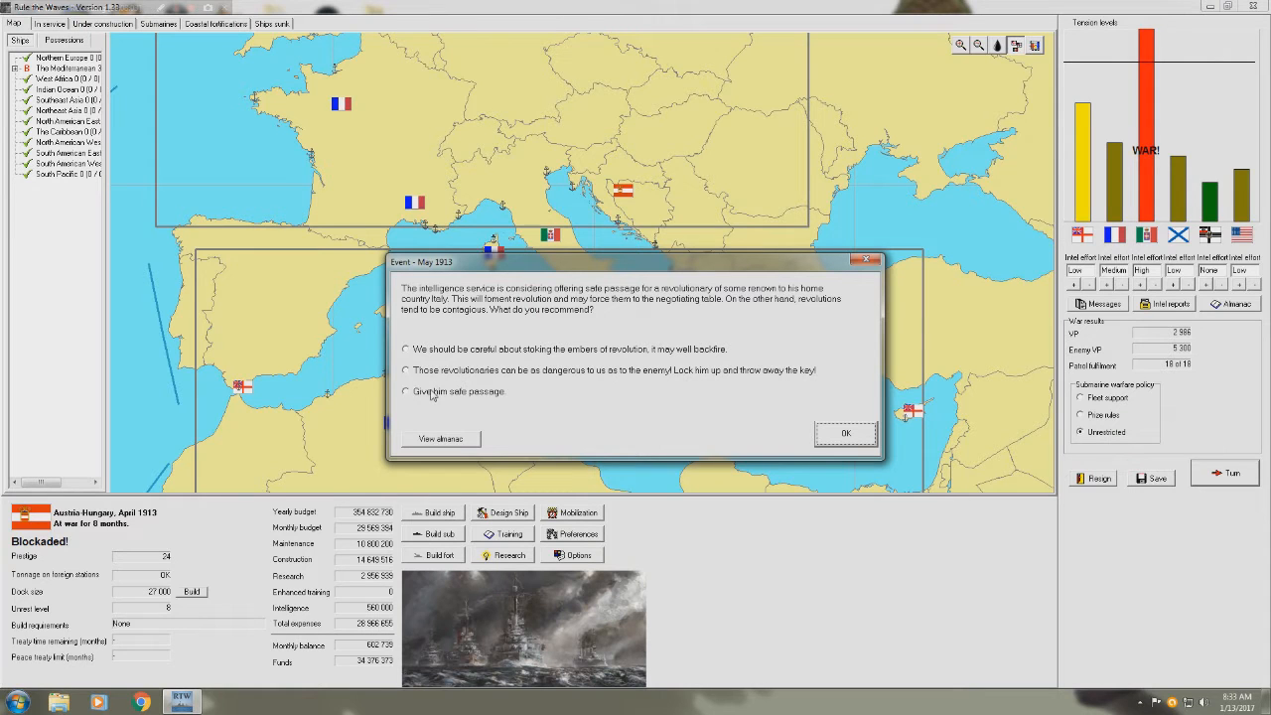
# - Choose 'Give him safe passage' for the Italian revolutionary and confirm
pyautogui.click(406, 391)
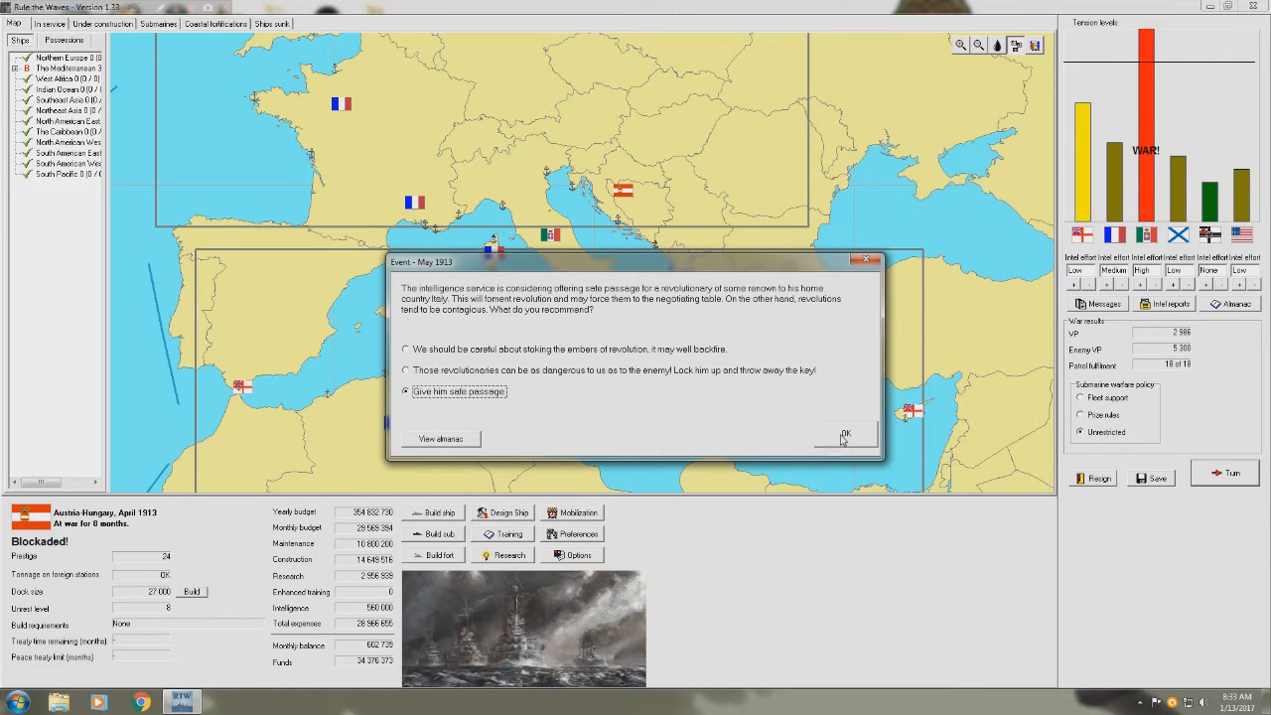
pyautogui.click(846, 435)
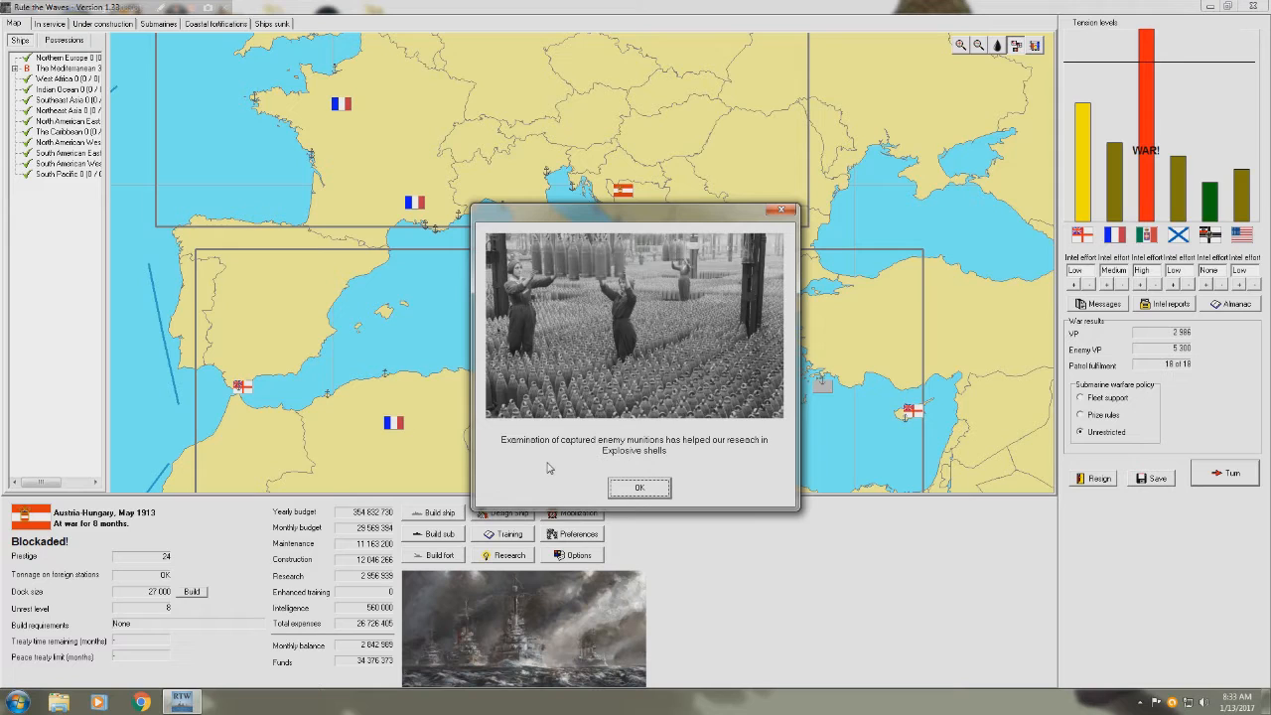
pyautogui.moveTo(664, 462)
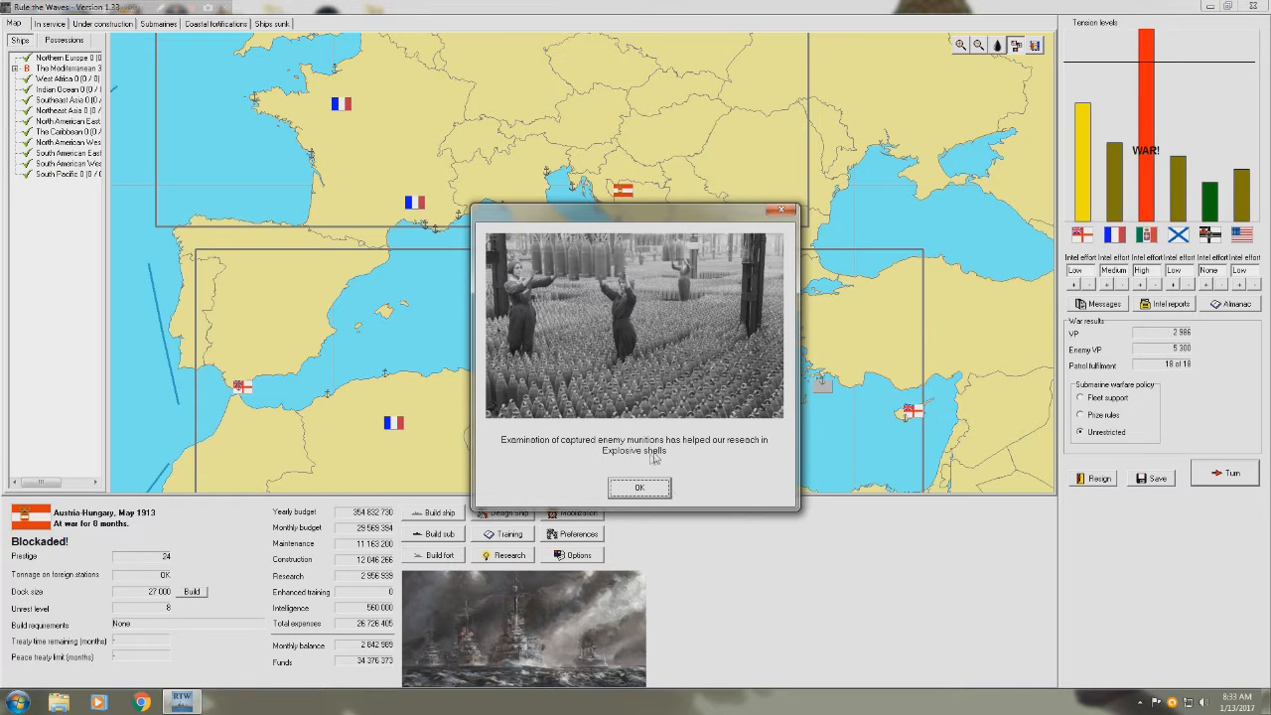
# - Dismiss the explosive shell research, peace demonstration, submarine sinking and Italian food shortage reports
pyautogui.click(638, 488)
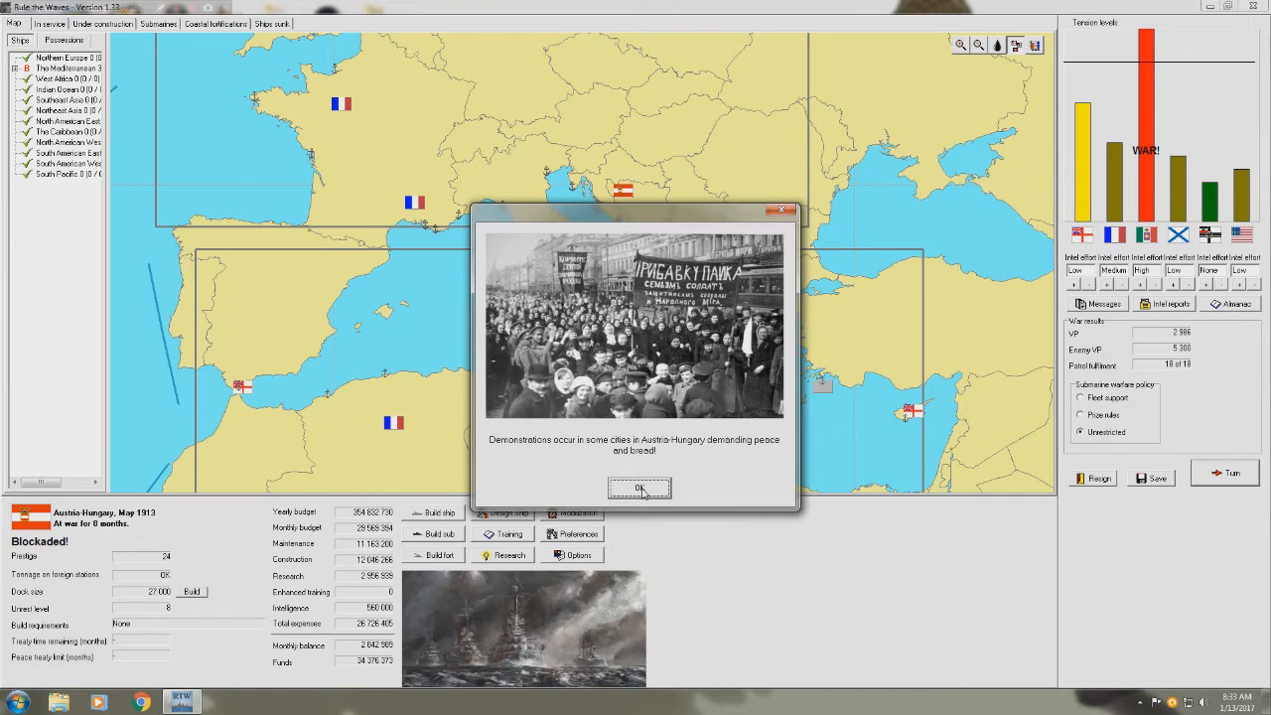
pyautogui.click(640, 487)
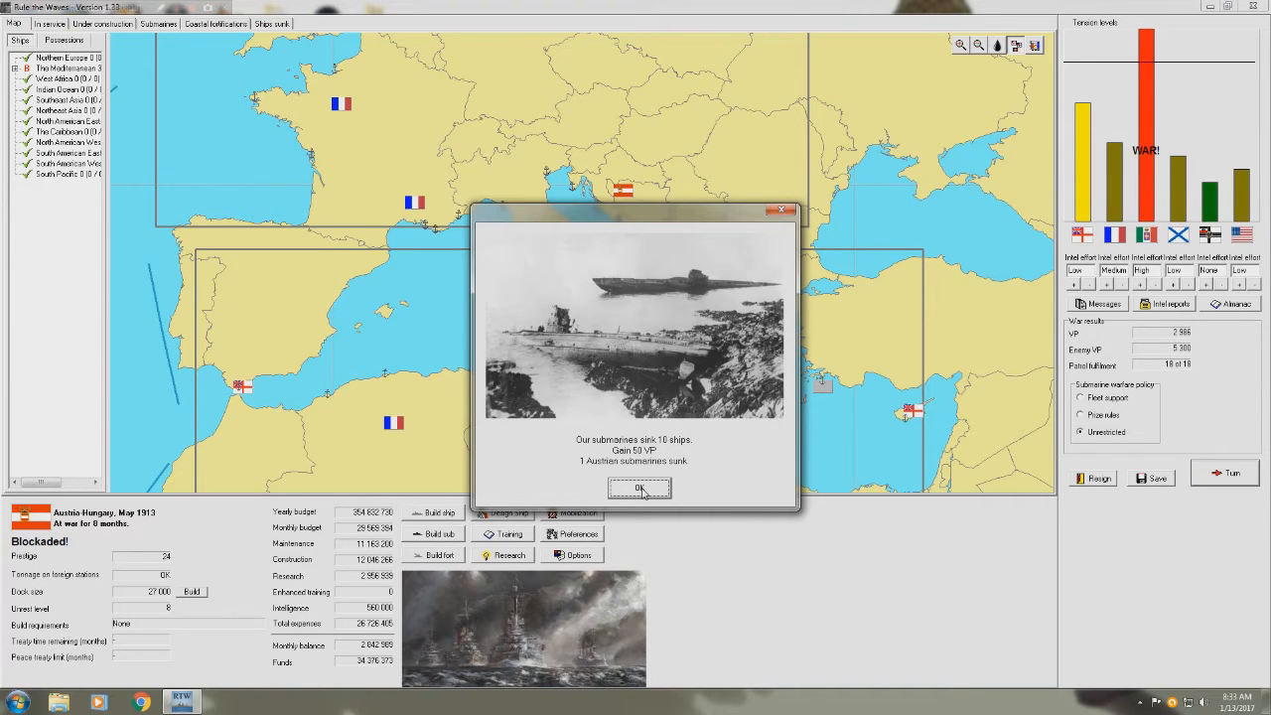
pyautogui.click(639, 488)
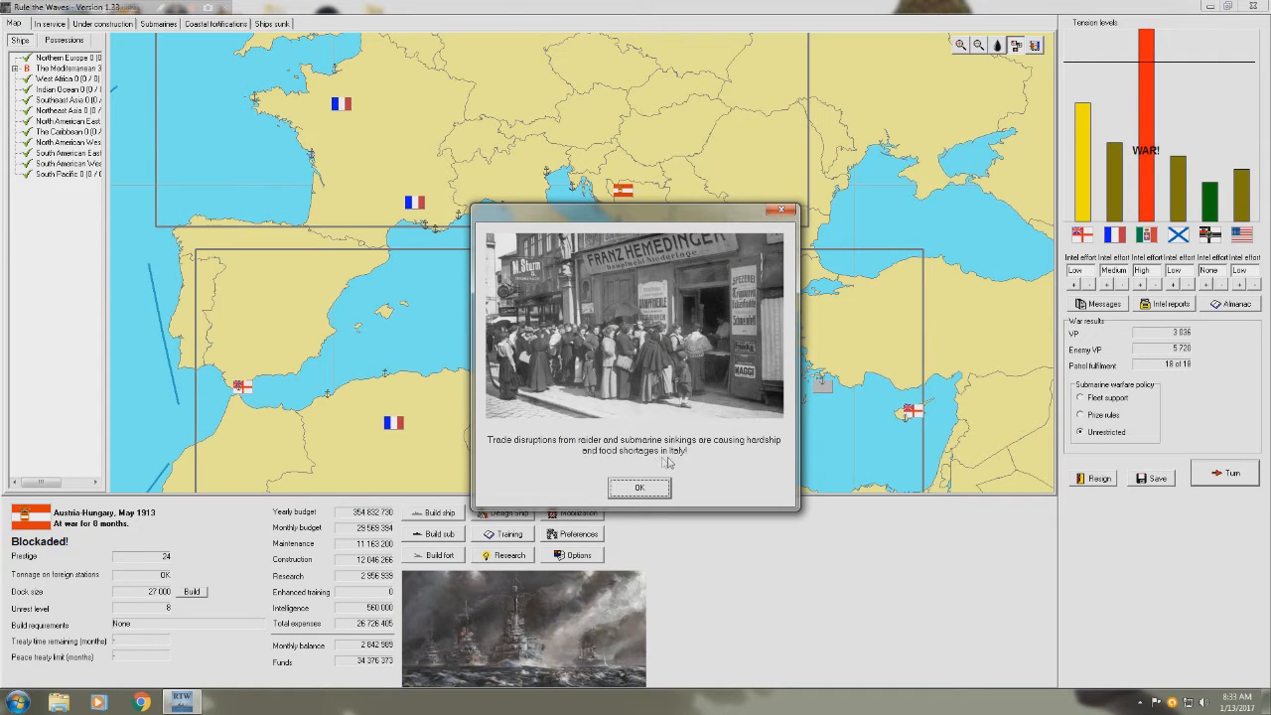
pyautogui.moveTo(672, 463)
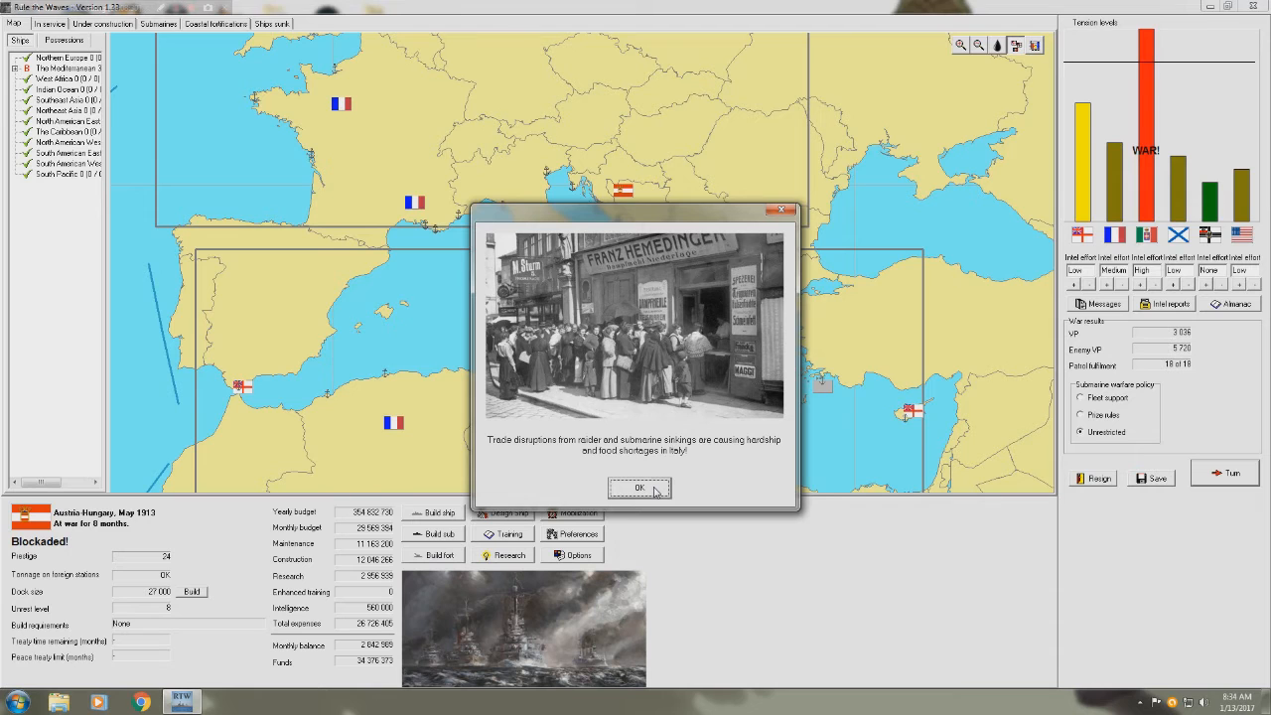
pyautogui.click(641, 487)
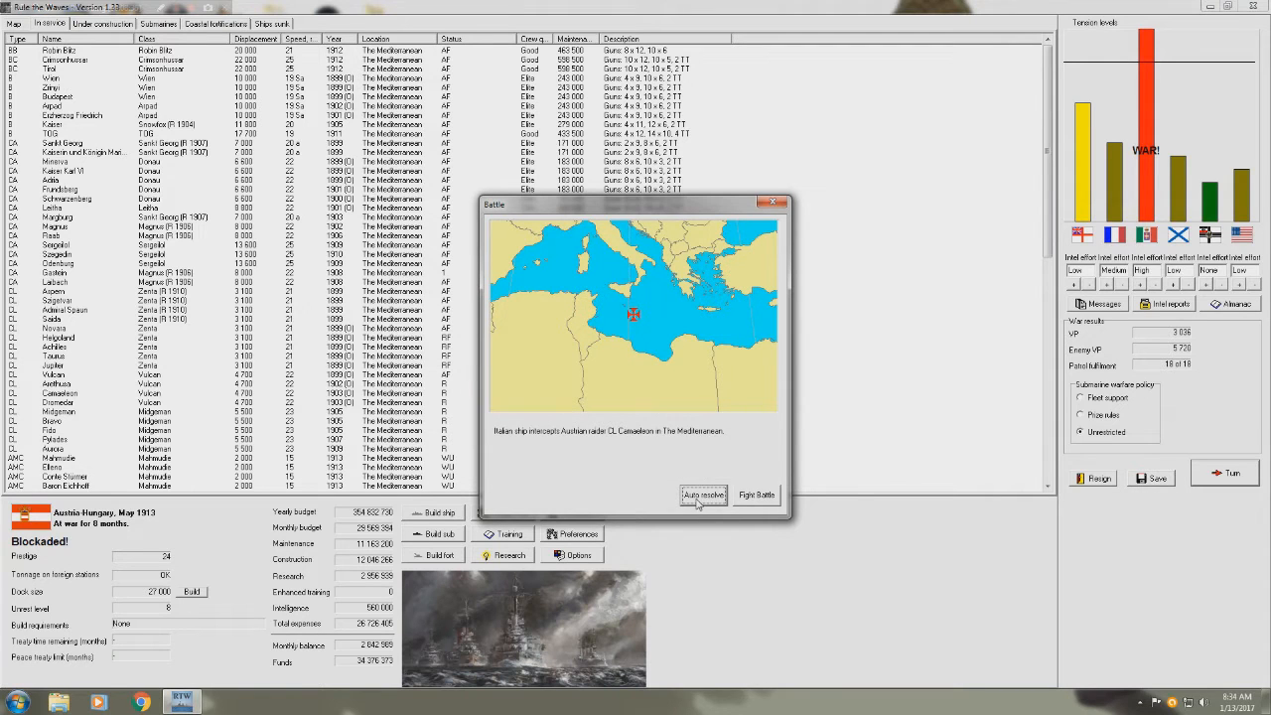
# - Auto-resolve raider Cameleon's interception and acknowledge the sinking of CL Torino
pyautogui.click(703, 496)
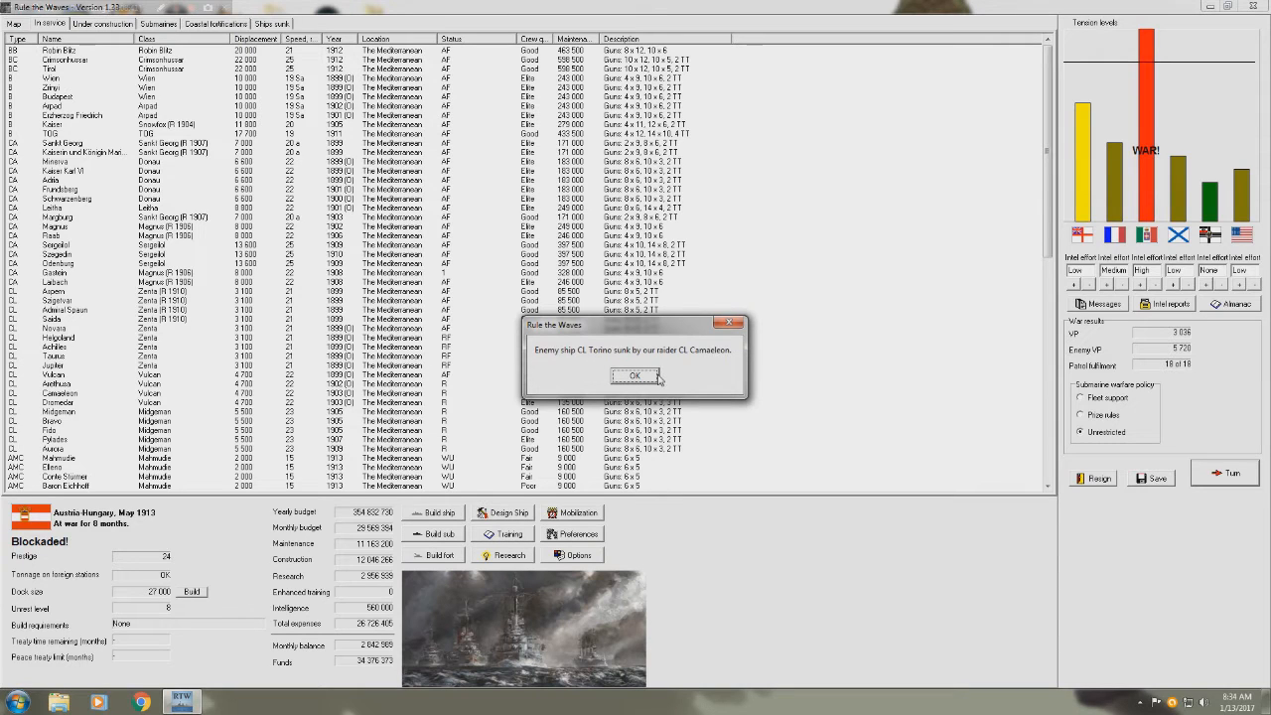
pyautogui.click(638, 377)
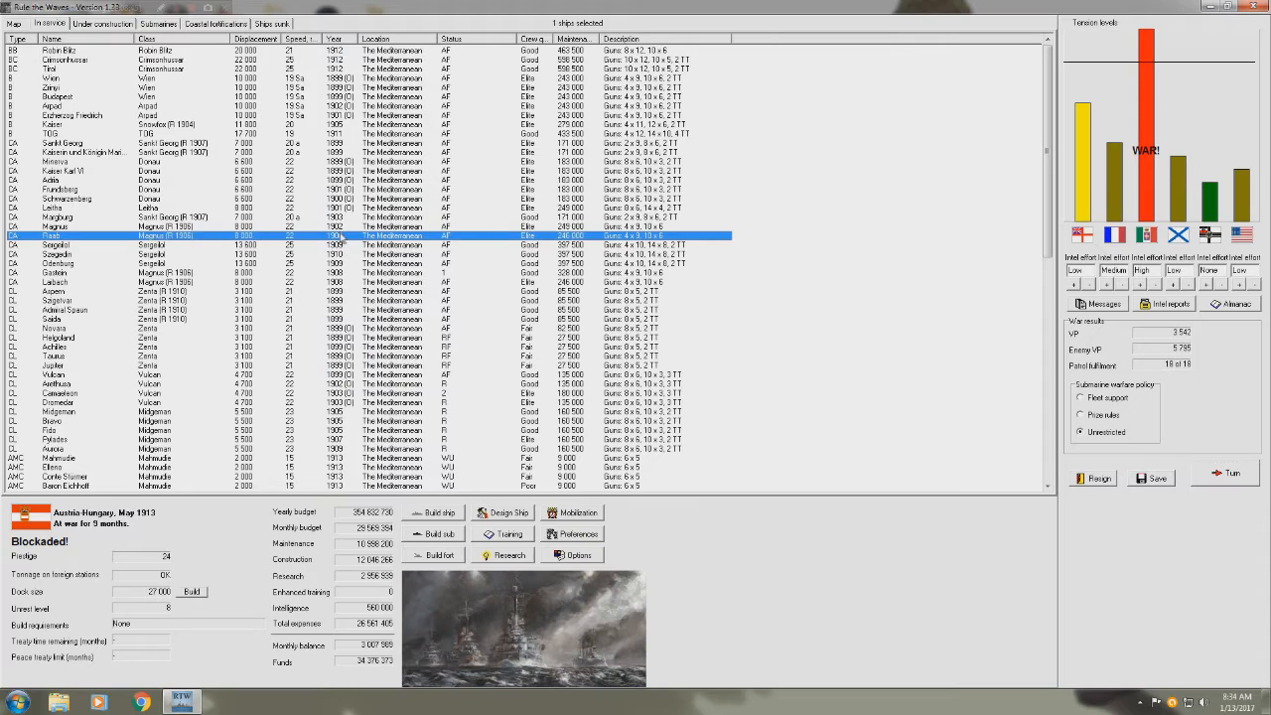
# - Browse the Under construction, Submarines, map and In service lists, ending on Under construction
pyautogui.click(98, 24)
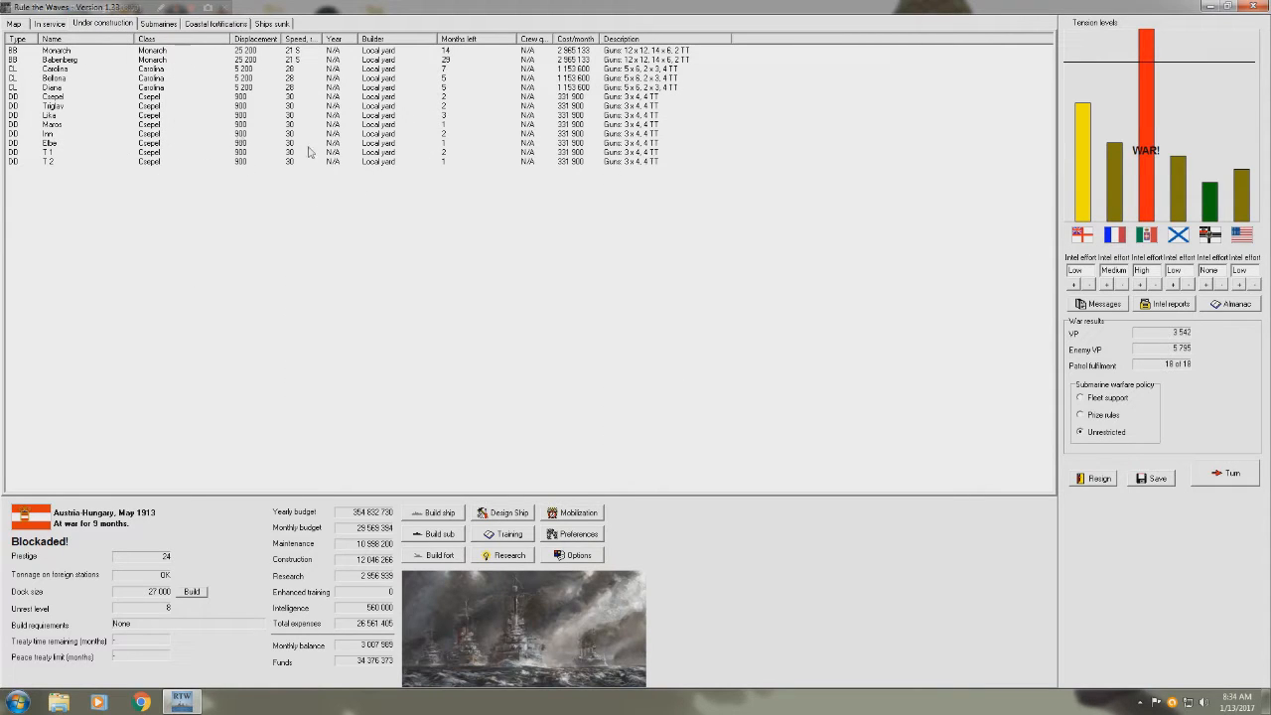
pyautogui.click(157, 23)
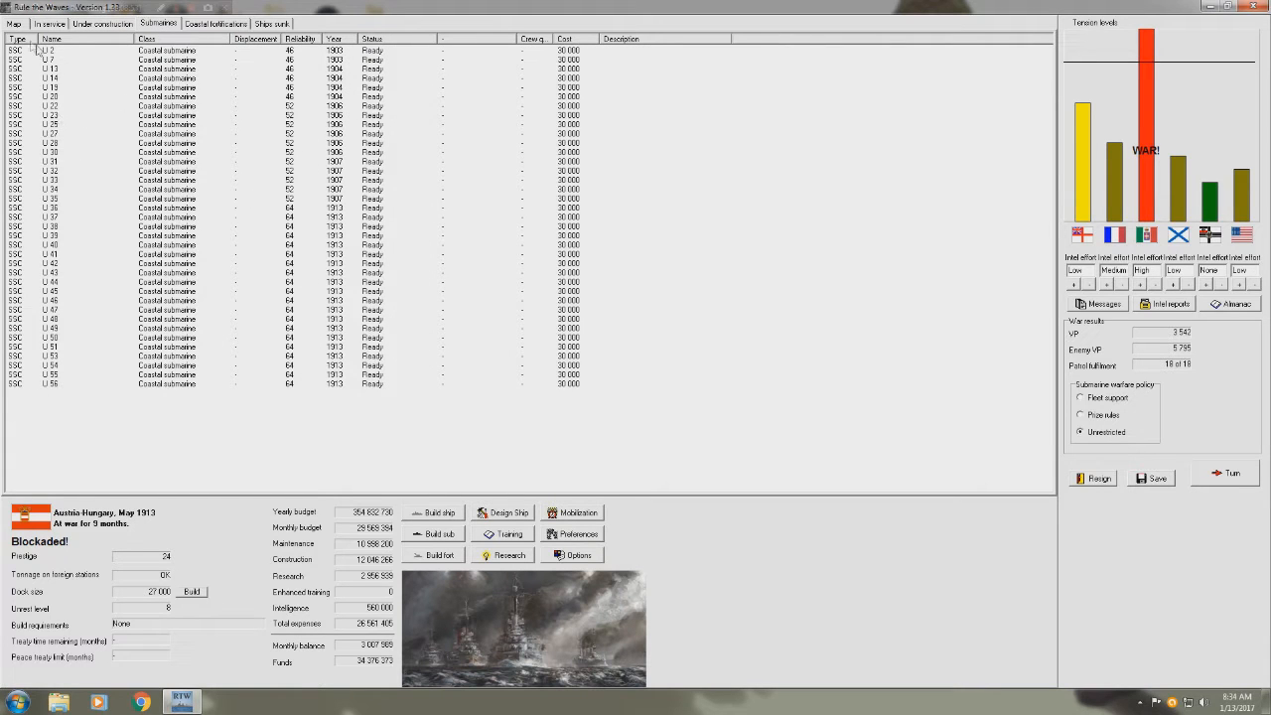
pyautogui.click(11, 22)
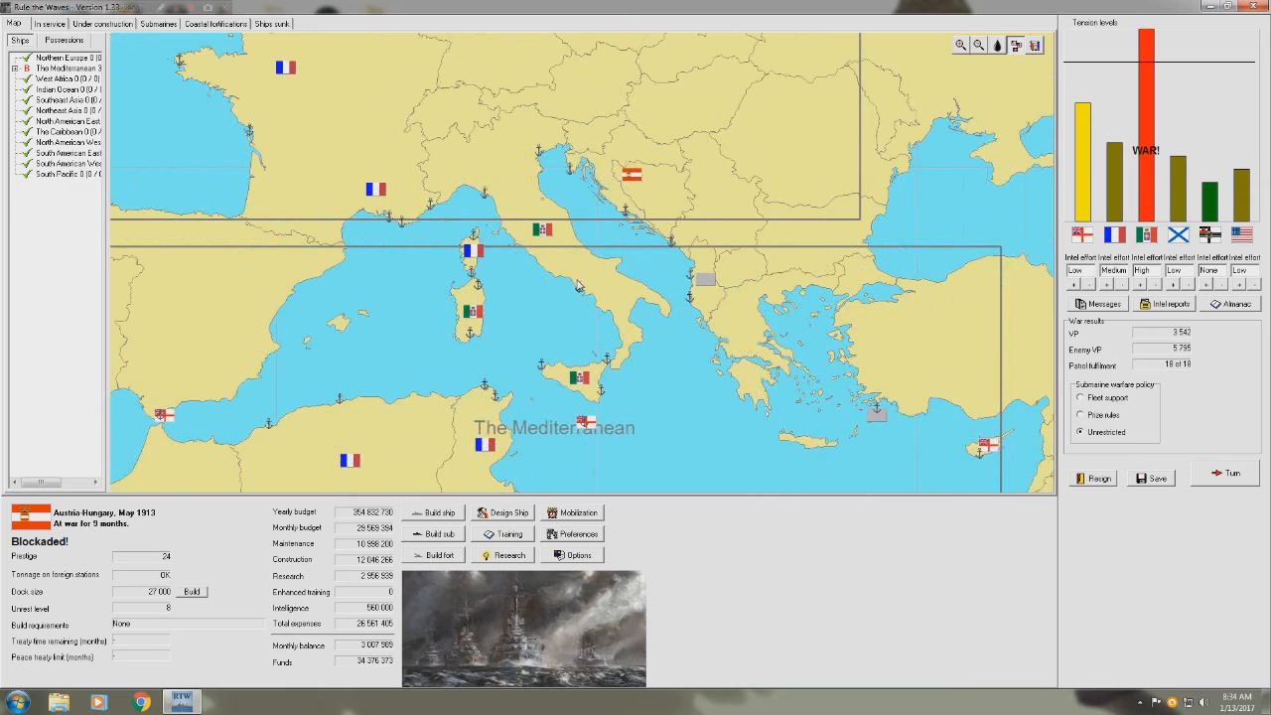
pyautogui.click(50, 24)
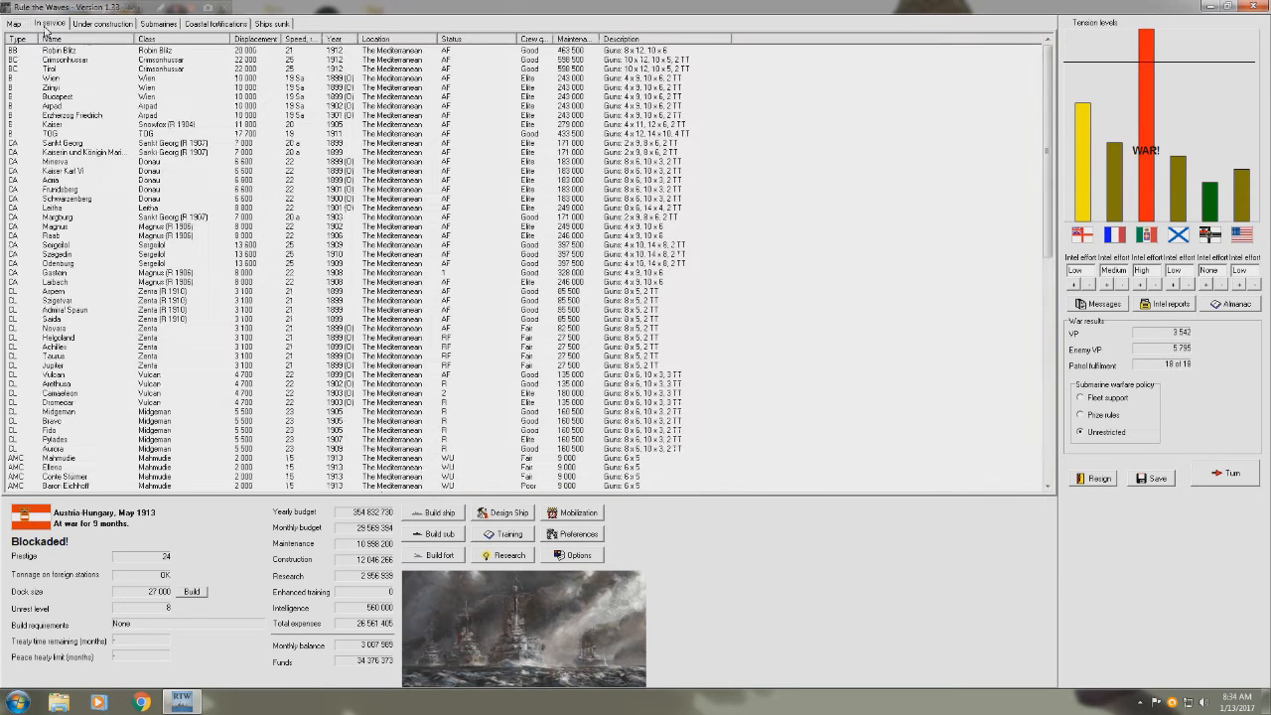
pyautogui.click(105, 27)
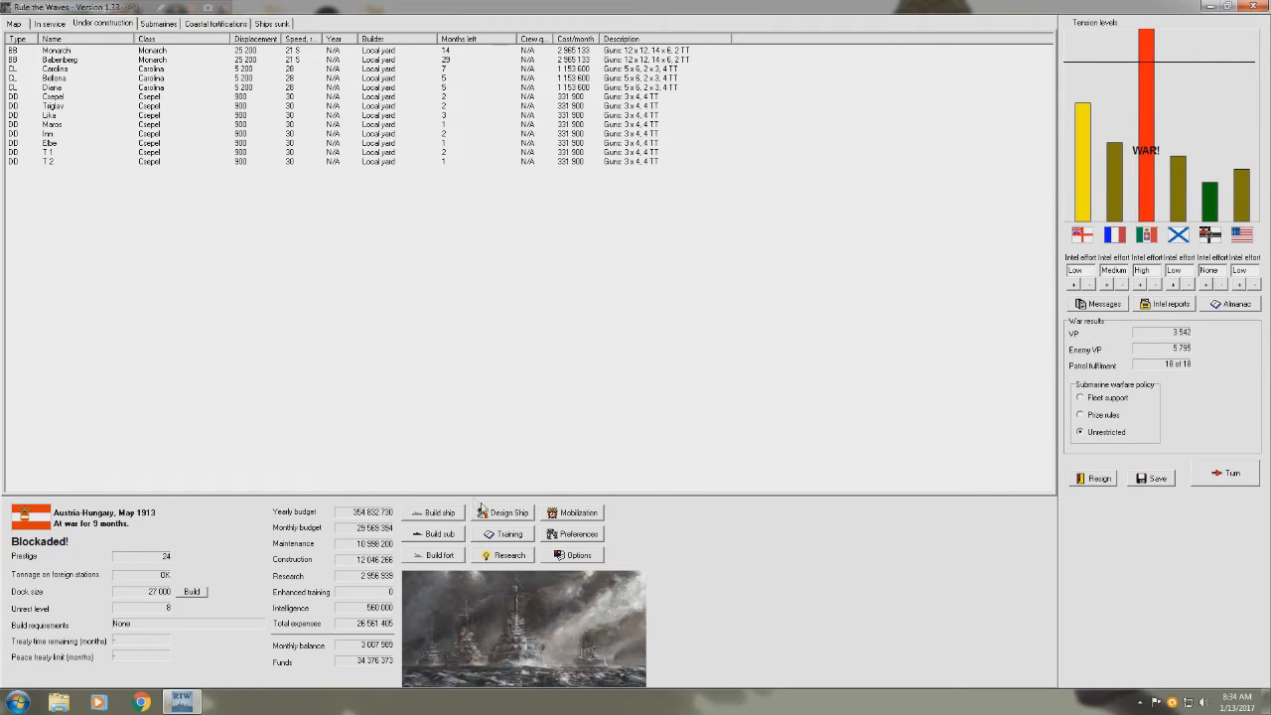
# - Order four Mahmudie-class armed merchant cruisers after checking the battlecruiser design's cost
pyautogui.click(439, 513)
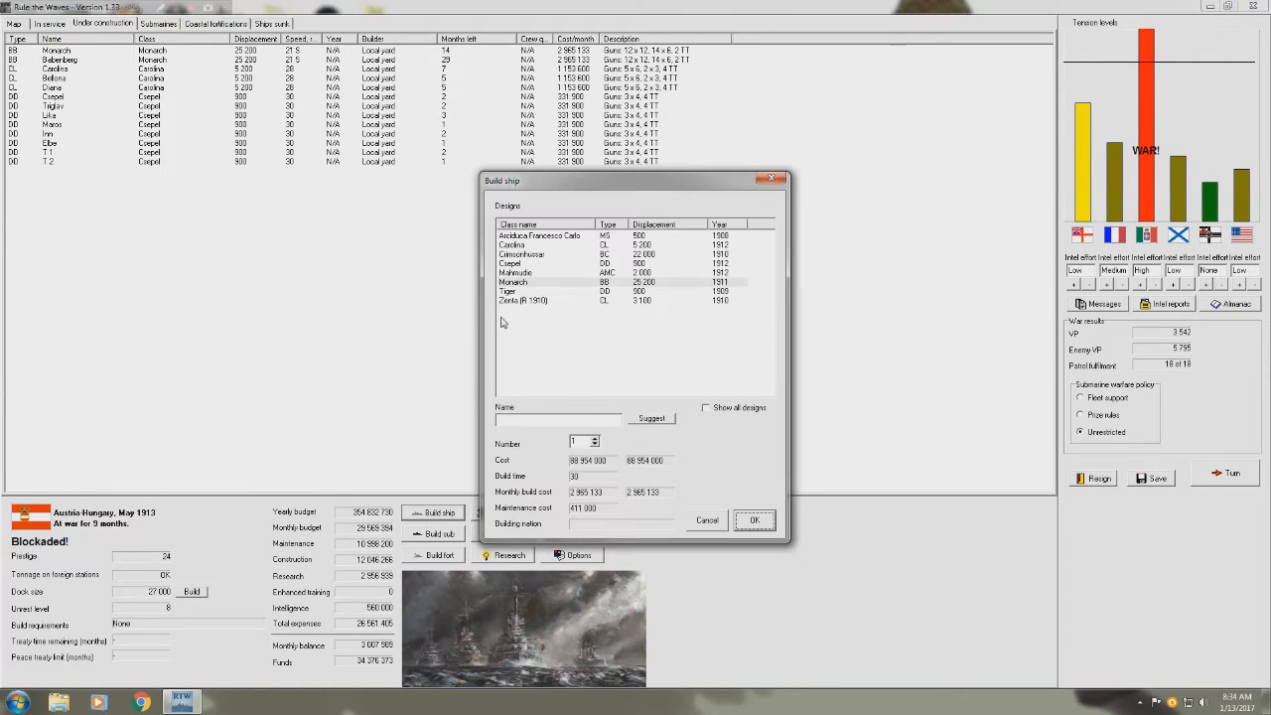
pyautogui.click(541, 254)
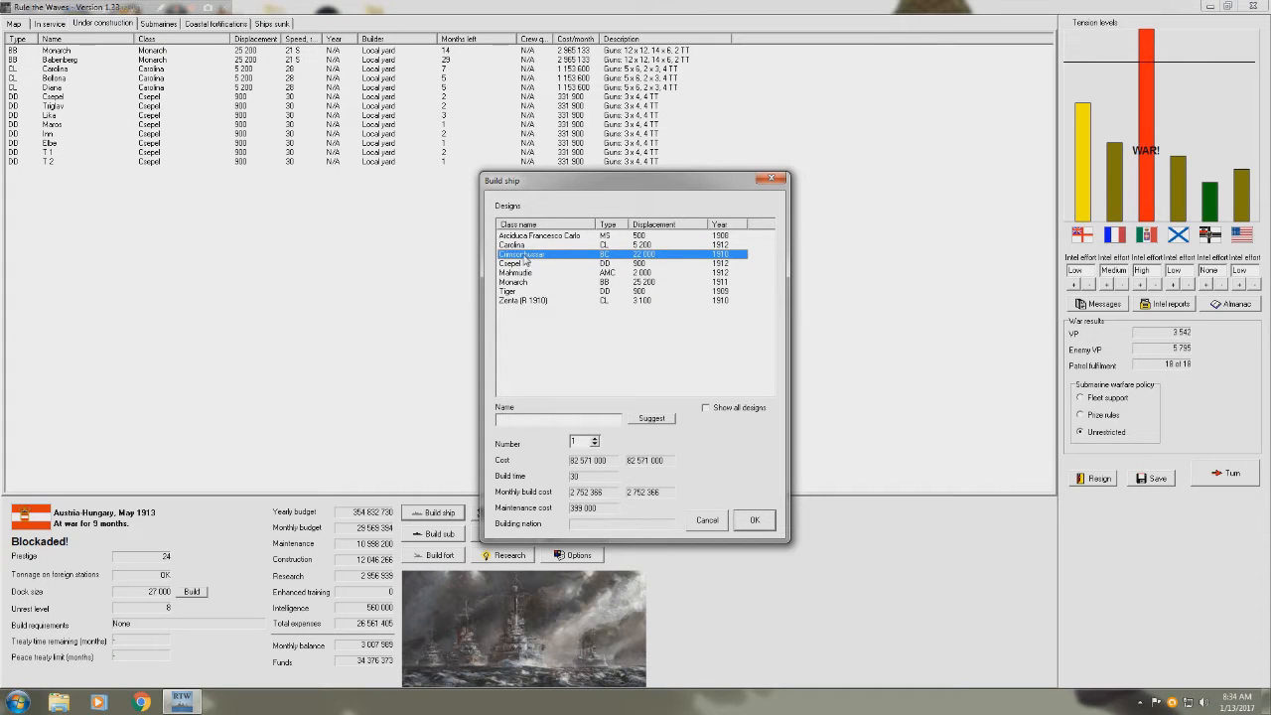
pyautogui.moveTo(523, 265)
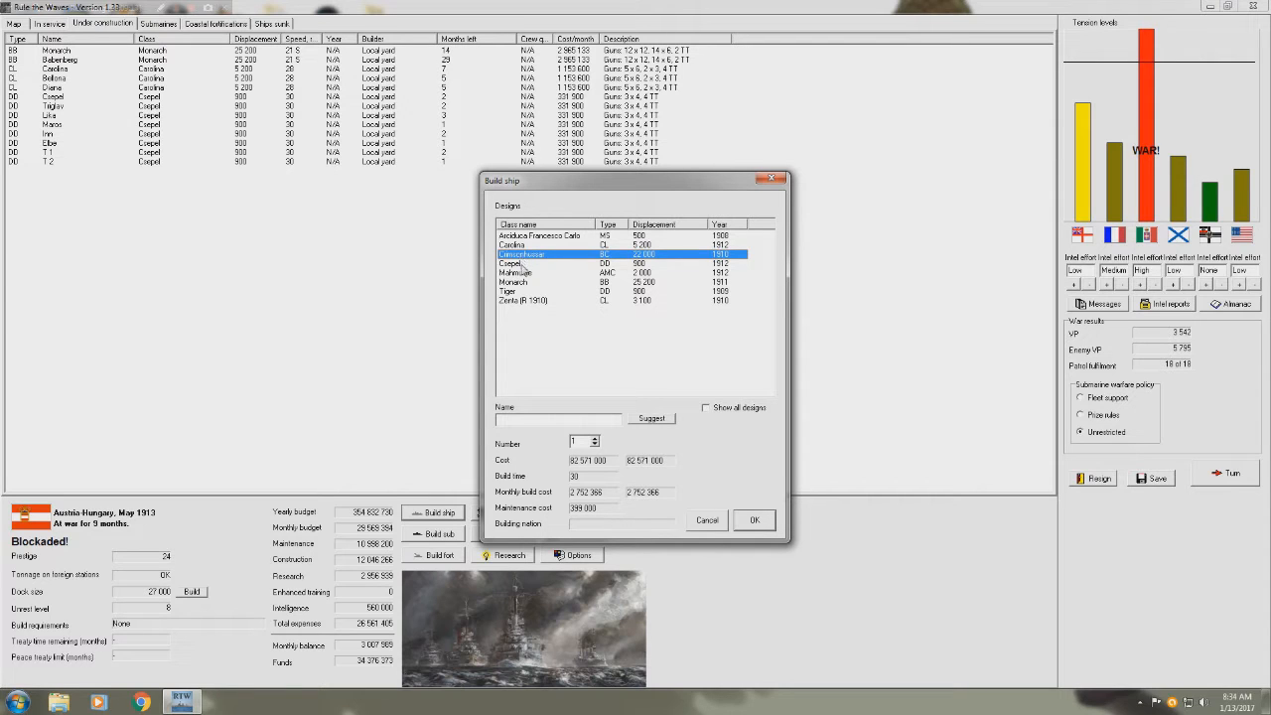
pyautogui.click(546, 272)
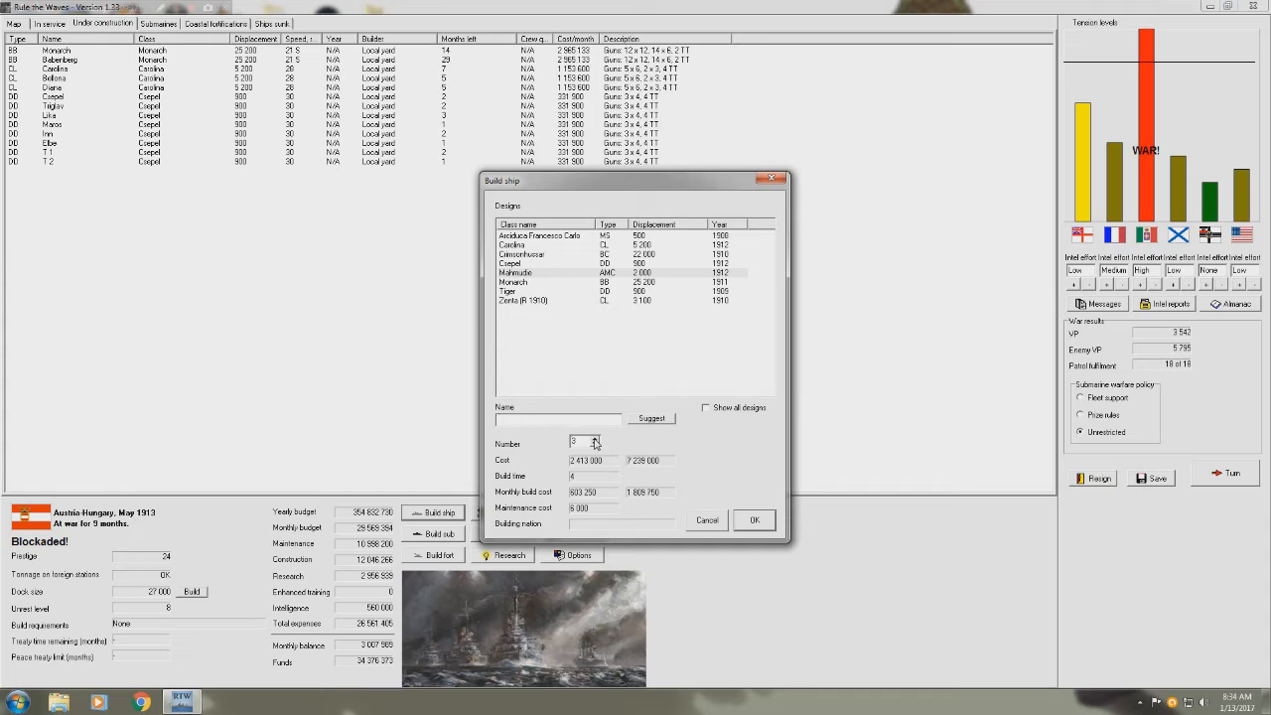
pyautogui.click(601, 440)
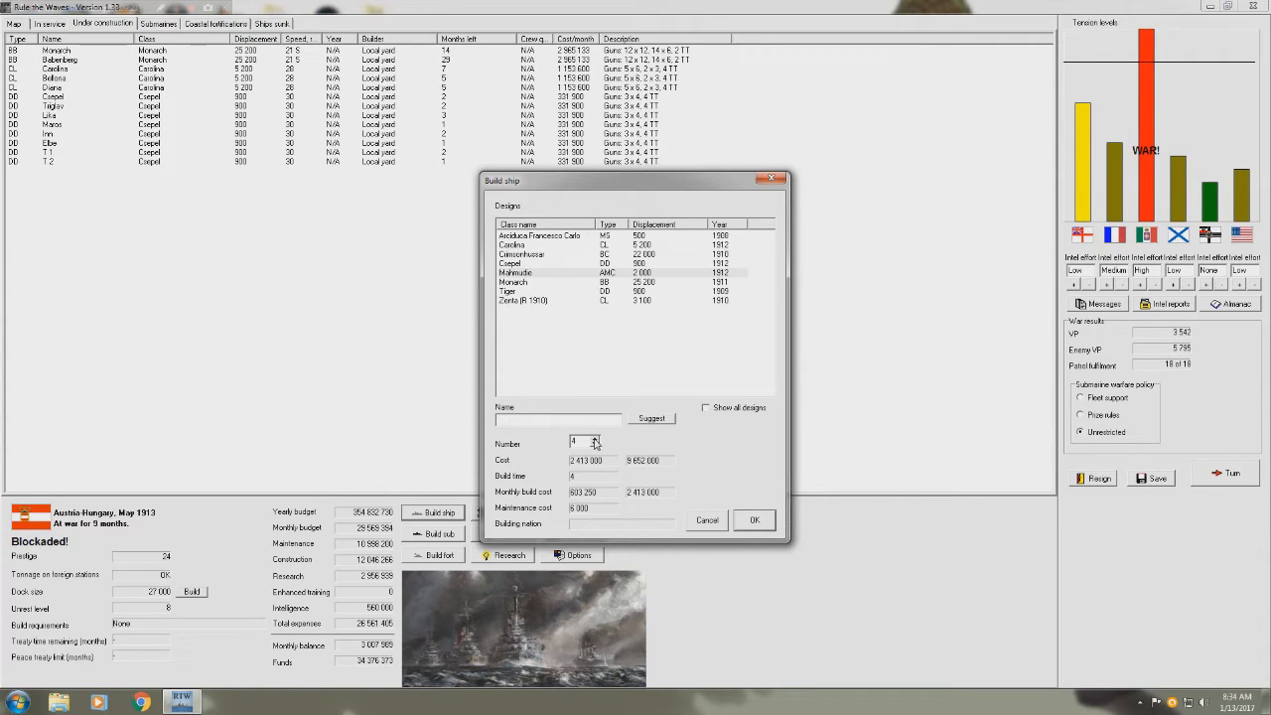
pyautogui.click(754, 519)
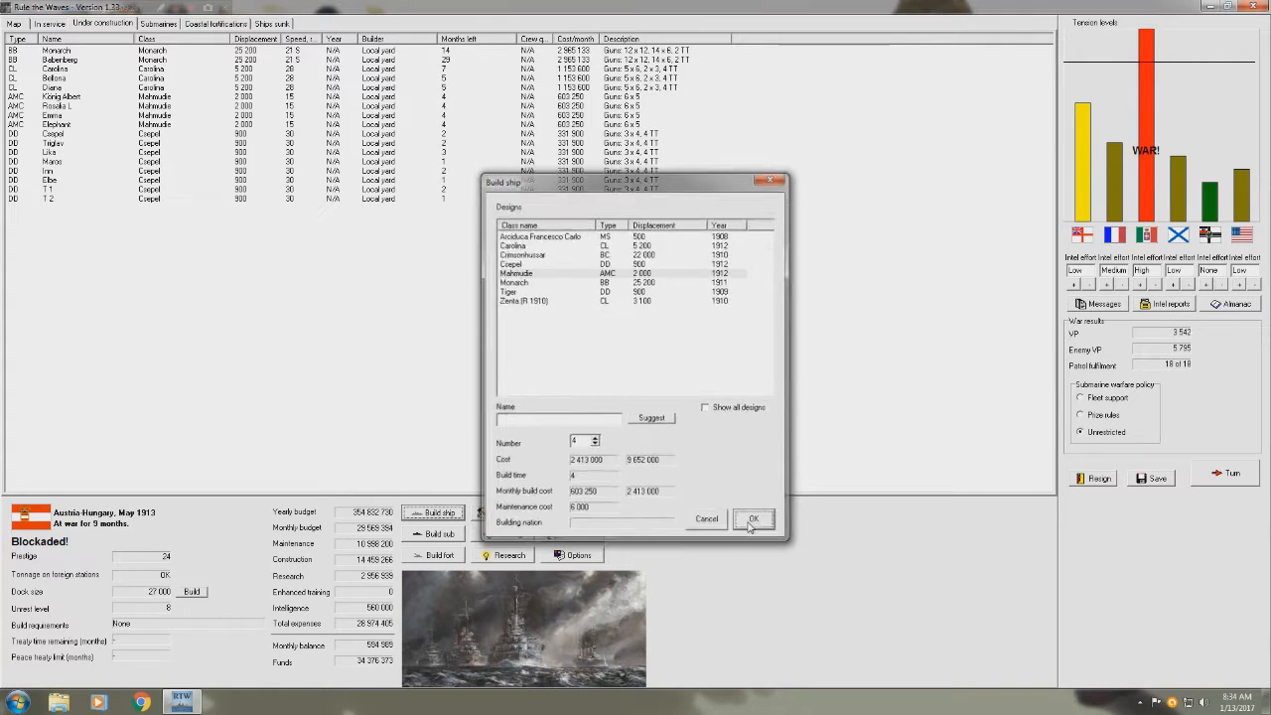
pyautogui.click(705, 518)
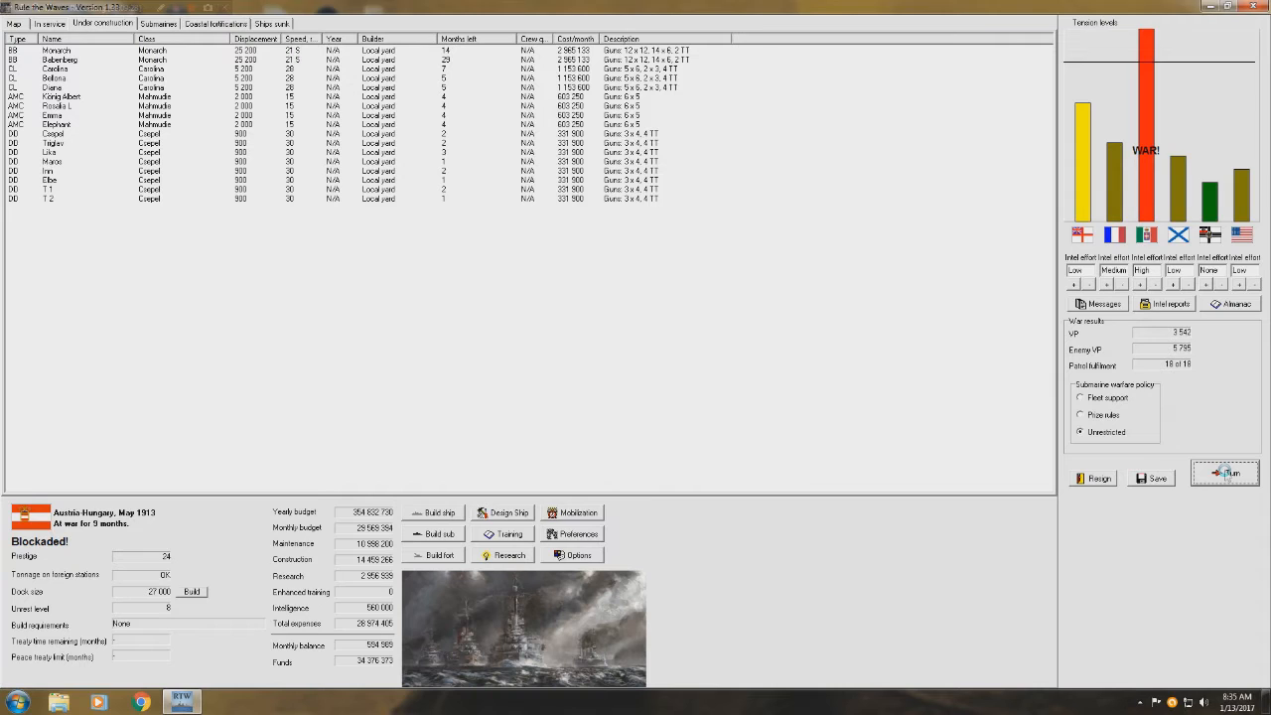
# - Dismiss the working-up notices for Jozsef August Foherzeg and Mahmudie, Elbe's commissioning and Venus engine problems
pyautogui.click(1225, 477)
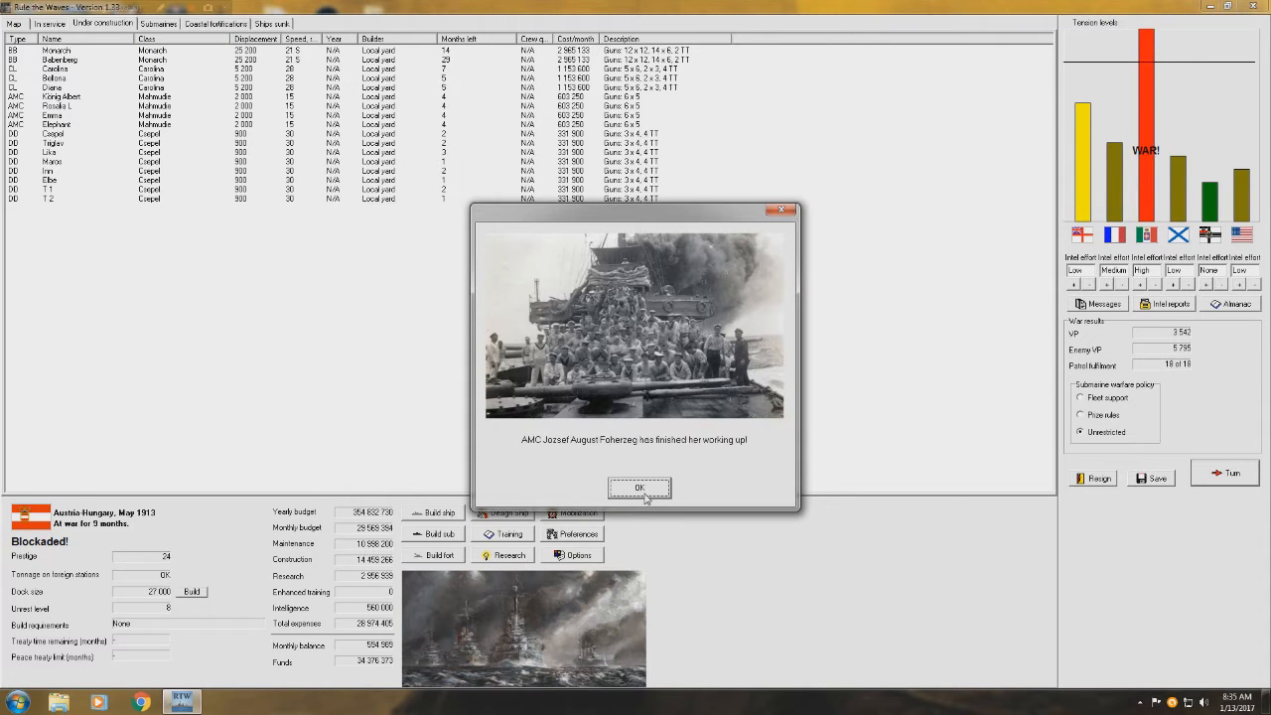
pyautogui.click(640, 487)
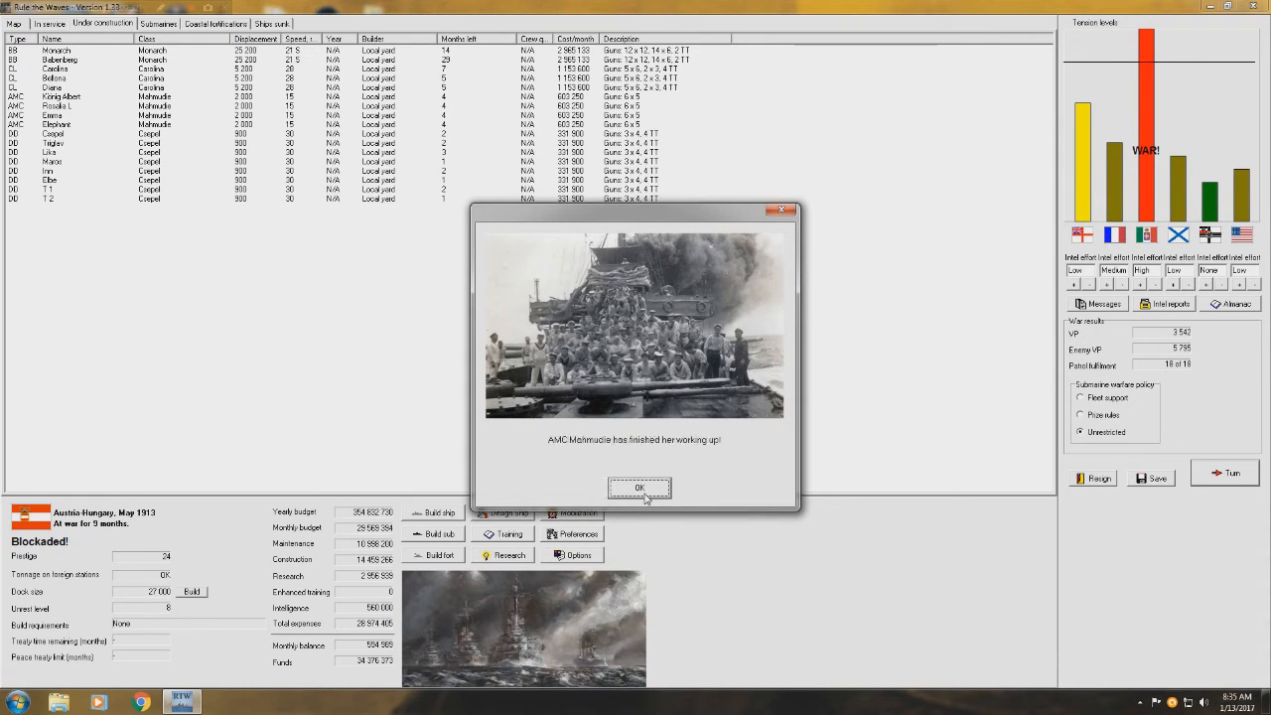
pyautogui.click(639, 488)
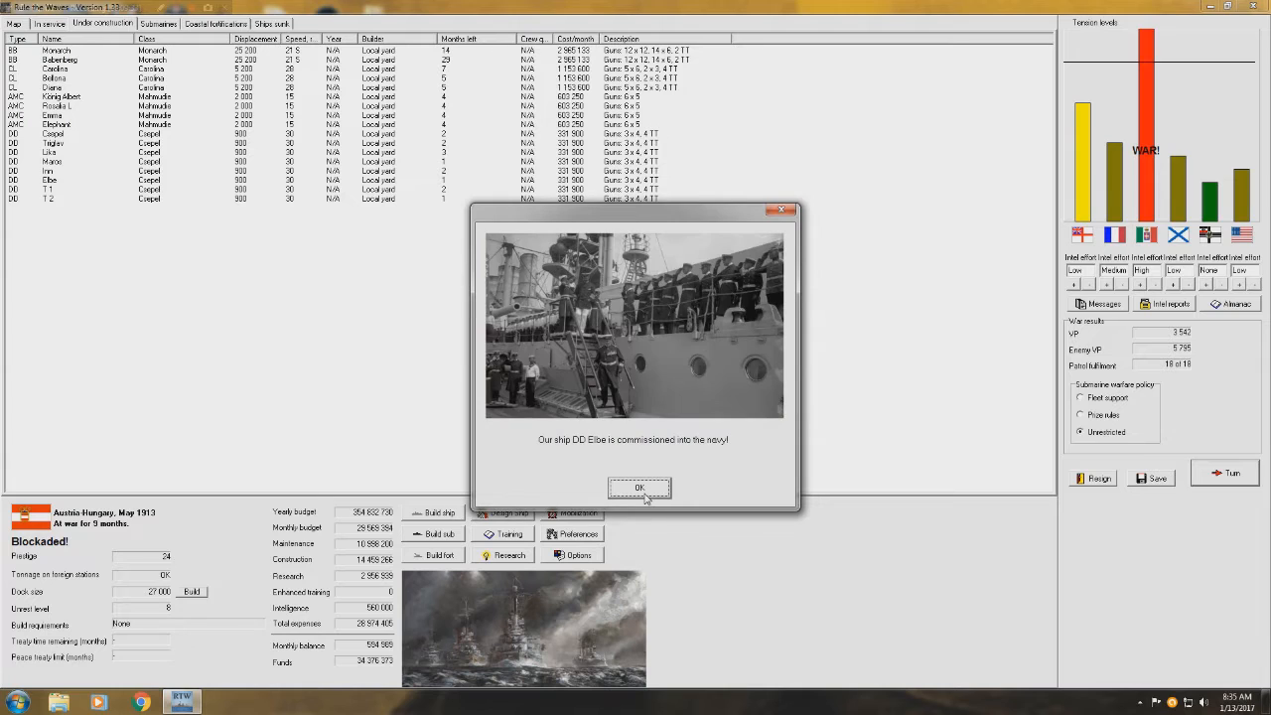
pyautogui.click(641, 488)
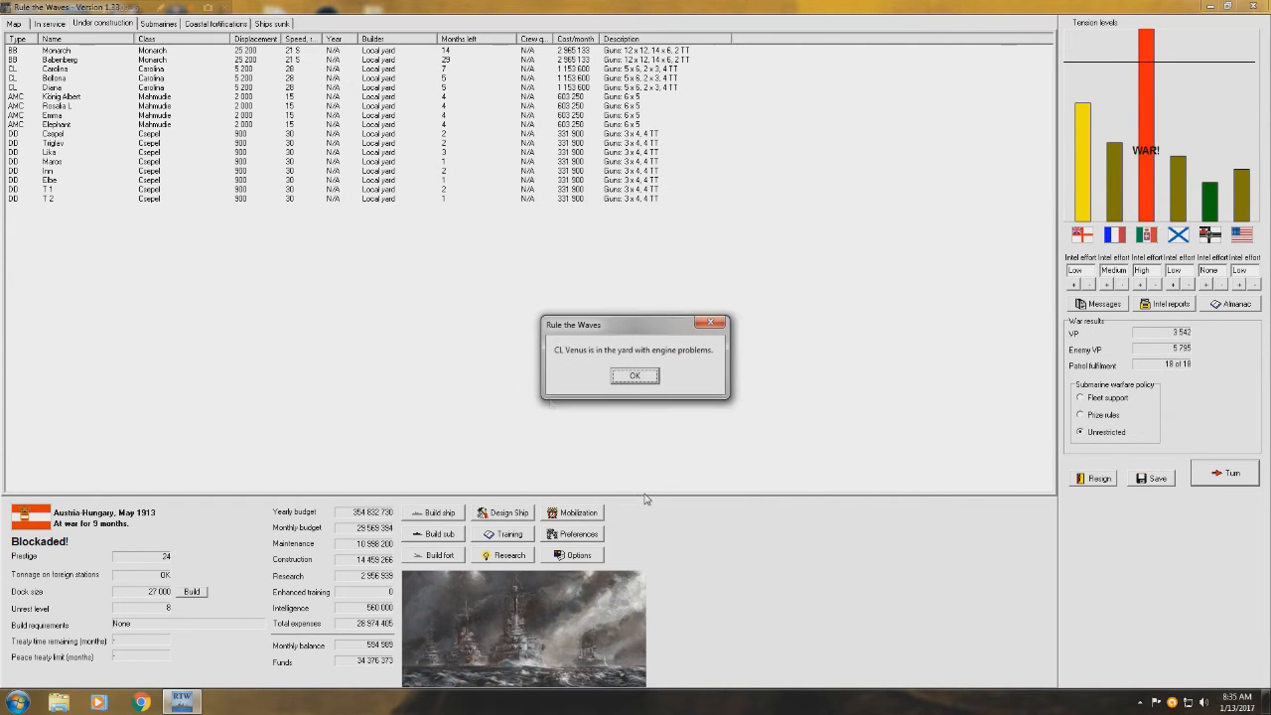
pyautogui.click(634, 375)
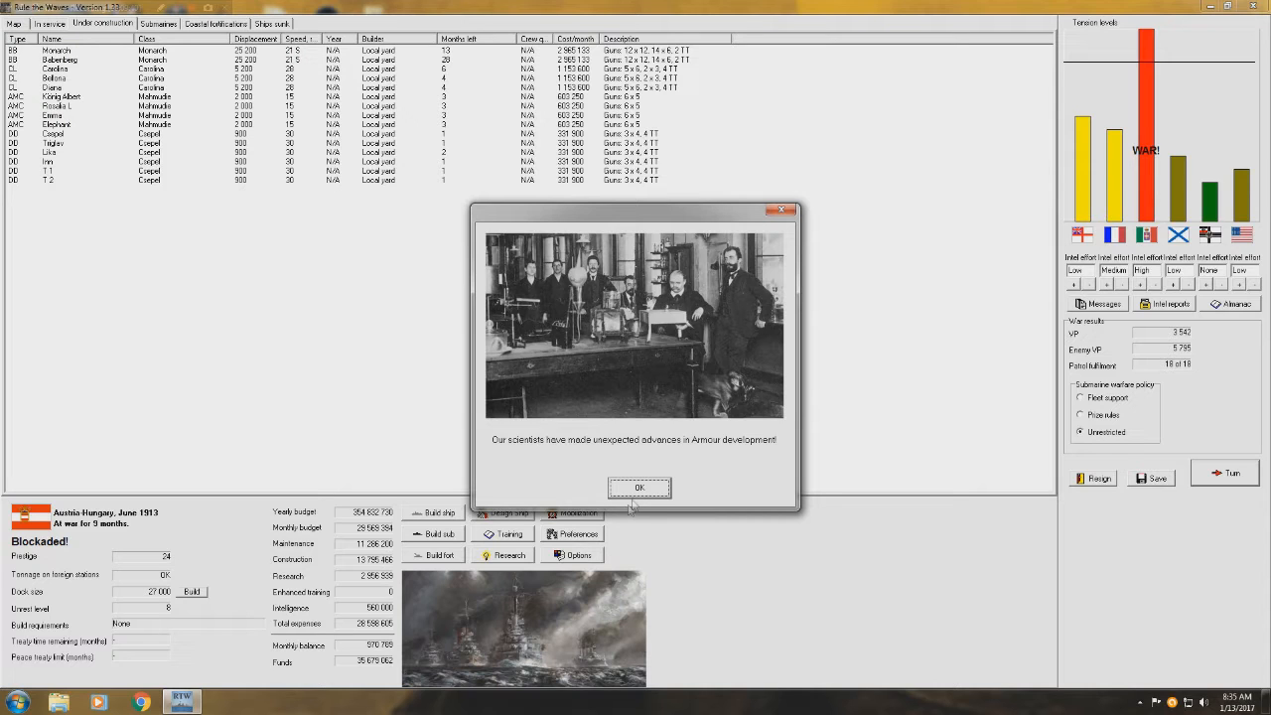
# - Acknowledge the armour bracing breakthrough, Ascaro's torpedoing and the submarine results: 9 ships sunk, one lost
pyautogui.click(640, 486)
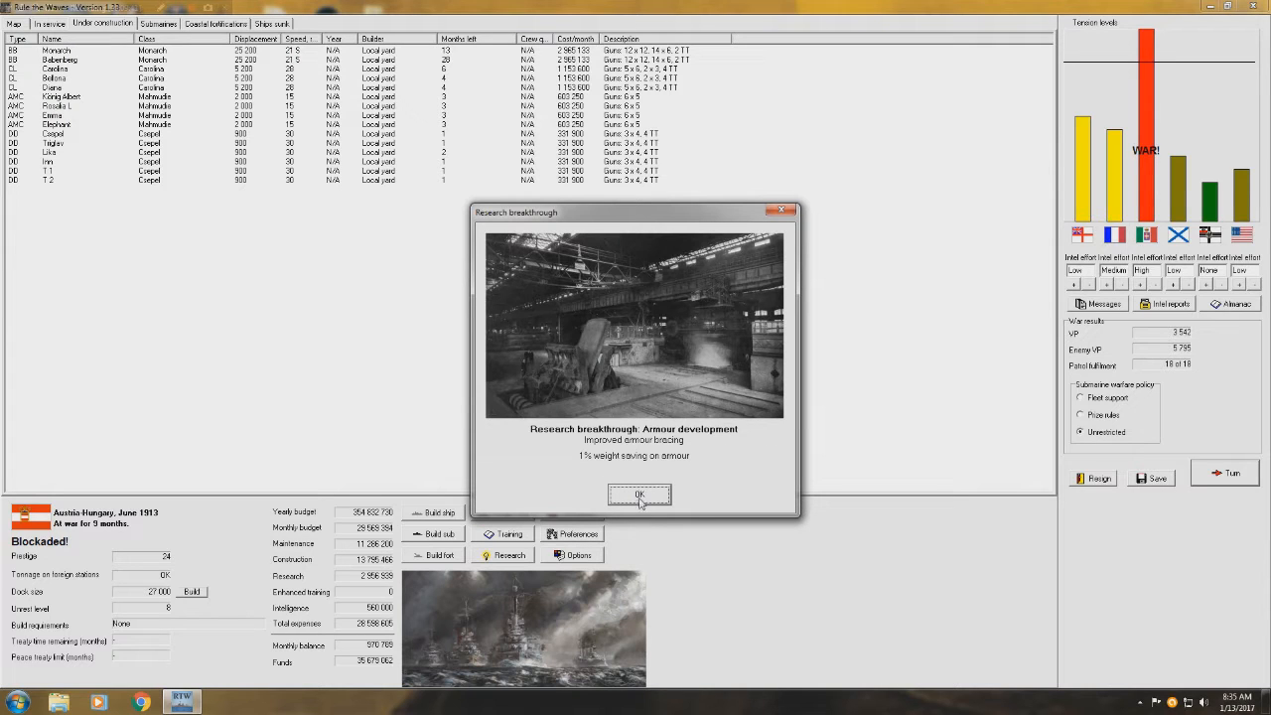
pyautogui.click(640, 496)
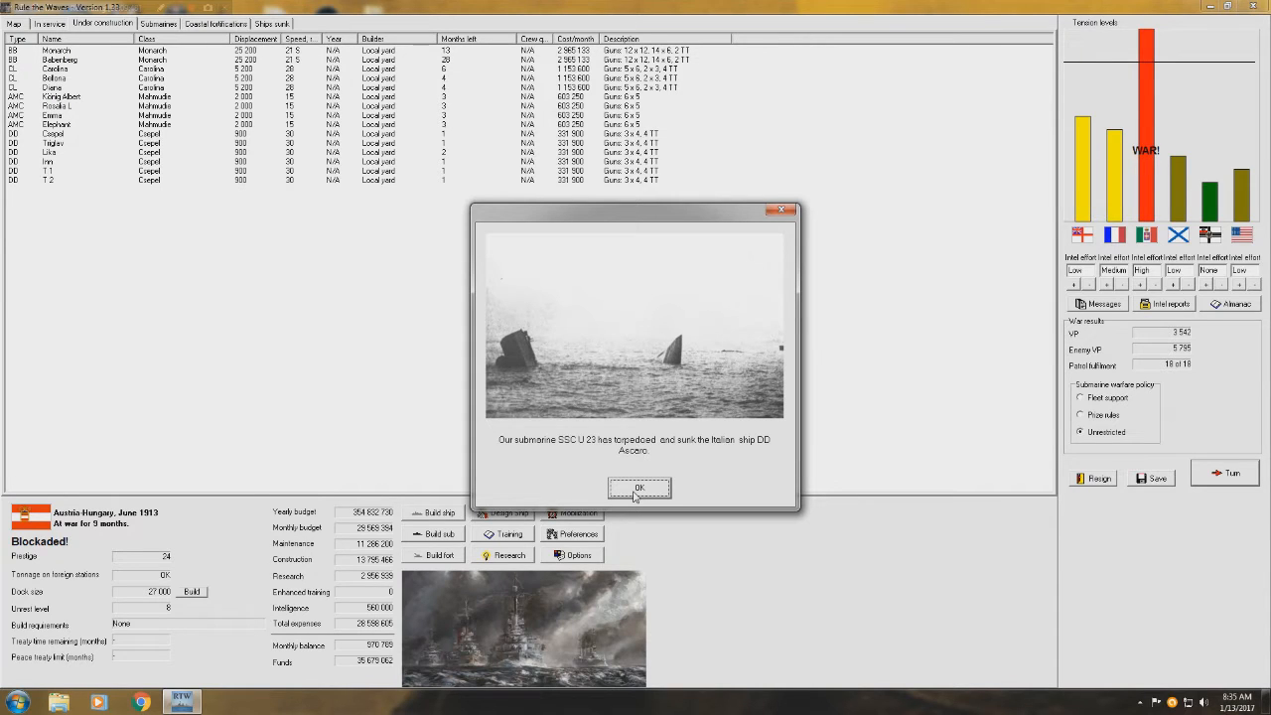
pyautogui.click(640, 488)
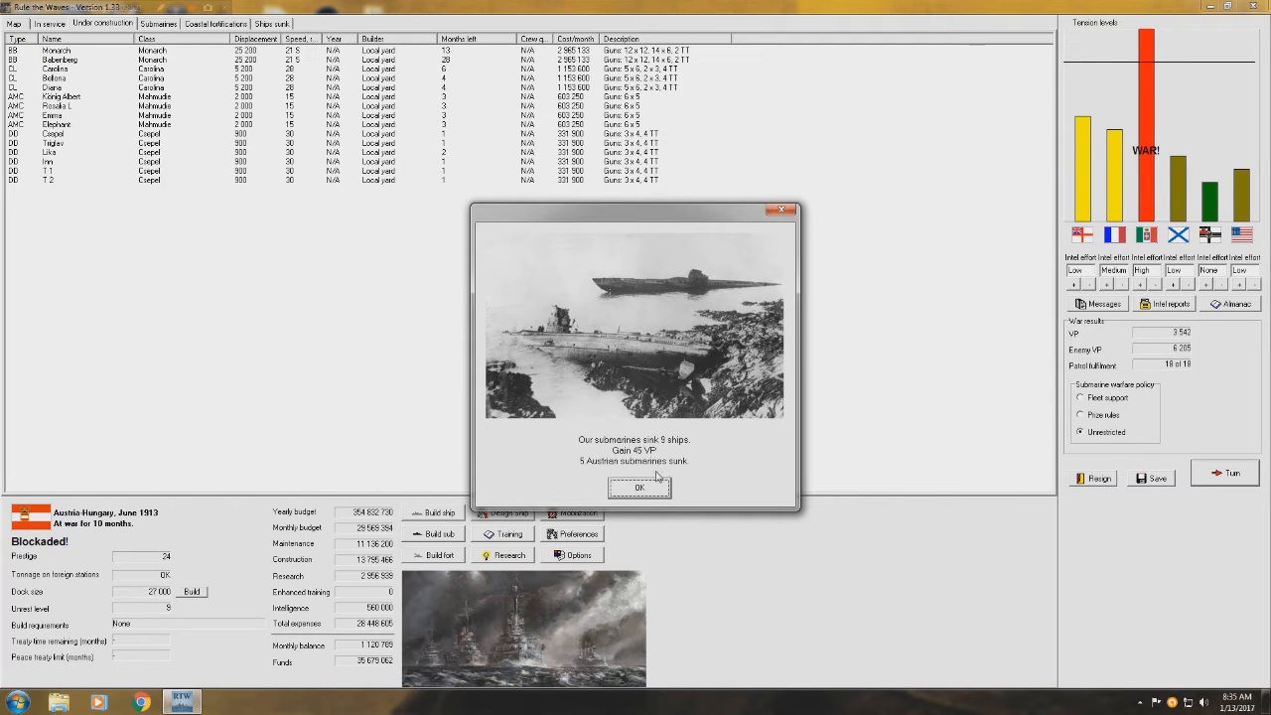
pyautogui.click(639, 487)
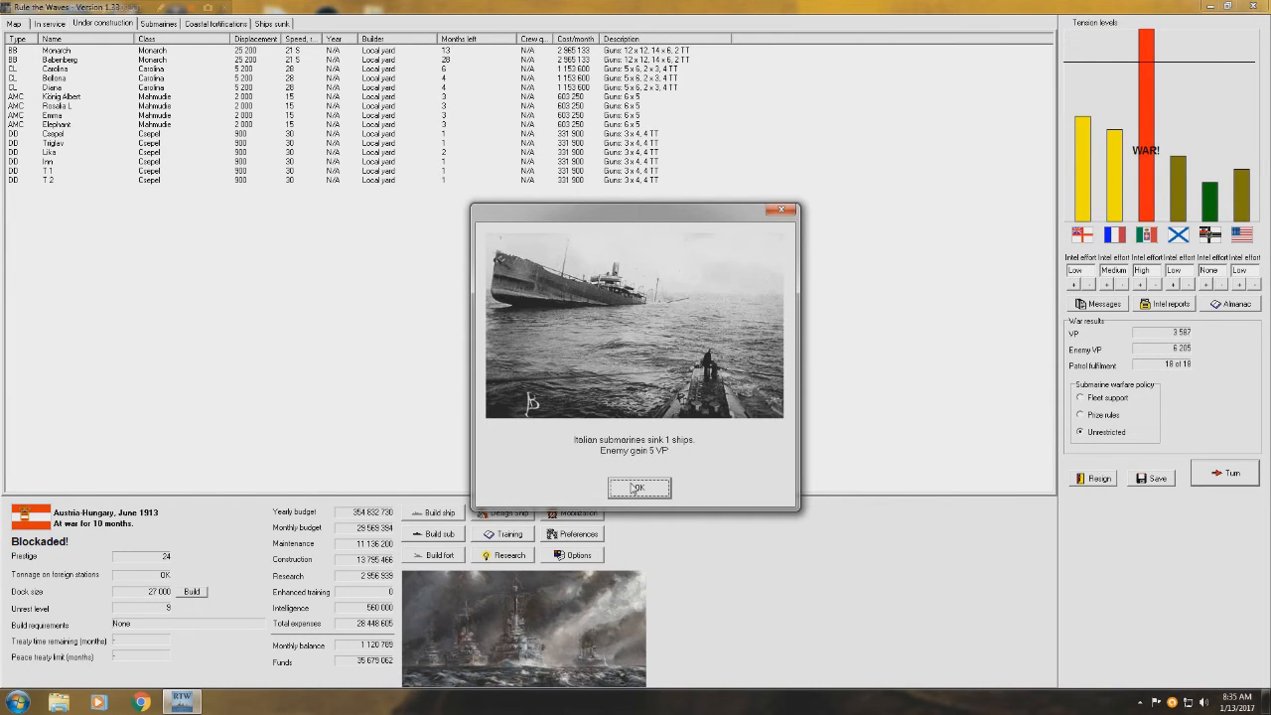
pyautogui.click(638, 489)
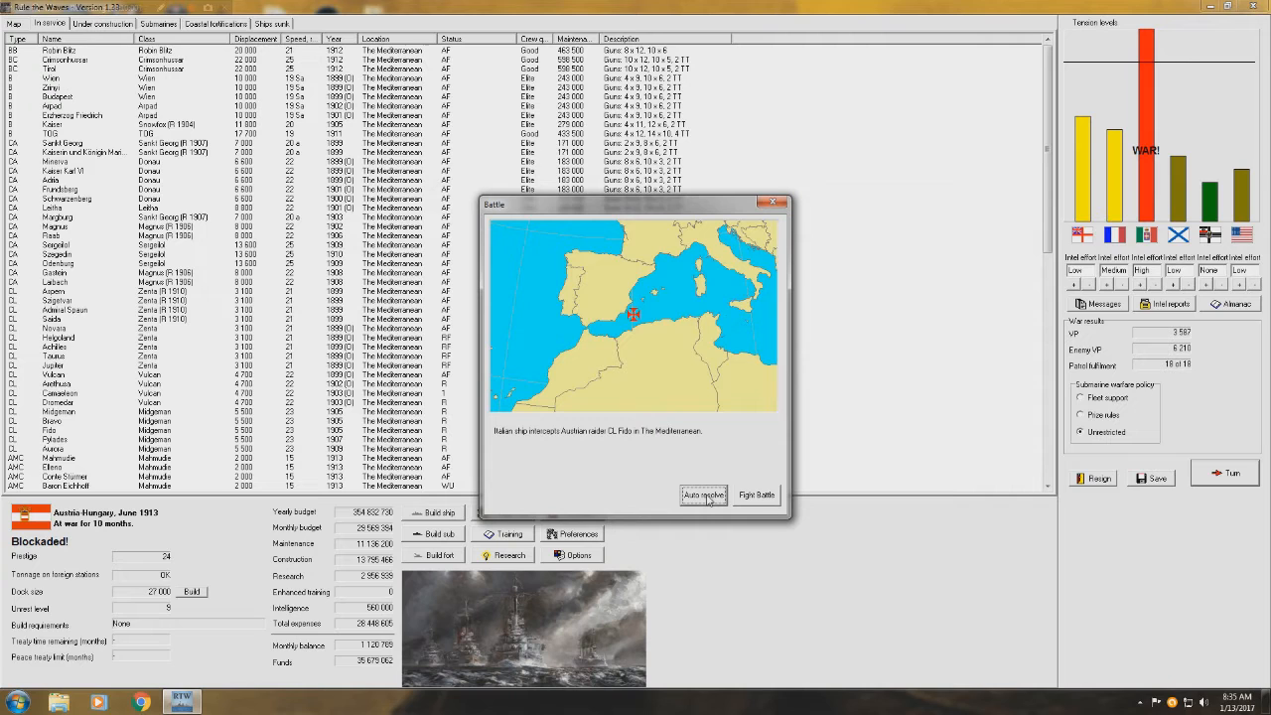
# - Auto-resolve raider CL Fido's interception and acknowledge its sinking by Nino Bixio
pyautogui.click(703, 495)
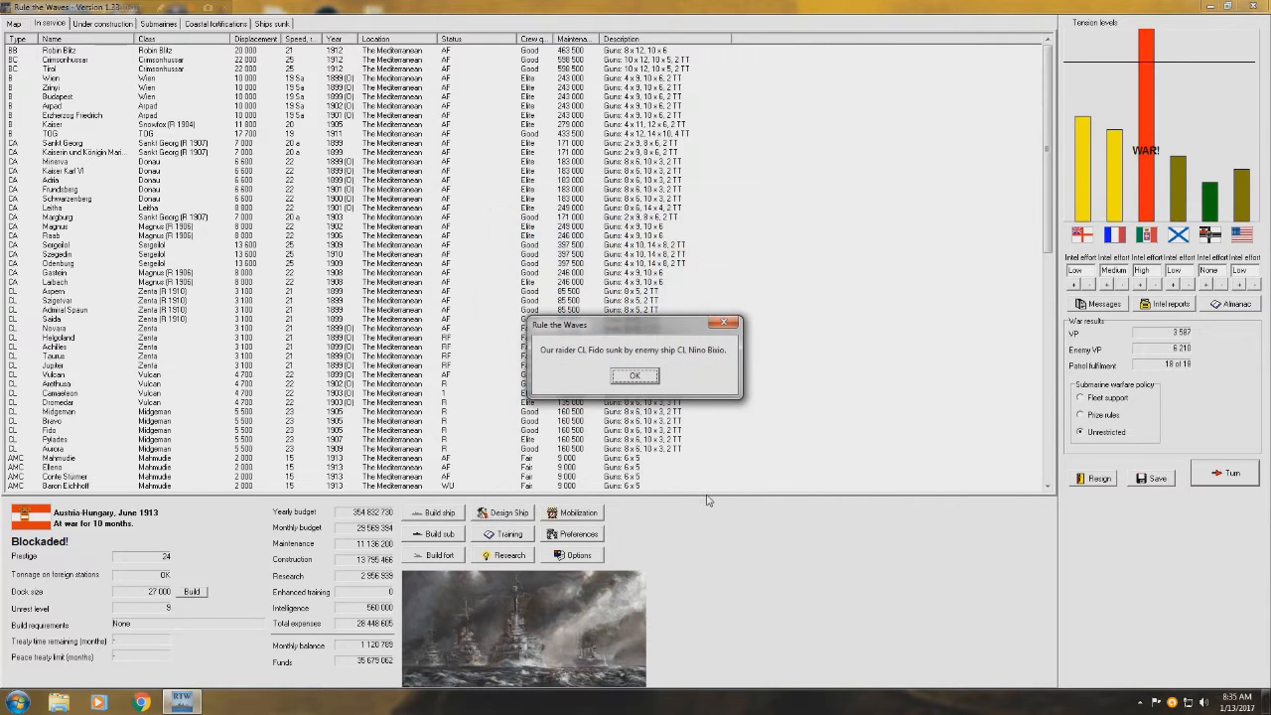
pyautogui.moveTo(704, 371)
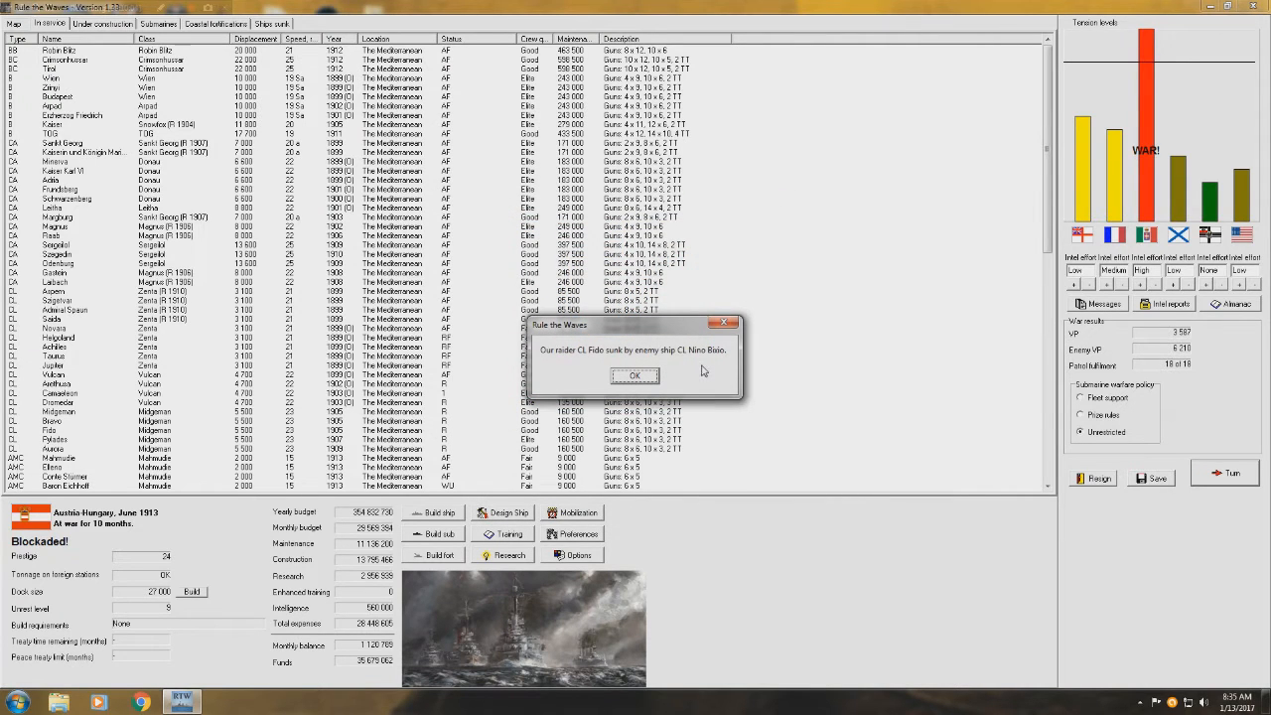
pyautogui.click(634, 375)
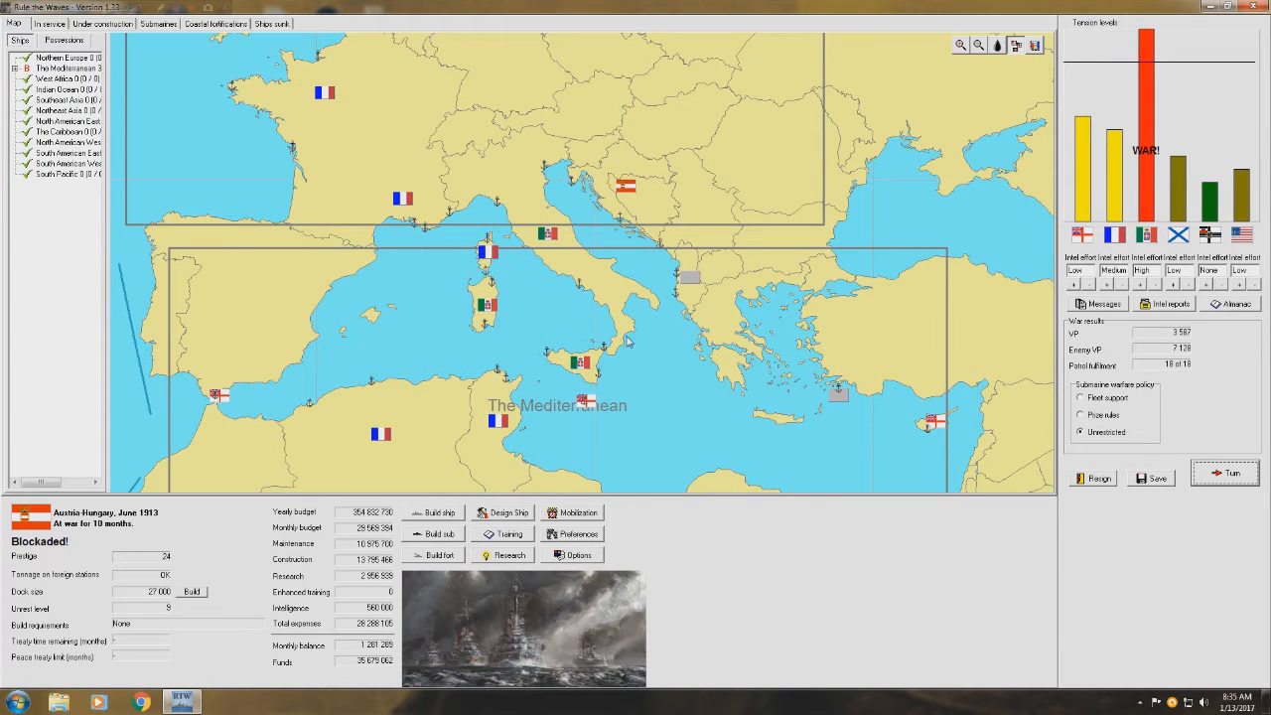
pyautogui.moveTo(656, 353)
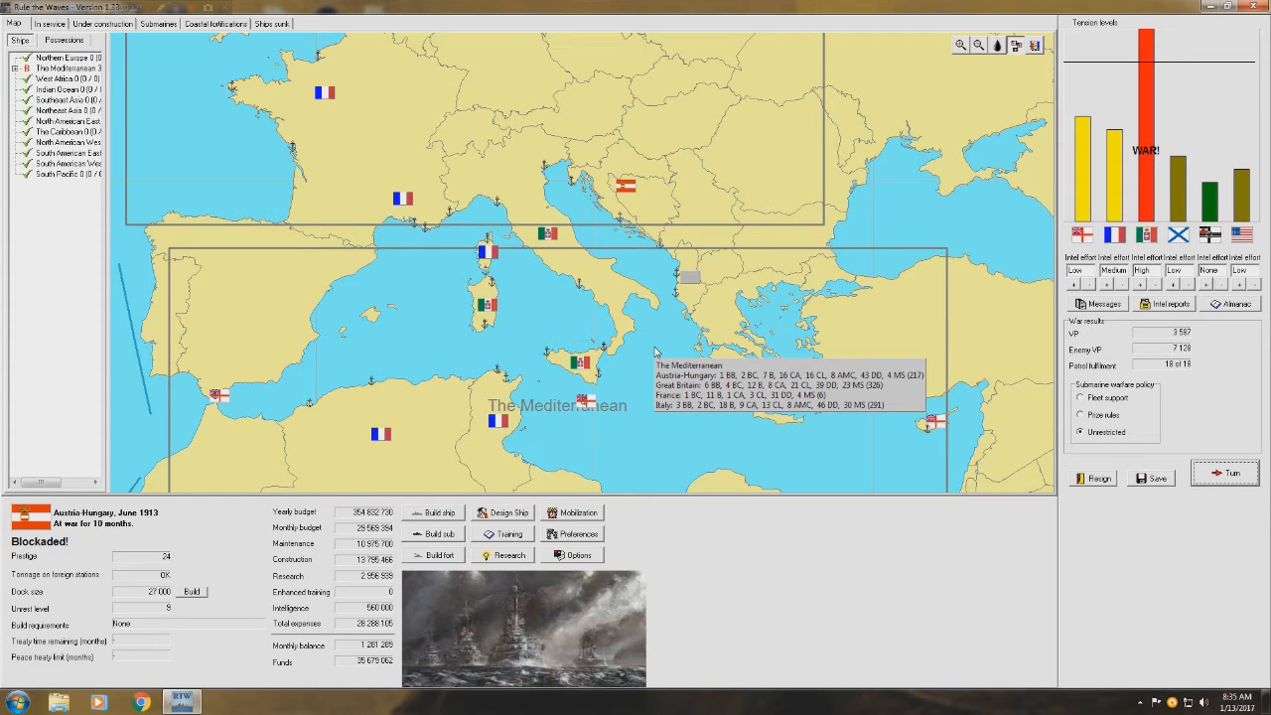
pyautogui.moveTo(576, 321)
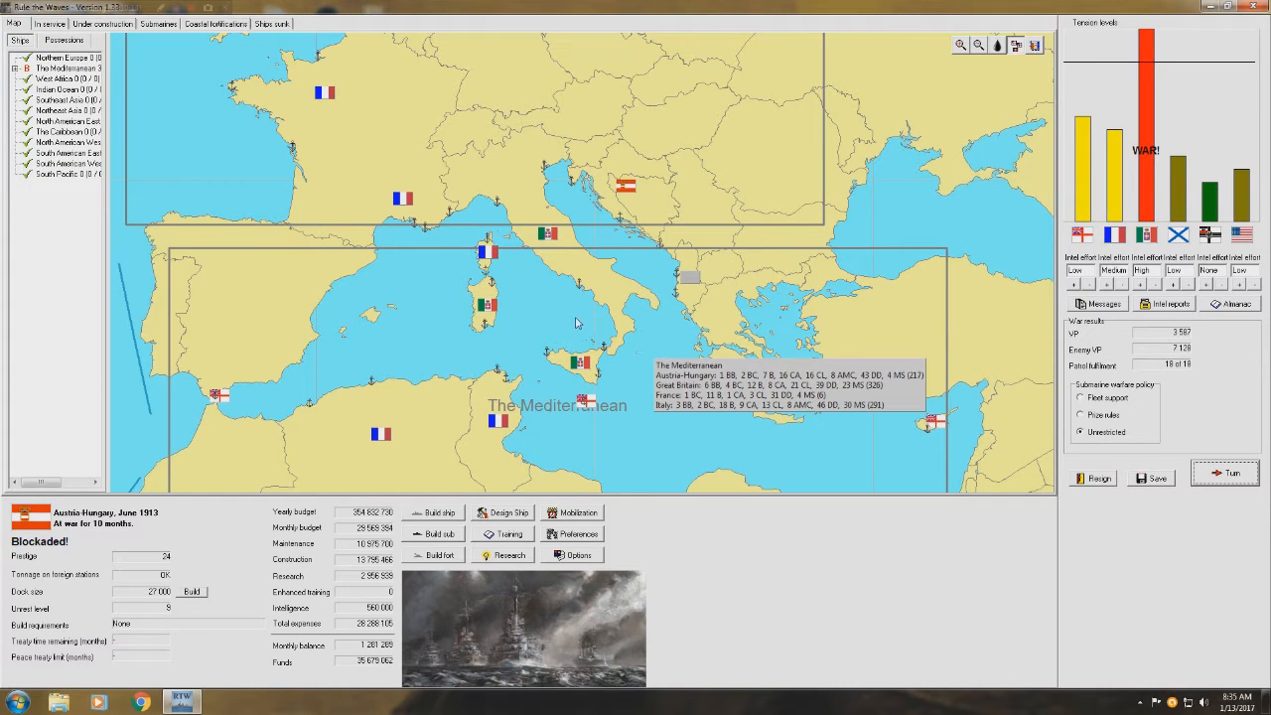
pyautogui.moveTo(552, 331)
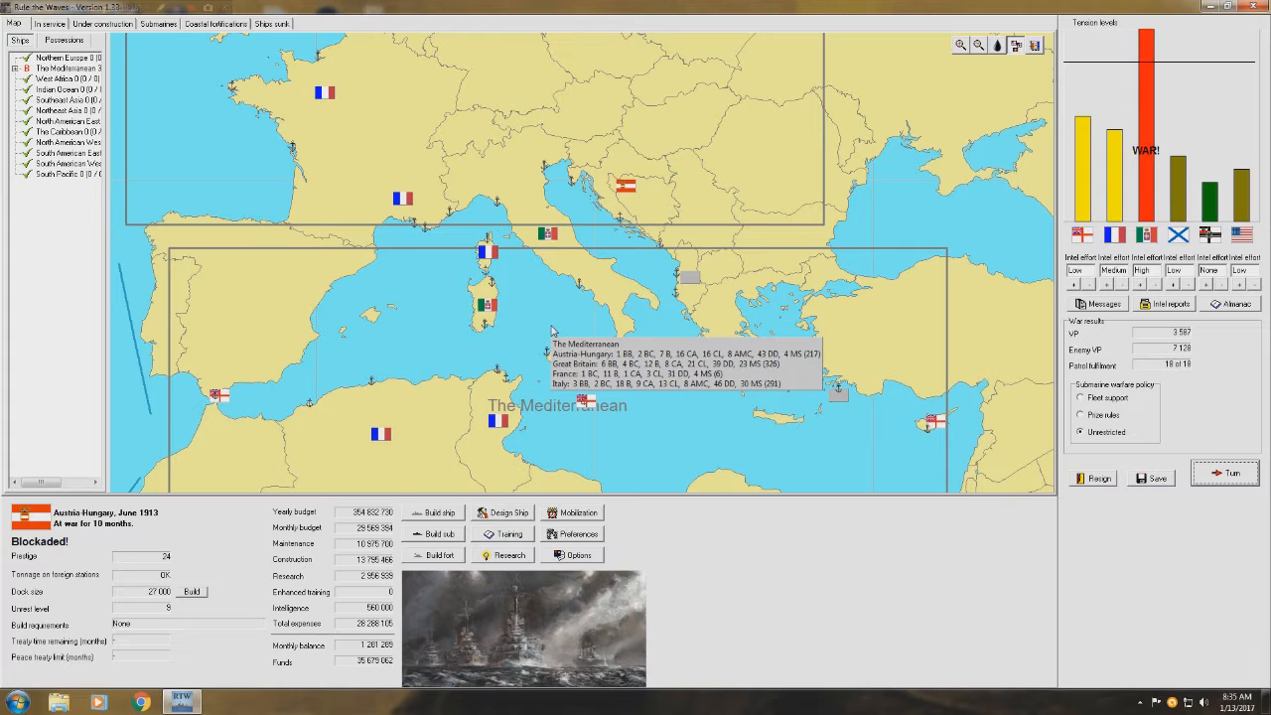
pyautogui.moveTo(548, 350)
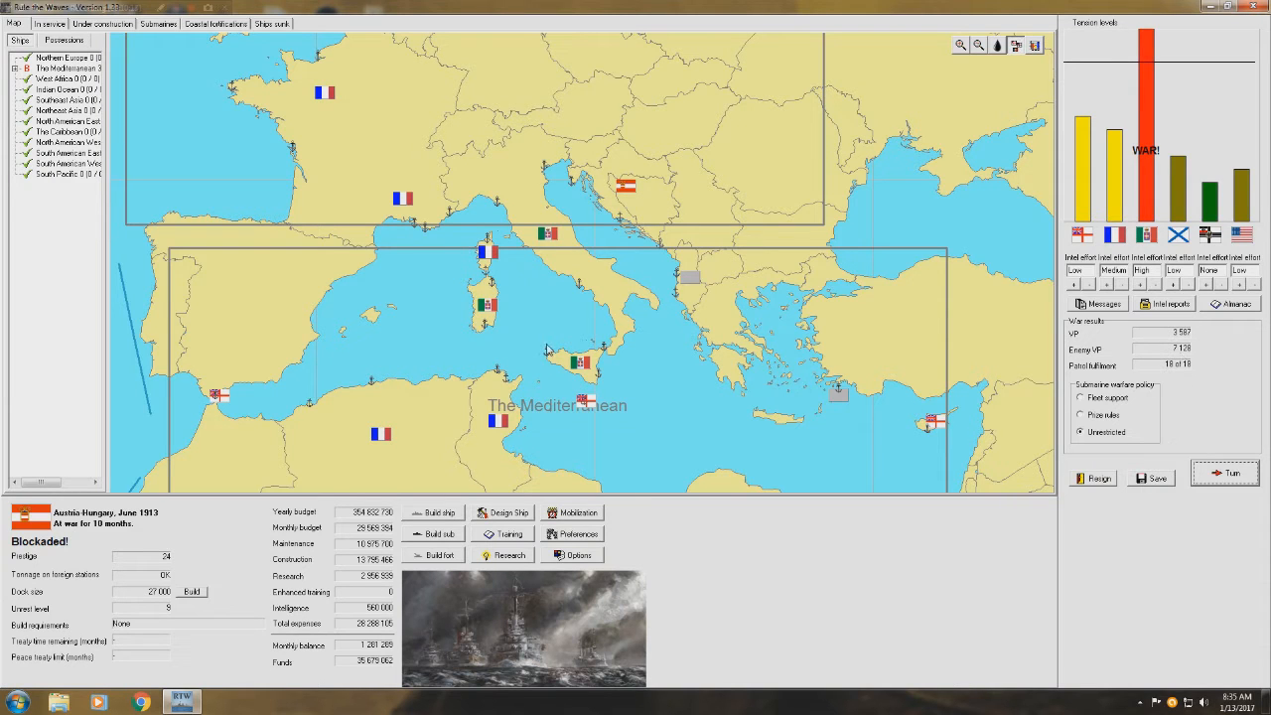
# - Return to the Under construction list showing Monarch, Babenberg, Carolina cruisers and Mahmudie AMCs
pyautogui.click(98, 25)
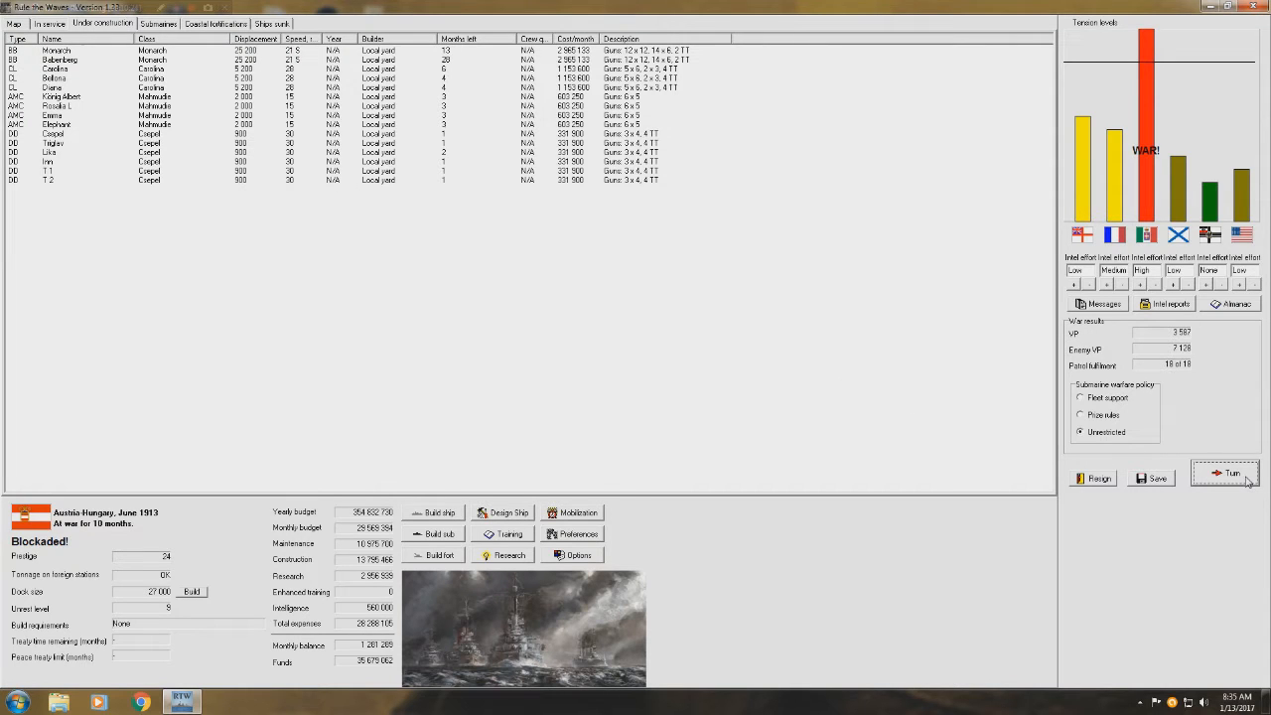
# - End the turn and dismiss the Italian demonstrations, Baron Eichhoff, Triglav and D'Assas blueprints reports
pyautogui.click(1228, 473)
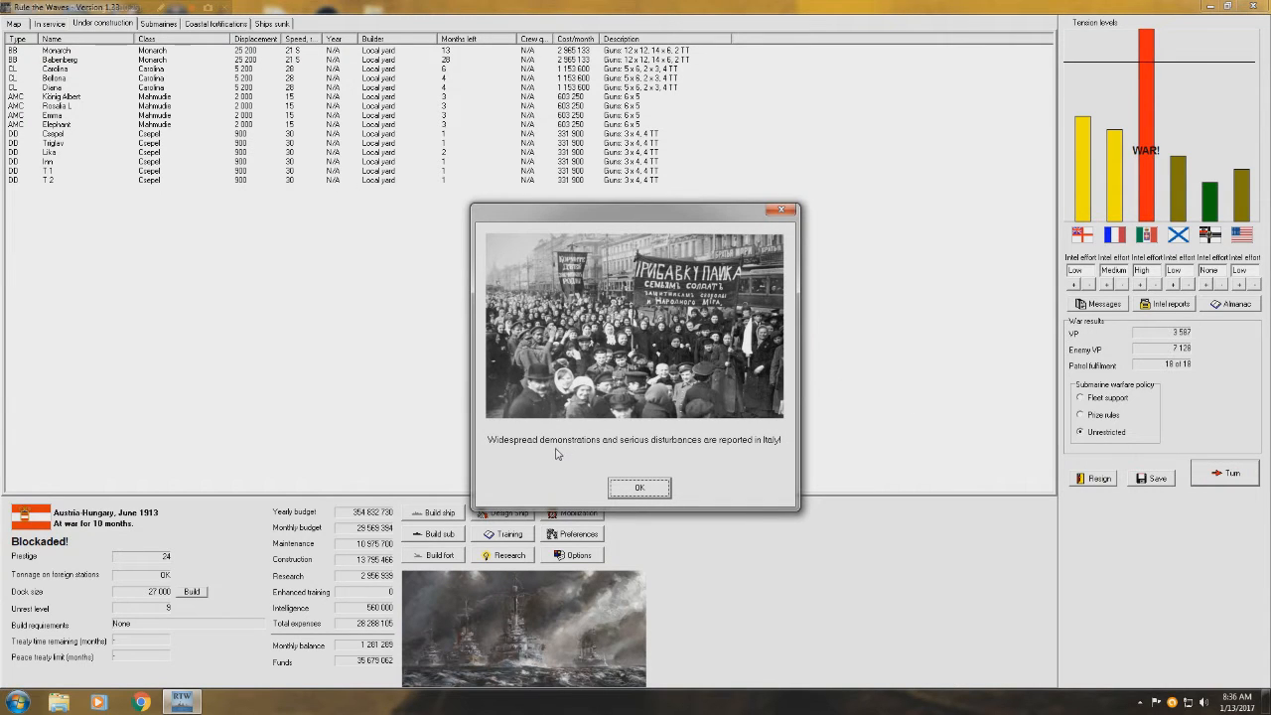
pyautogui.moveTo(745, 463)
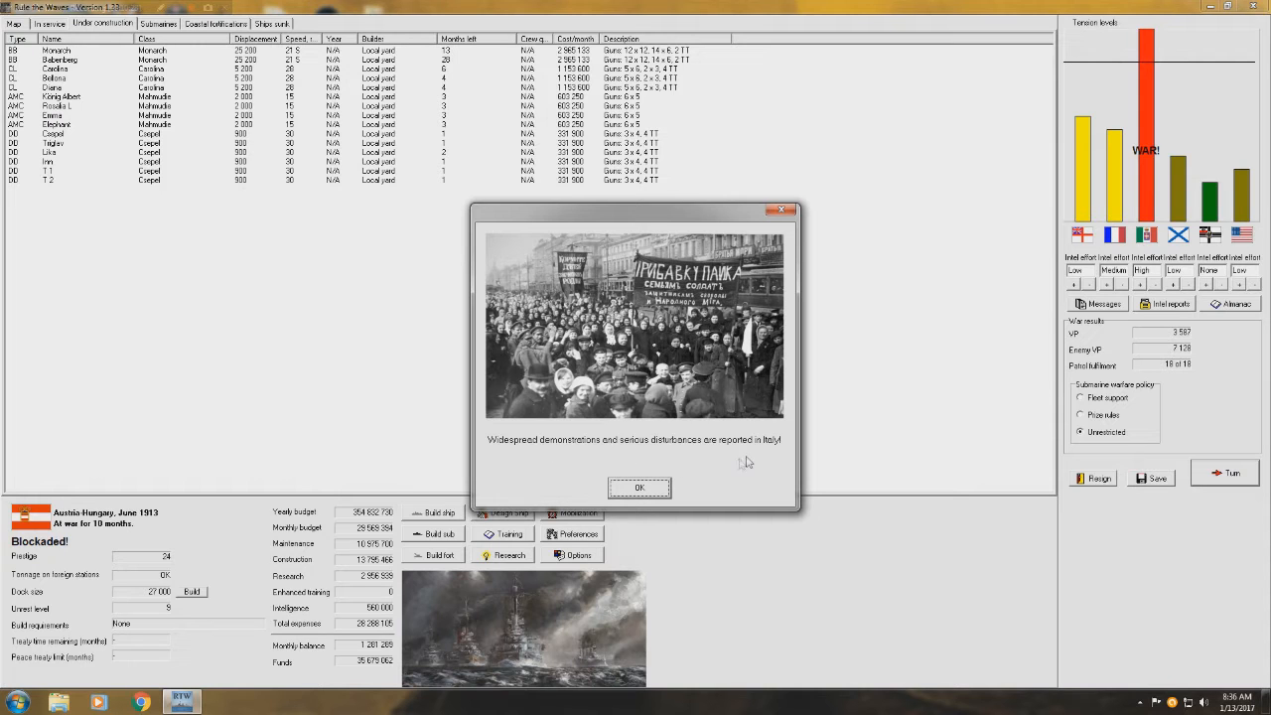
pyautogui.click(639, 486)
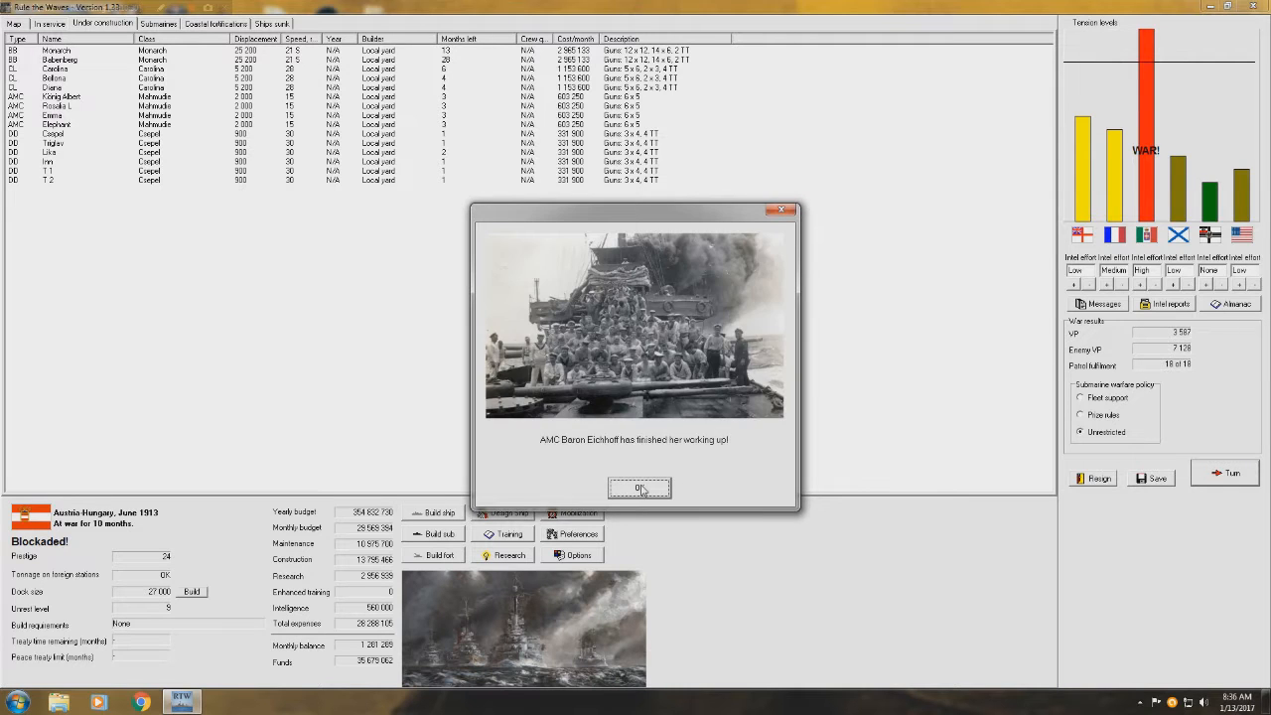
pyautogui.click(639, 488)
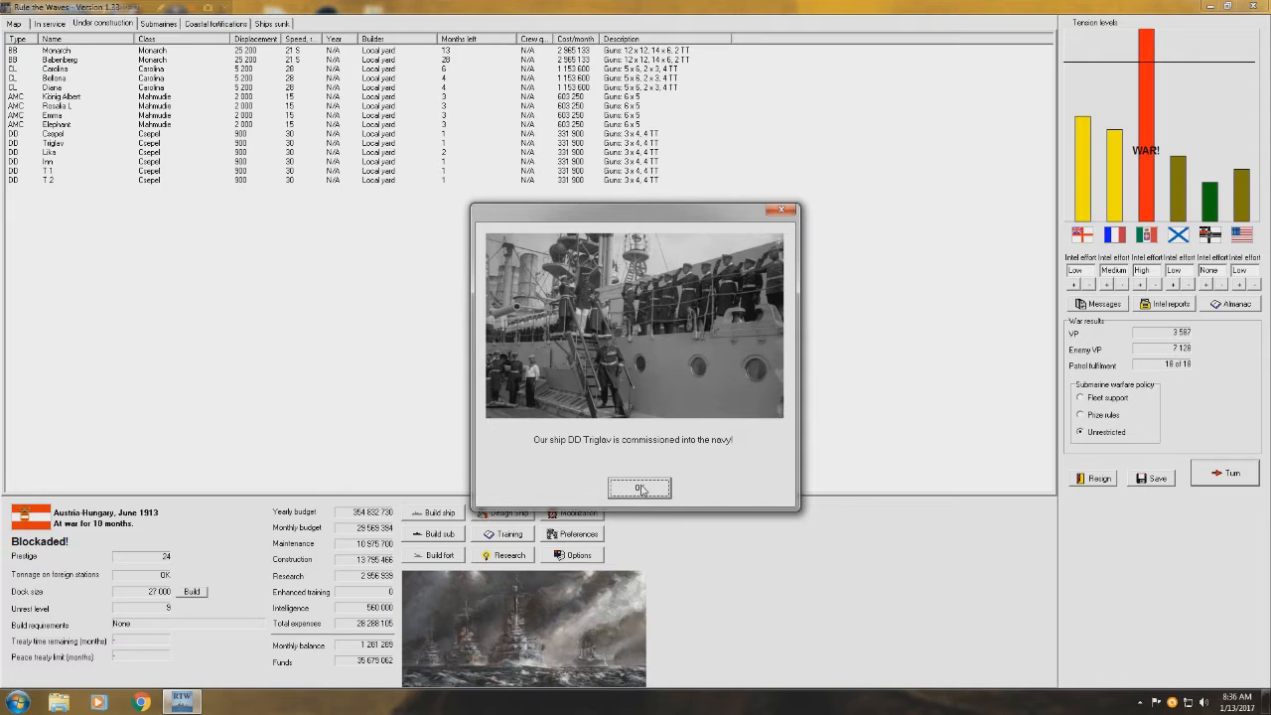
pyautogui.click(638, 488)
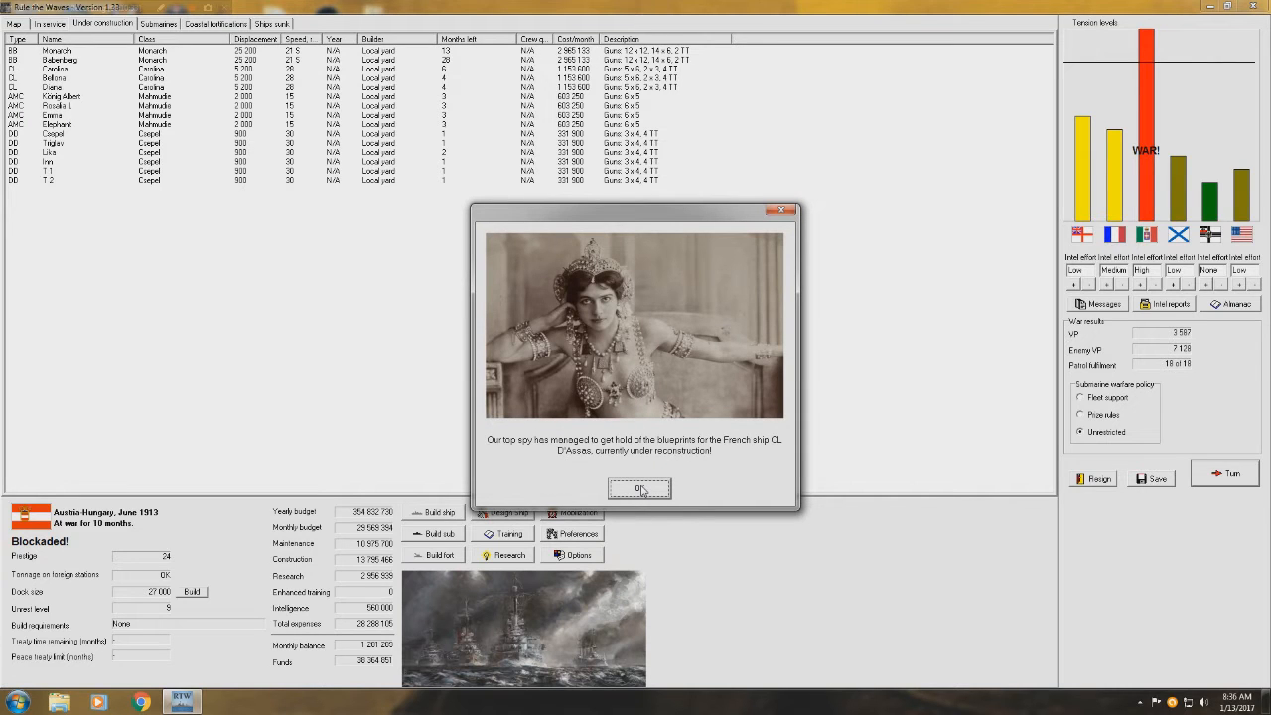
pyautogui.click(638, 488)
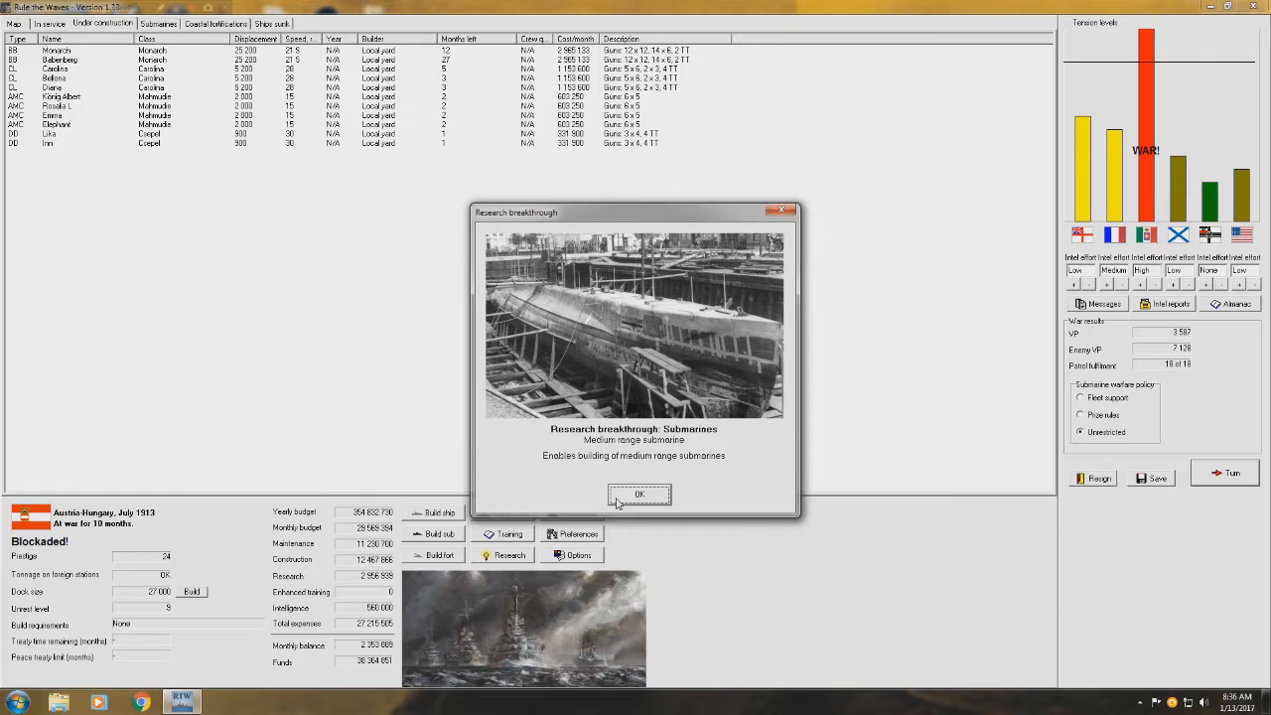
# - Acknowledge the medium range submarine breakthrough, shell steel progress and 15 submarine sinkings
pyautogui.click(640, 494)
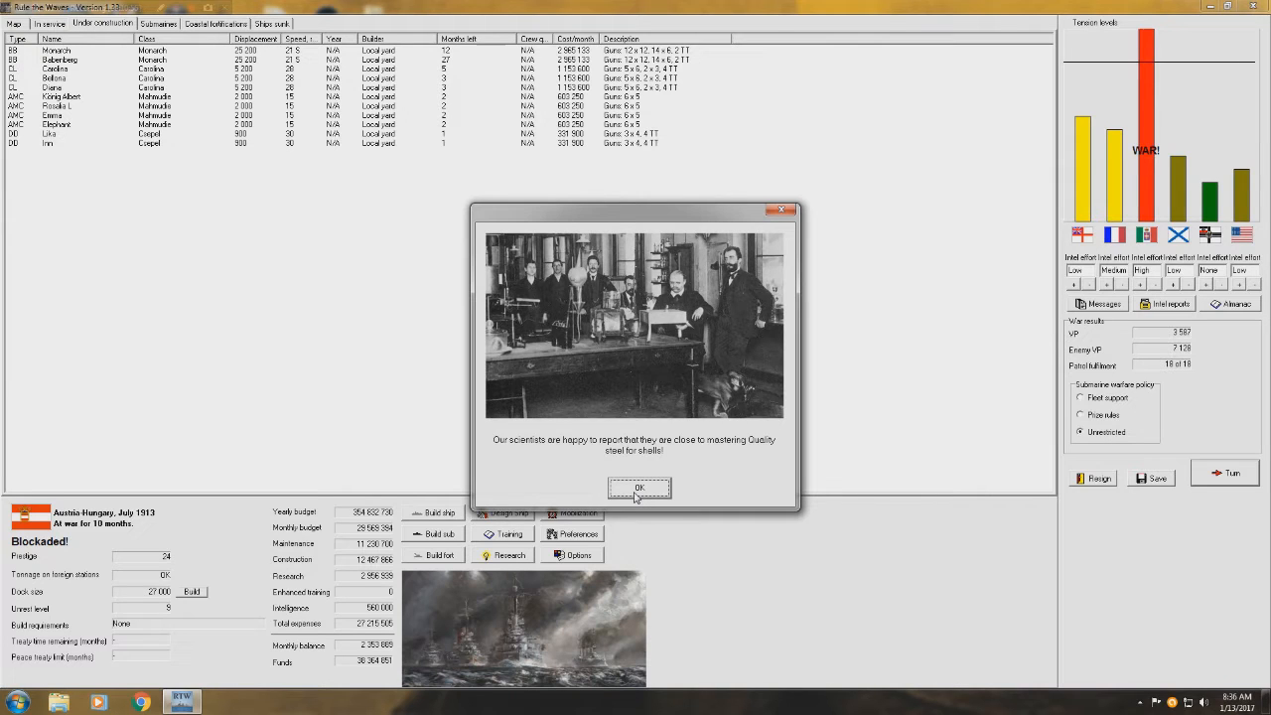
pyautogui.click(641, 486)
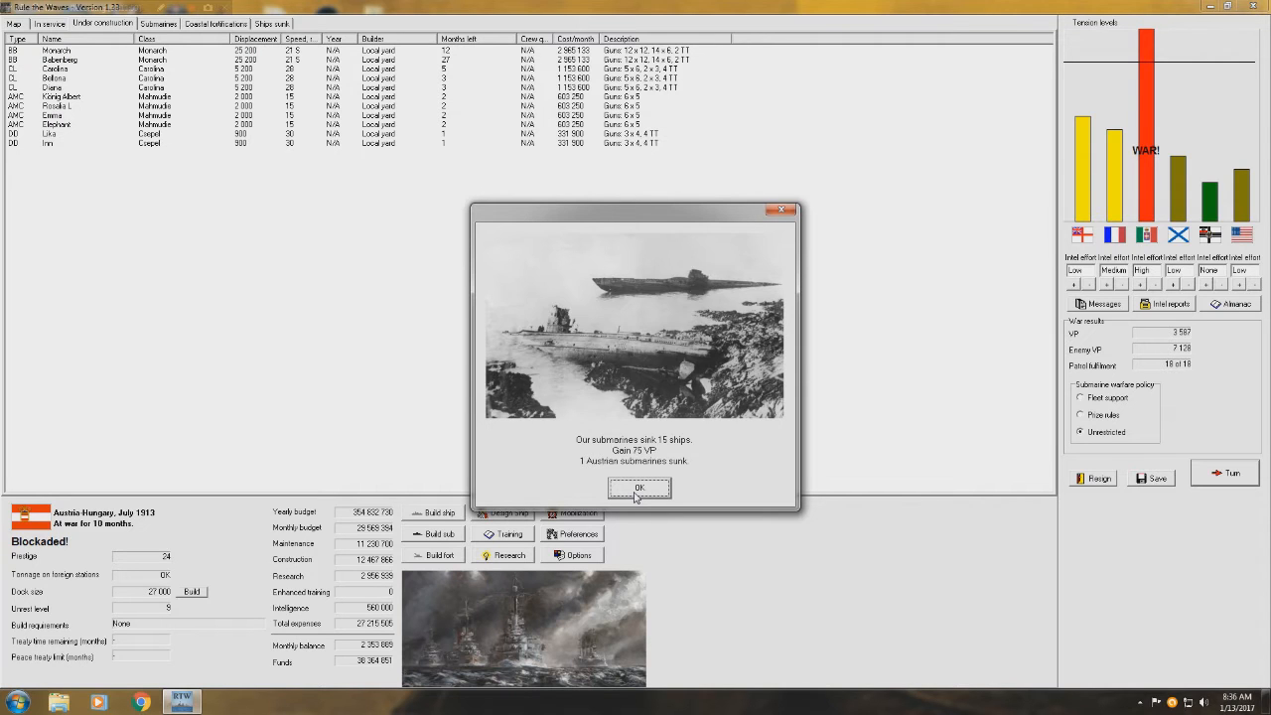
pyautogui.click(639, 486)
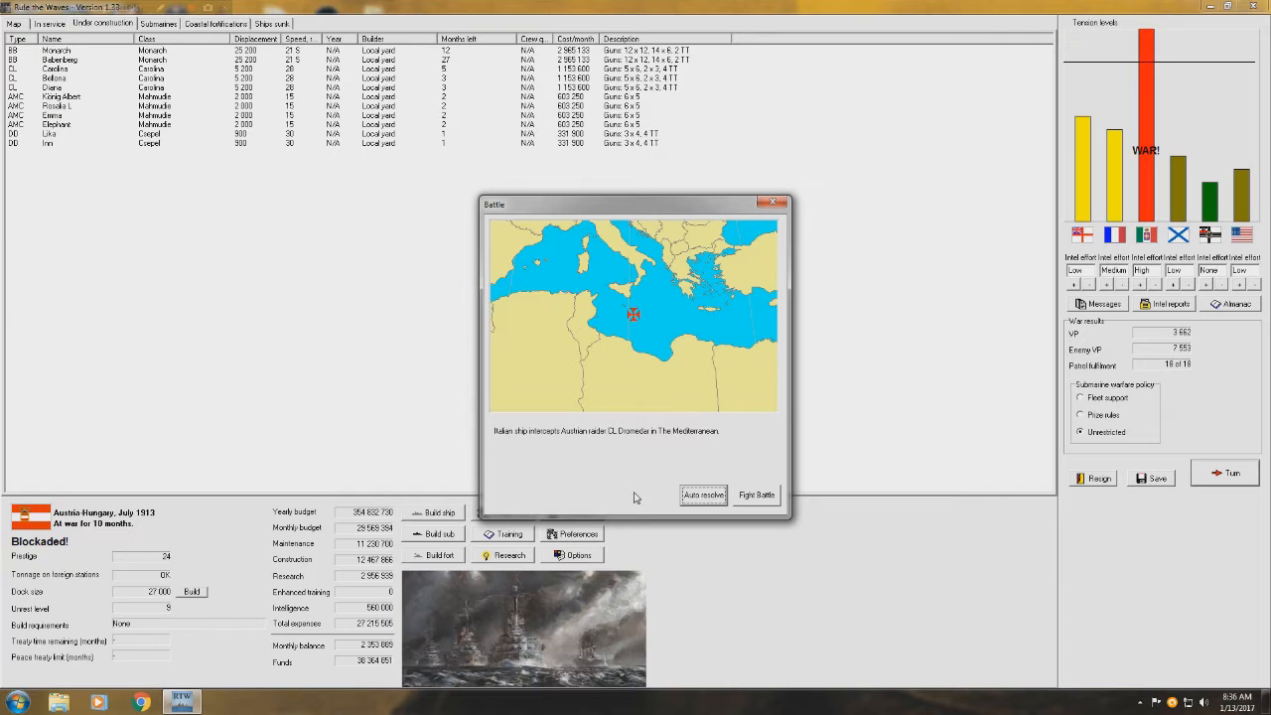
# - Auto-resolve raider CL Dromedar's interception and dismiss the report of its sinking
pyautogui.click(703, 494)
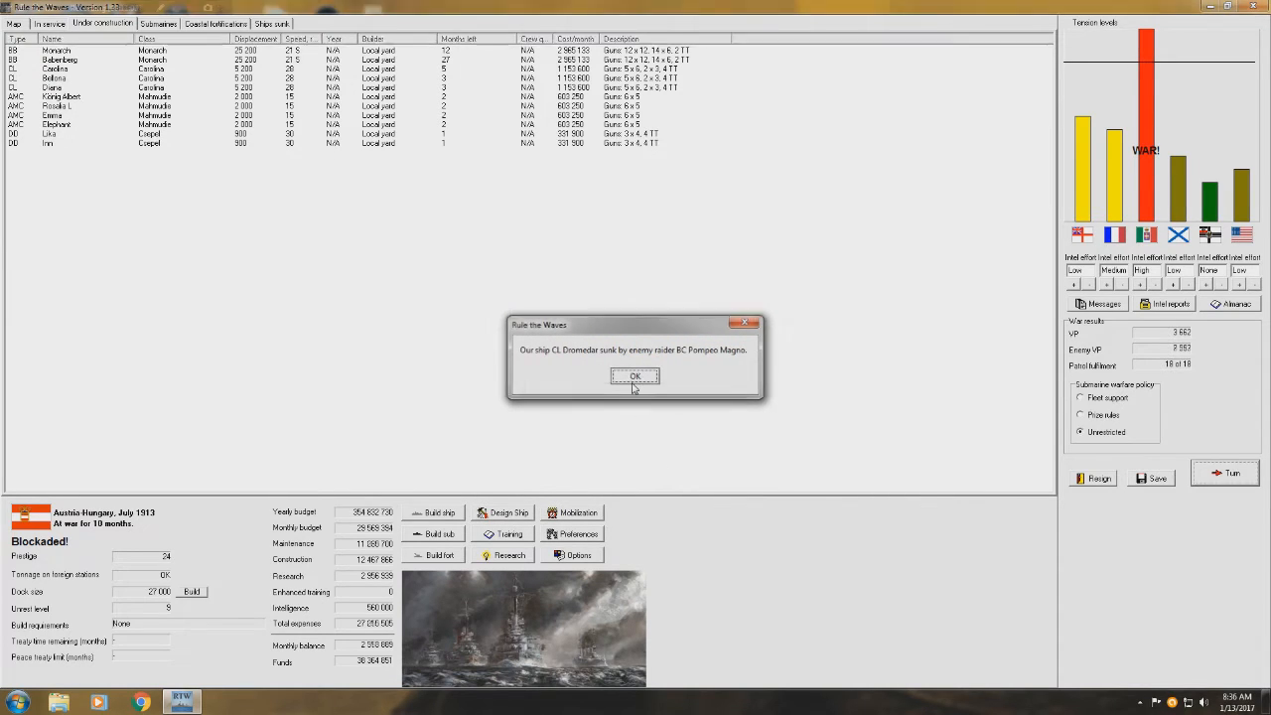
pyautogui.click(636, 376)
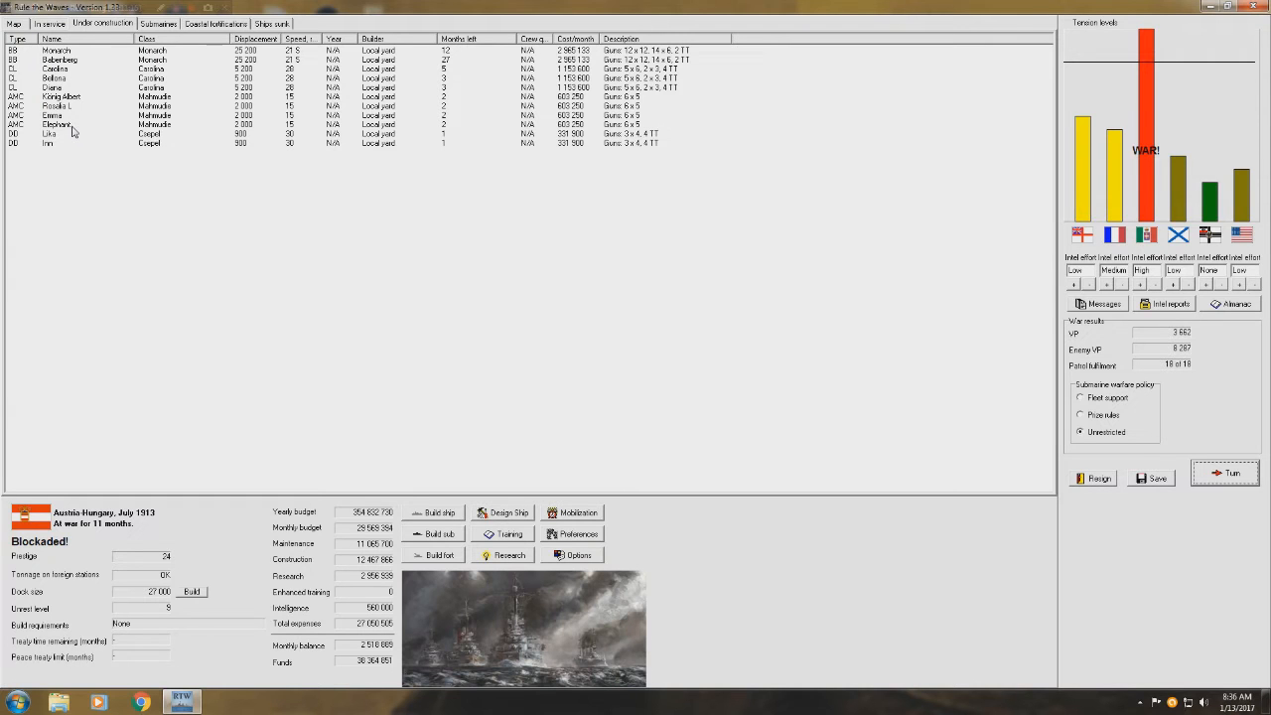
# - Order a new Crimsonhussar-class battlecruiser named Lissa
pyautogui.click(437, 512)
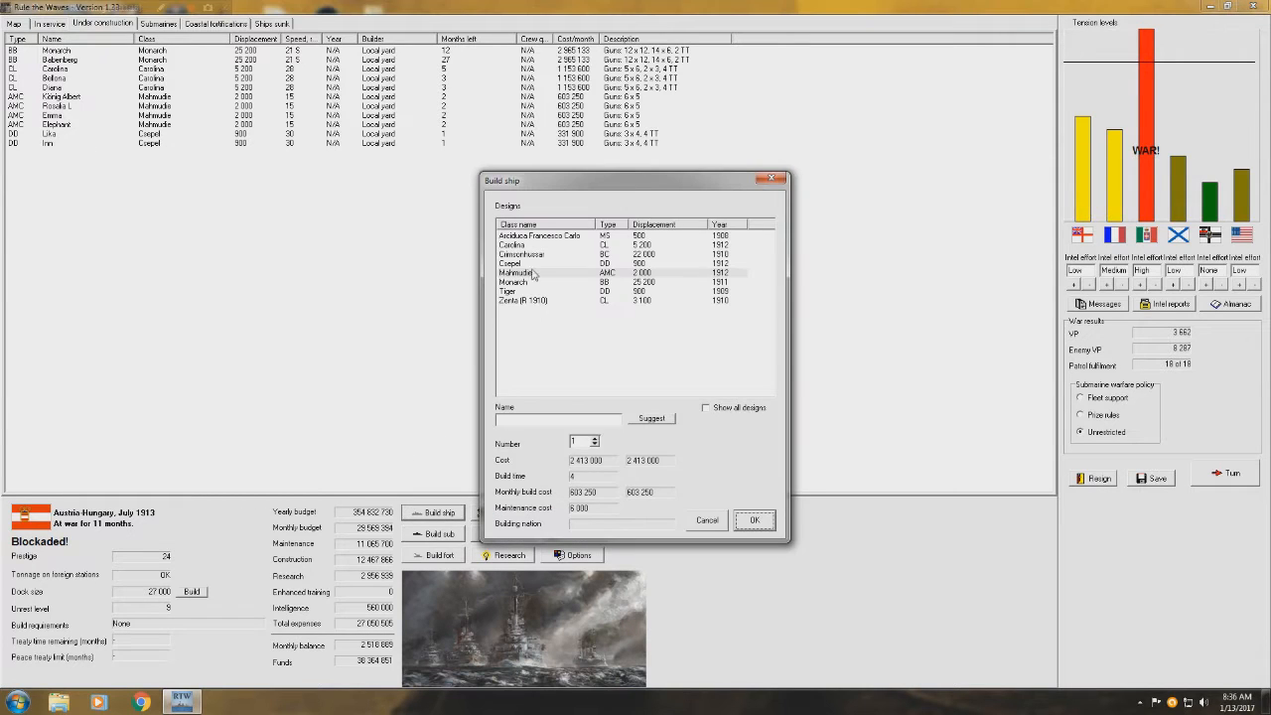
pyautogui.click(527, 253)
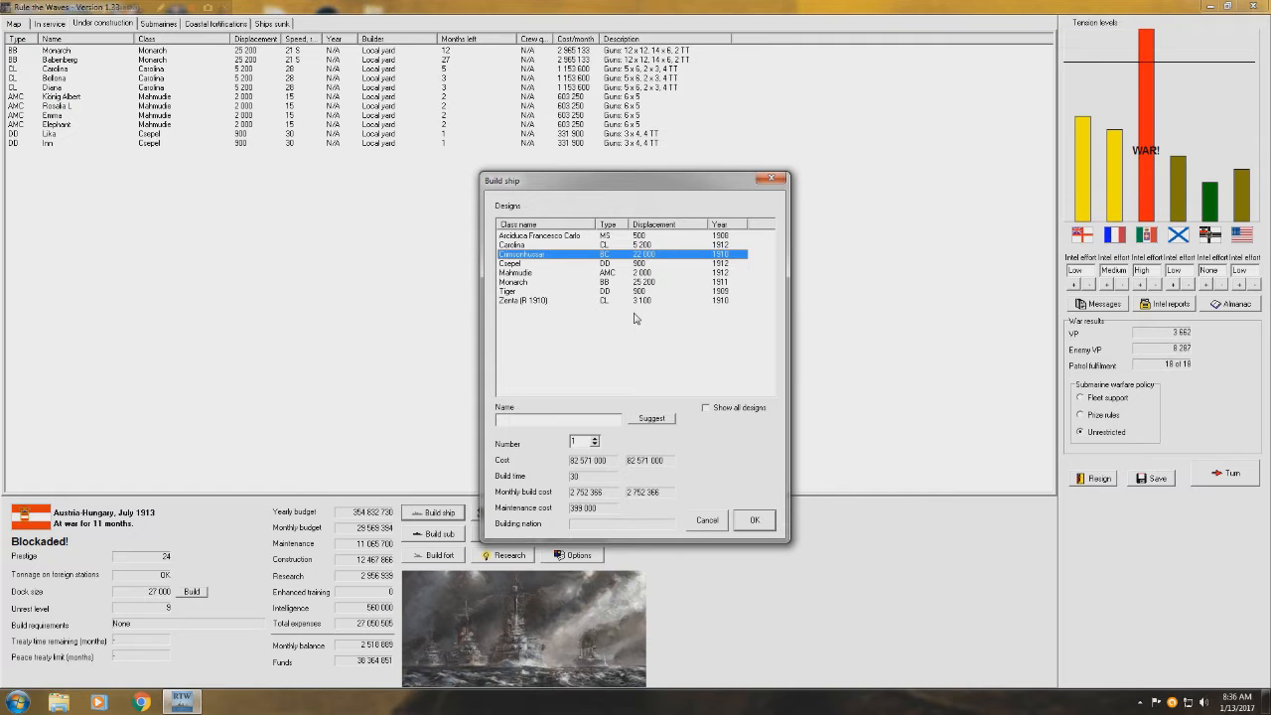
pyautogui.click(652, 418)
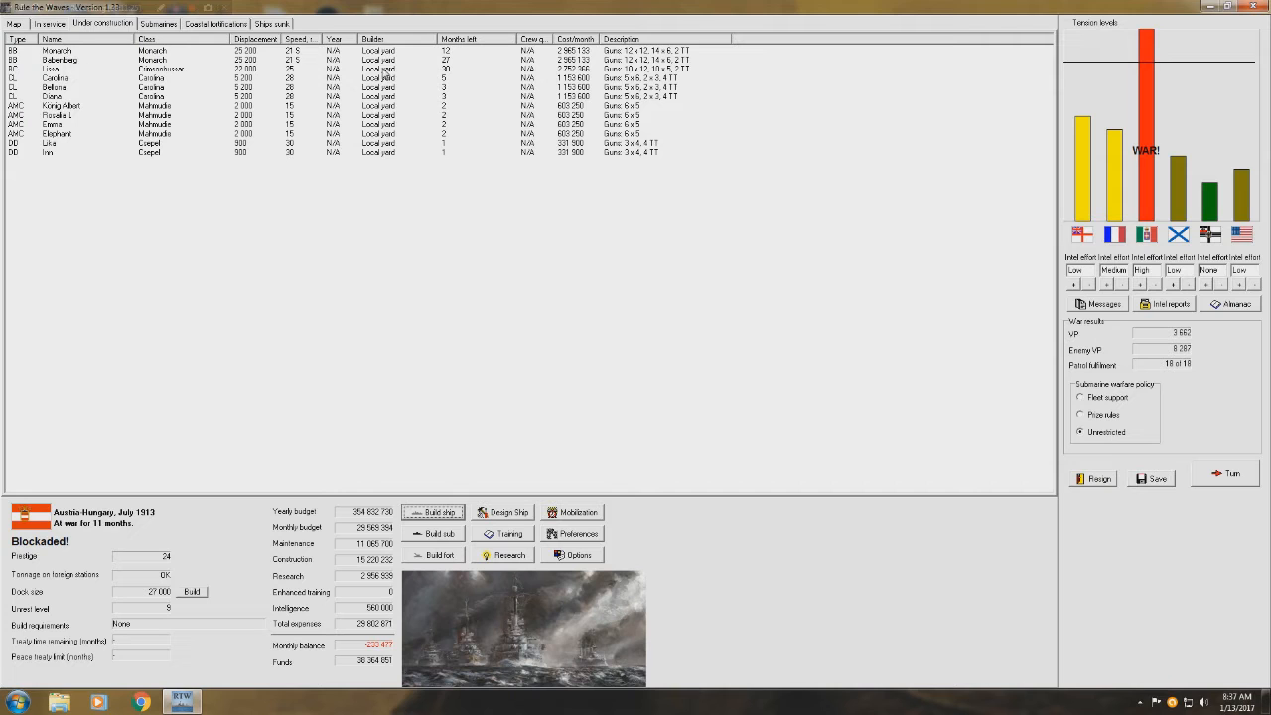
pyautogui.click(10, 24)
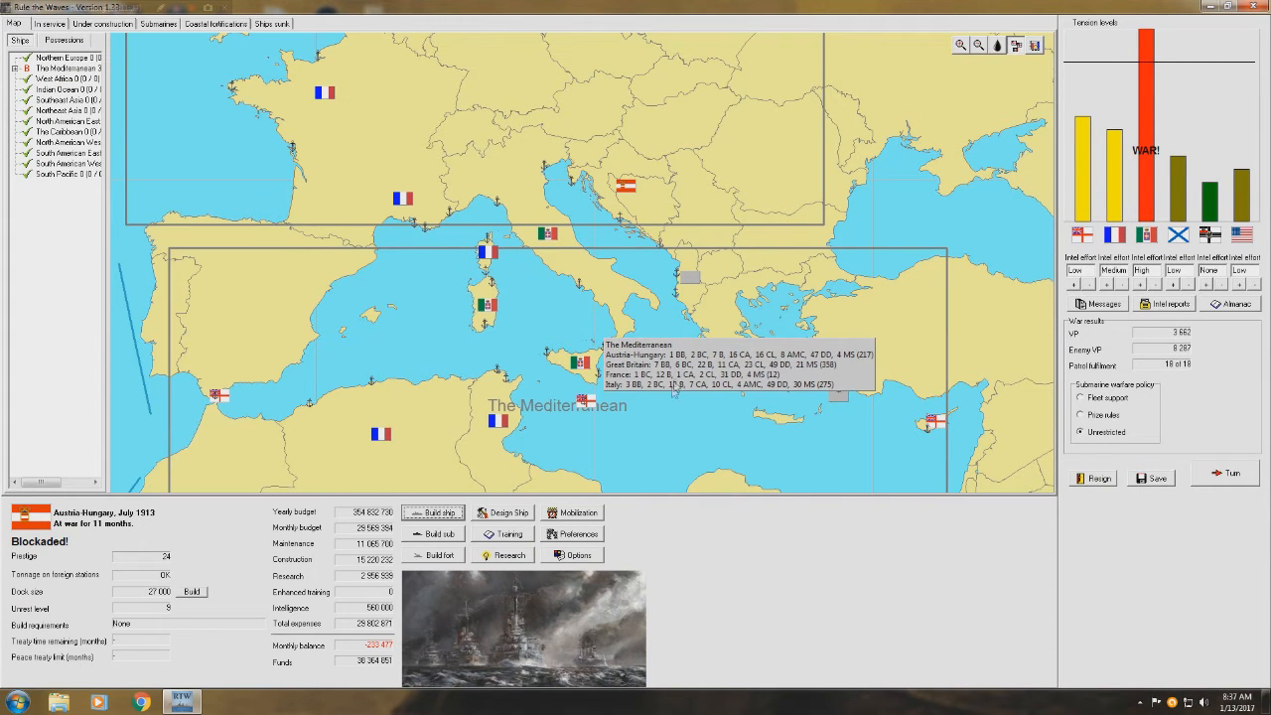
pyautogui.moveTo(673, 400)
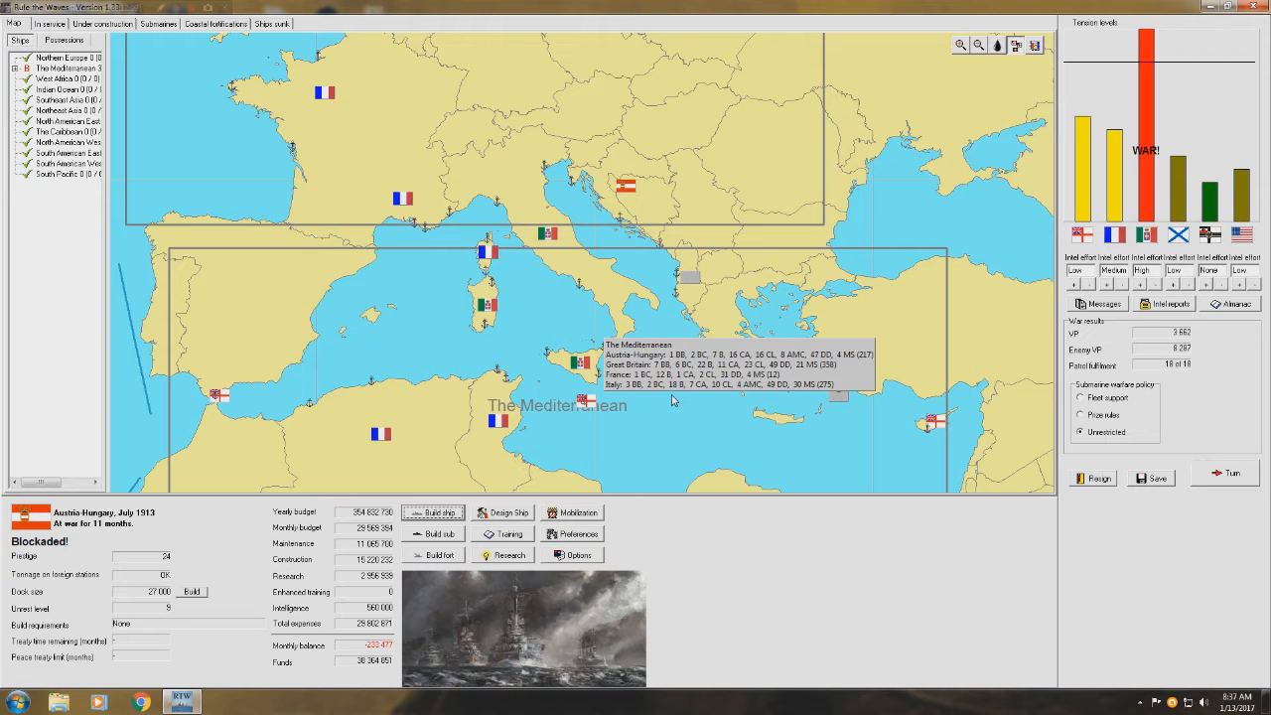
pyautogui.moveTo(774, 391)
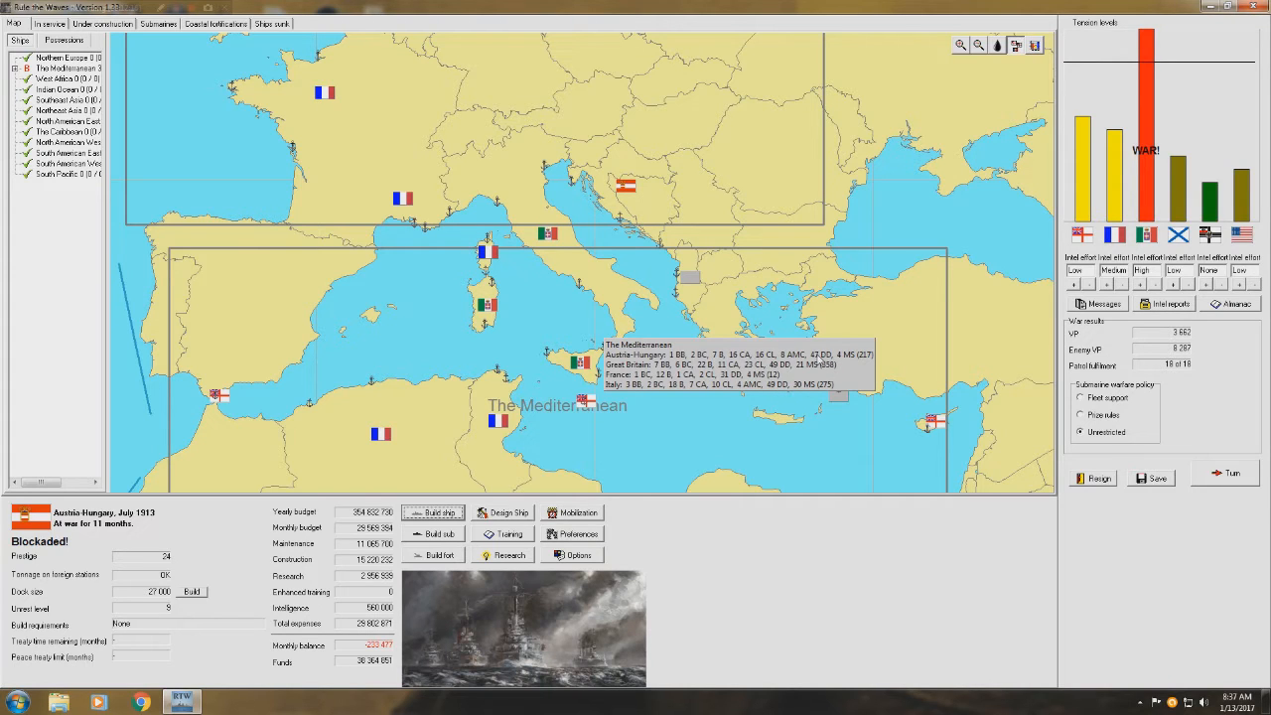
pyautogui.moveTo(828, 369)
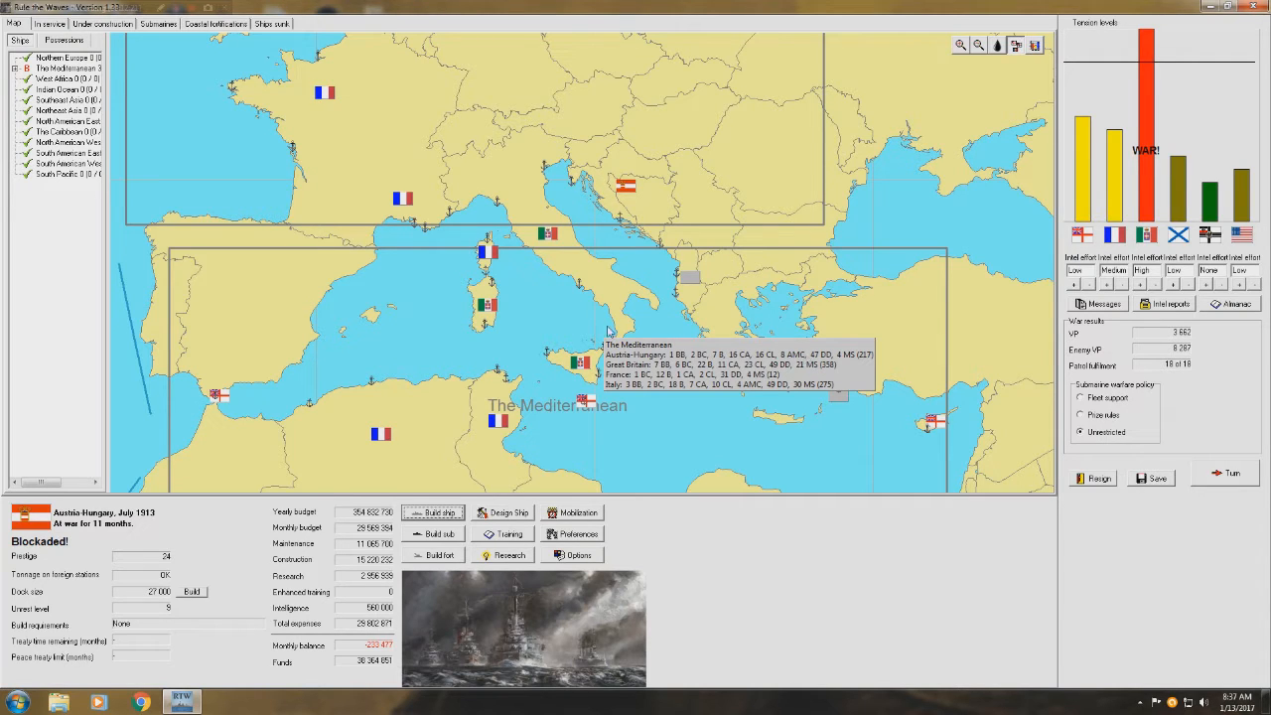
pyautogui.moveTo(593, 324)
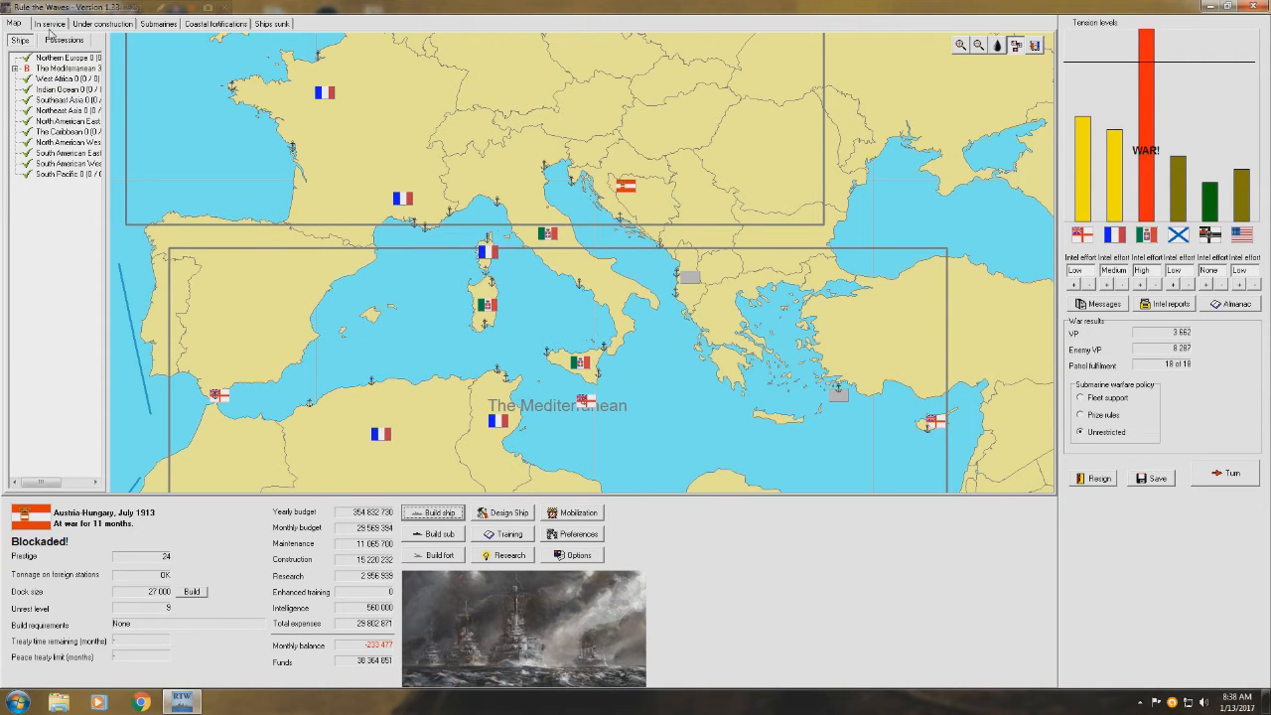
pyautogui.click(49, 25)
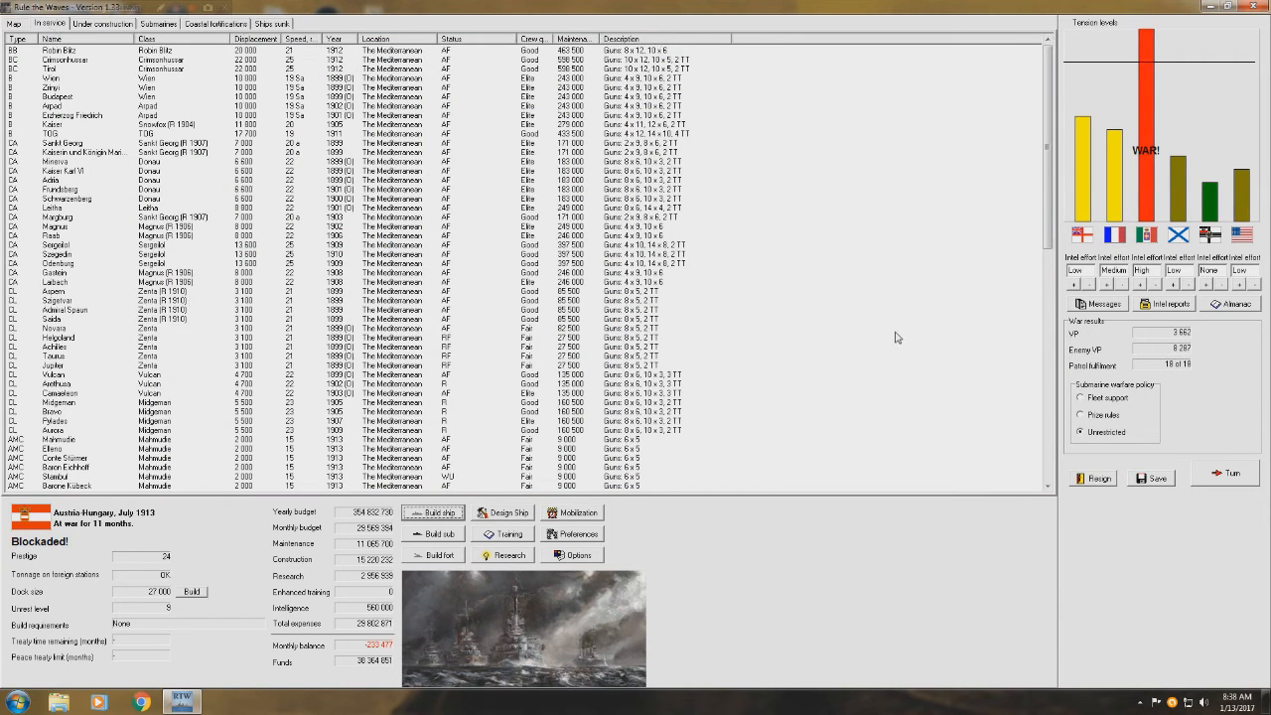
pyautogui.scroll(-3)
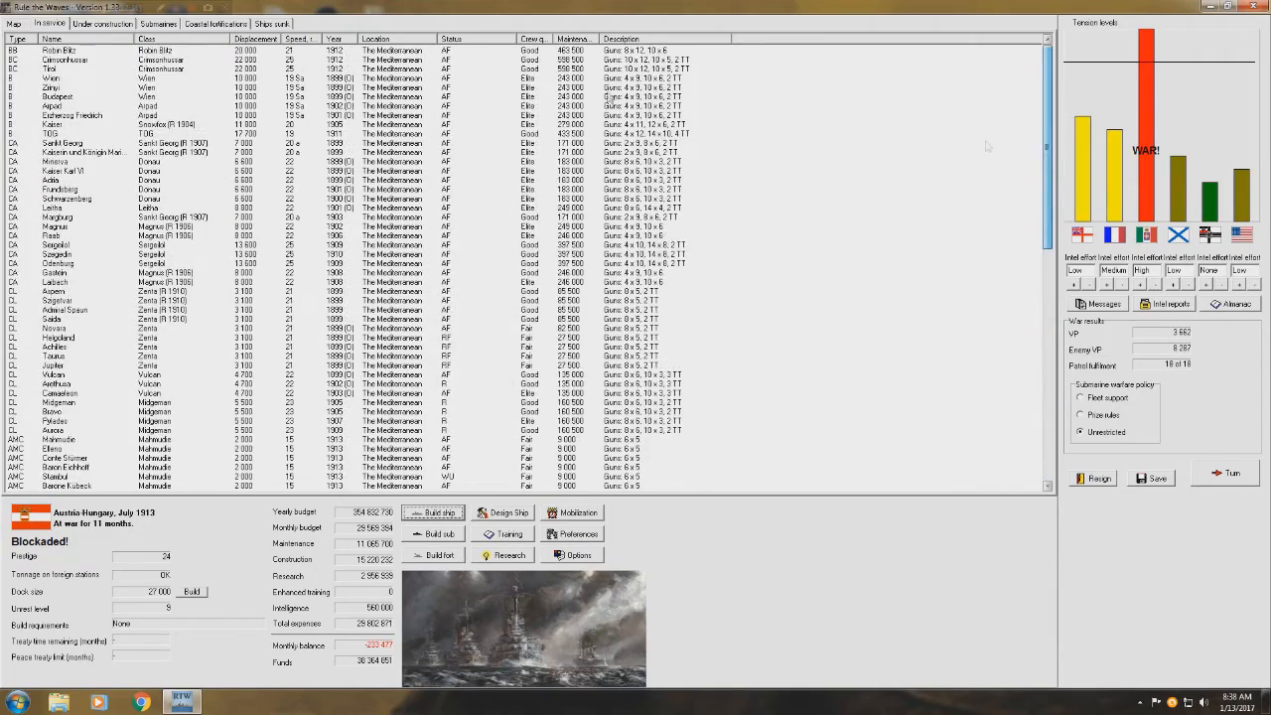
pyautogui.click(11, 23)
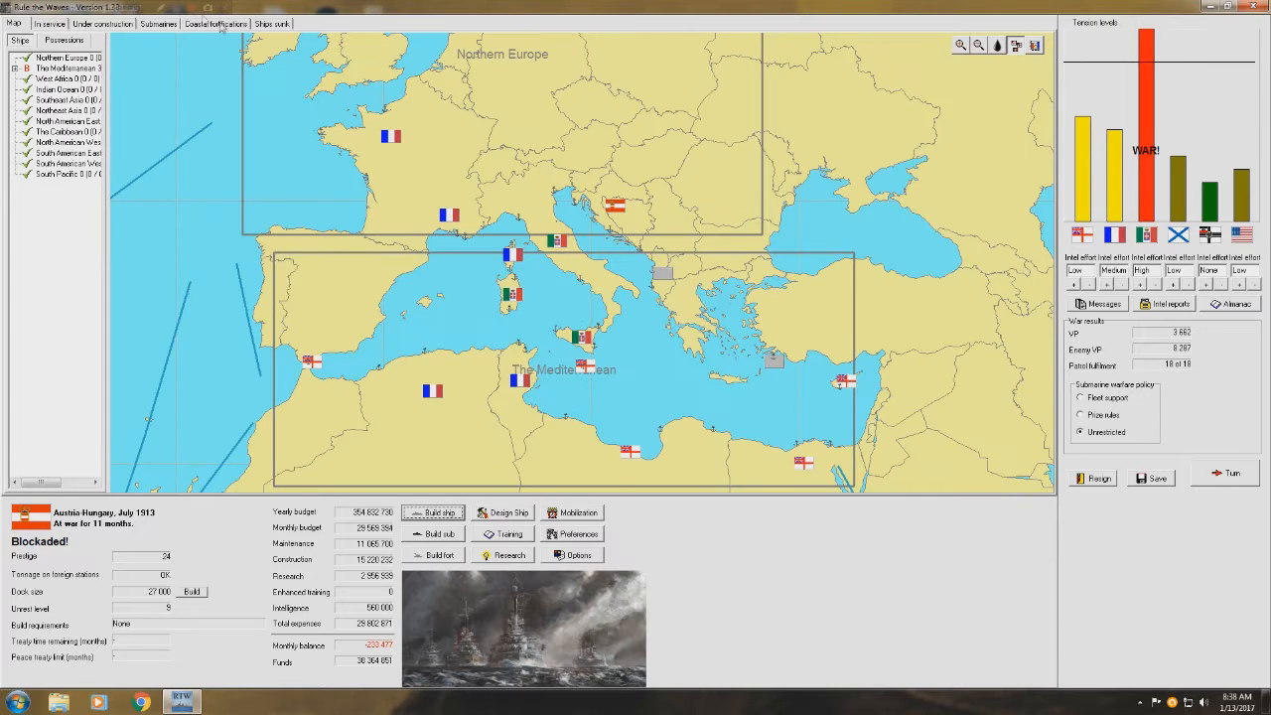
pyautogui.click(104, 25)
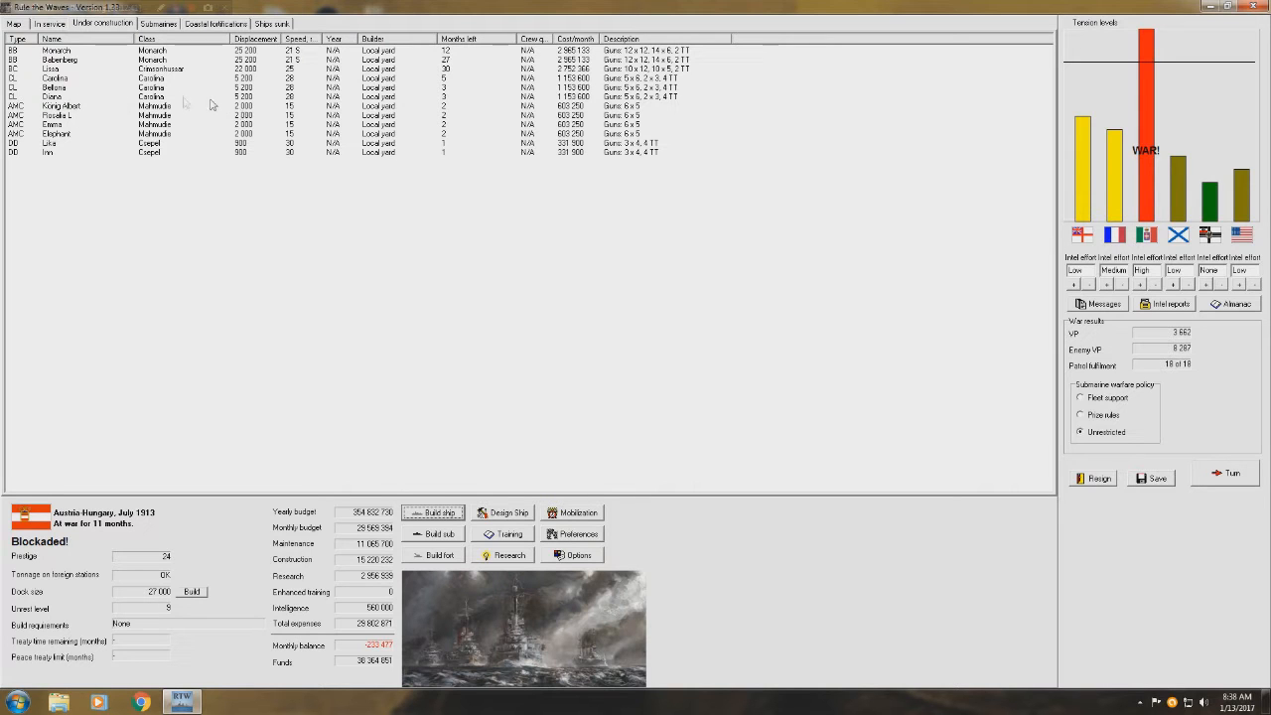
pyautogui.click(11, 23)
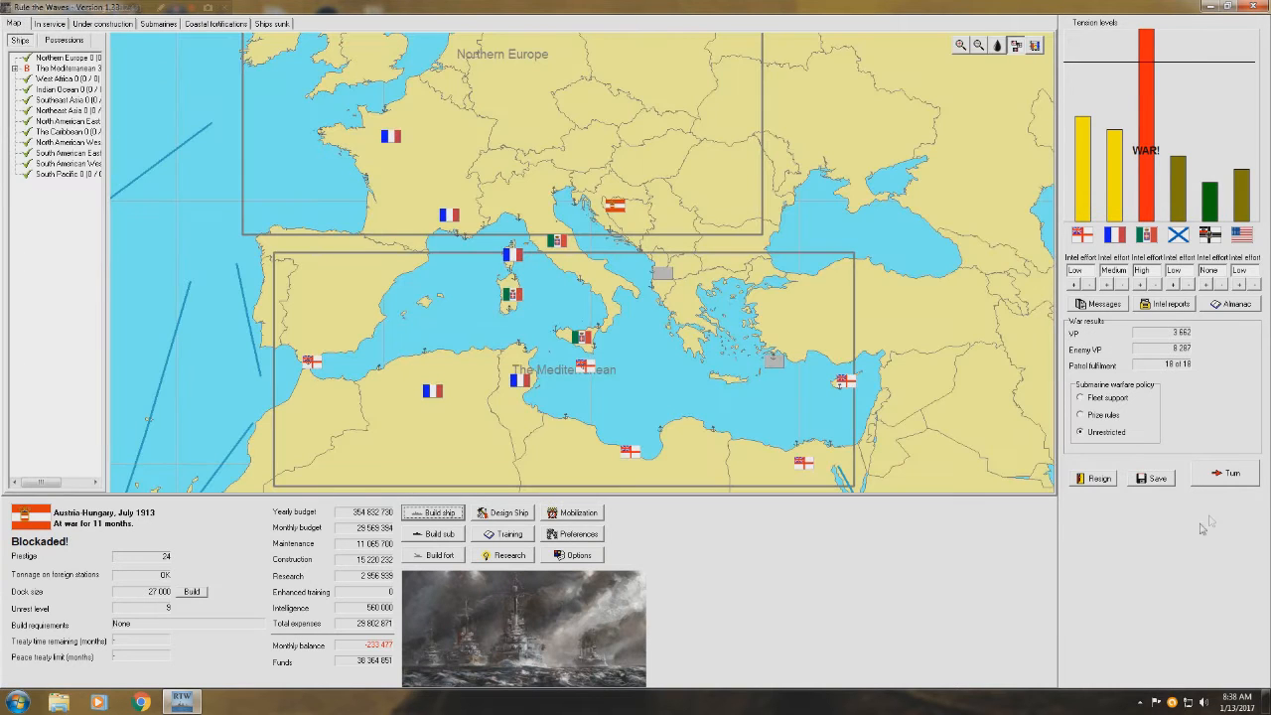
# - End the month and acknowledge Inn's commissioning, shell steel research and both submarine reports
pyautogui.click(1226, 474)
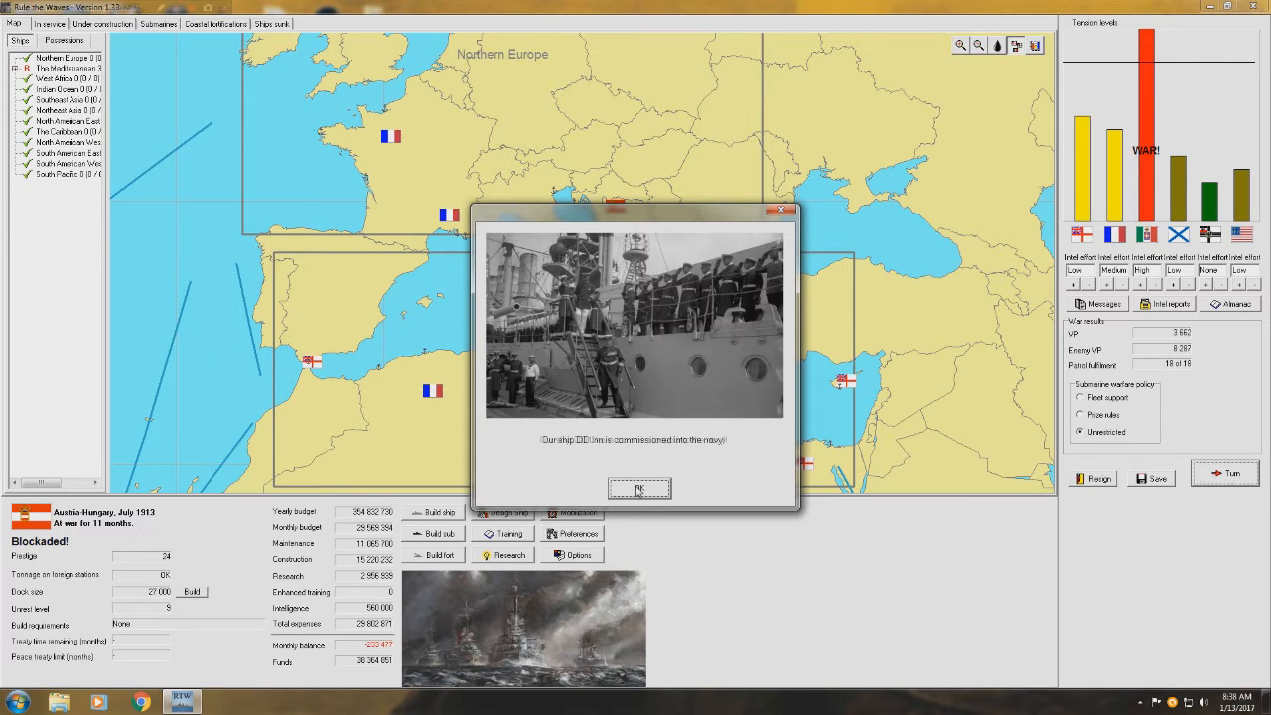
pyautogui.click(640, 487)
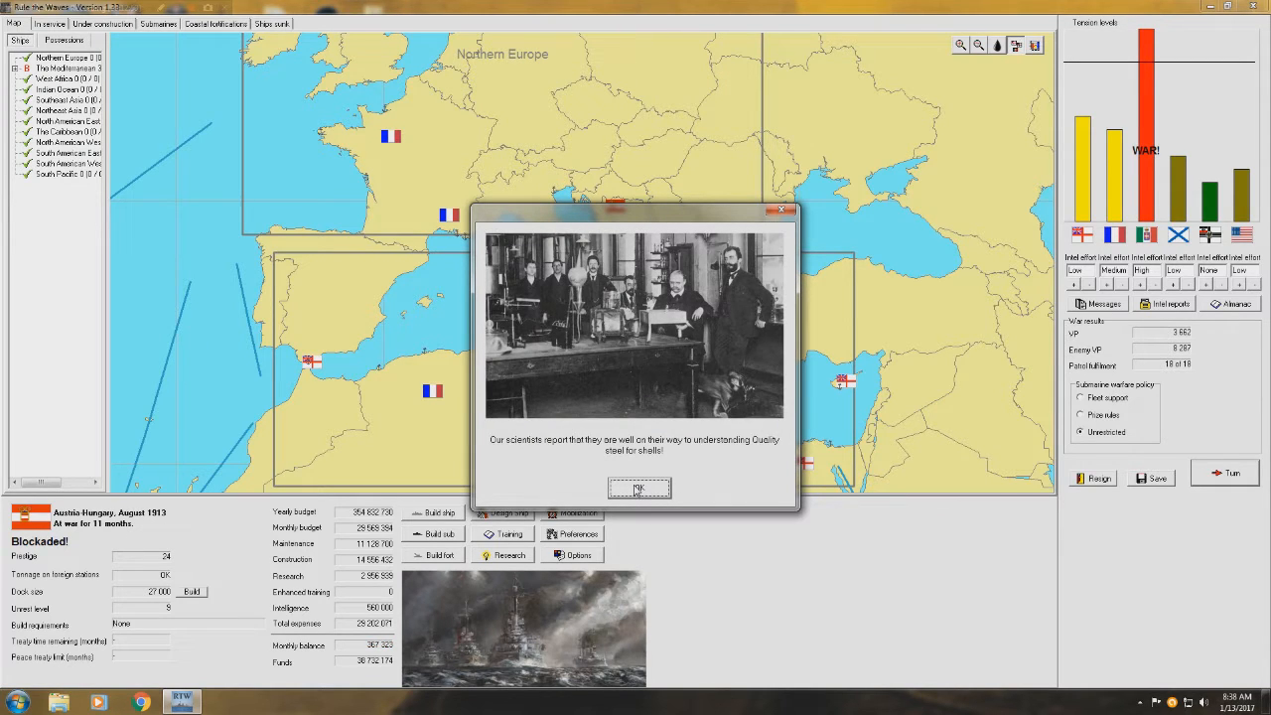
pyautogui.click(639, 487)
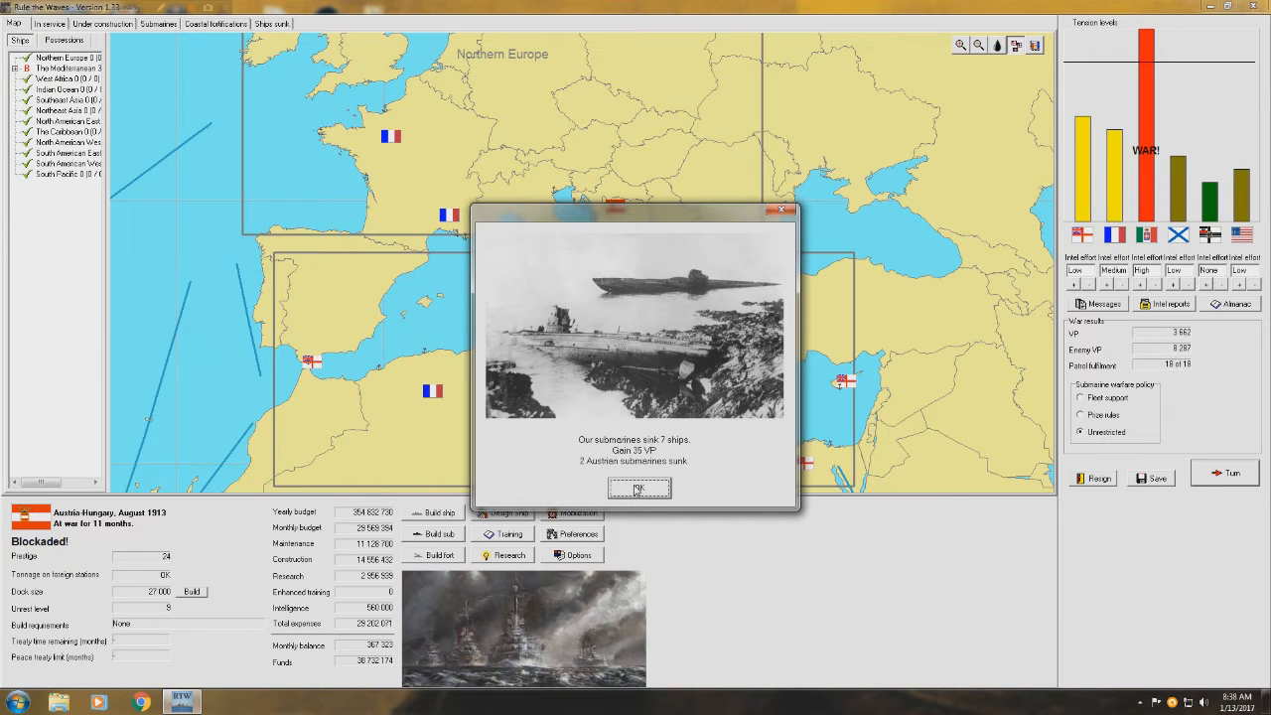
pyautogui.click(640, 488)
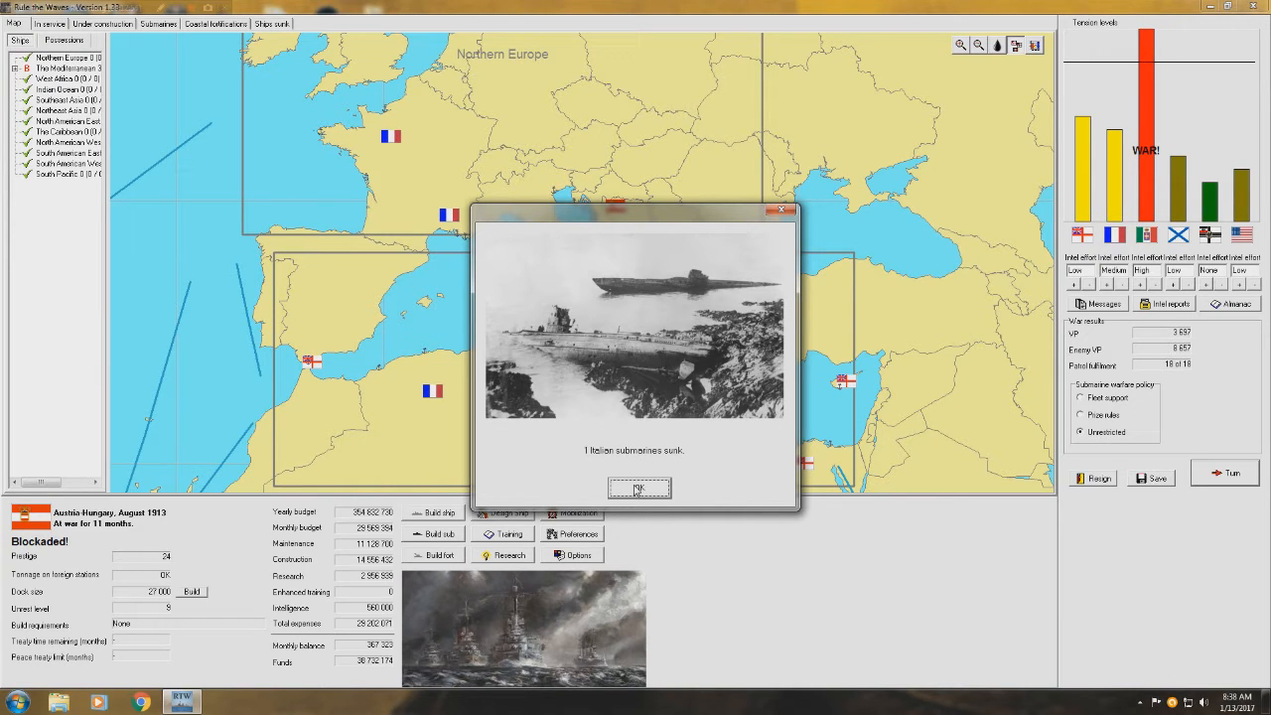
pyautogui.click(638, 488)
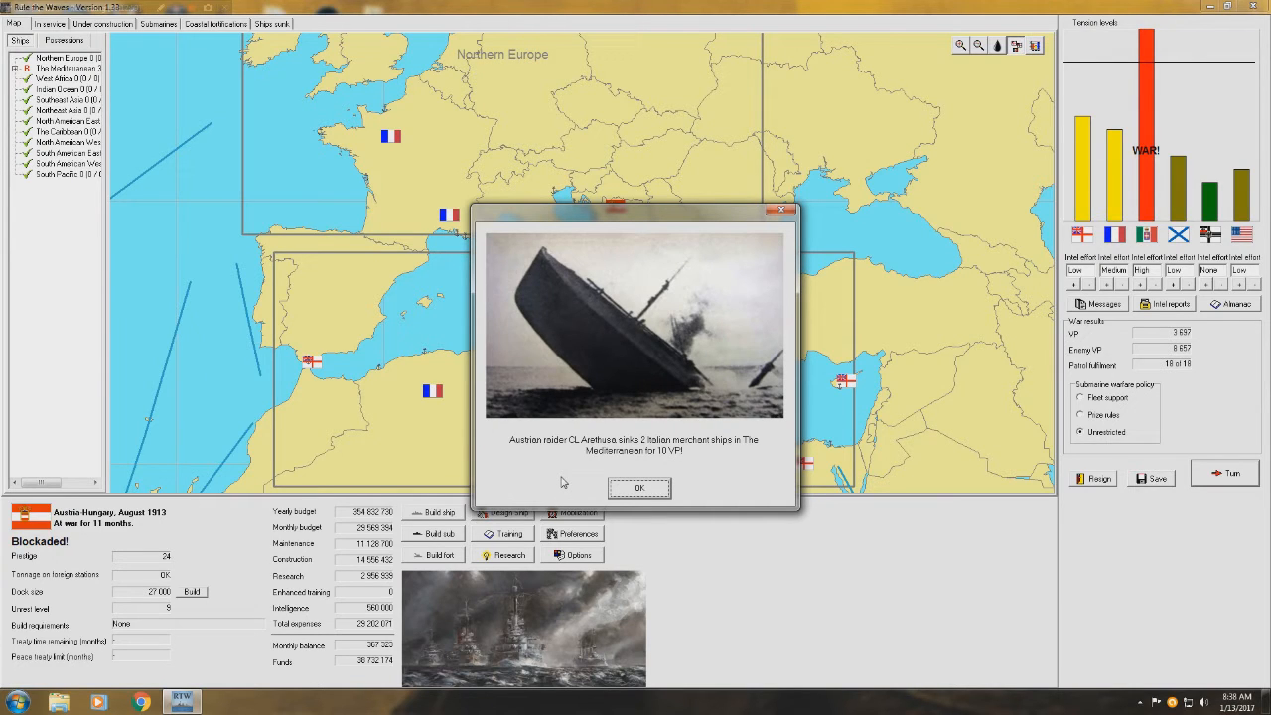
# - Acknowledge the Arethusa, Midgeman and Bravo raiding successes and the Italian trade disruption report
pyautogui.click(638, 487)
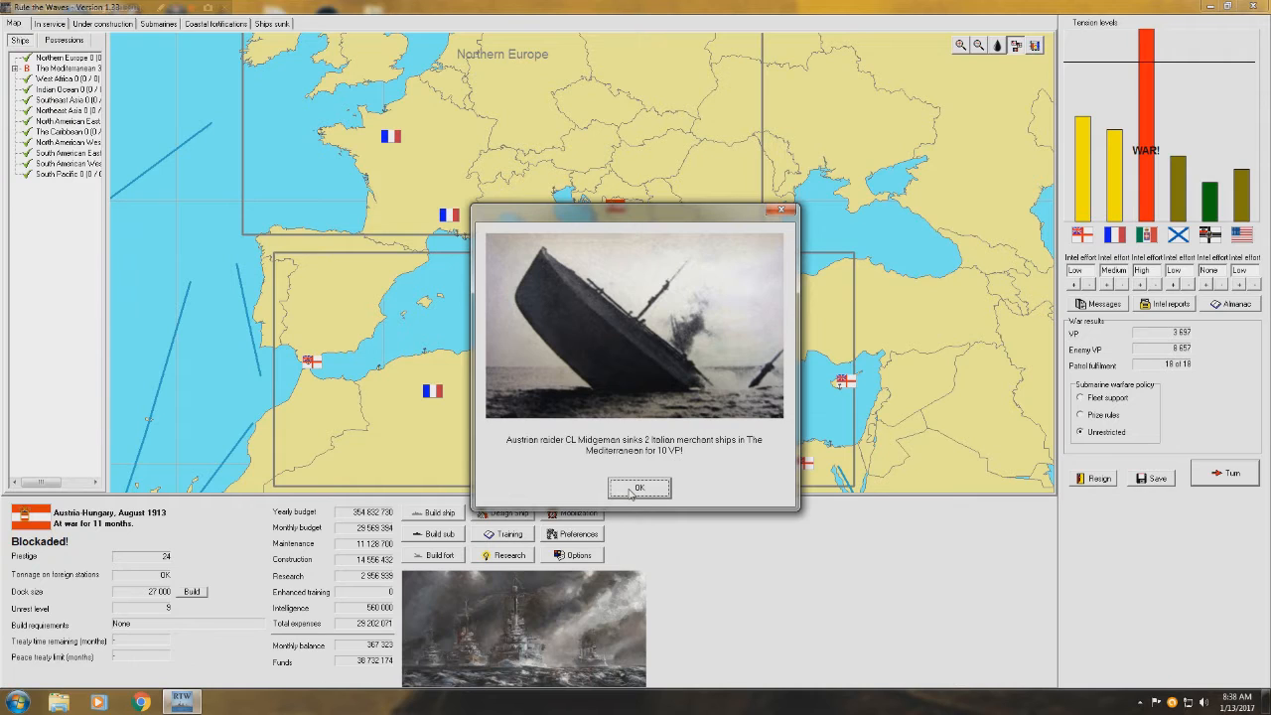
pyautogui.click(641, 487)
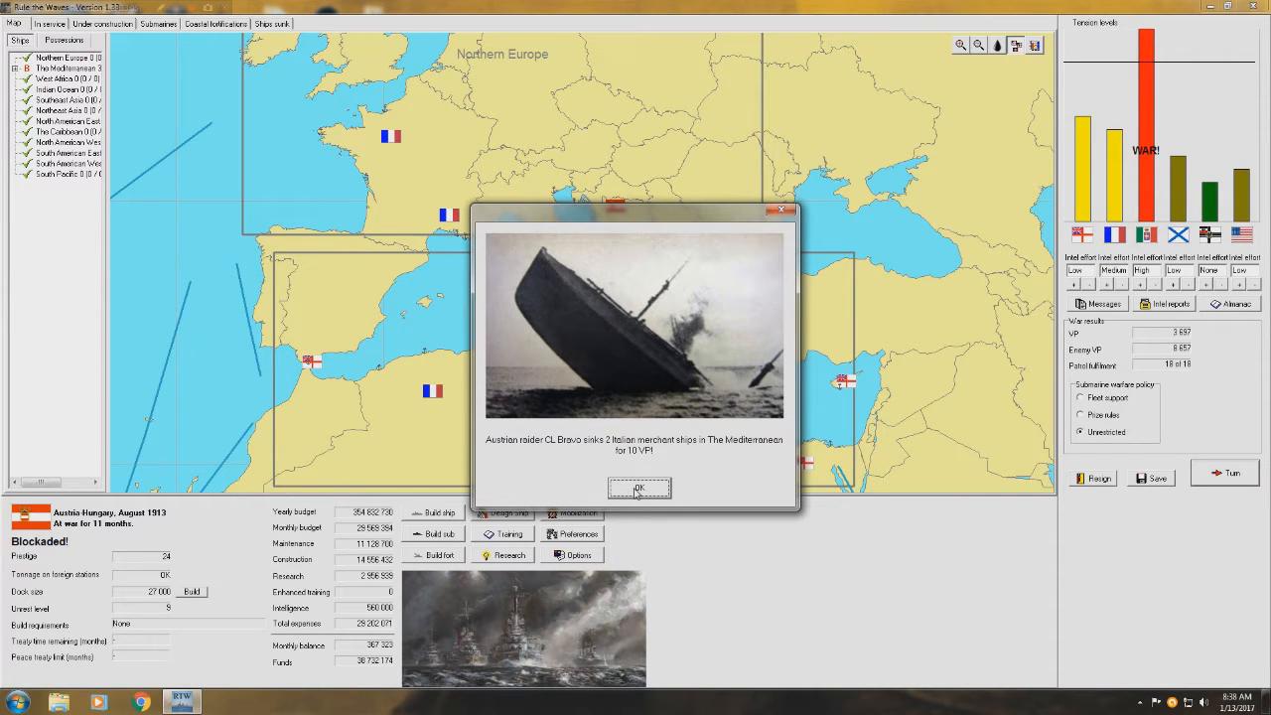
pyautogui.click(638, 488)
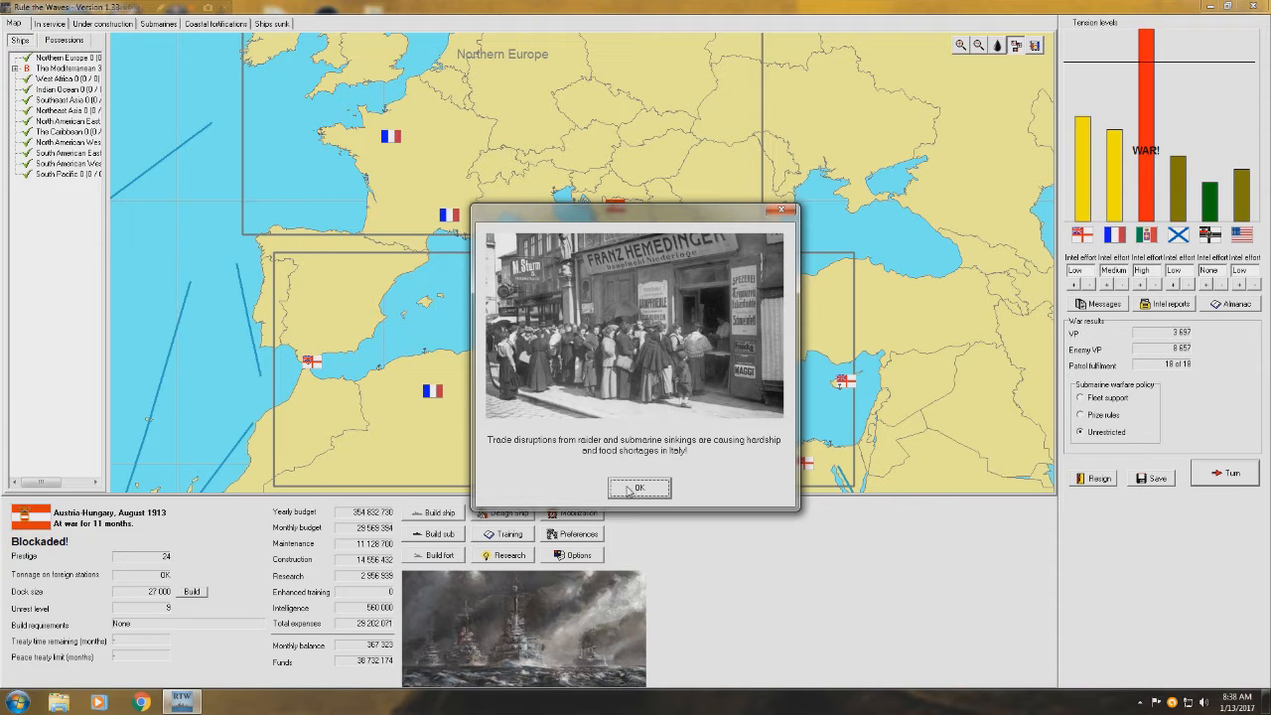
pyautogui.click(638, 487)
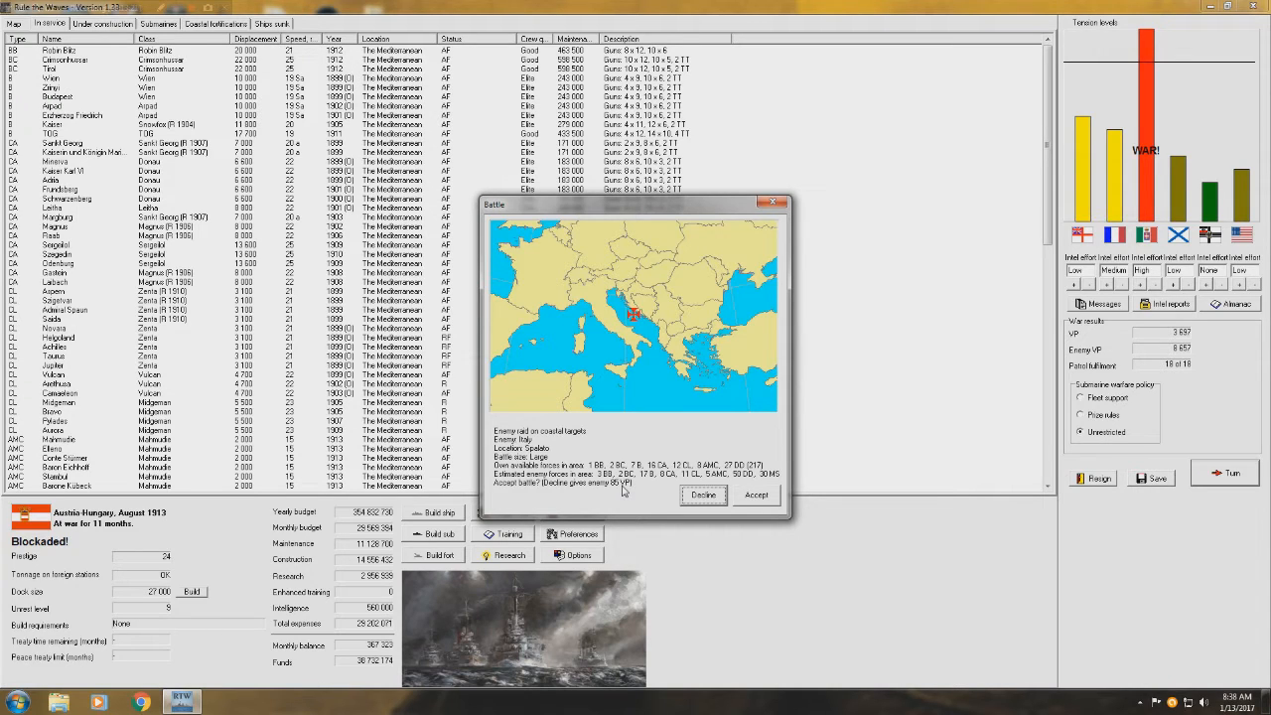
# - Accept the battle against the Italian coastal raid on Spalato
pyautogui.click(756, 495)
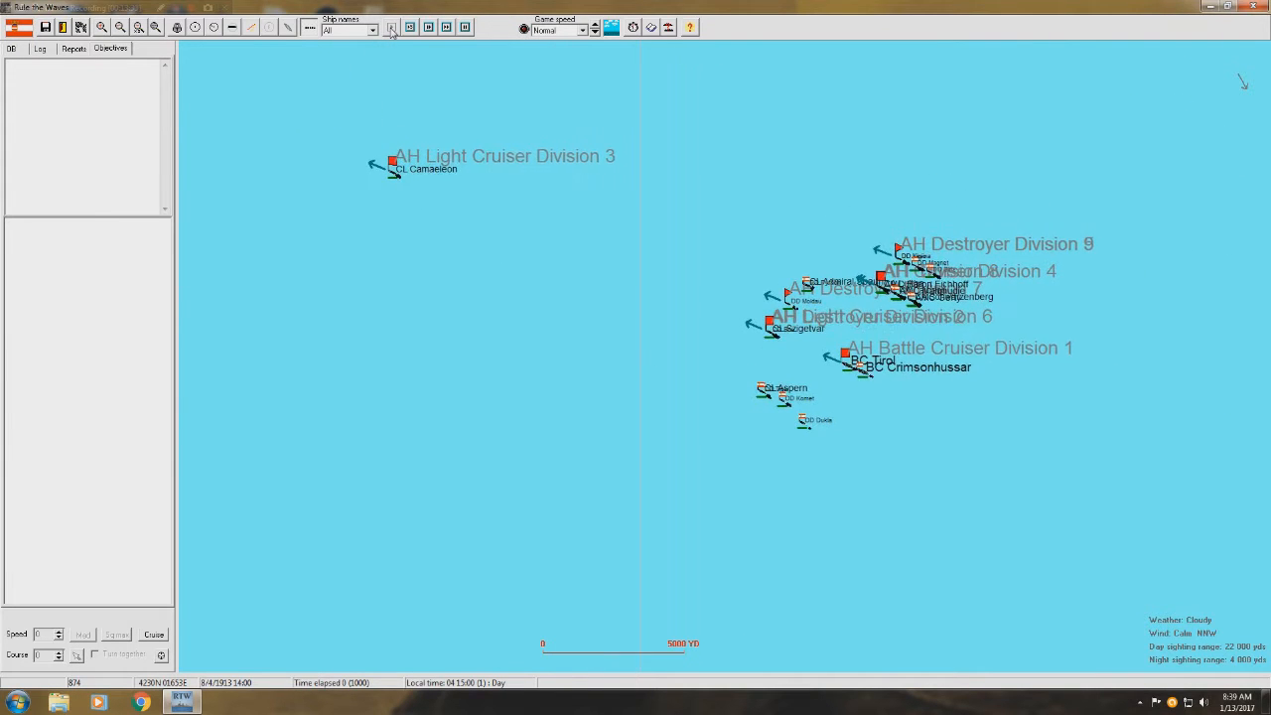
# - Set the battle in motion and acknowledge the core-division warning
pyautogui.click(388, 28)
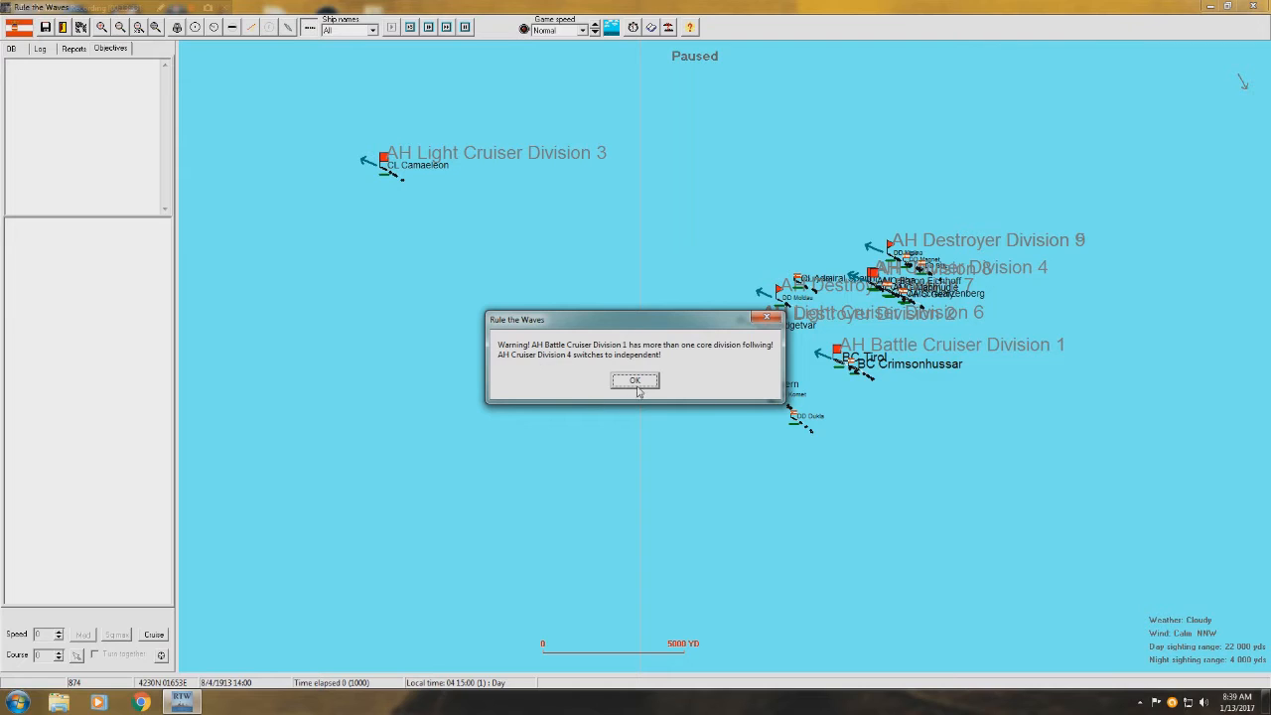
pyautogui.moveTo(542, 382)
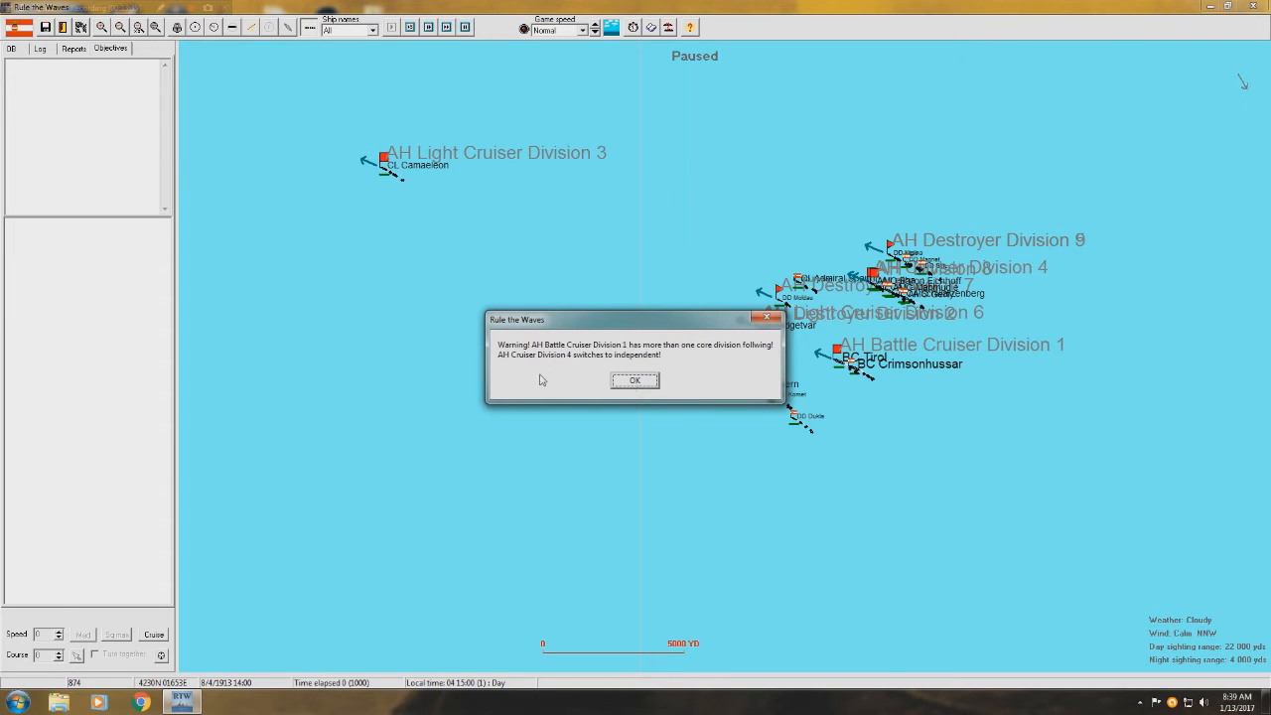
pyautogui.moveTo(558, 356)
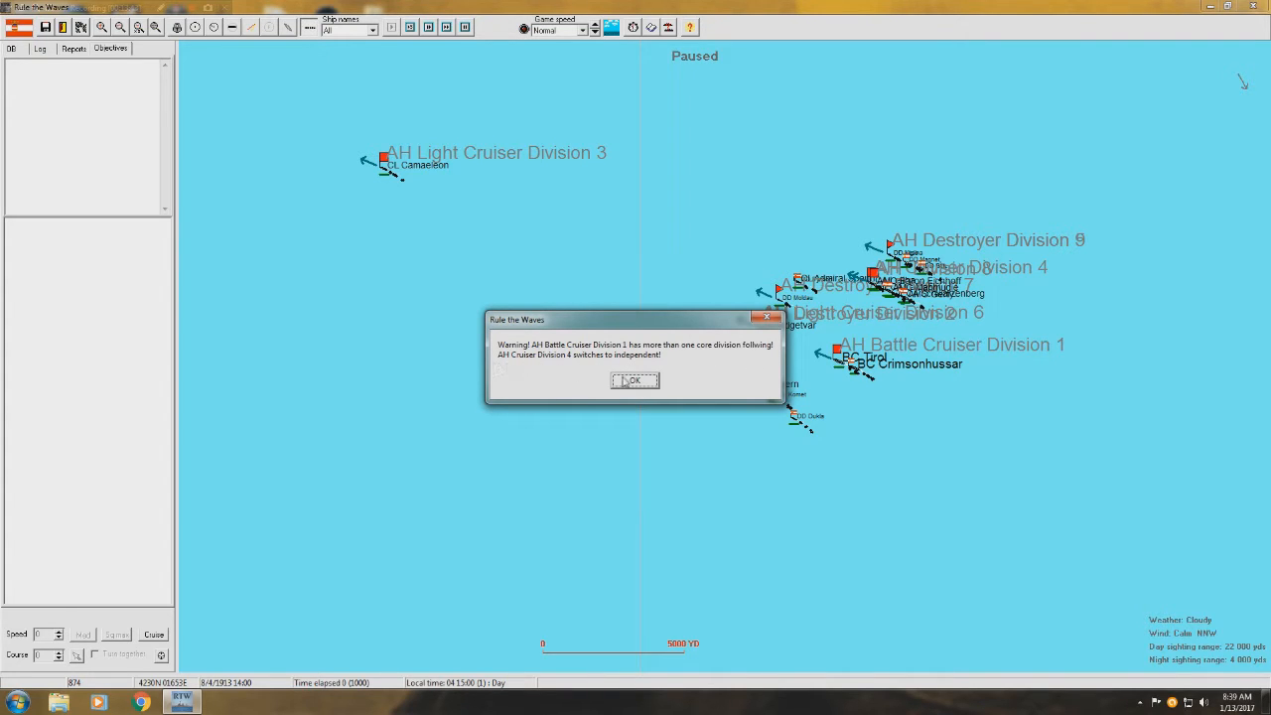
pyautogui.click(633, 380)
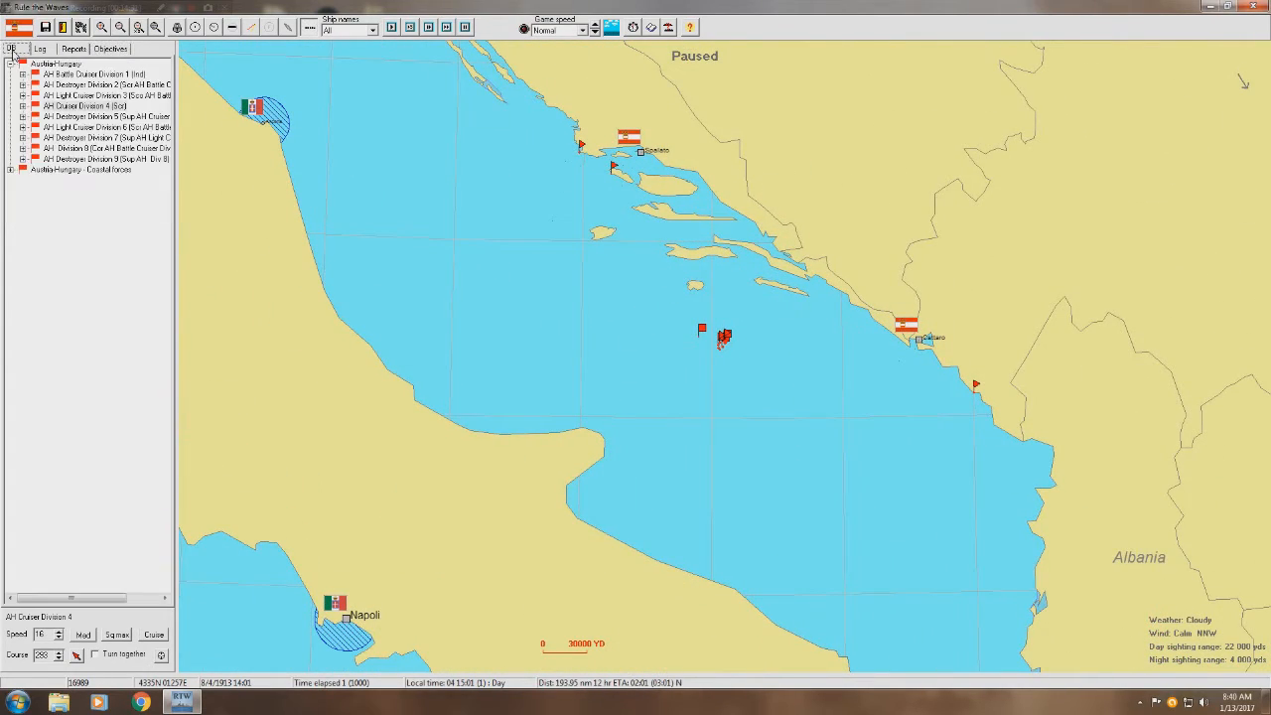
# - Show the battle log and advance the battle one turn toward 16:49
pyautogui.click(39, 47)
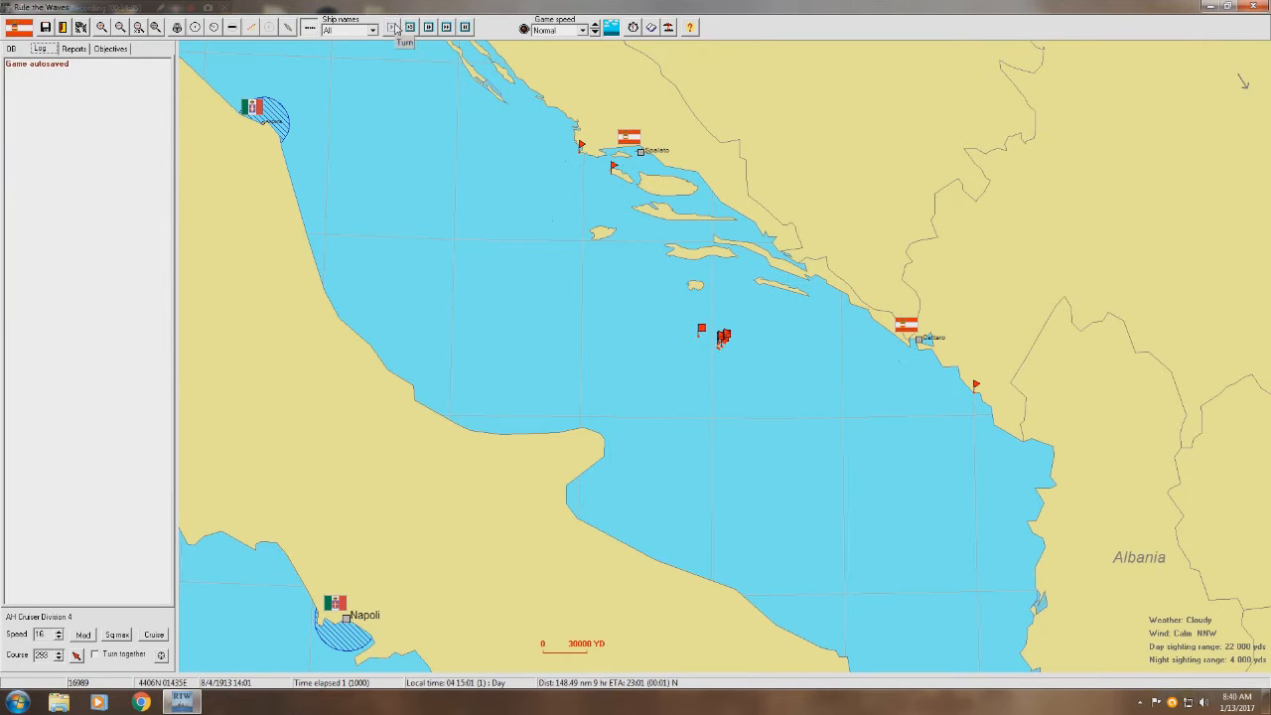
pyautogui.click(401, 27)
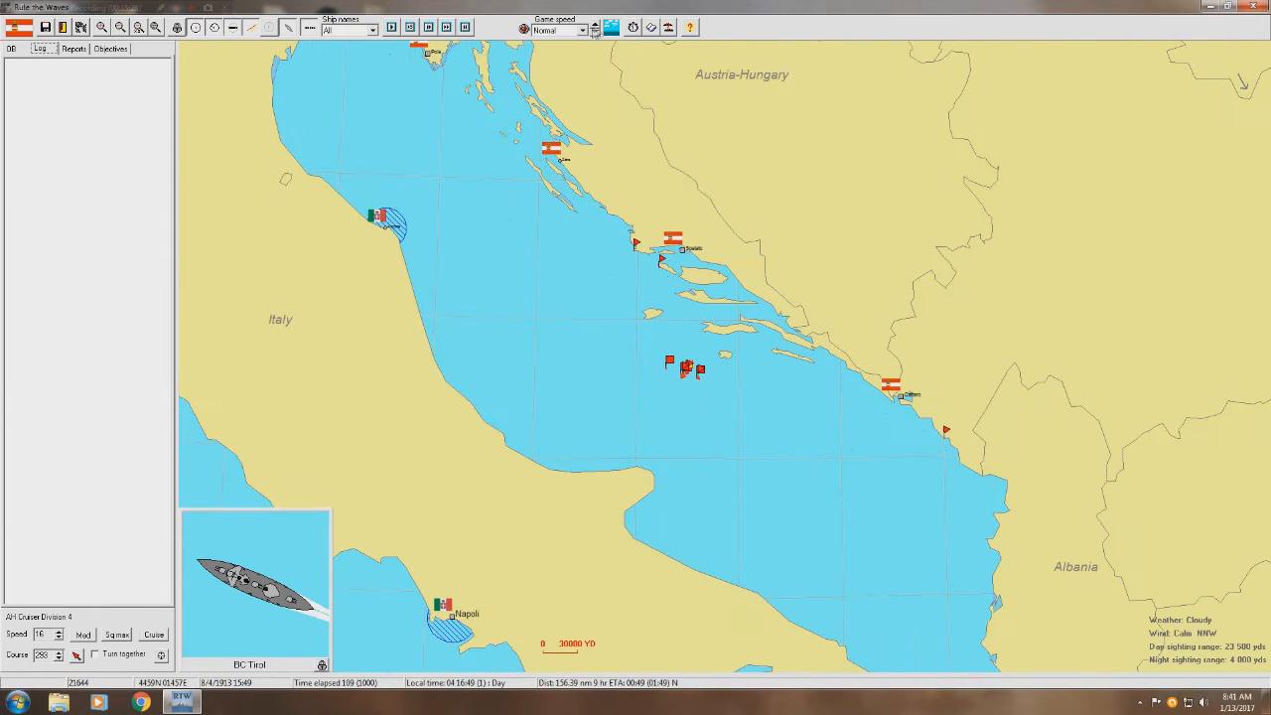
pyautogui.click(590, 31)
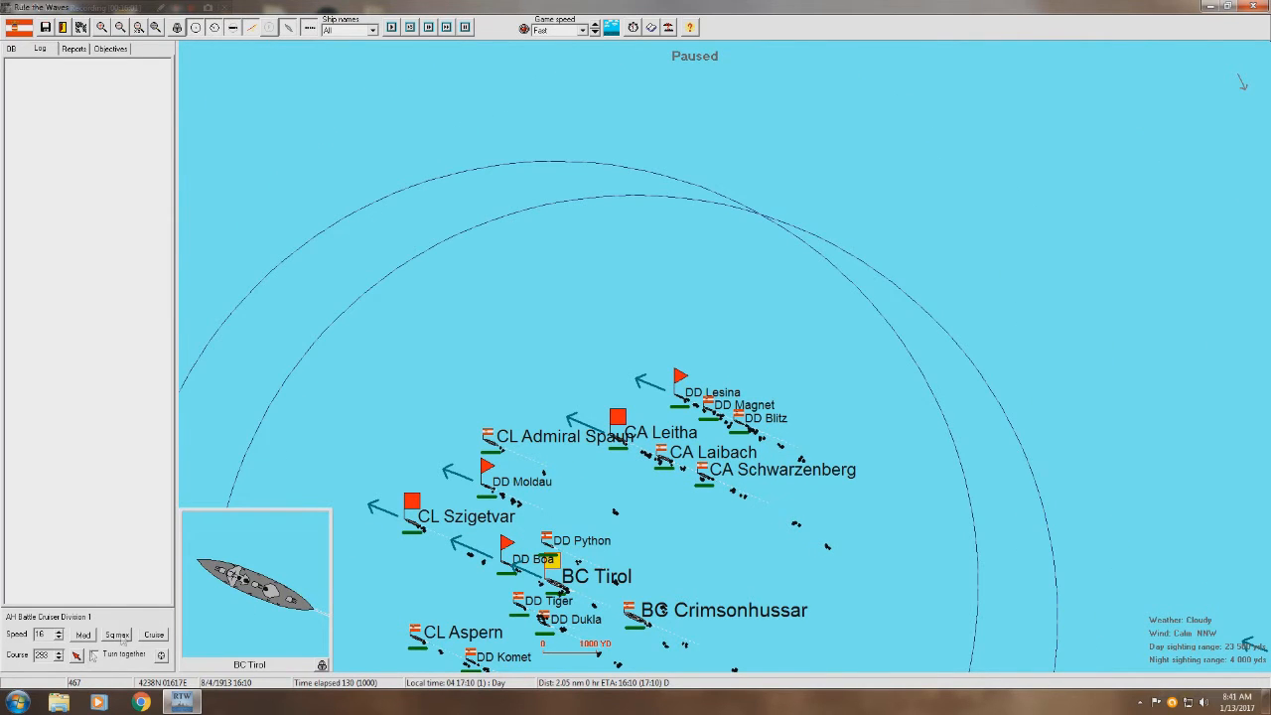
# - Review and confirm Light Cruiser Division 3's orders, then fight on to 17:59 against Italian destroyers
pyautogui.click(412, 502)
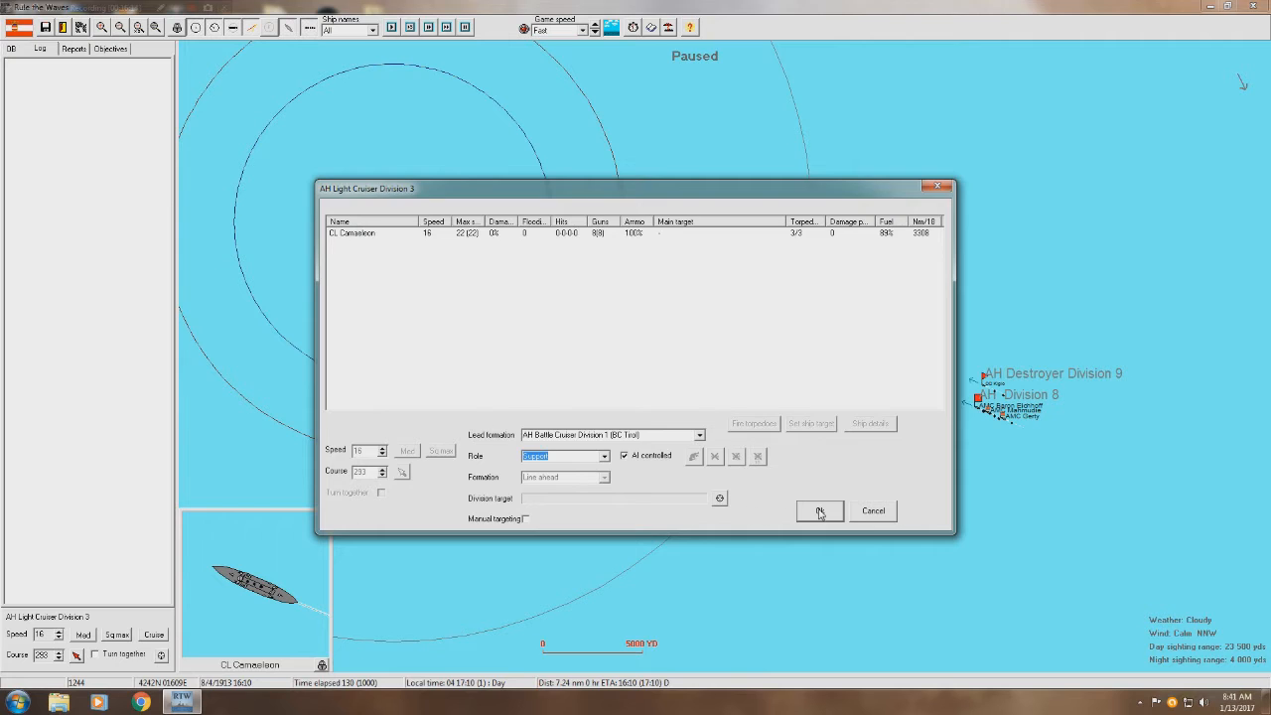
pyautogui.click(819, 511)
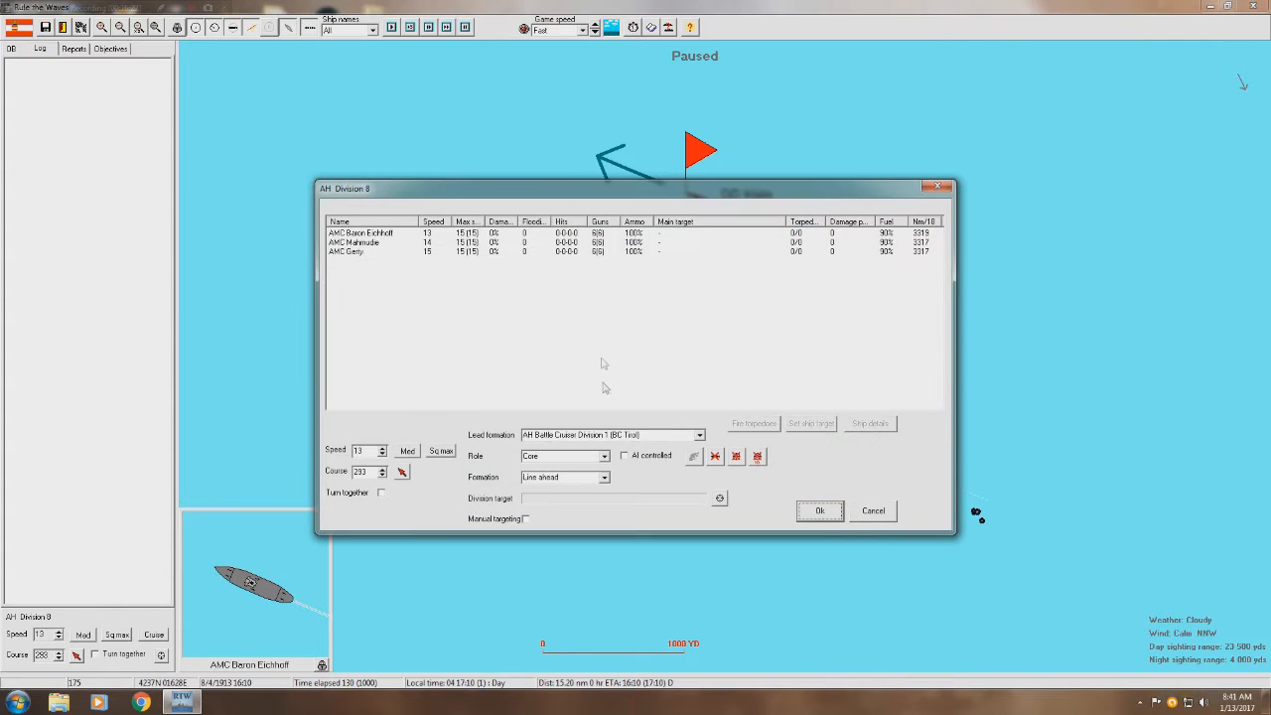
pyautogui.click(623, 455)
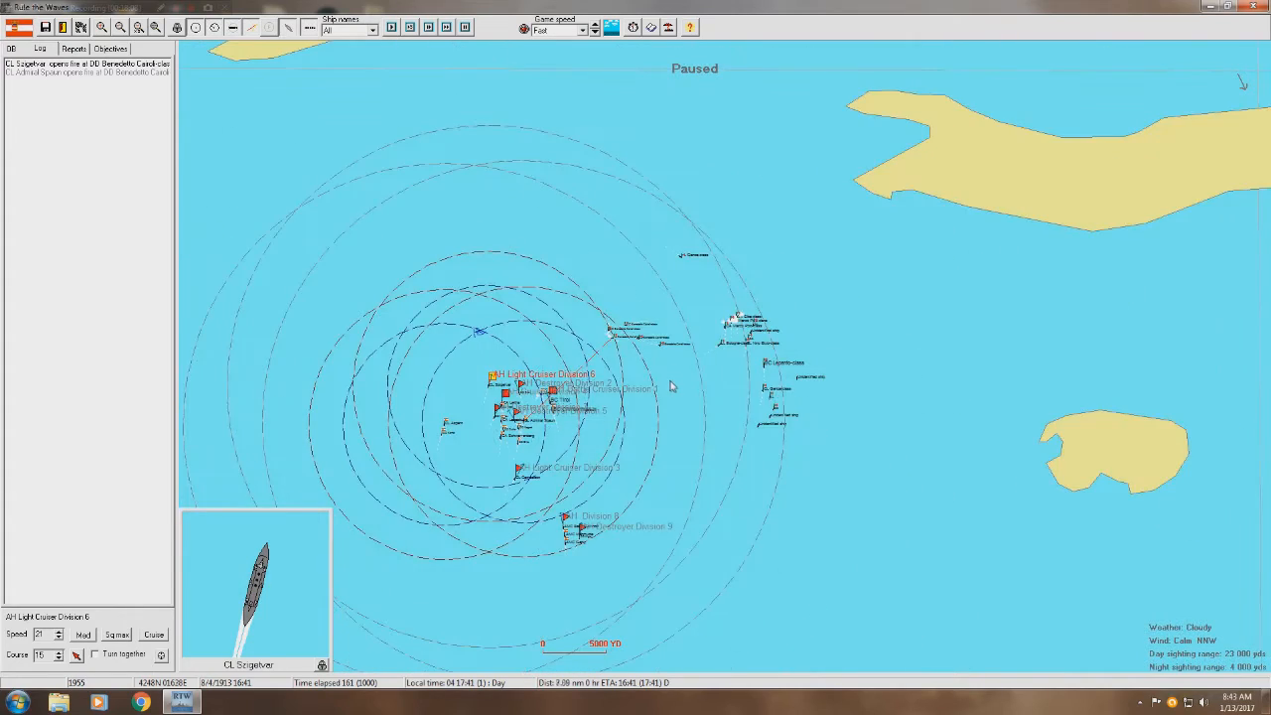
pyautogui.click(144, 26)
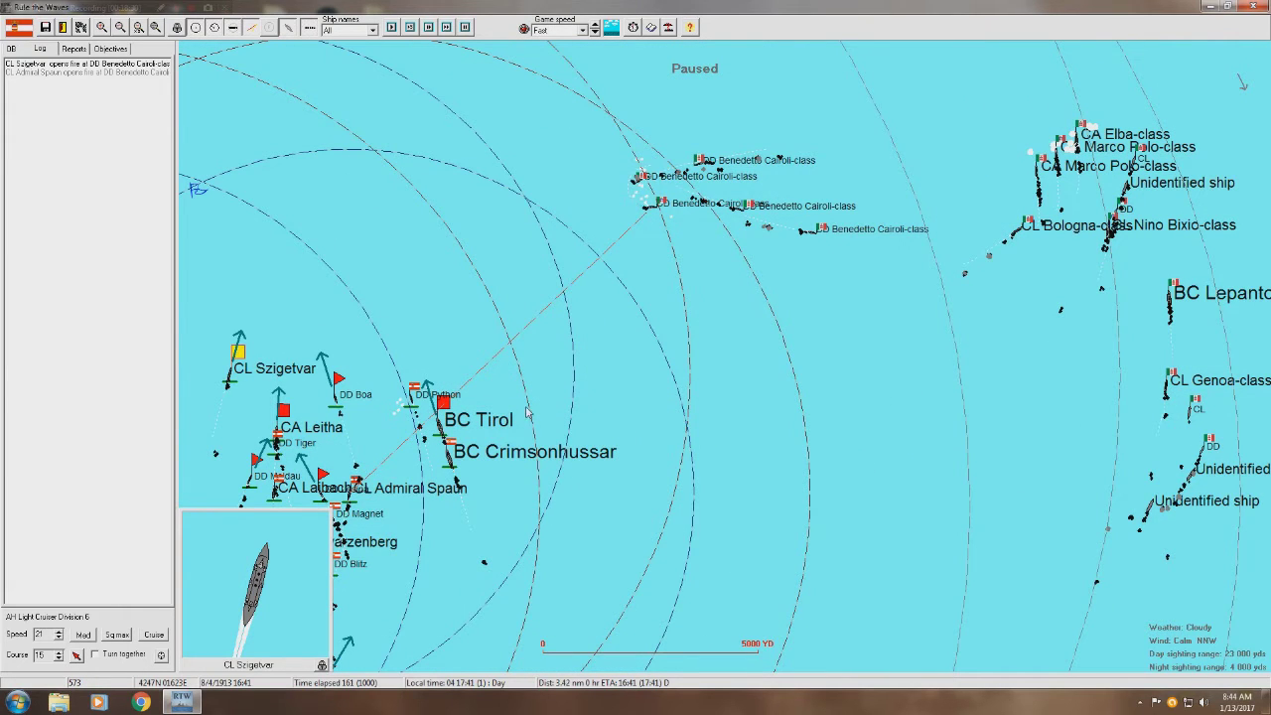
pyautogui.click(433, 422)
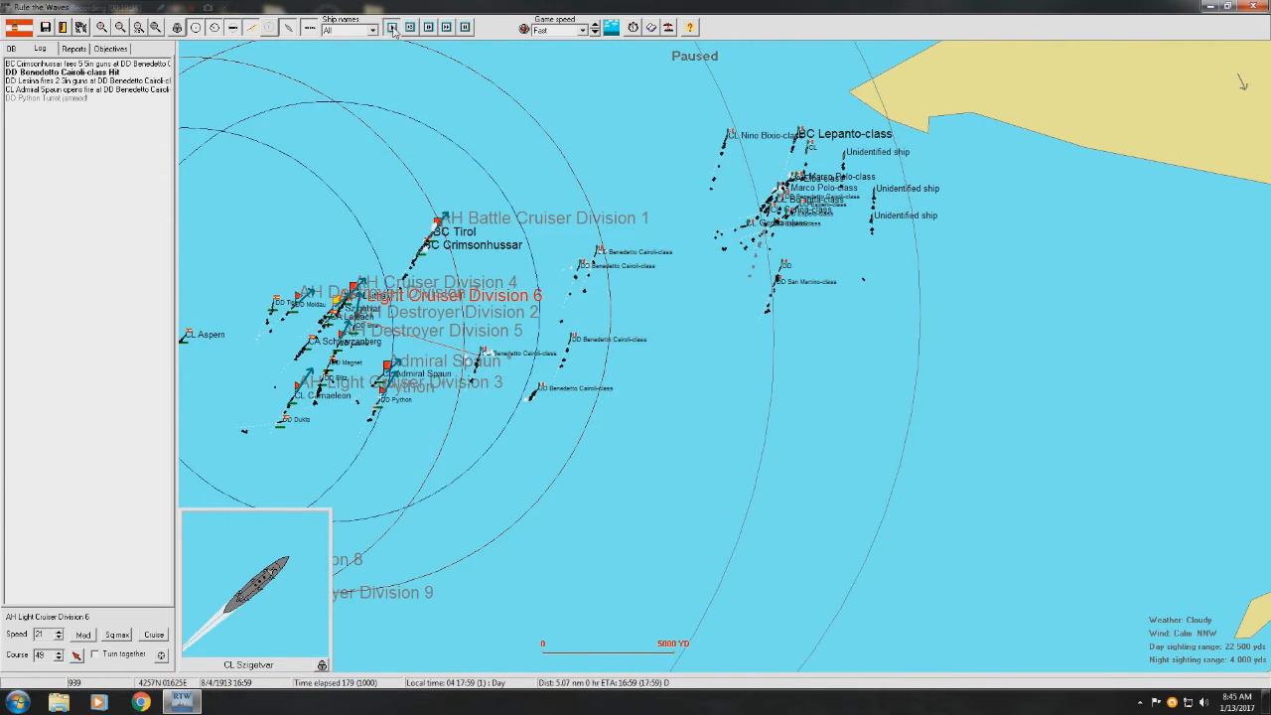
# - Advance the Spalato battle turn by turn to 18:05
pyautogui.click(390, 30)
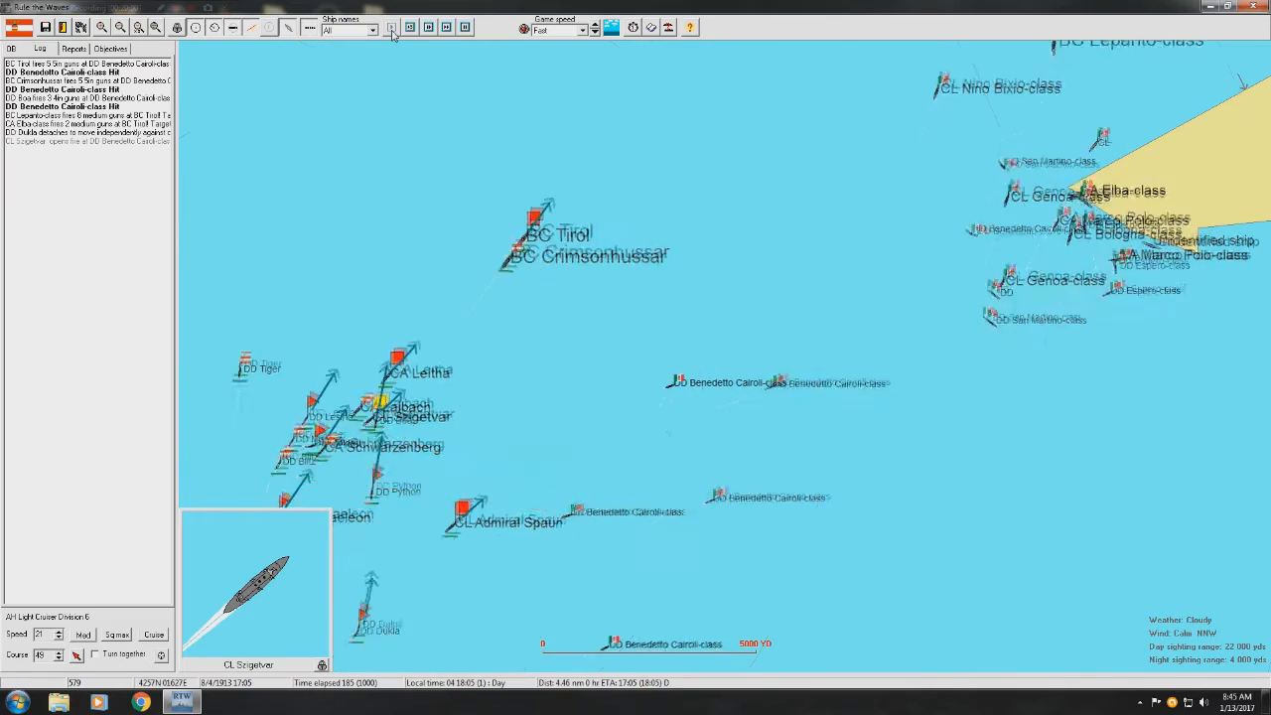
pyautogui.click(386, 30)
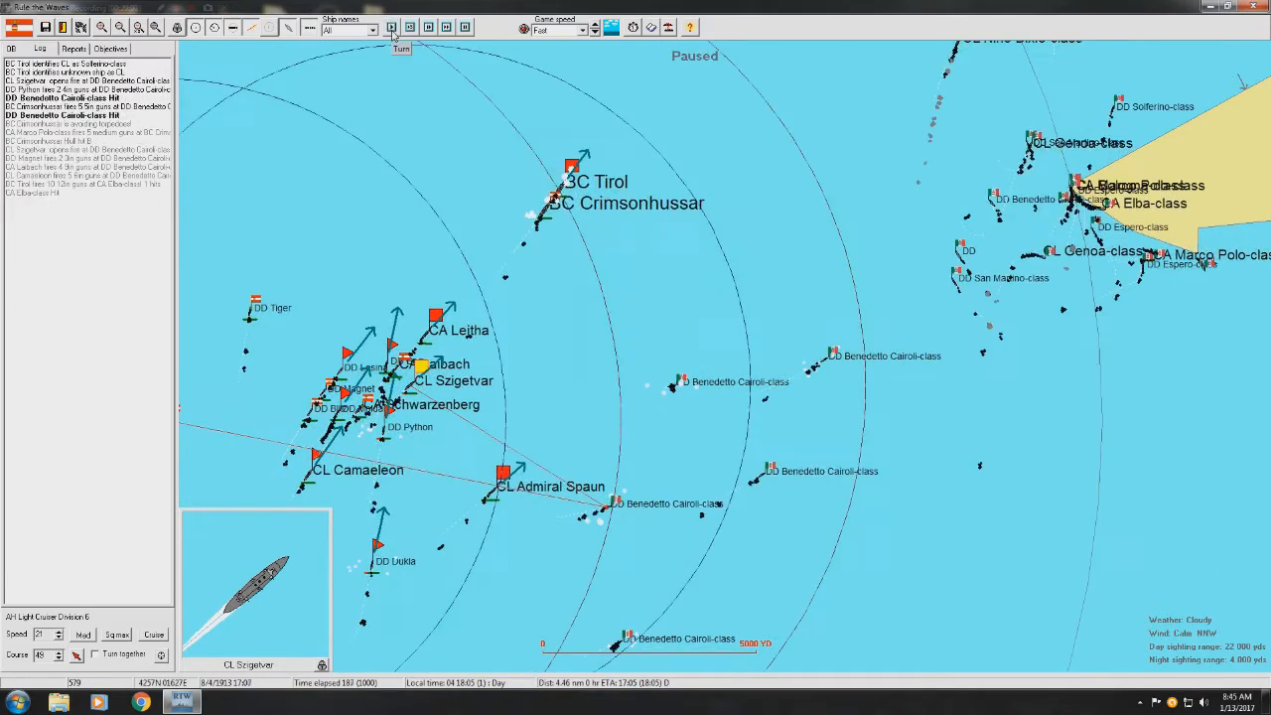
# - Advance the battle, acknowledge BC Tirol's torpedo hit, and continue to 18:12
pyautogui.click(390, 28)
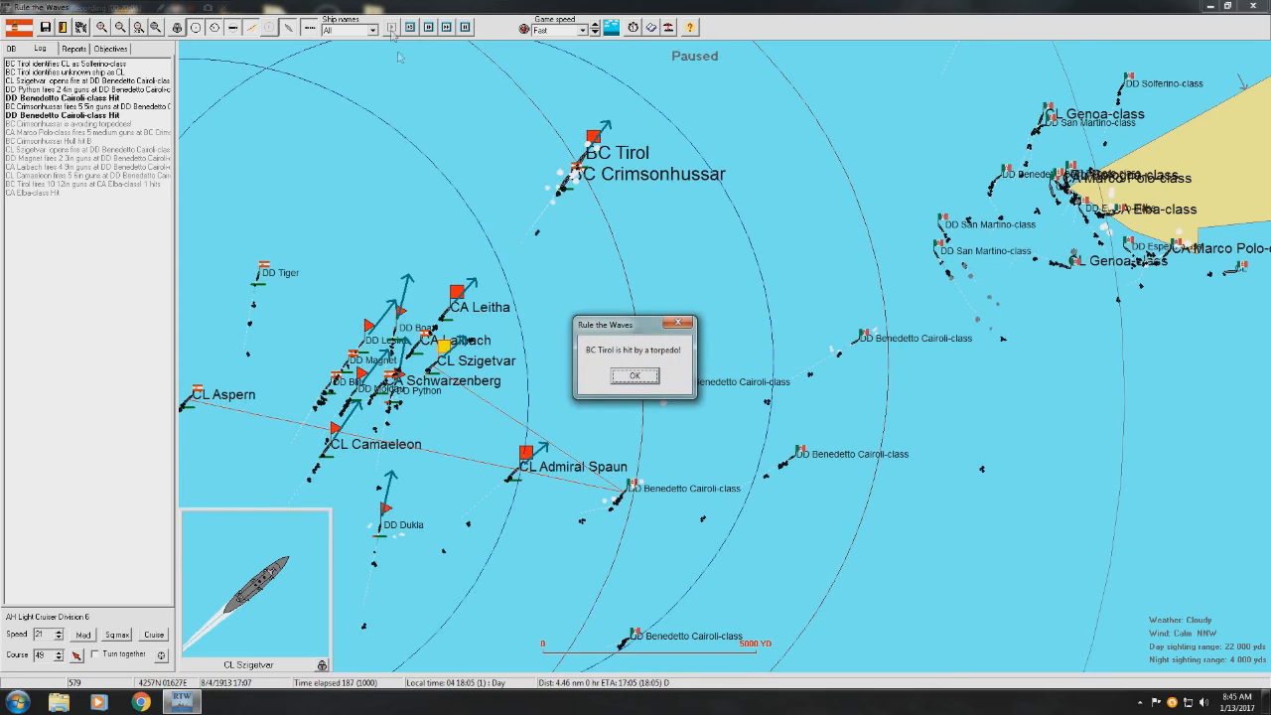
pyautogui.click(634, 375)
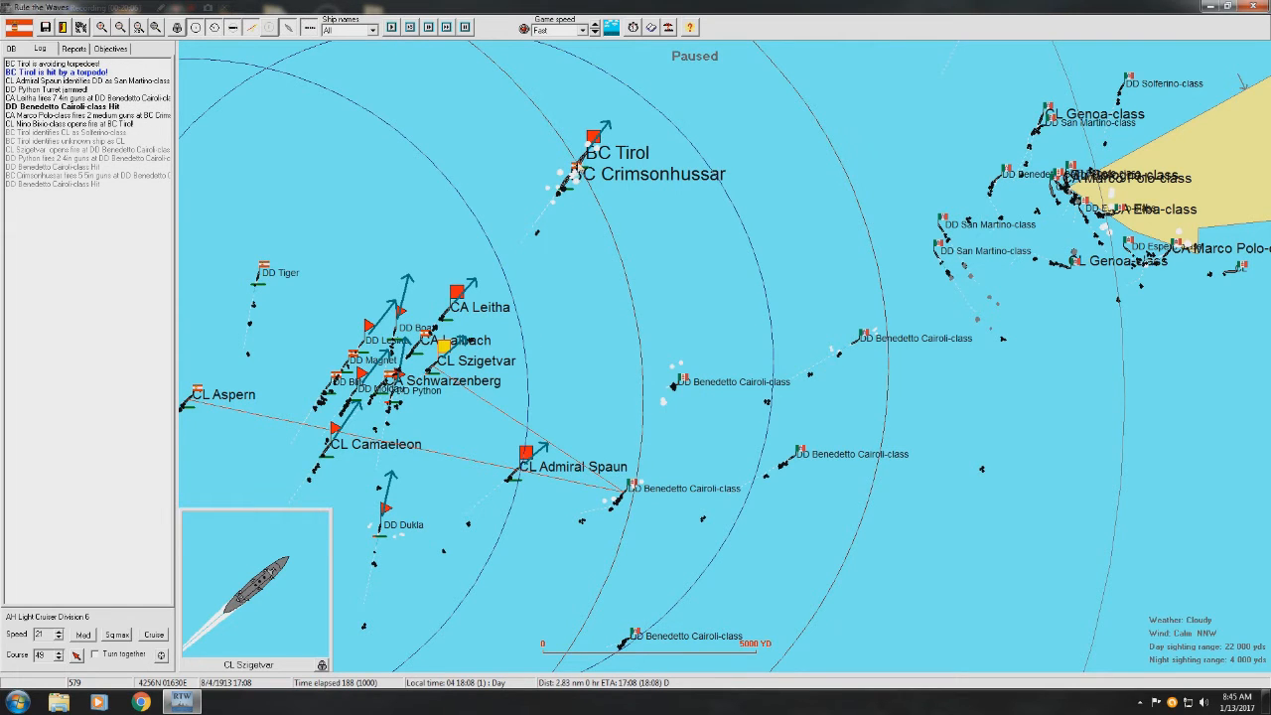
pyautogui.click(591, 137)
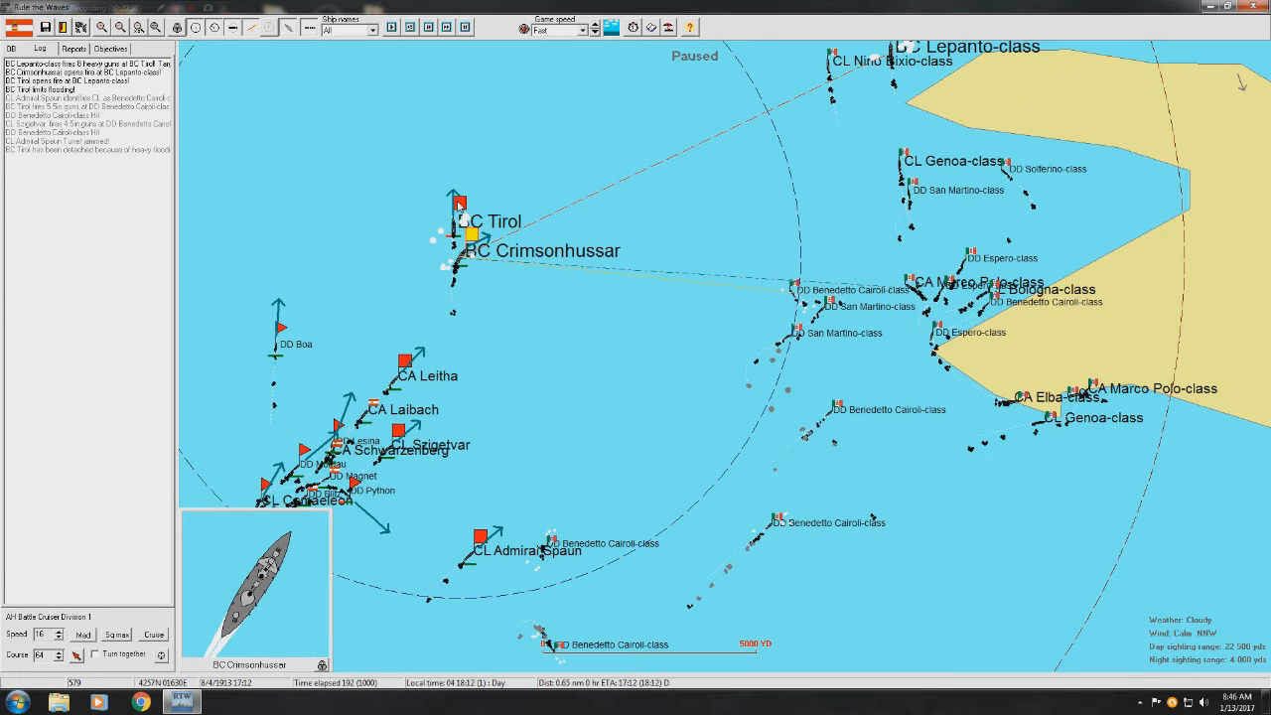
# - Change BC Tirol's role from Independent to Screen under AI control
pyautogui.click(462, 203)
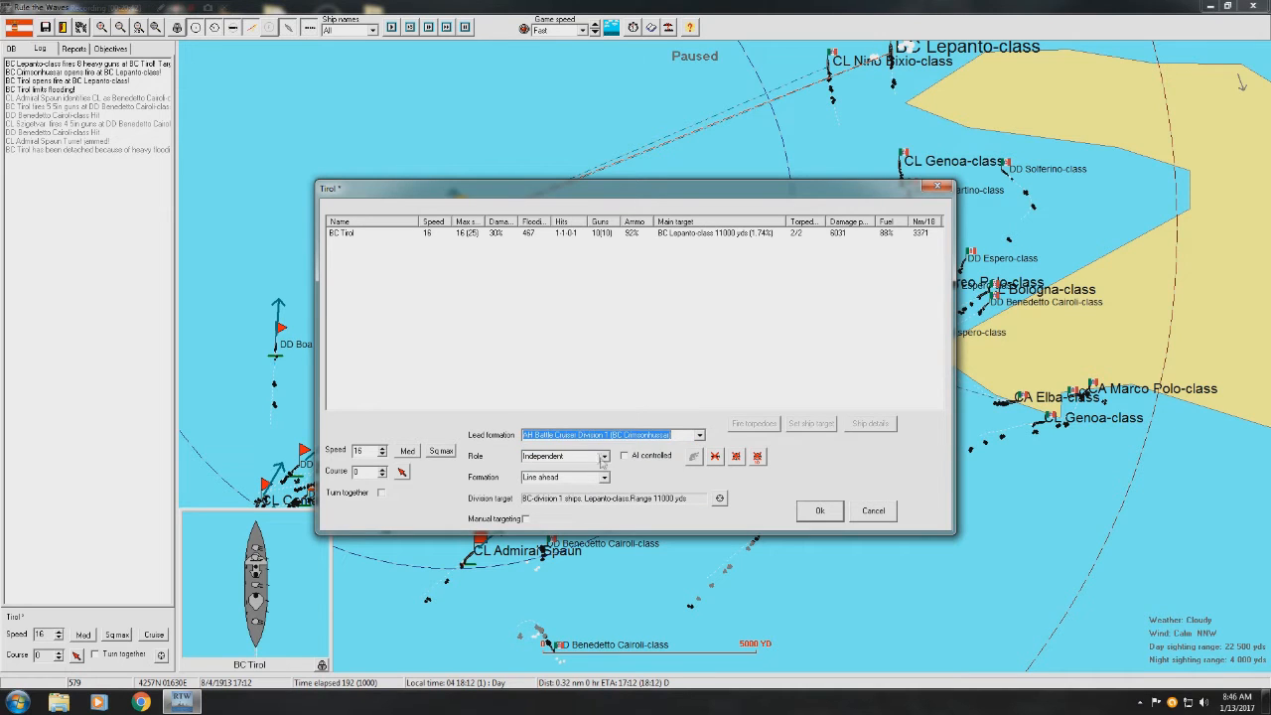
pyautogui.click(600, 456)
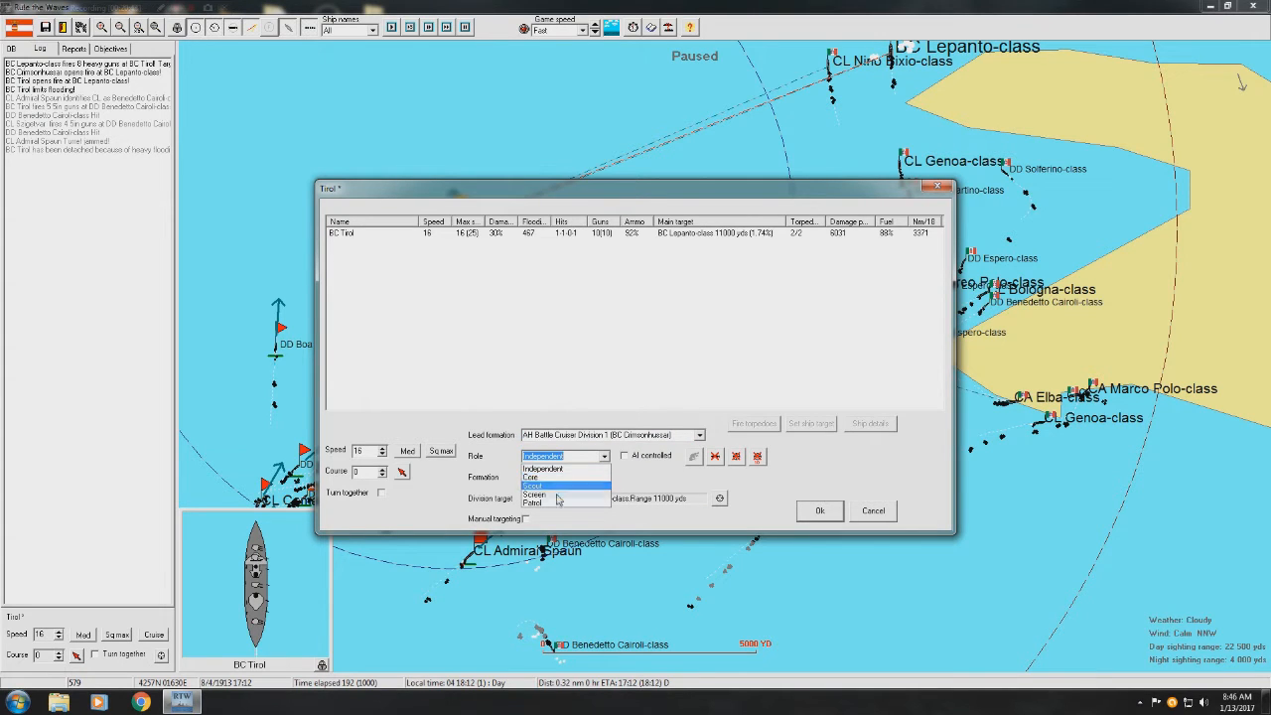
pyautogui.click(542, 497)
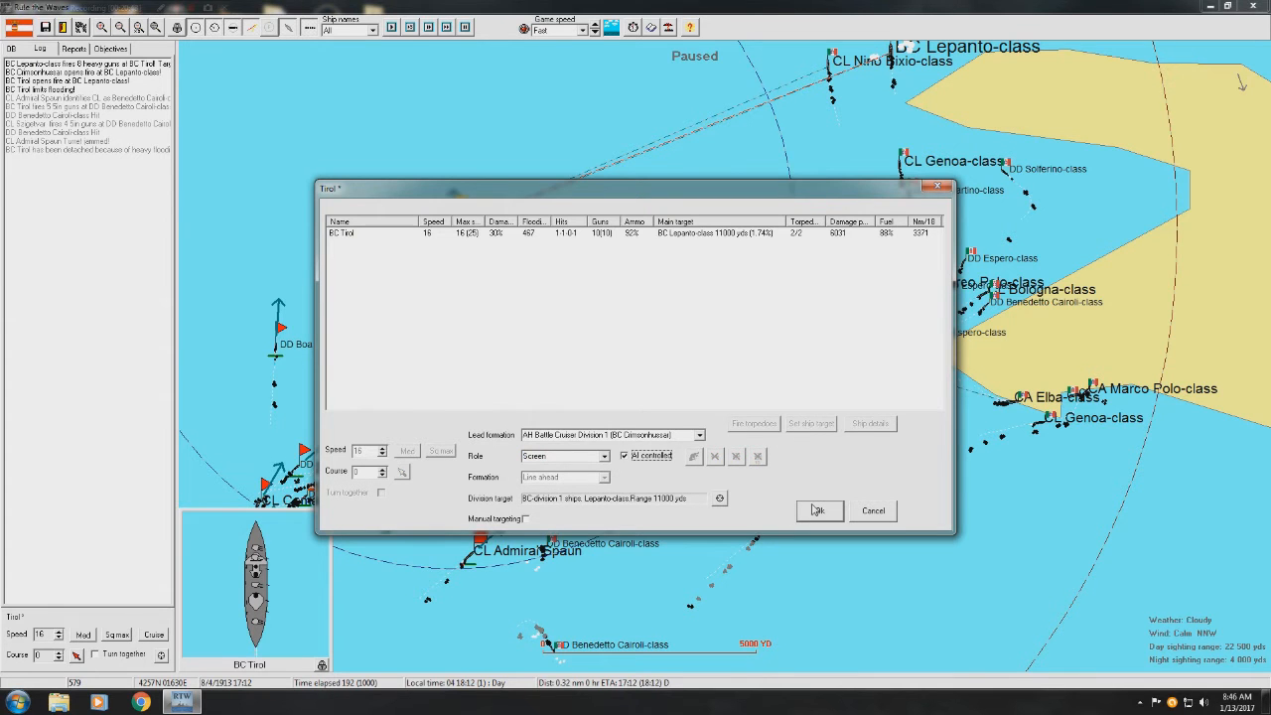
pyautogui.click(819, 511)
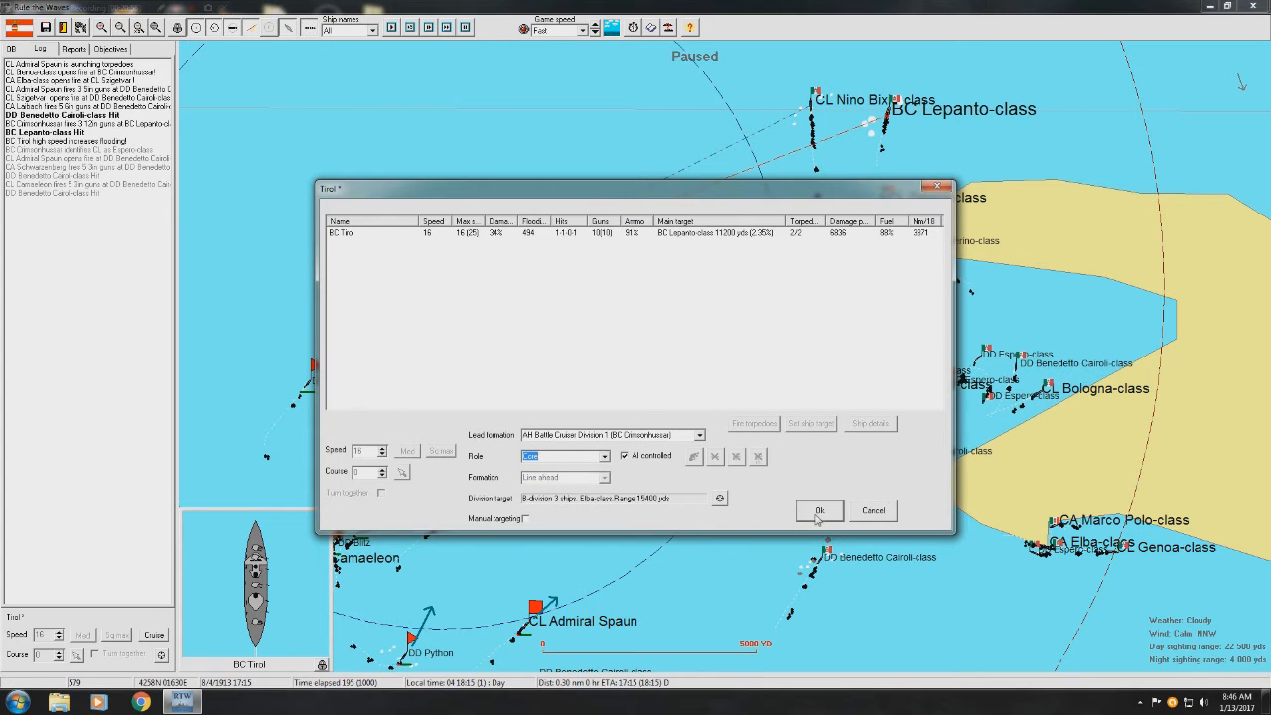
pyautogui.click(819, 511)
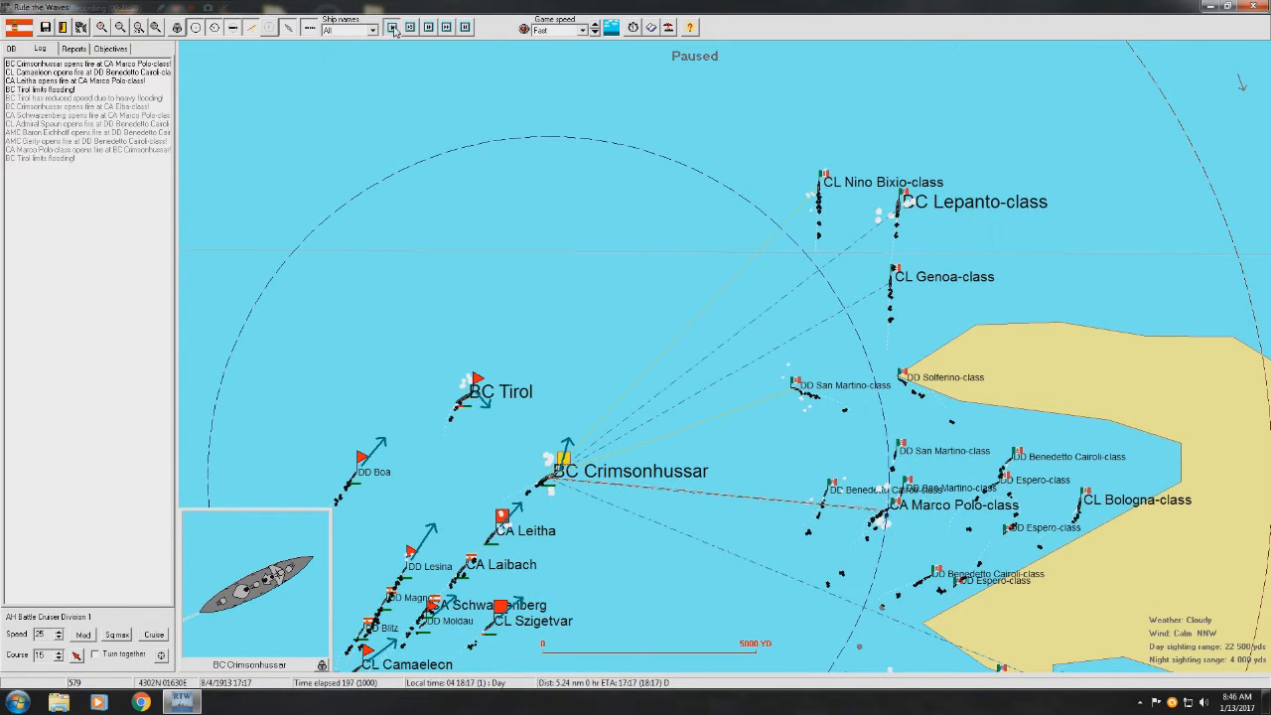
# - Advance to 18:22, then review and close BC Tirol's damage sheet
pyautogui.click(392, 28)
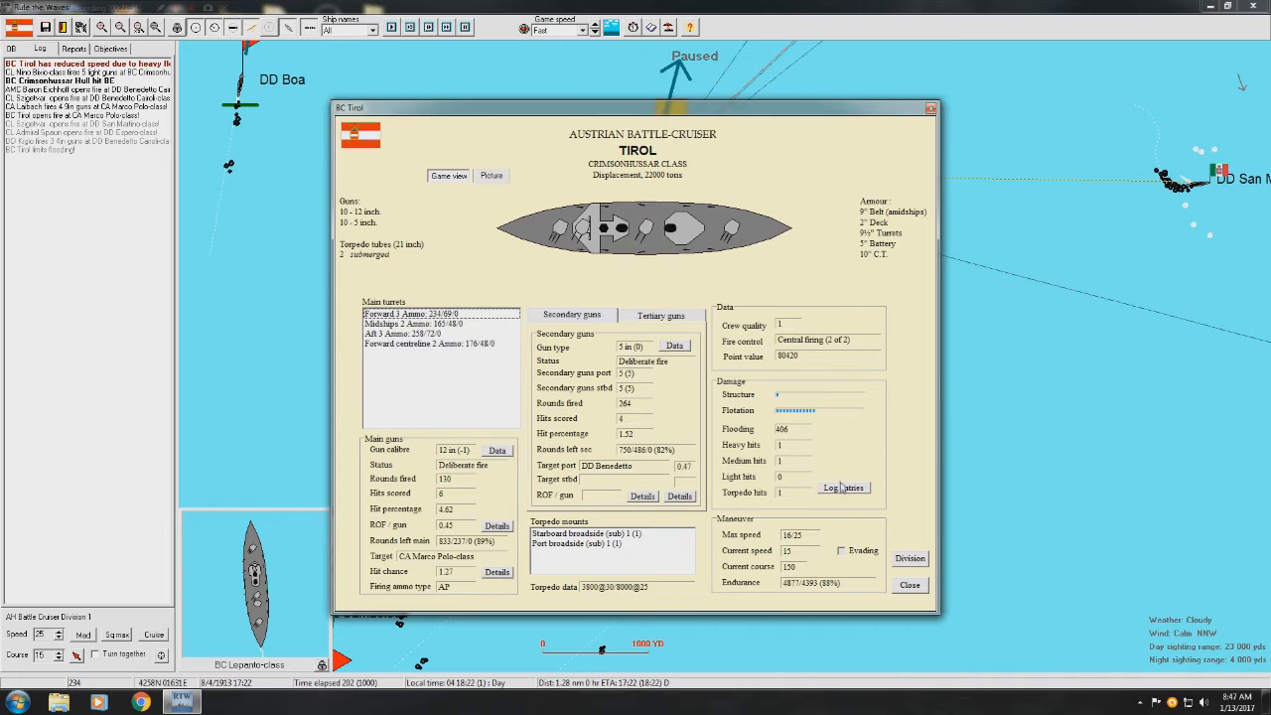
pyautogui.click(843, 487)
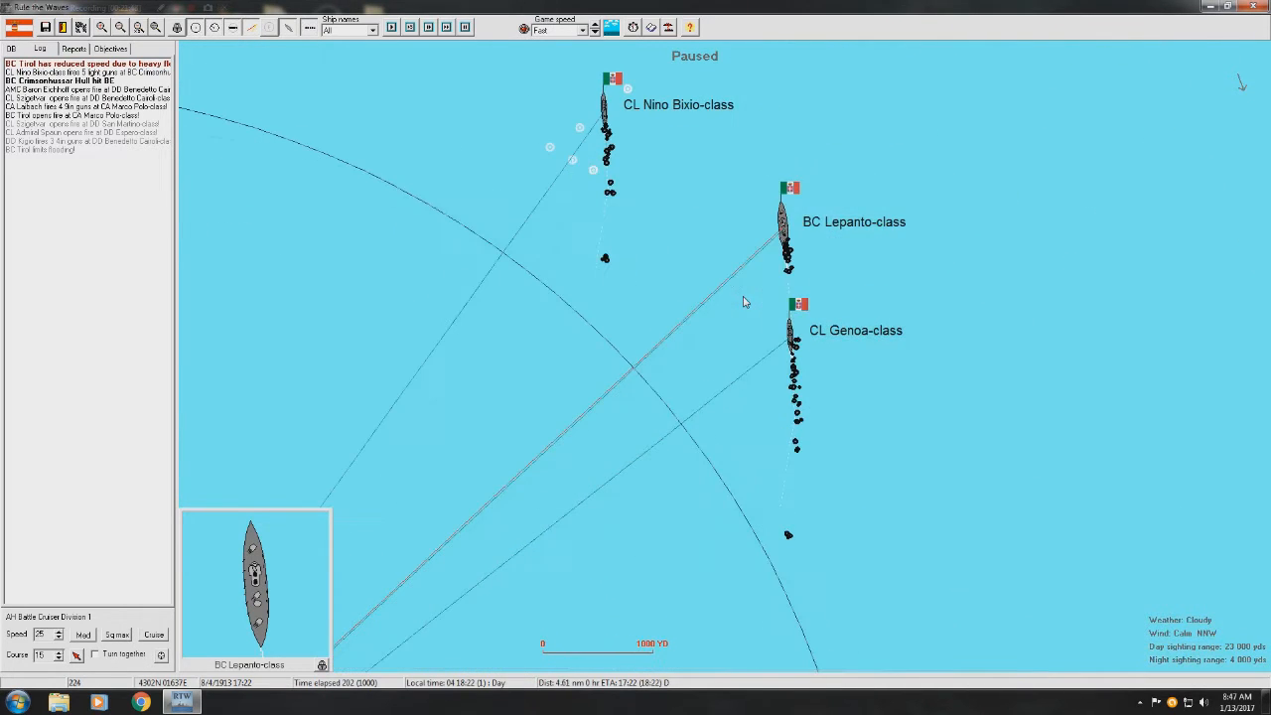
pyautogui.moveTo(782, 238)
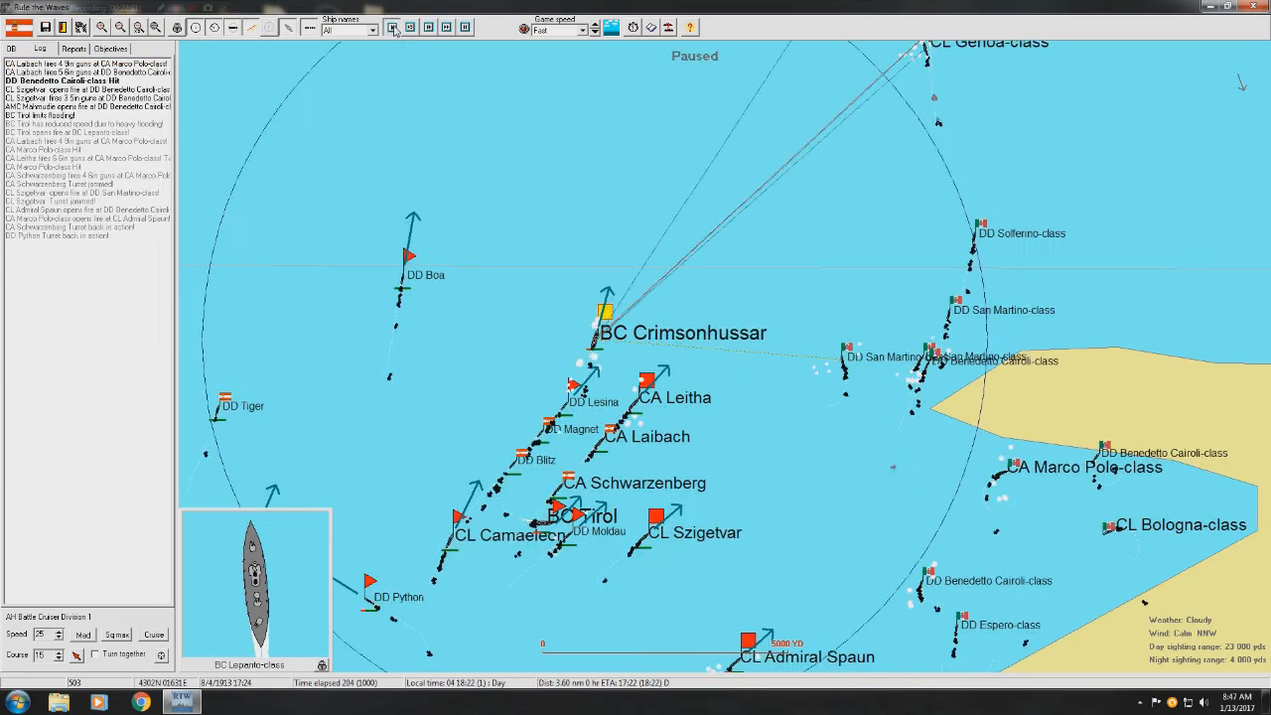
# - Advance the battle two turns to 18:33, bringing up Admiral Spaun's orders
pyautogui.click(390, 27)
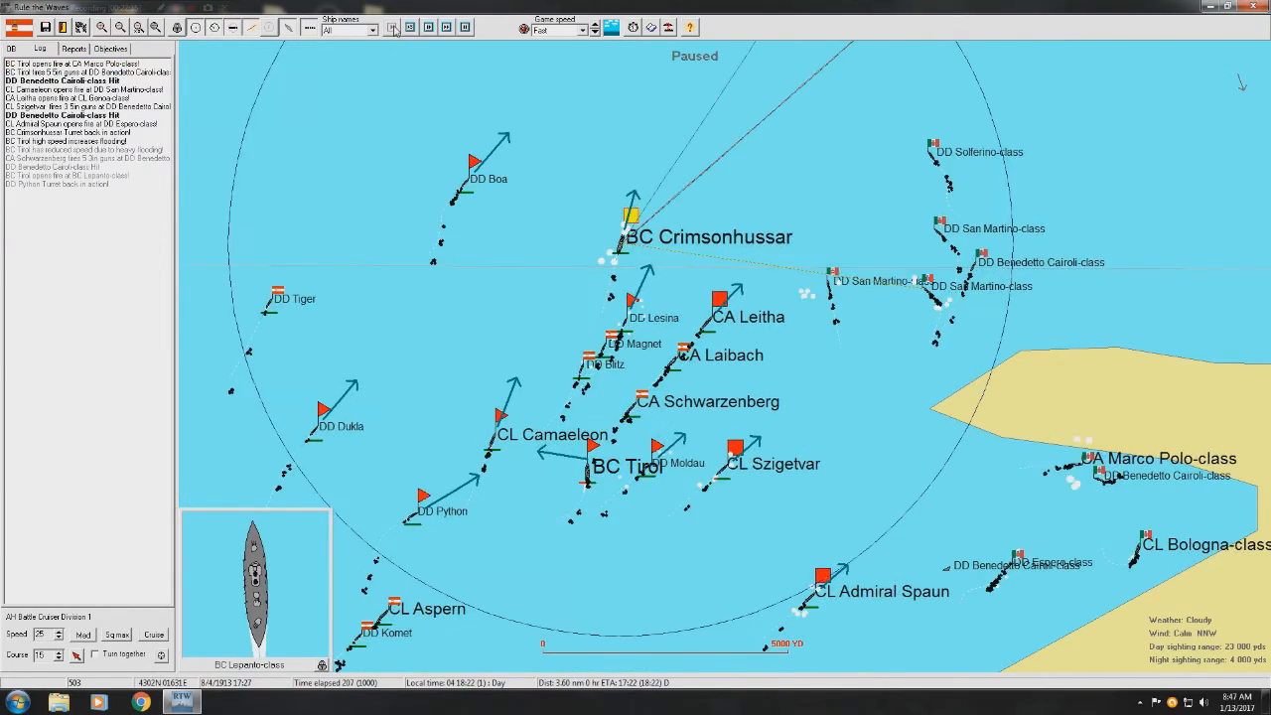
pyautogui.click(387, 31)
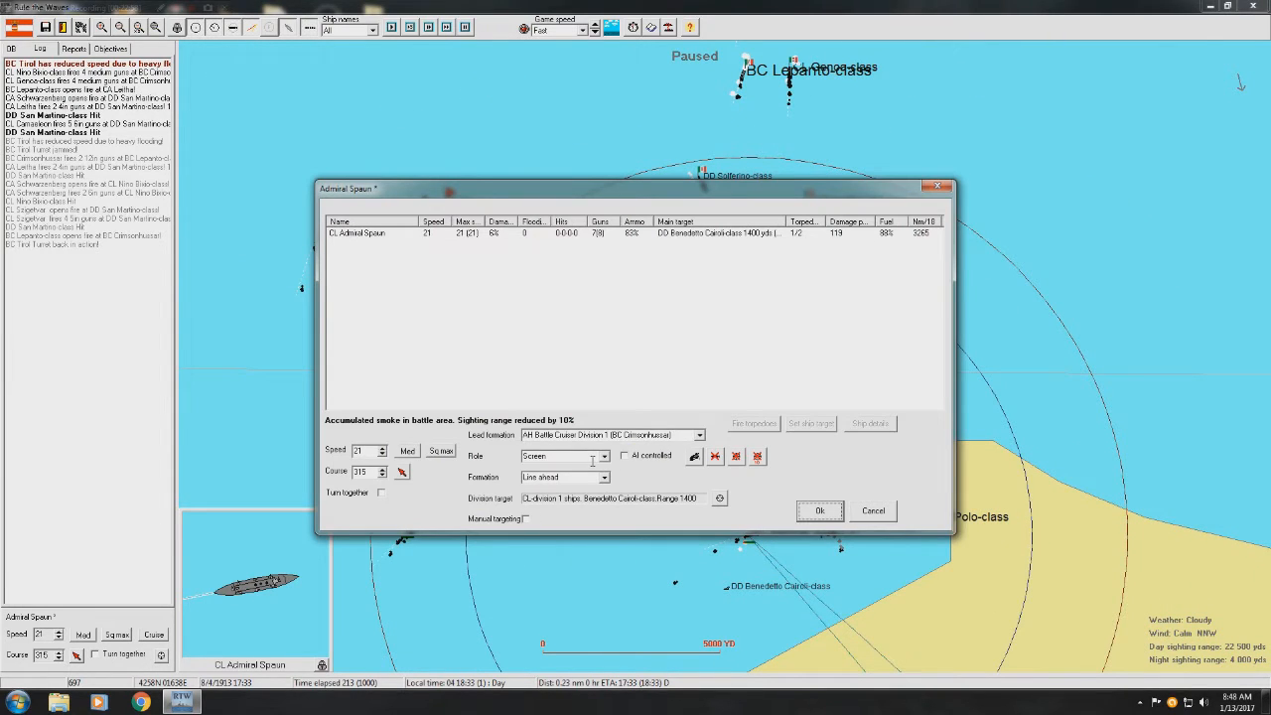
# - Set Admiral Spaun to Support under AI control, following Battle Cruiser Division 1
pyautogui.click(561, 456)
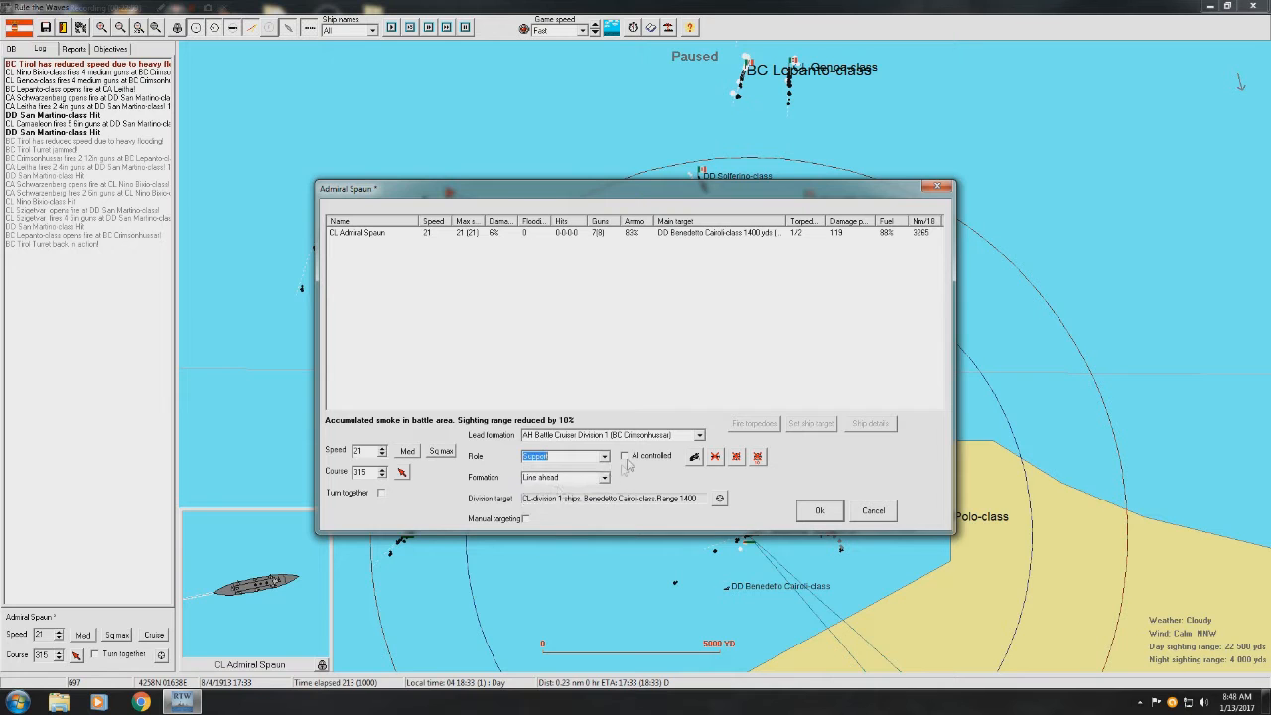
pyautogui.click(626, 455)
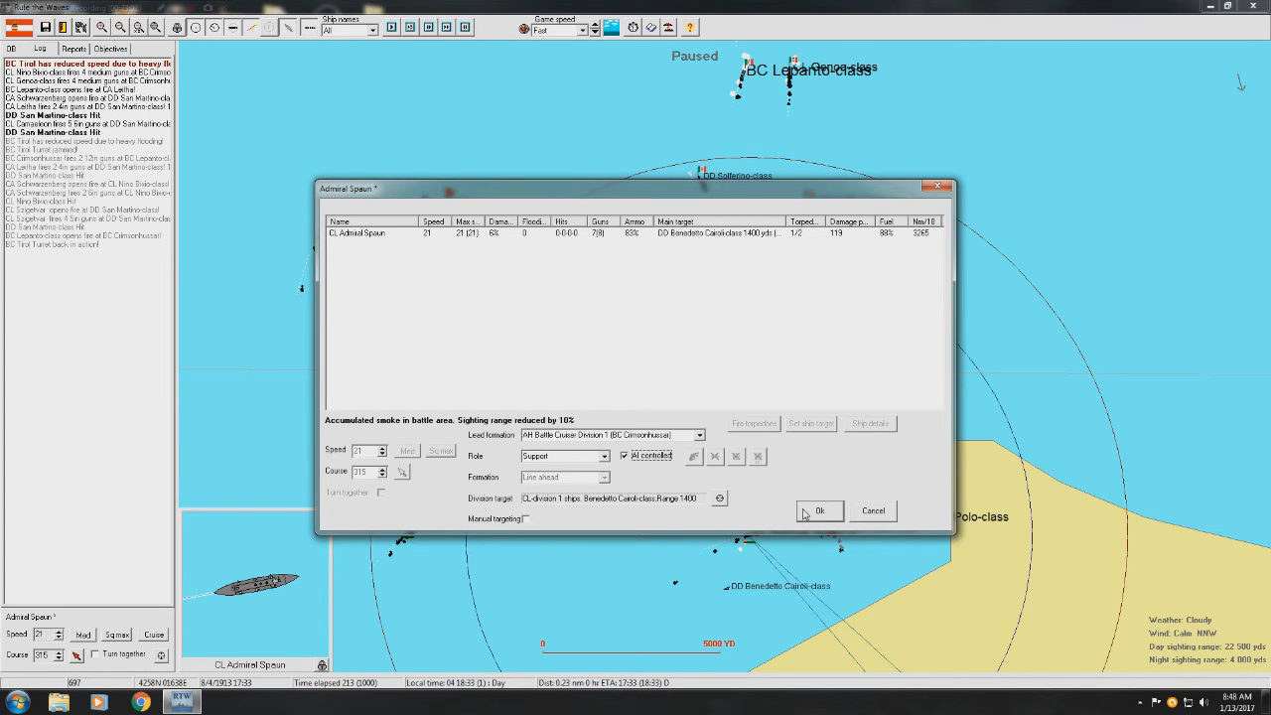
pyautogui.click(820, 510)
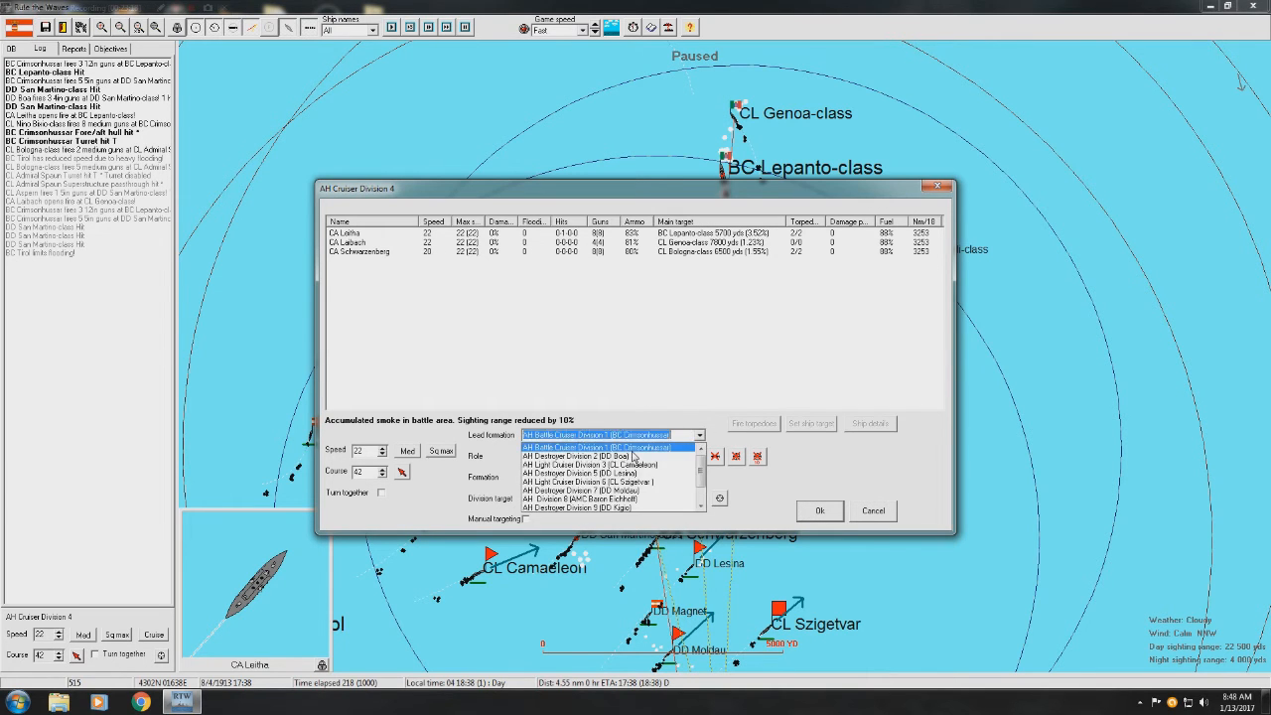
pyautogui.click(566, 456)
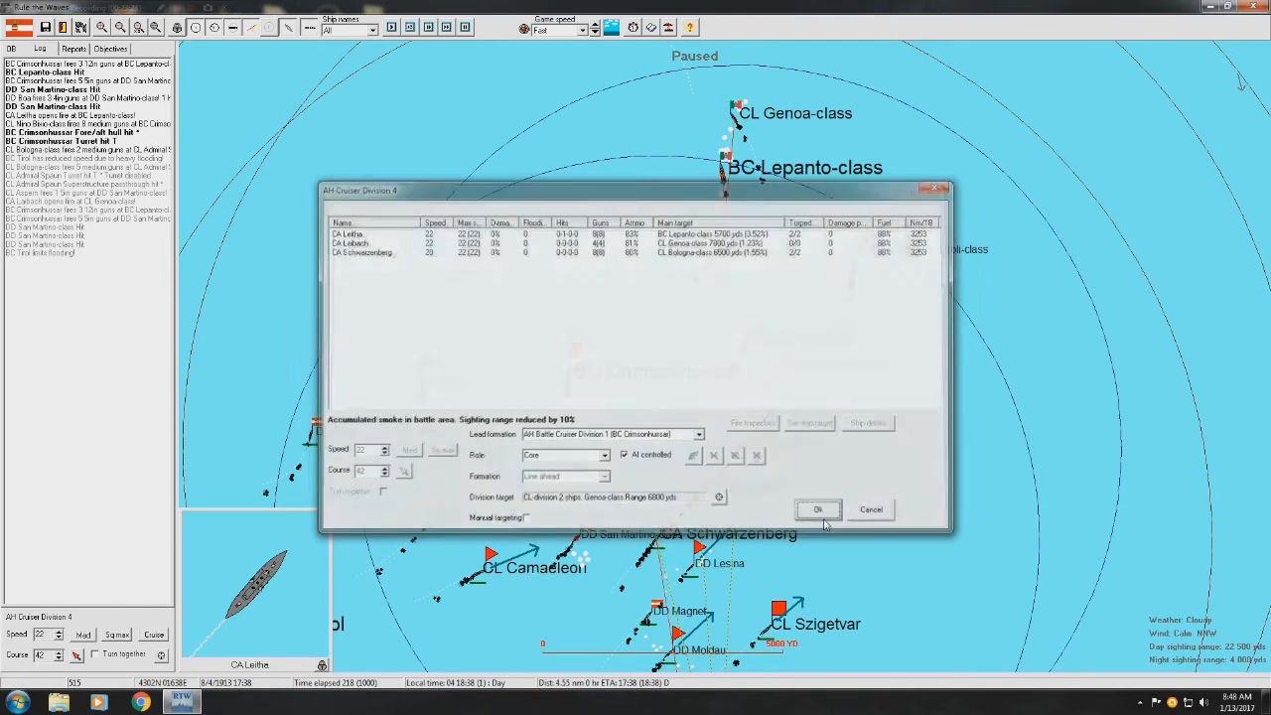
pyautogui.click(818, 510)
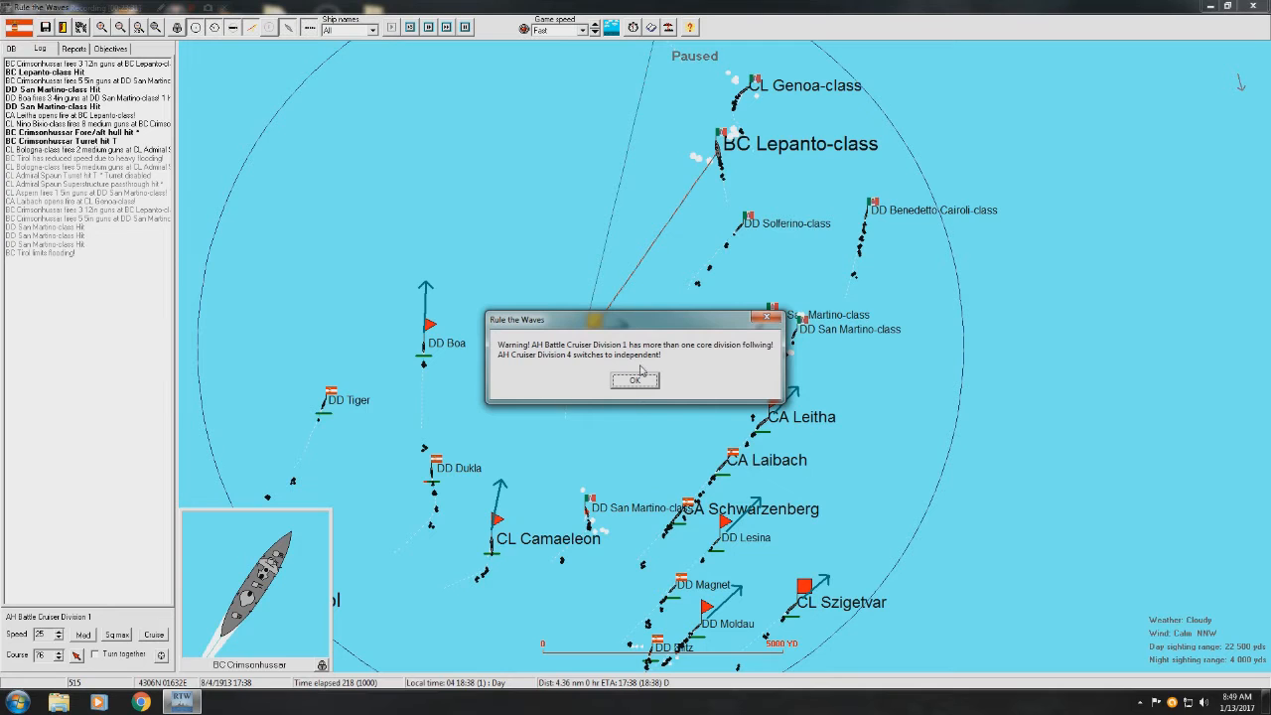
# - Dismiss the independent-mode warning and set Cruiser Division 4 to follow BC Tirol
pyautogui.click(634, 380)
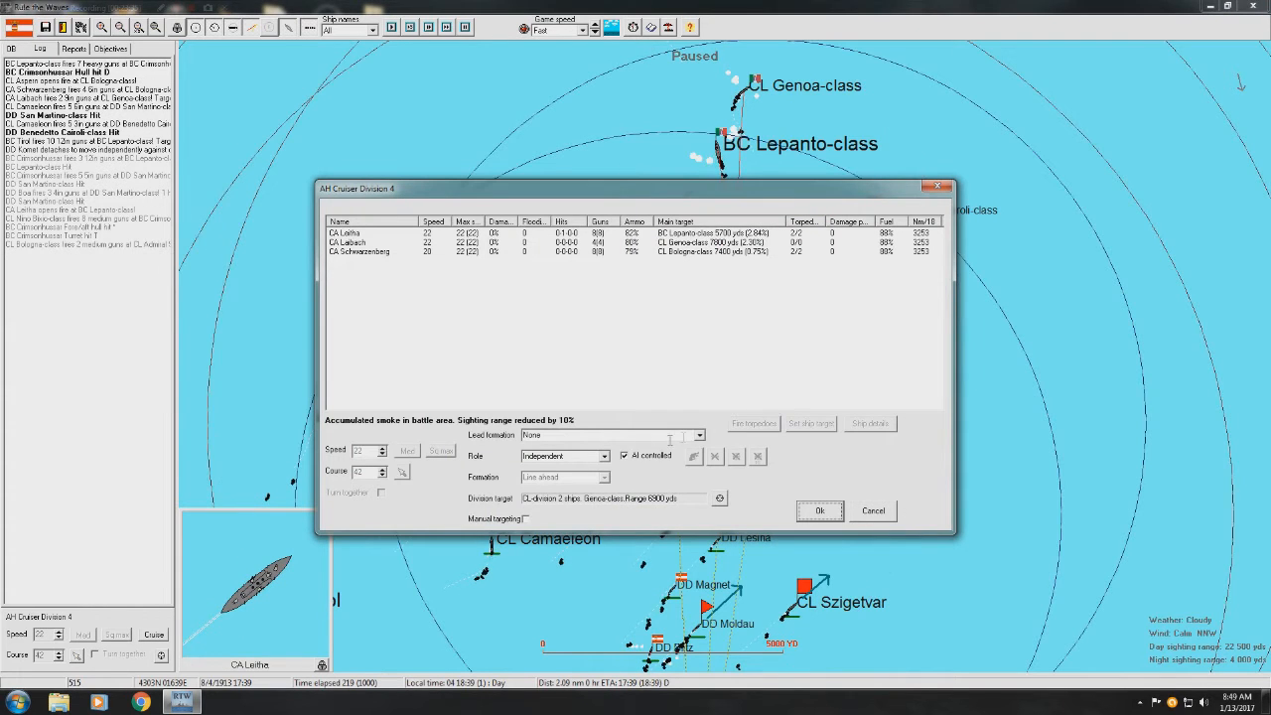
pyautogui.click(698, 435)
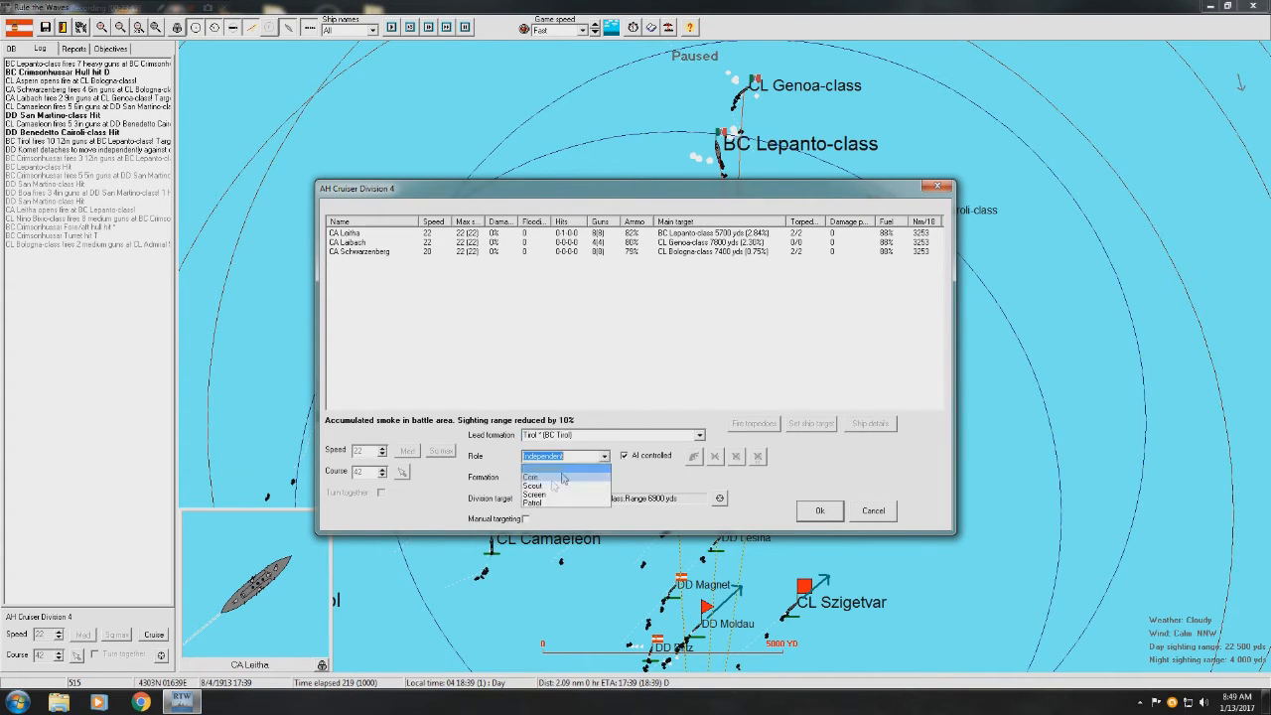
pyautogui.click(820, 510)
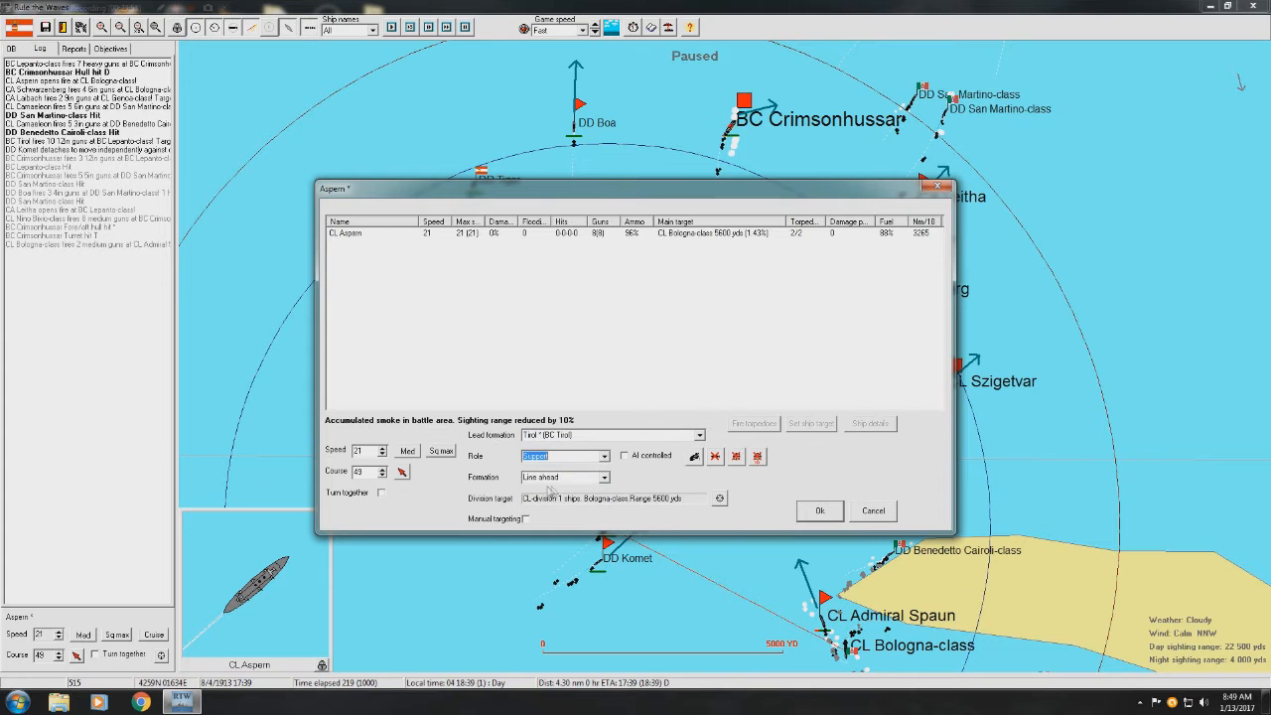
pyautogui.click(819, 511)
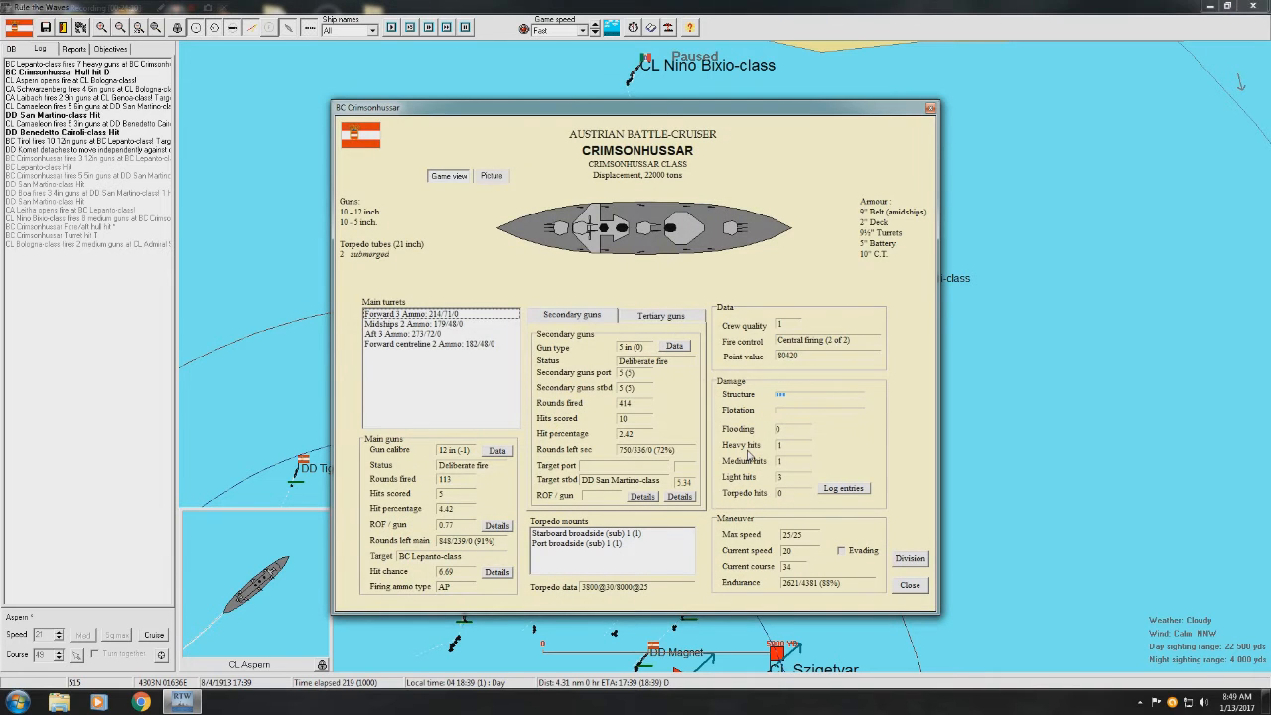
pyautogui.moveTo(909, 139)
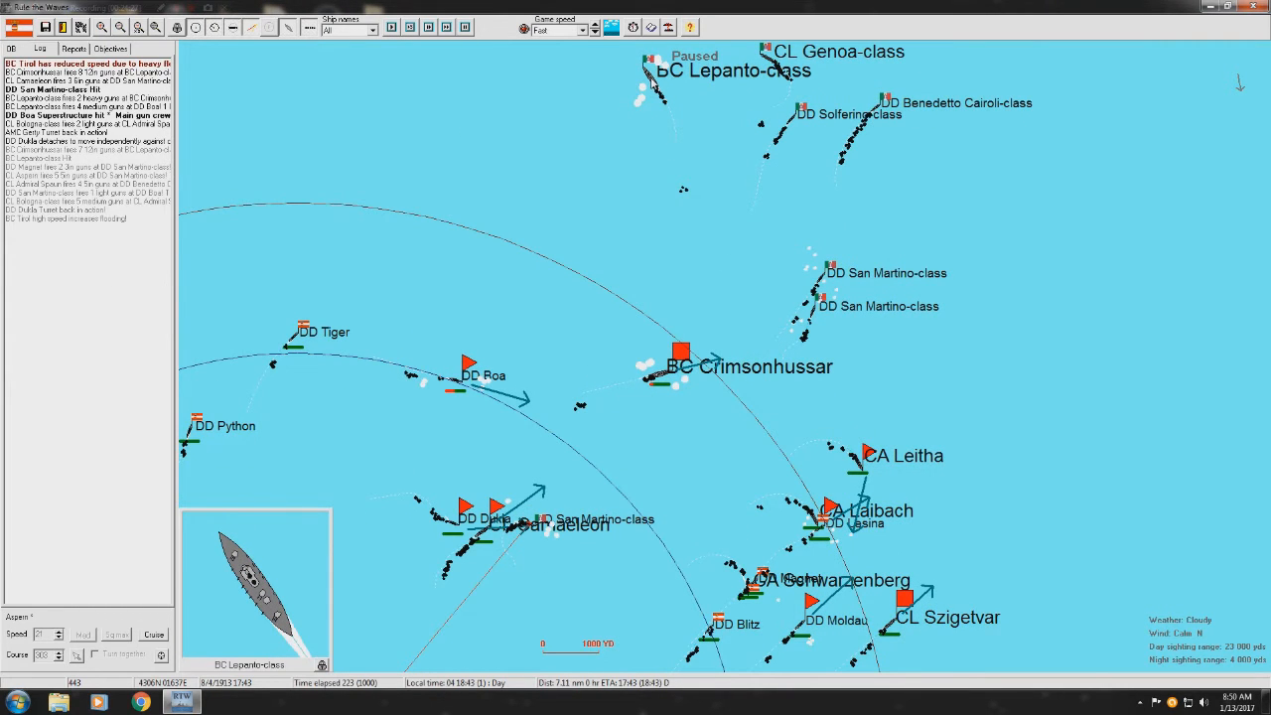
pyautogui.moveTo(648, 89)
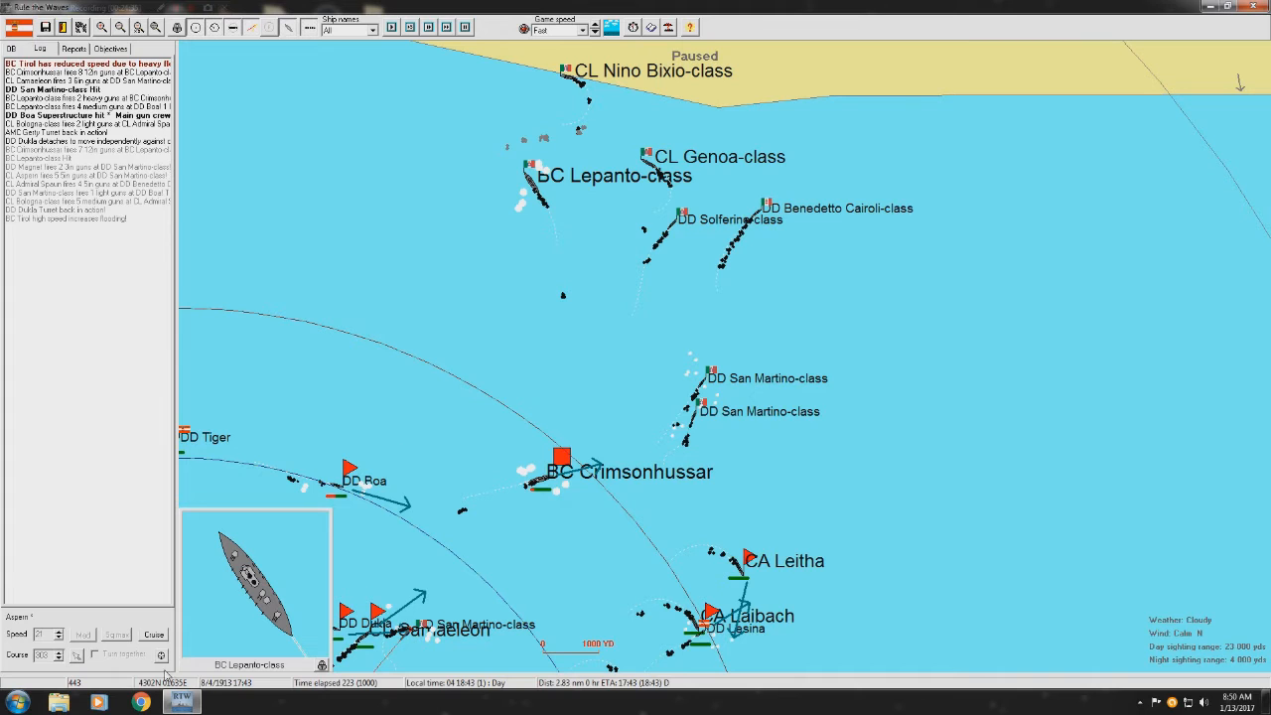
# - Select BC Crimsonhussar's division and open CL Szigetvar's Light Cruiser Division 6 orders
pyautogui.click(561, 472)
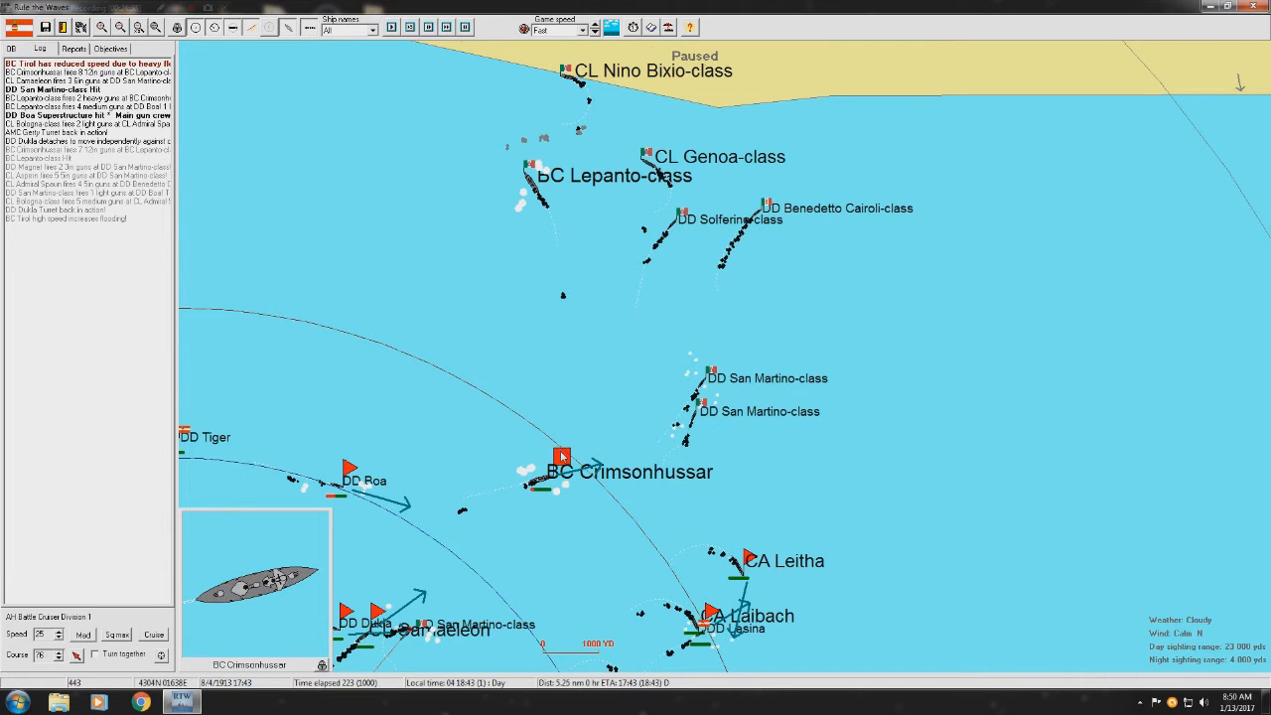
pyautogui.click(563, 472)
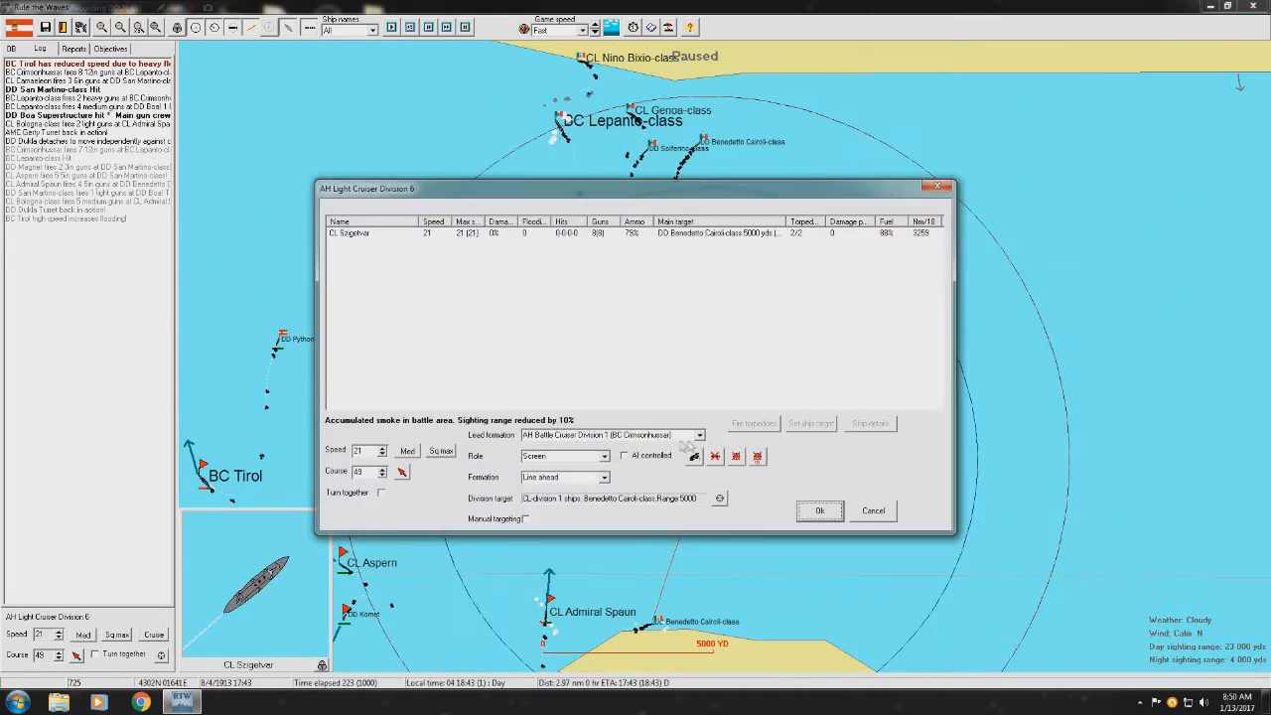
# - Tick AI controlled for Szigetvar's division and confirm its screening orders
pyautogui.click(624, 456)
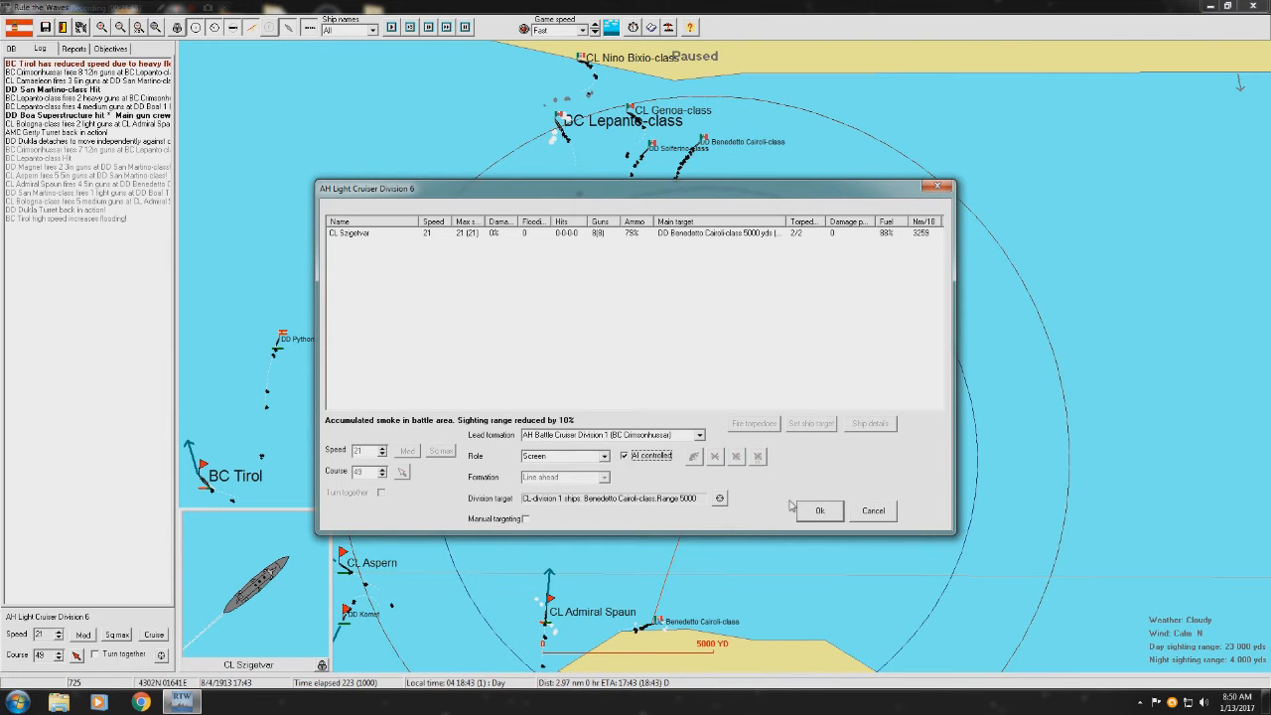
pyautogui.click(820, 510)
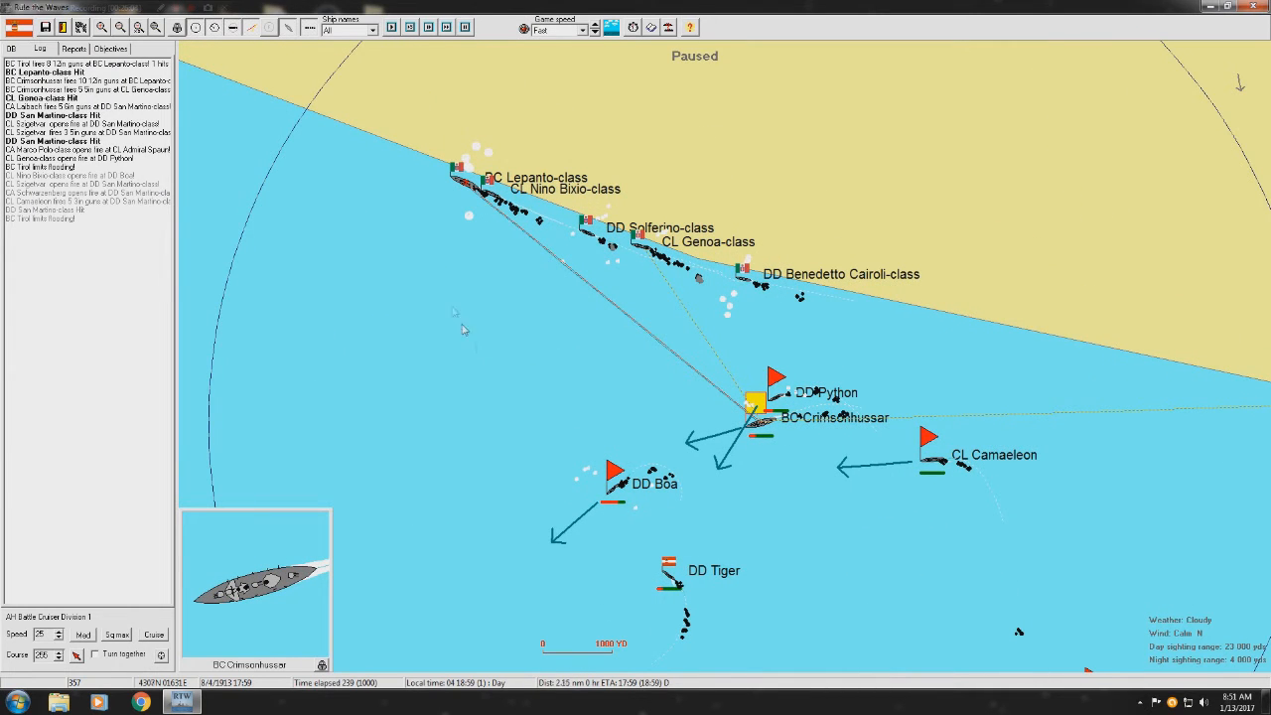
pyautogui.moveTo(458, 218)
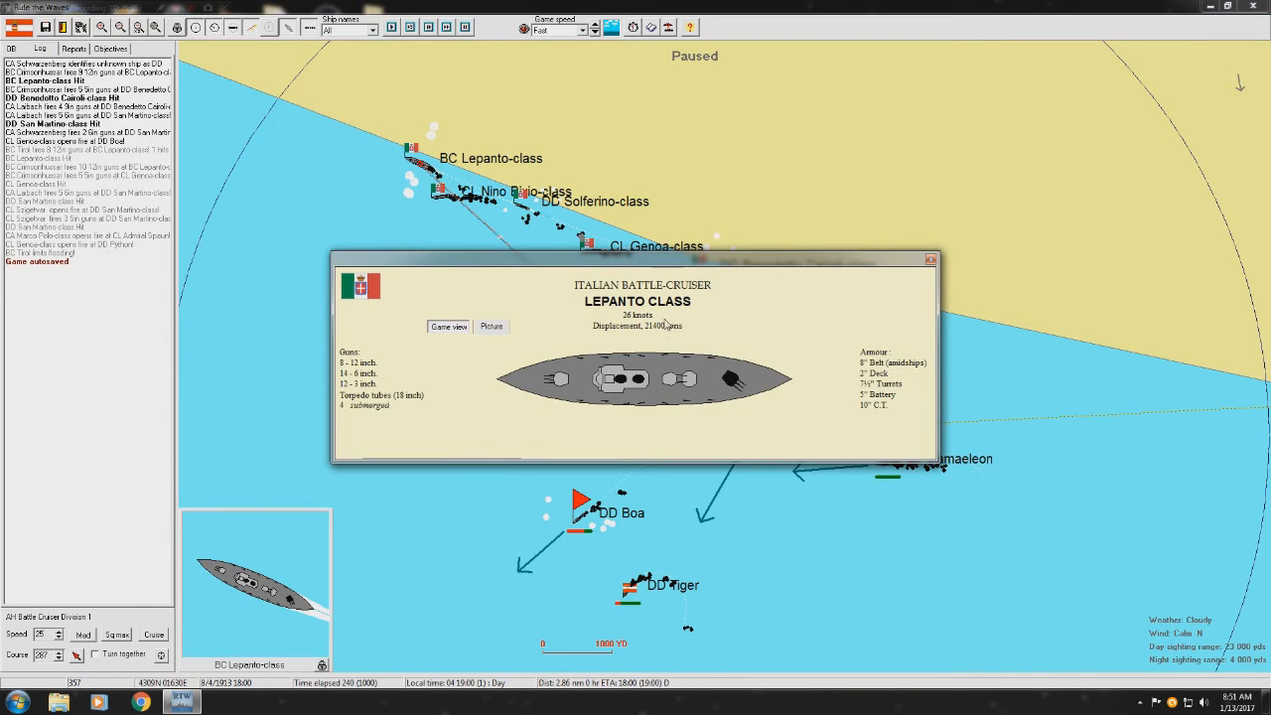
pyautogui.moveTo(743, 378)
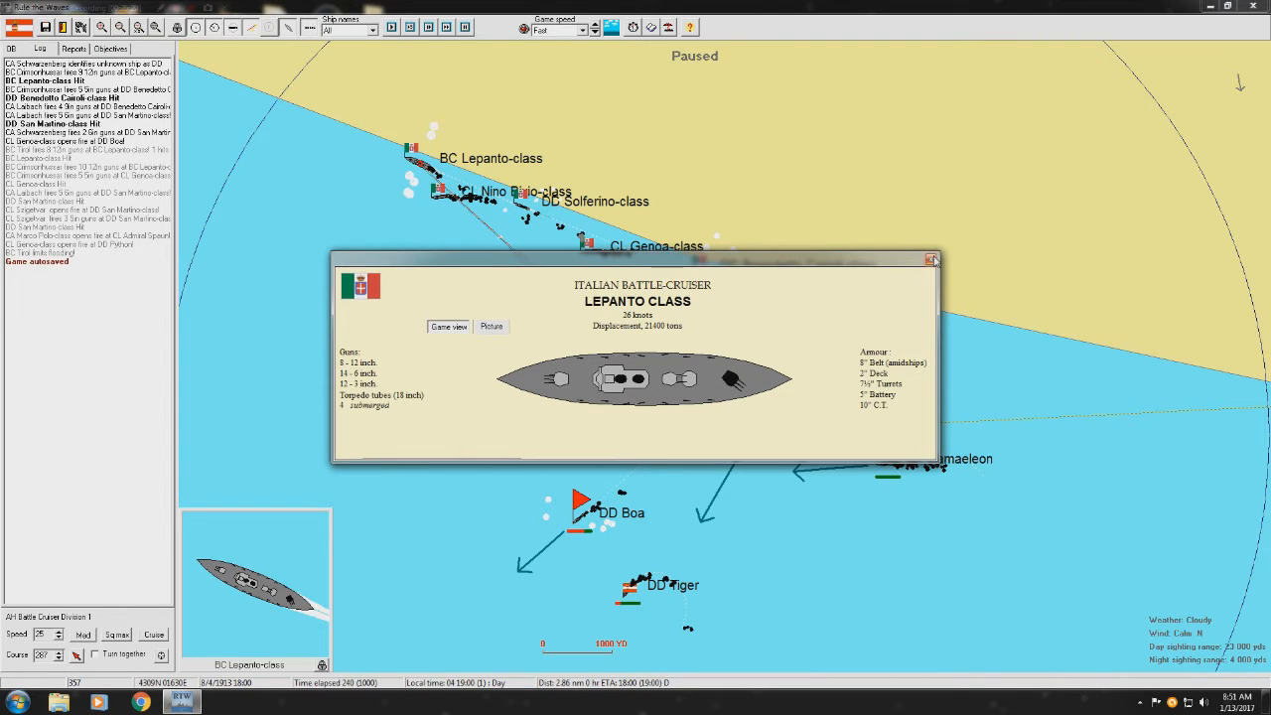
pyautogui.click(932, 260)
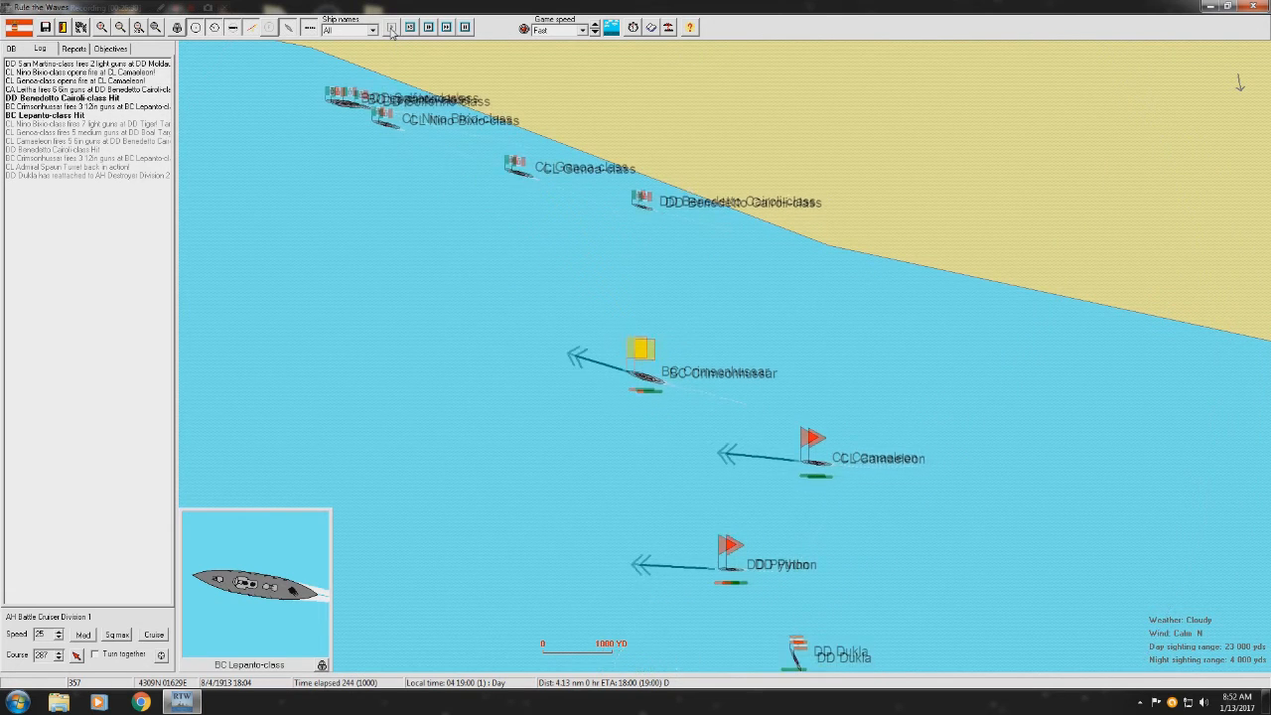
# - Advance the battle three turns to 18:17, bringing up BC Tirol's orders
pyautogui.click(389, 27)
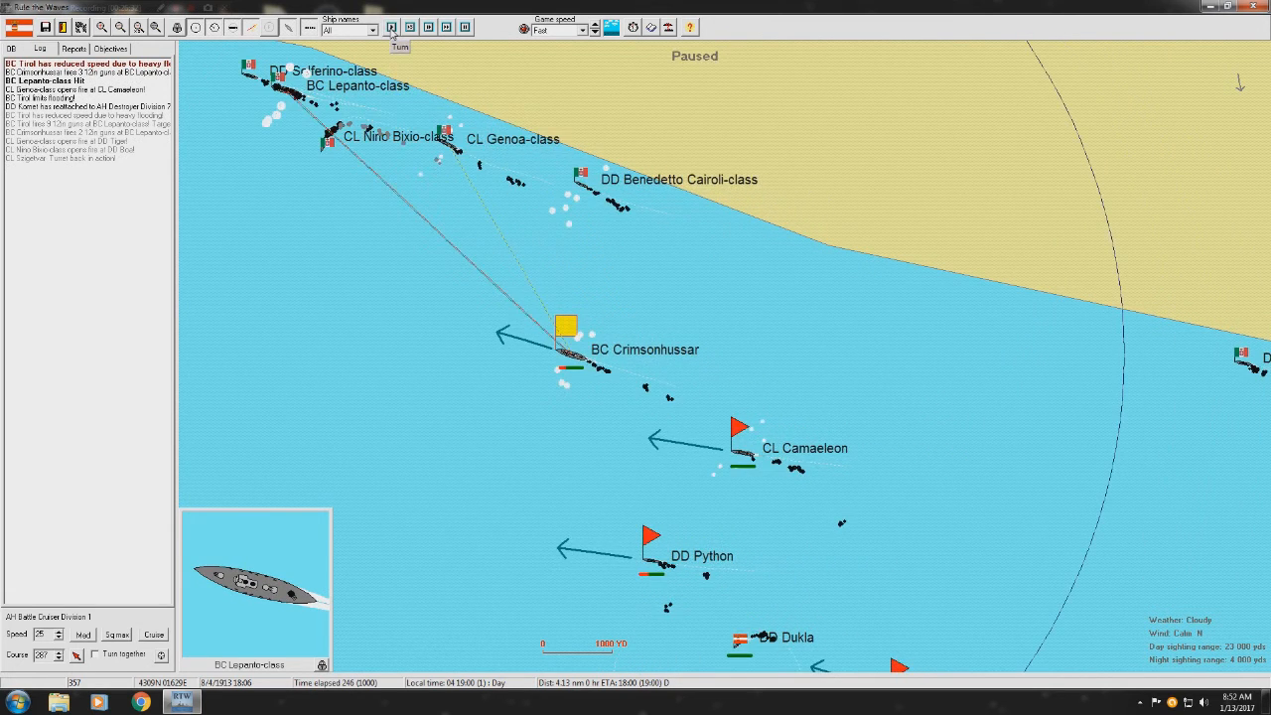
pyautogui.click(391, 27)
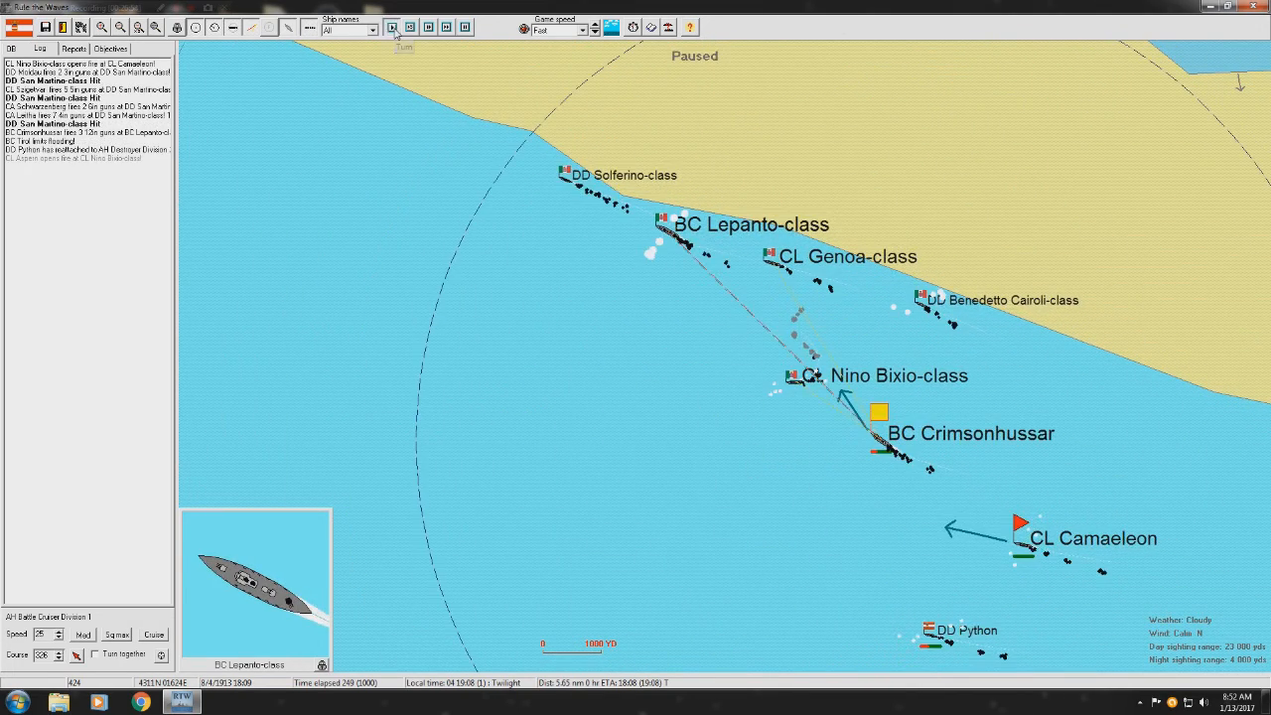
pyautogui.click(389, 27)
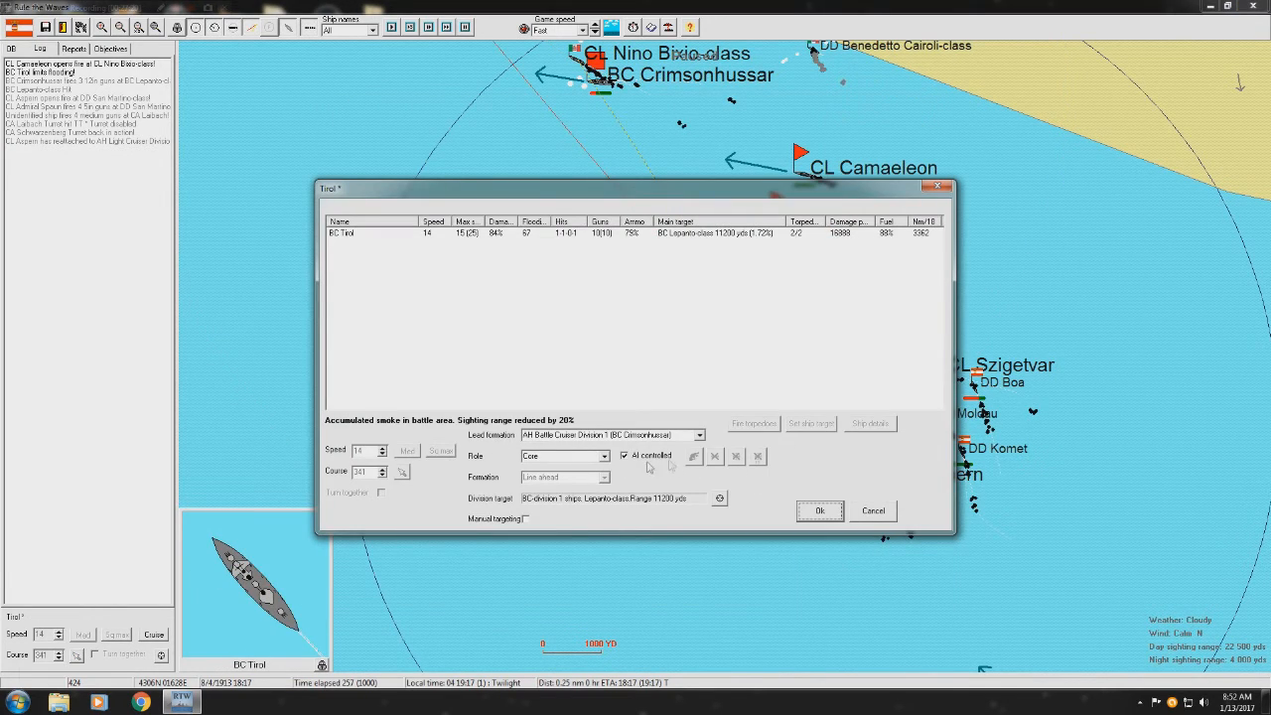
# - Take Tirol off AI control at 15 knots, confirm, and advance to 18:19
pyautogui.click(626, 456)
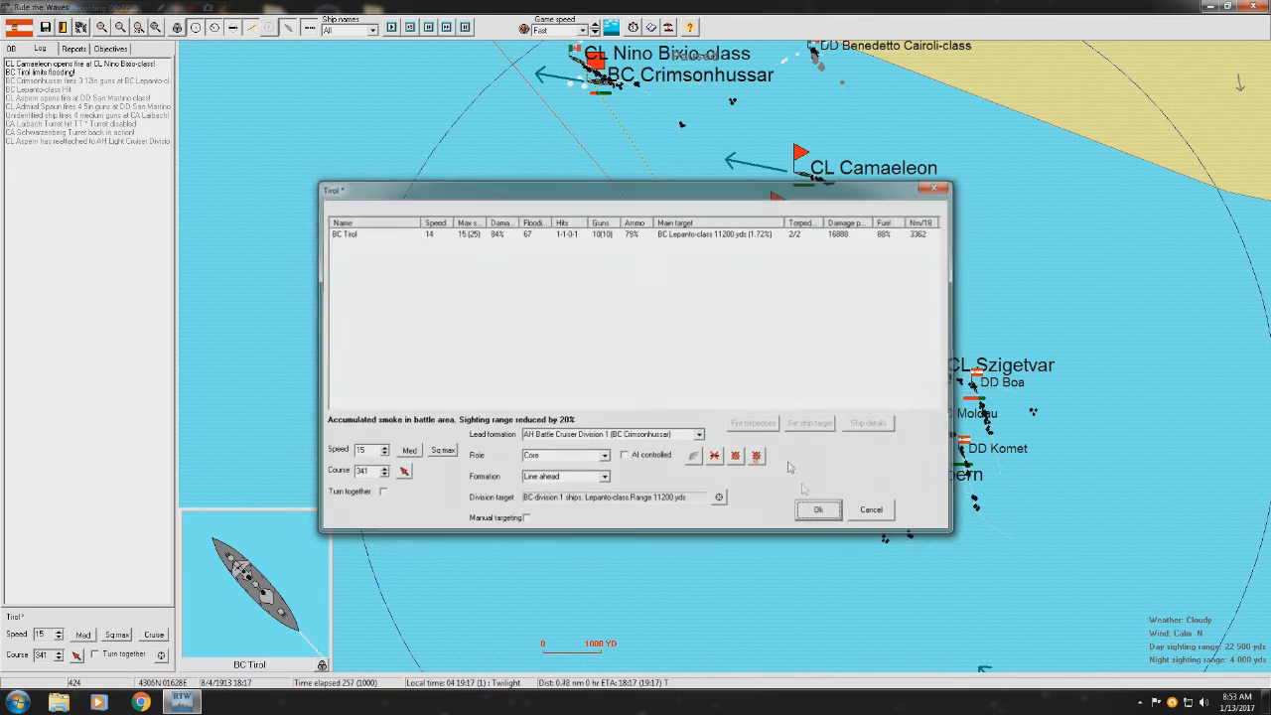
pyautogui.click(817, 510)
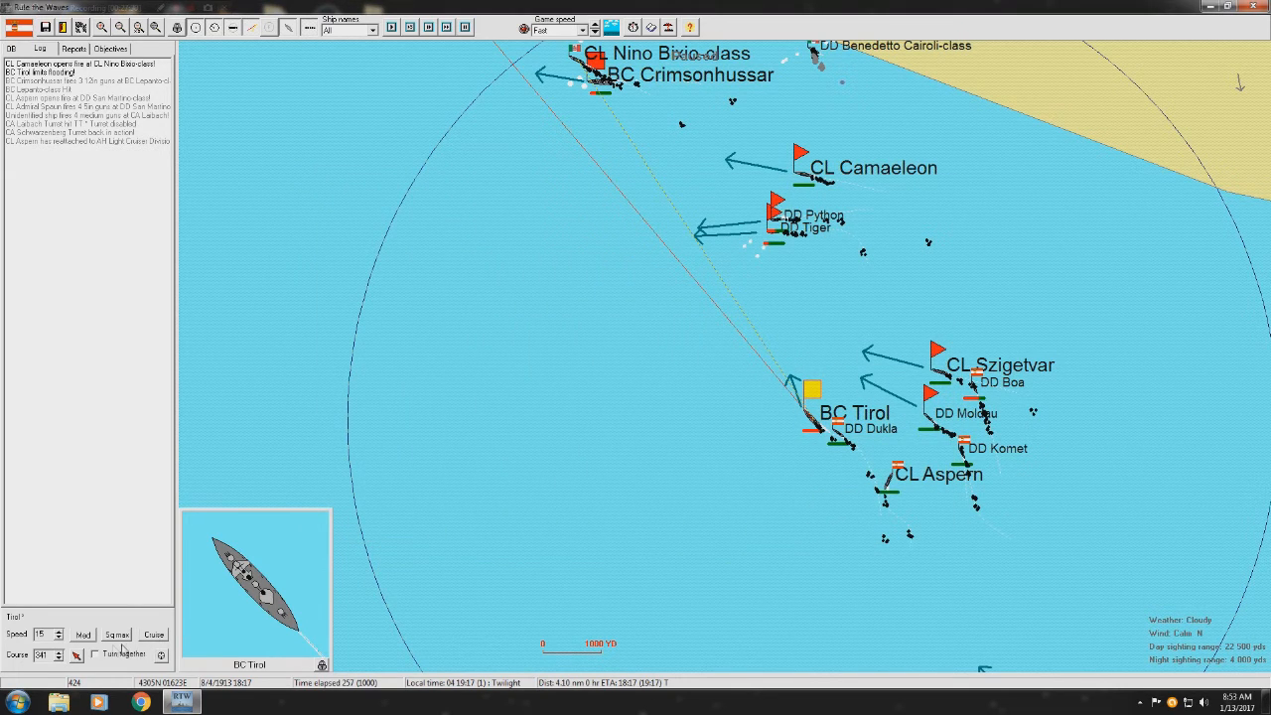
pyautogui.click(61, 639)
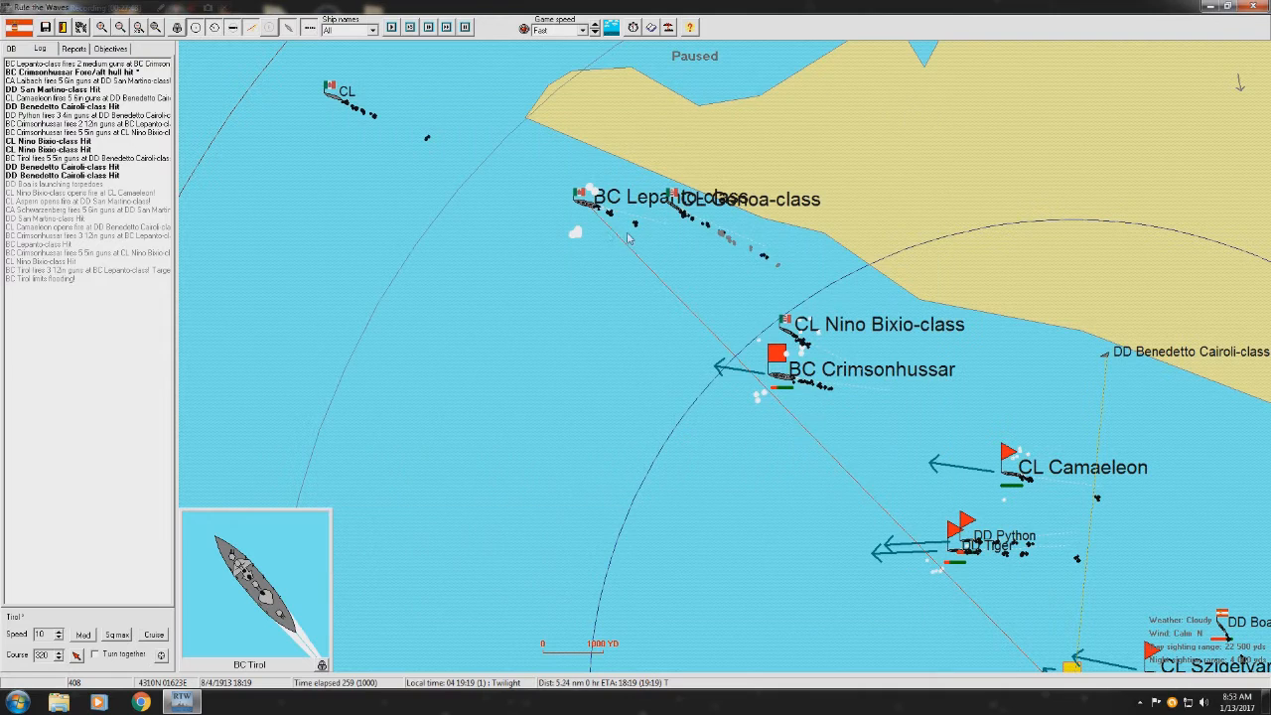
# - Inspect the Lepanto-class battlecruiser's details, then advance the battle to 18:29
pyautogui.click(579, 195)
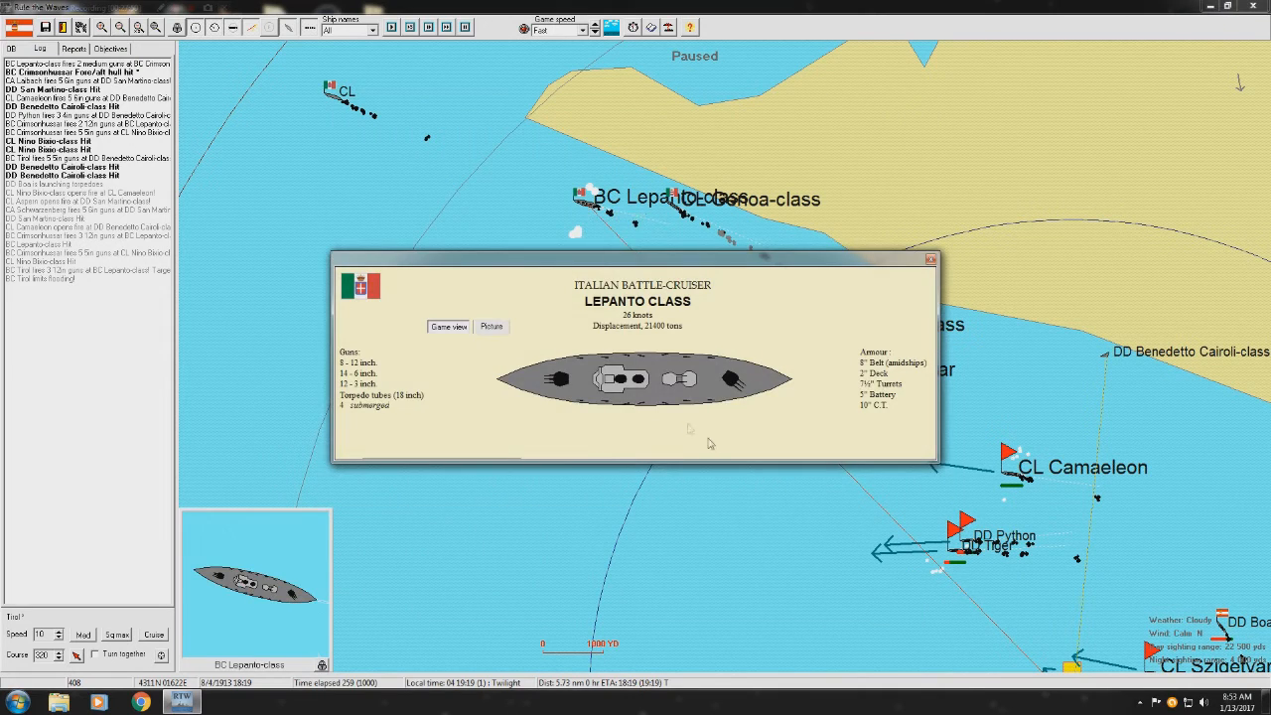
pyautogui.moveTo(539, 439)
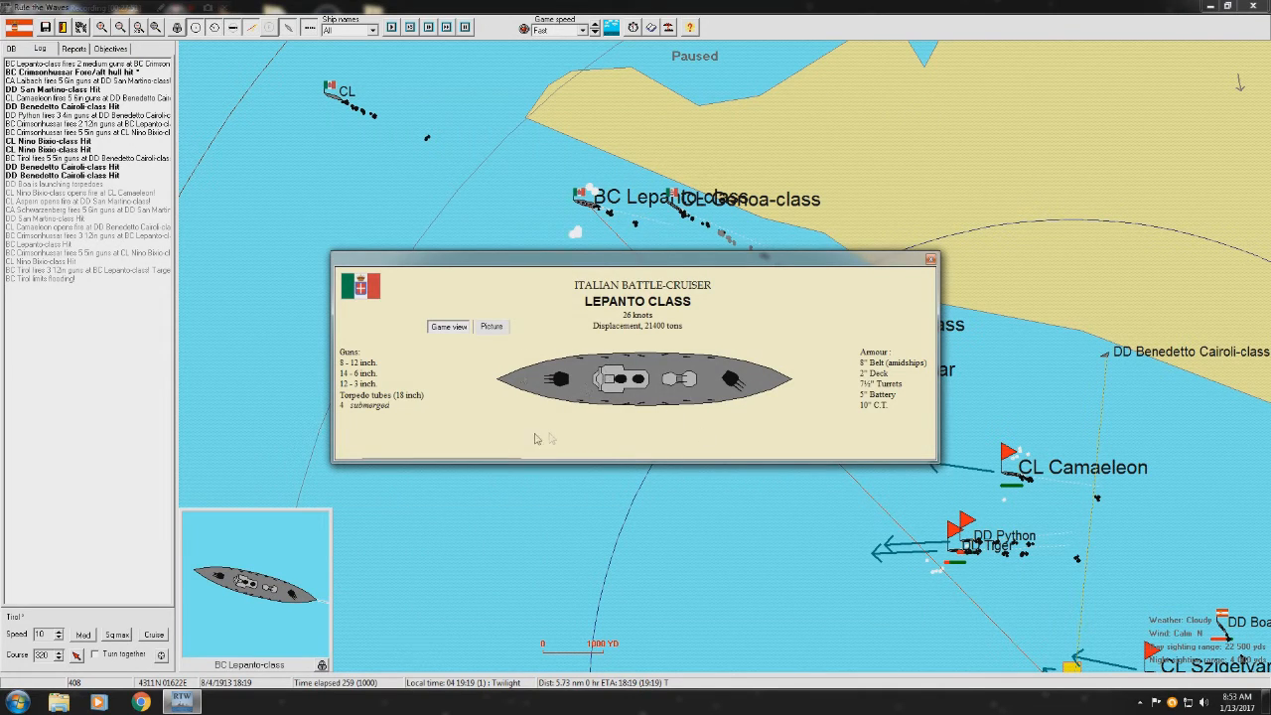
pyautogui.moveTo(801, 396)
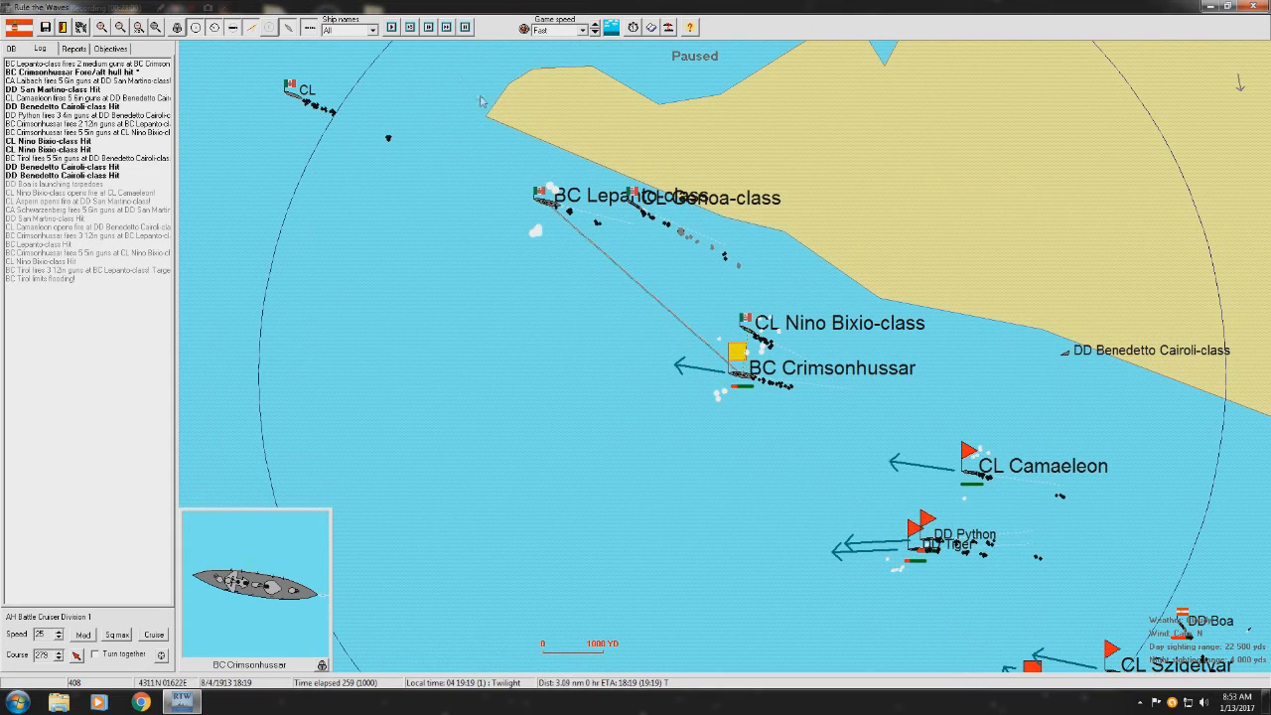
pyautogui.click(402, 27)
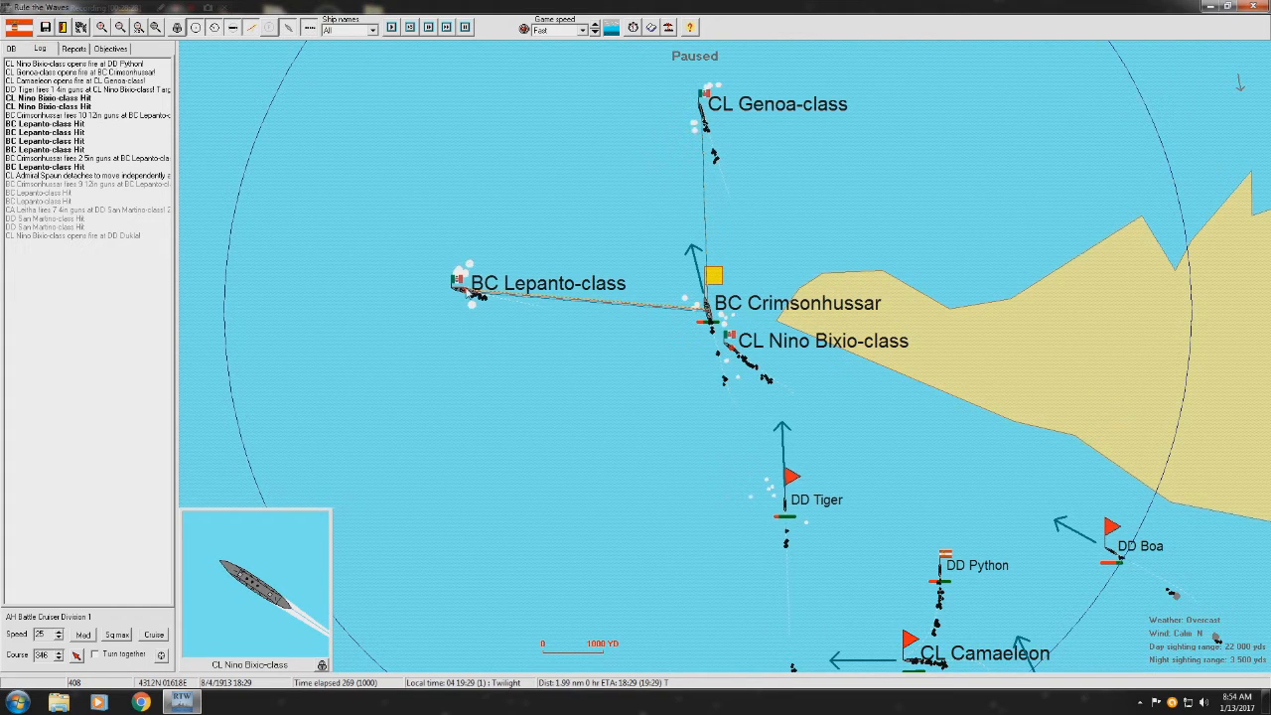
# - Select the Lepanto-class battlecruiser while the night battle runs on
pyautogui.click(454, 284)
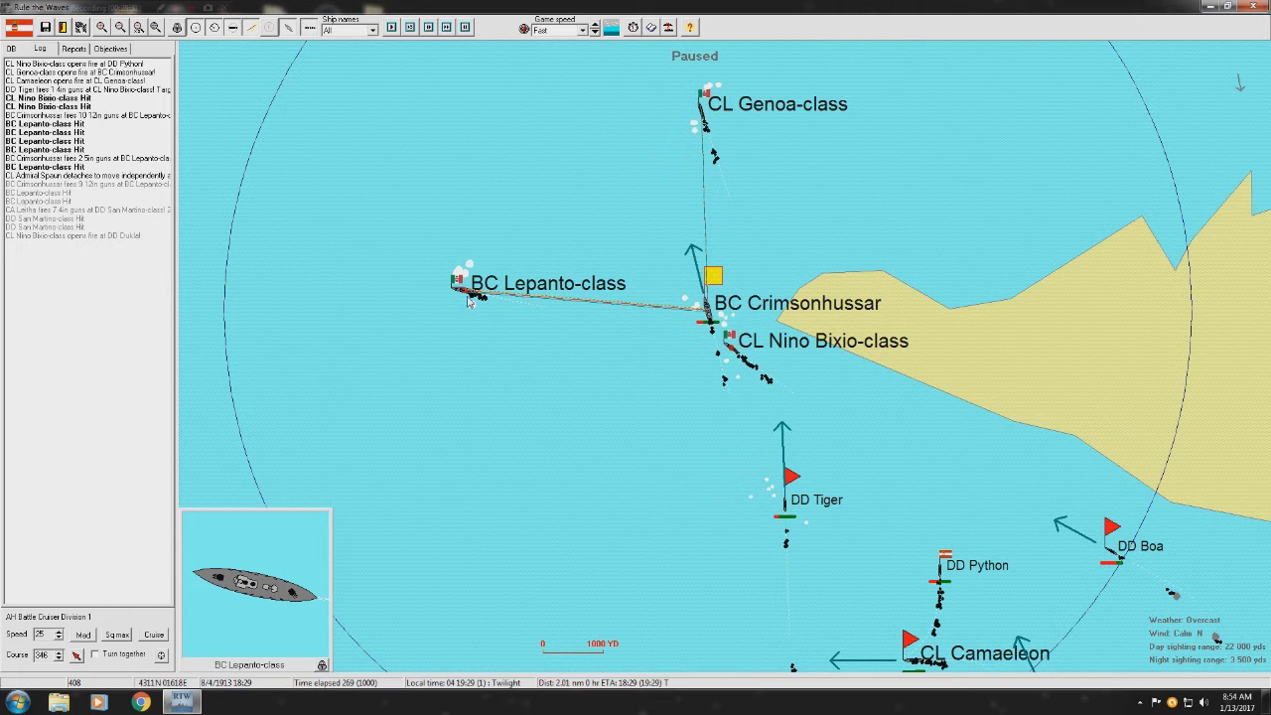
pyautogui.moveTo(469, 303)
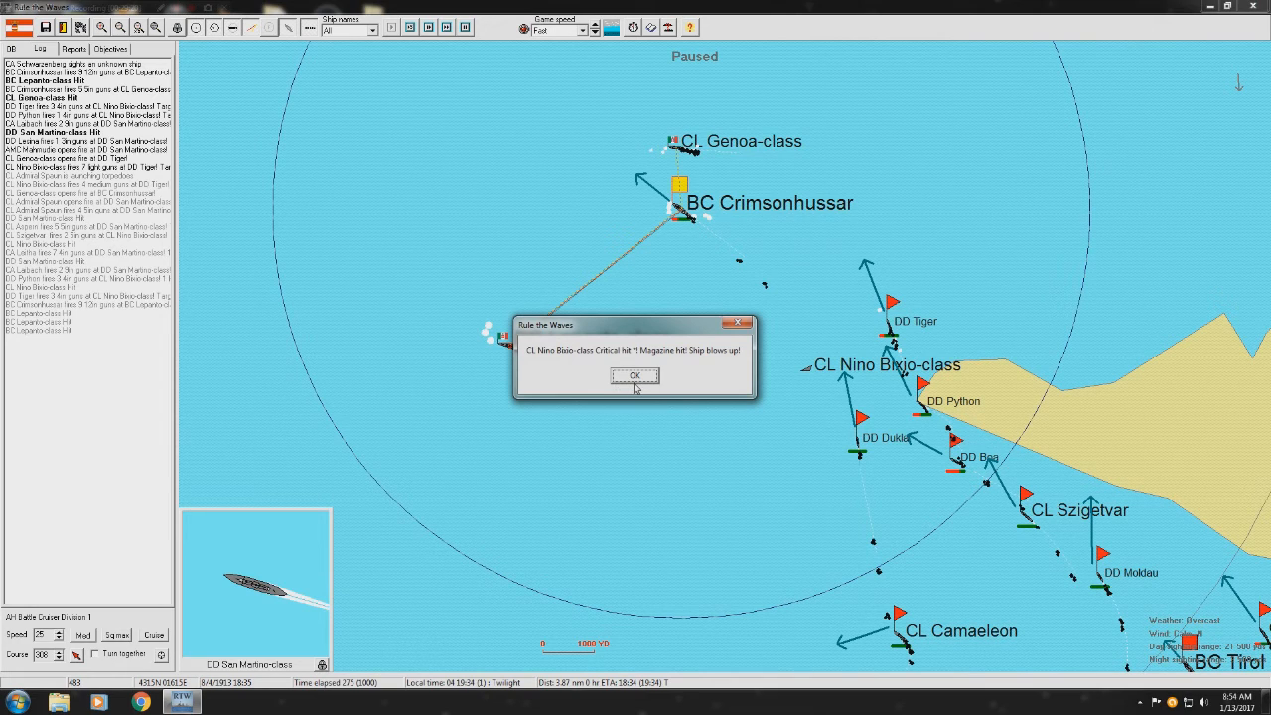
# - Dismiss the Nino Bixio-class magazine explosion notice and let the battle continue
pyautogui.click(635, 376)
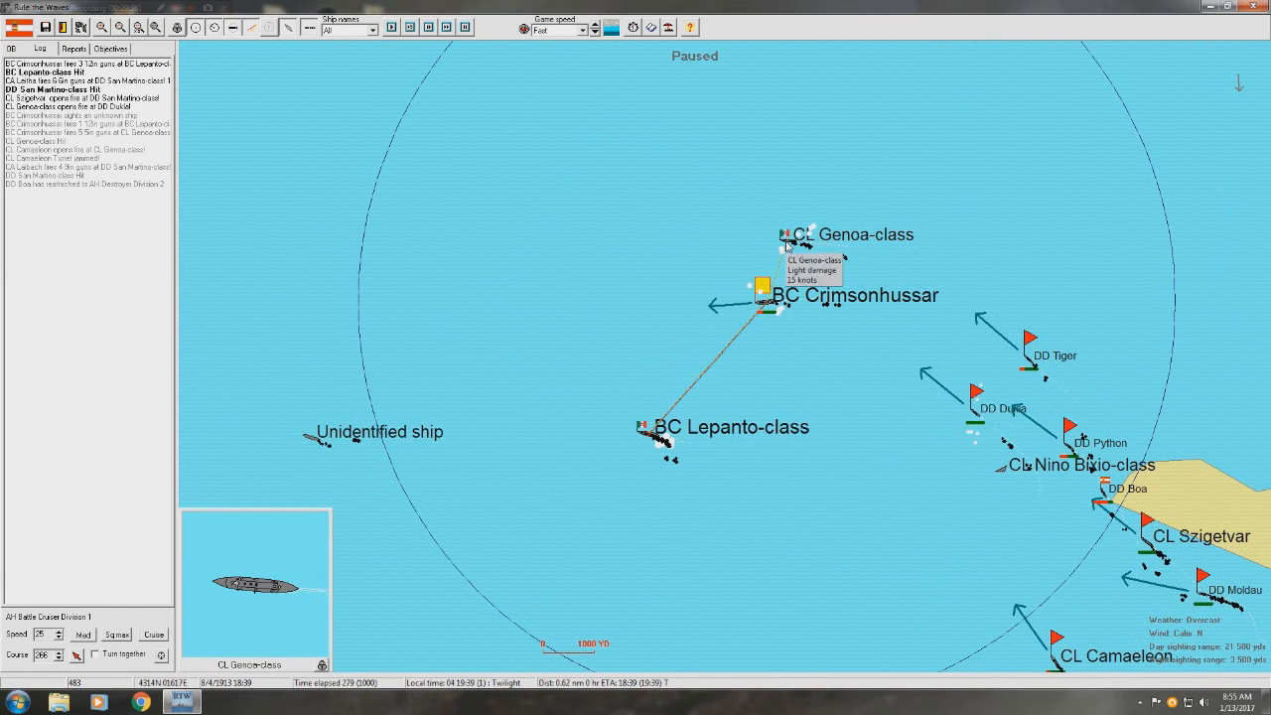
pyautogui.moveTo(643, 462)
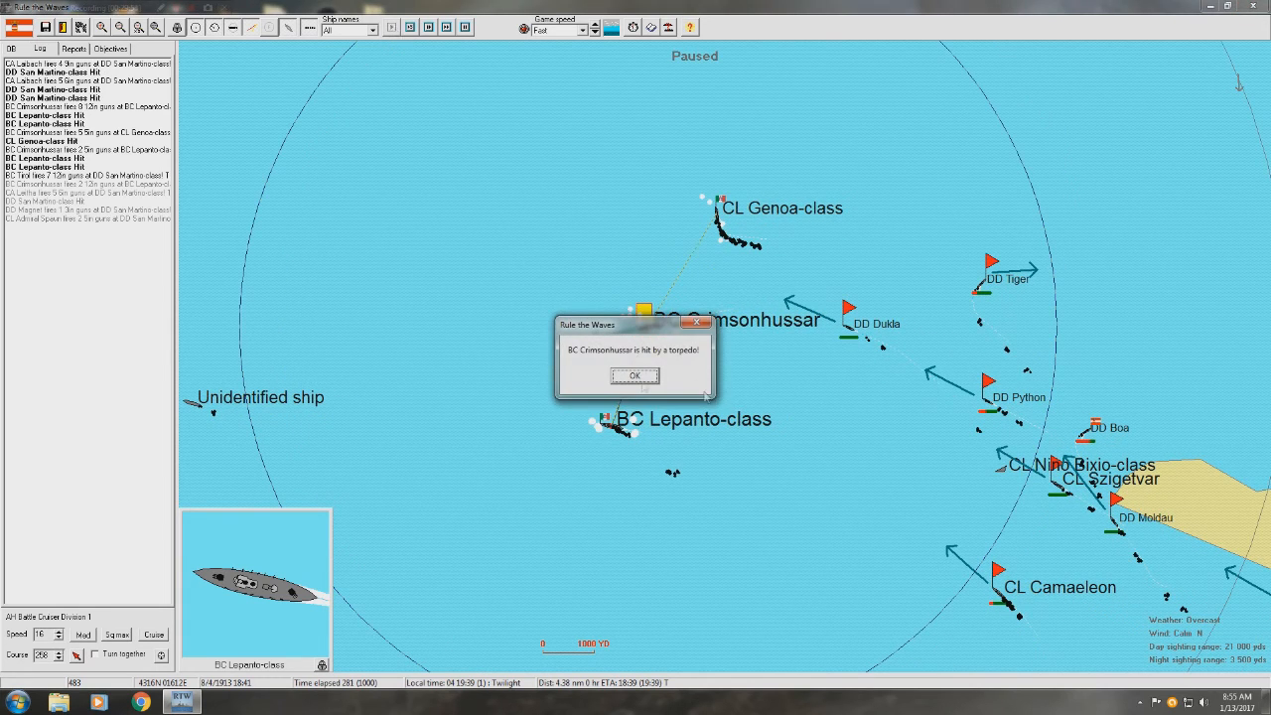
pyautogui.click(636, 374)
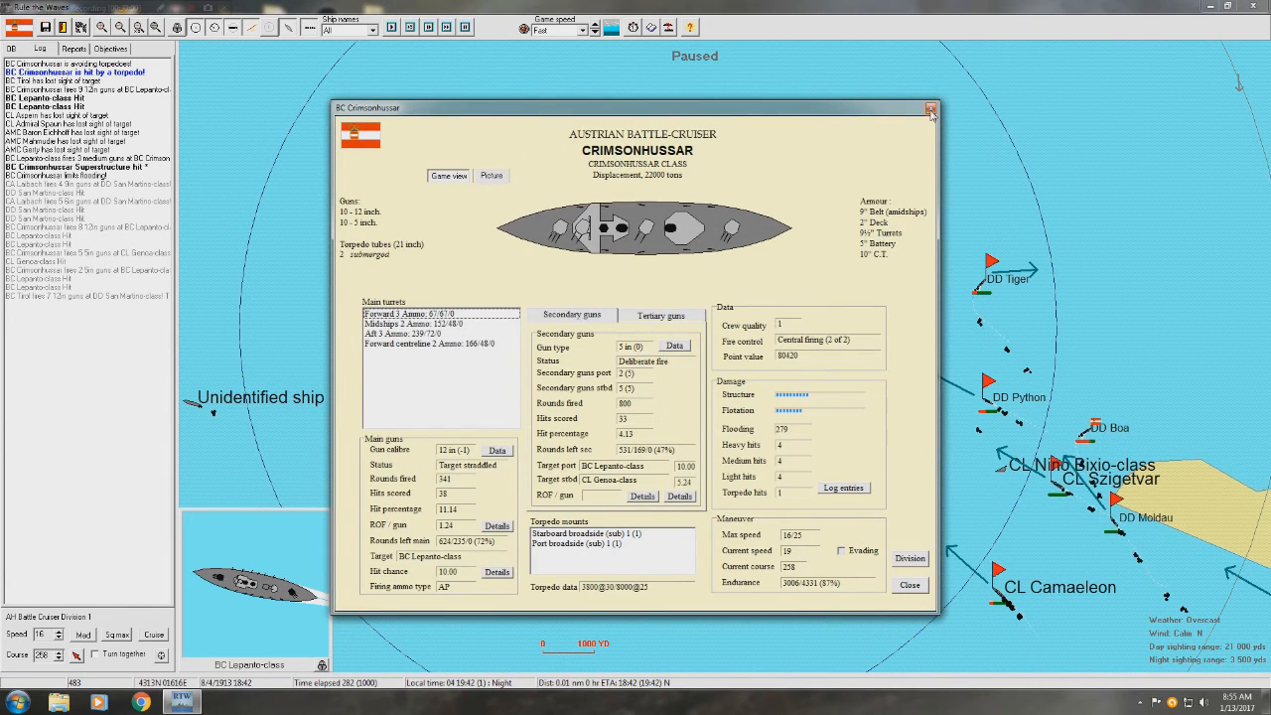
pyautogui.click(929, 109)
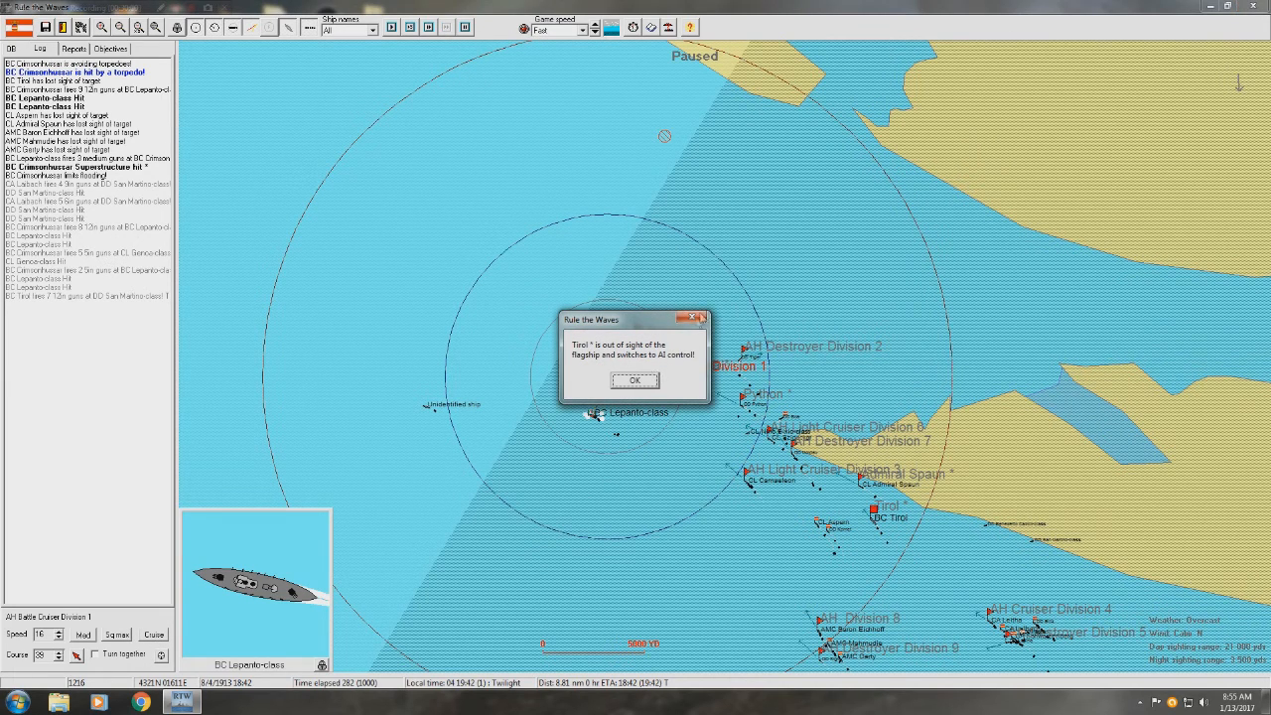
# - Acknowledge Tirol's AI switch and the enemy torpedo hit, then restart the battle clock
pyautogui.click(635, 380)
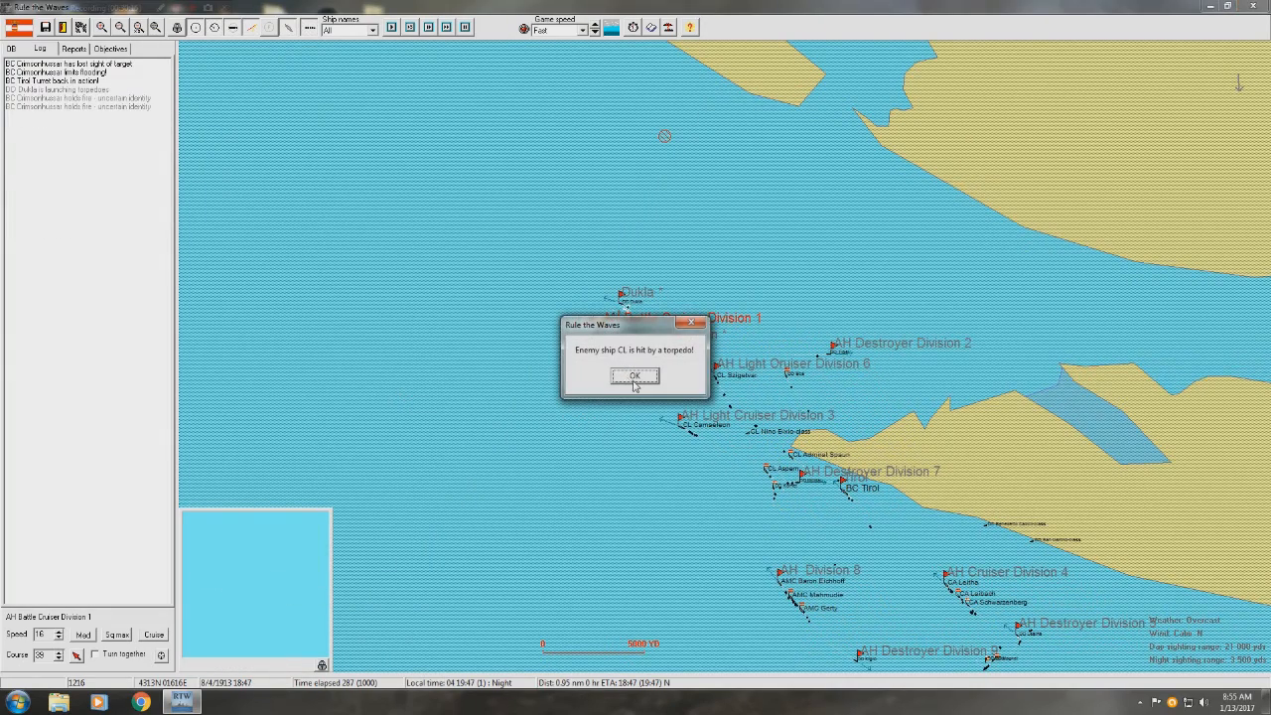
pyautogui.click(634, 376)
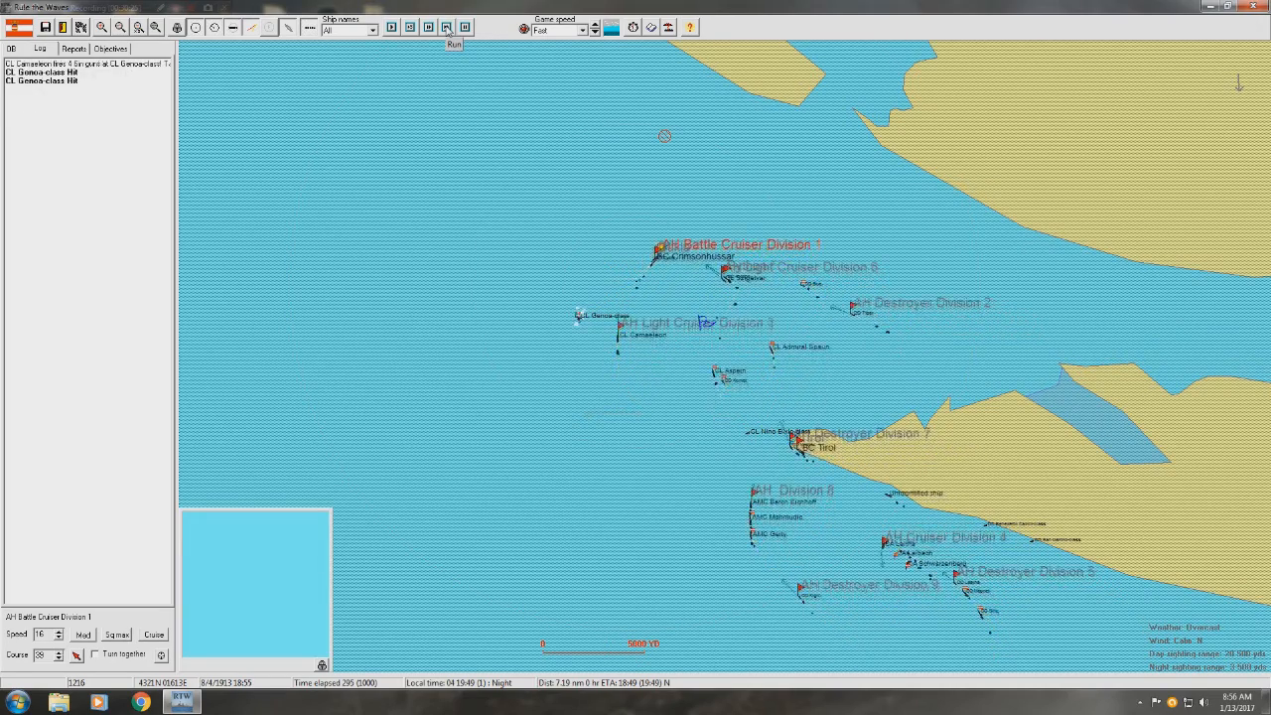
pyautogui.click(442, 27)
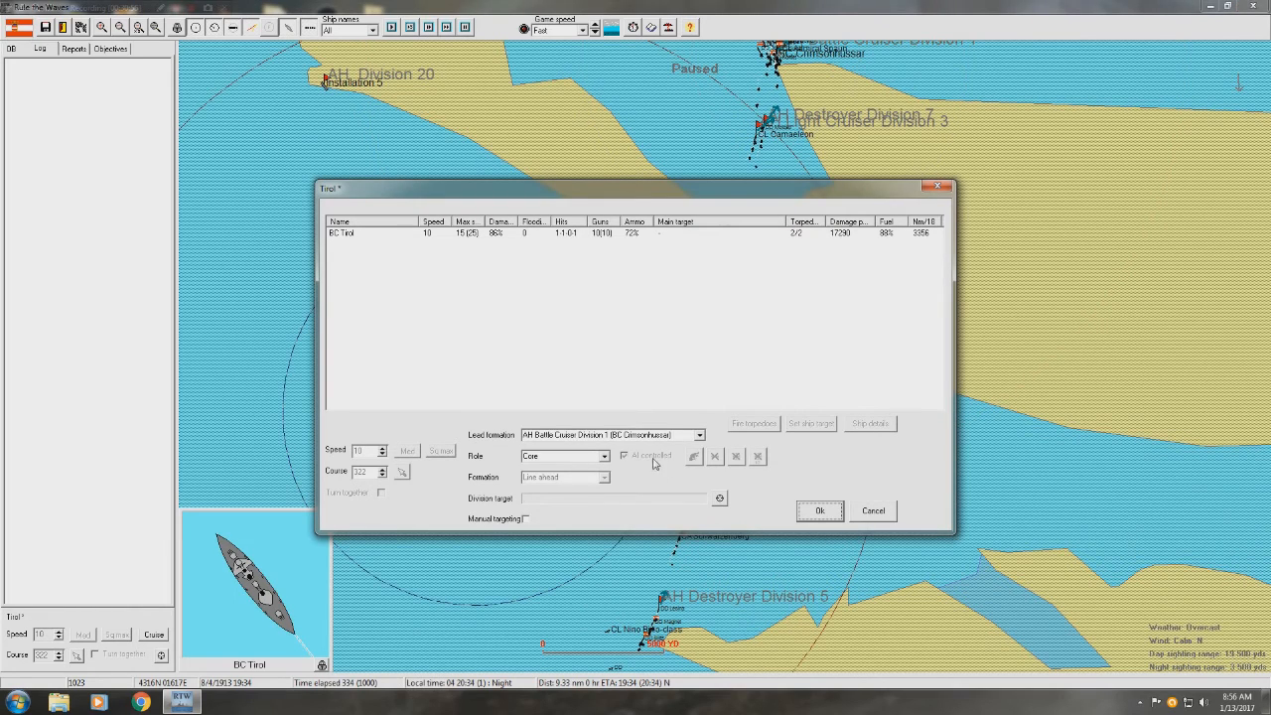
# - Set Tirol's role to Independent
pyautogui.click(596, 456)
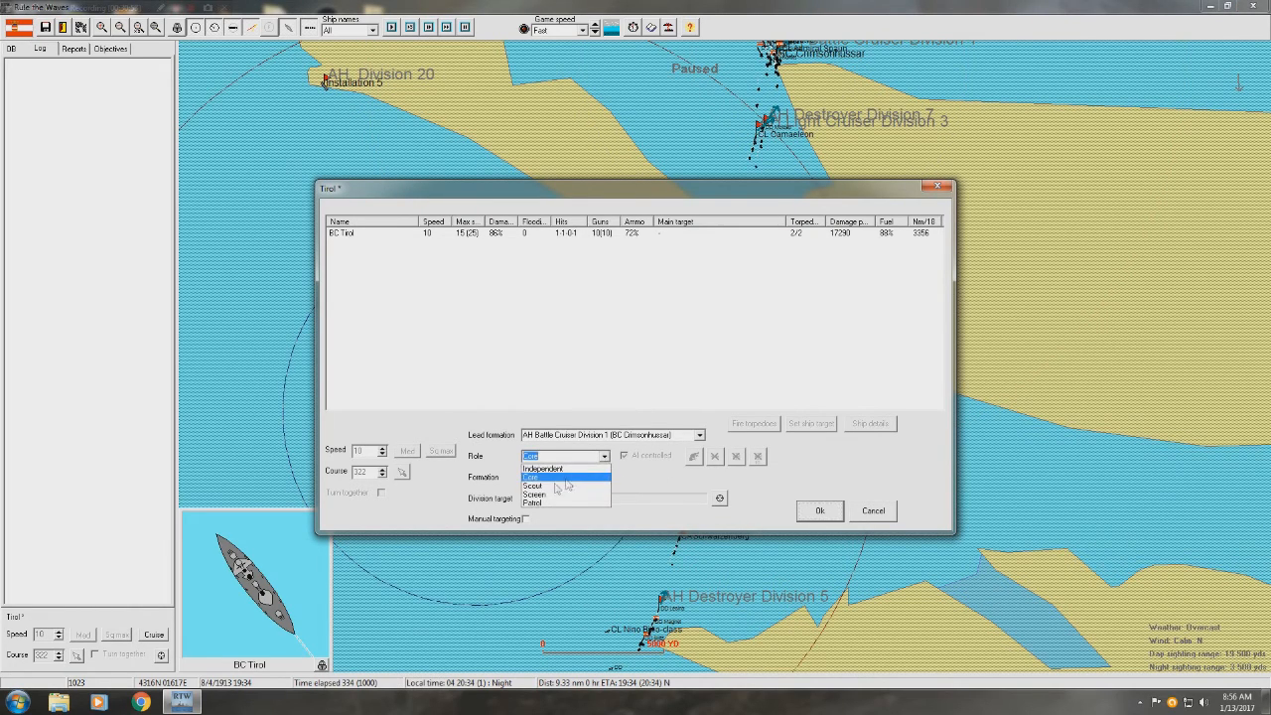
pyautogui.click(550, 494)
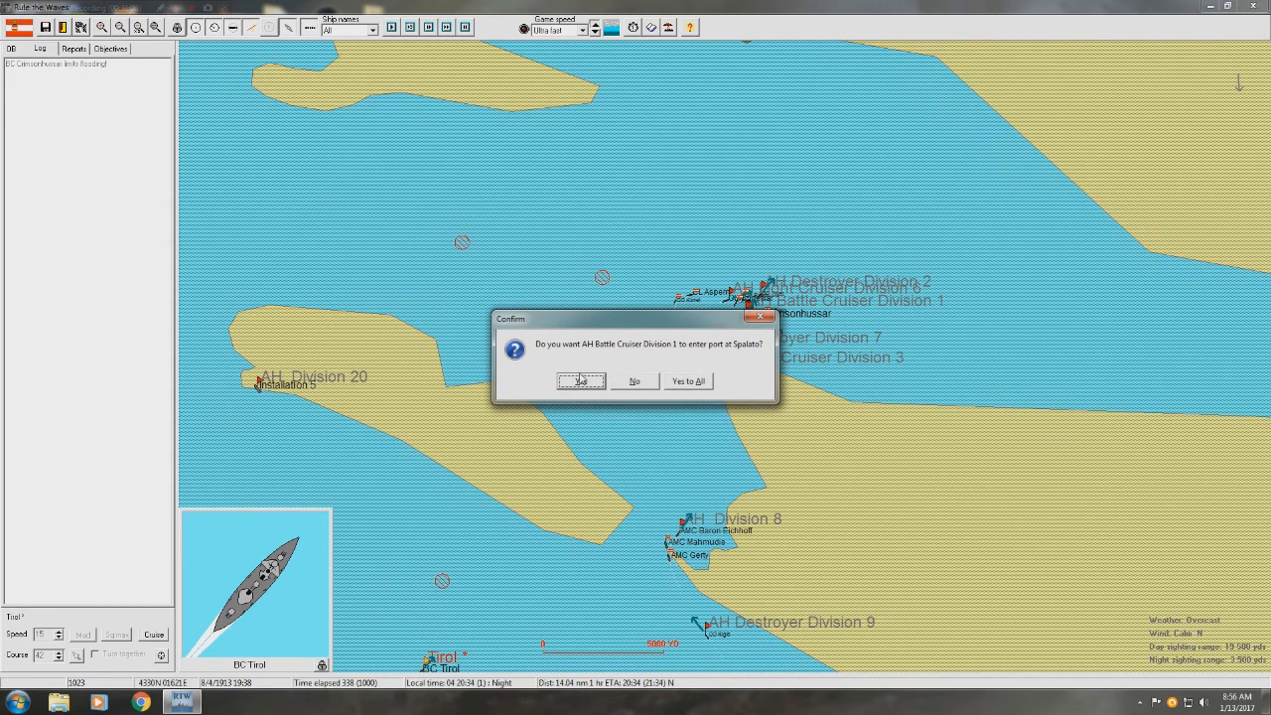
# - Accept Battle Cruiser Division 1 entering Spalato and dismiss the Aspern aground notice
pyautogui.click(581, 381)
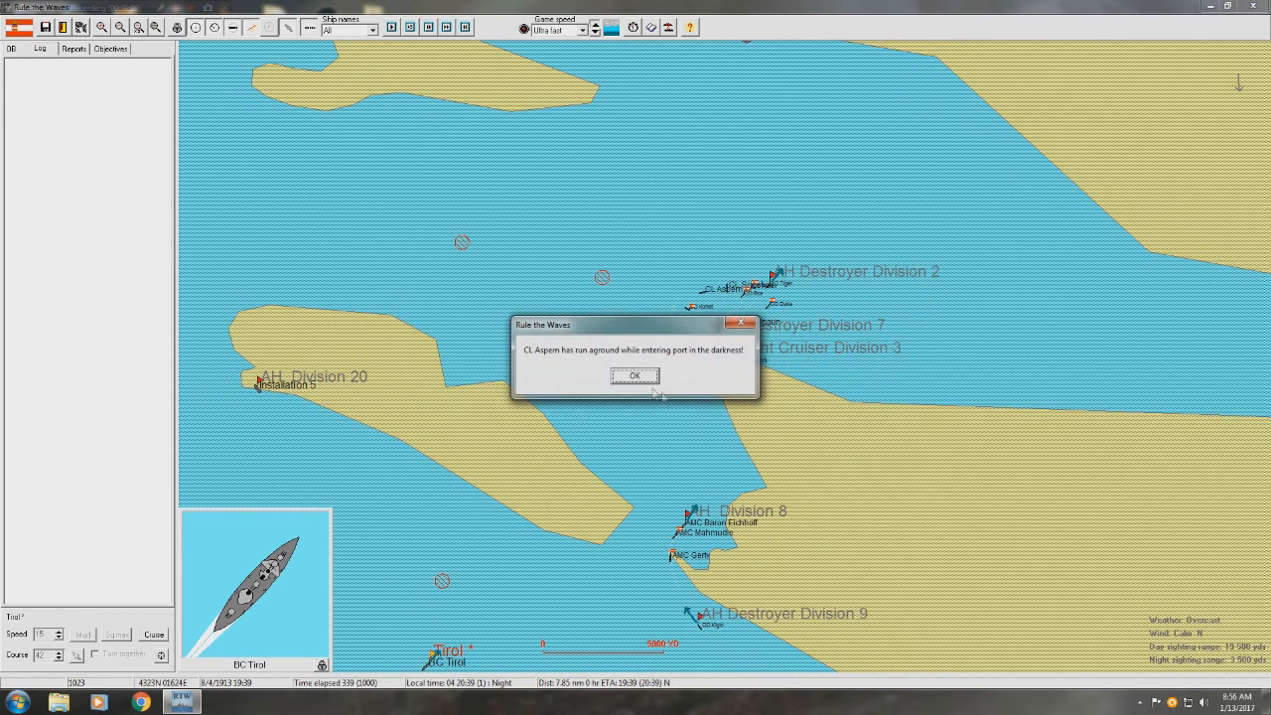
pyautogui.click(634, 376)
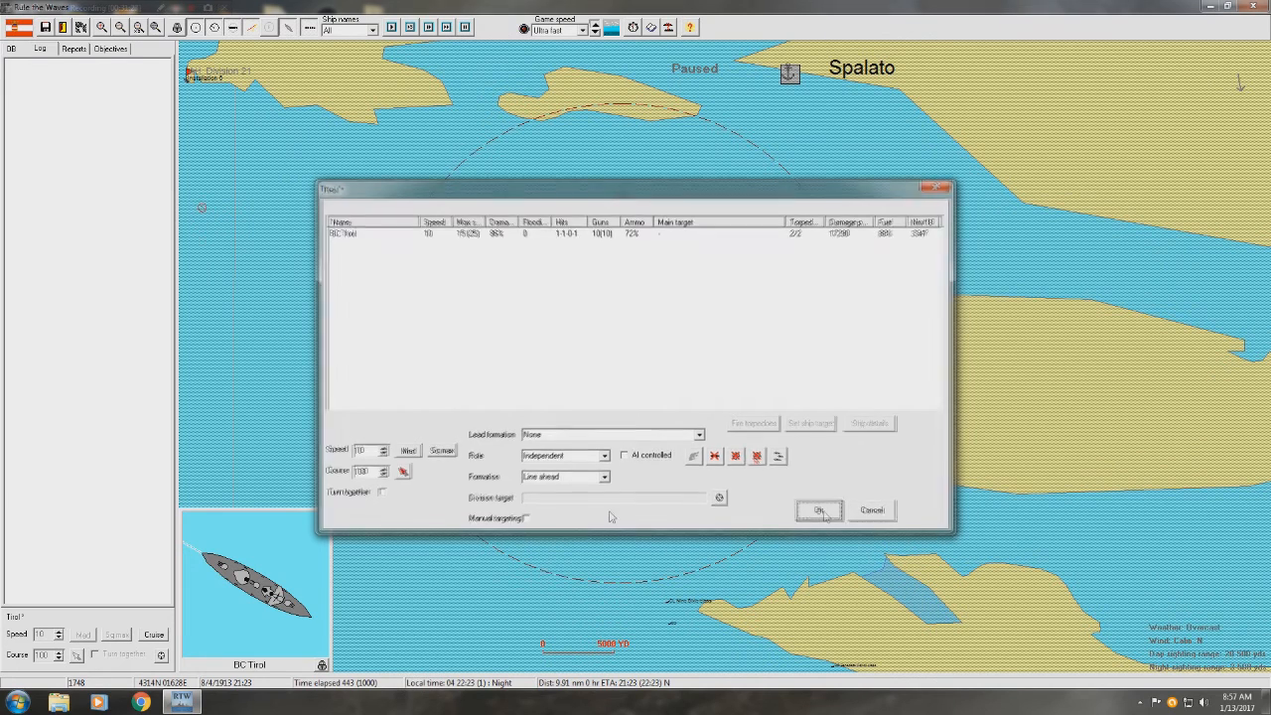
# - Confirm Tirol's orders and acknowledge the scenario-over message showing the major victory
pyautogui.click(816, 509)
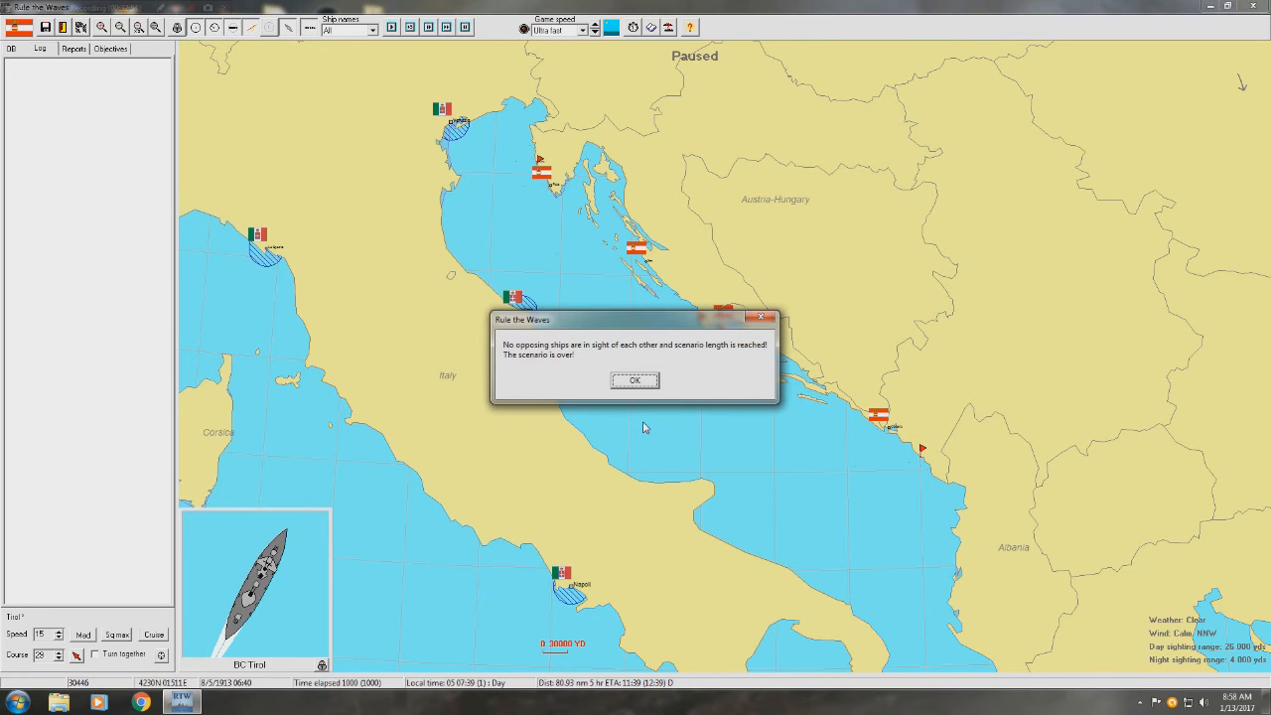
pyautogui.click(637, 380)
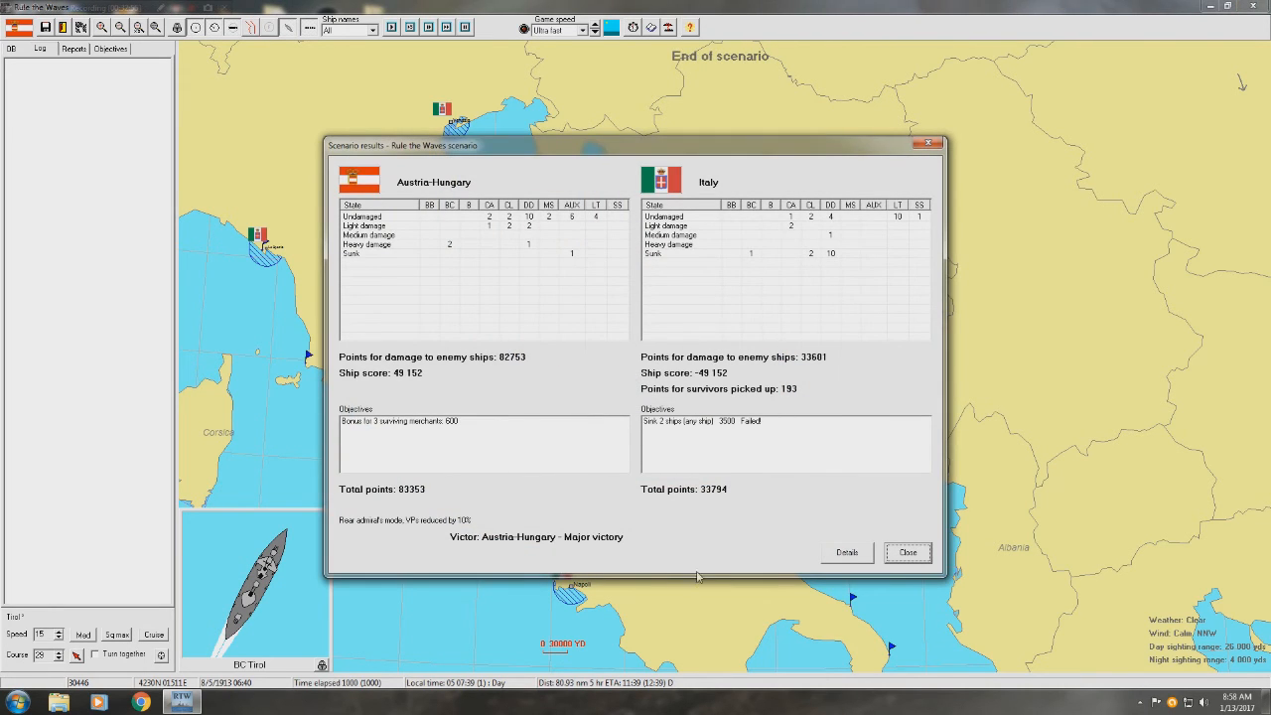
pyautogui.moveTo(699, 560)
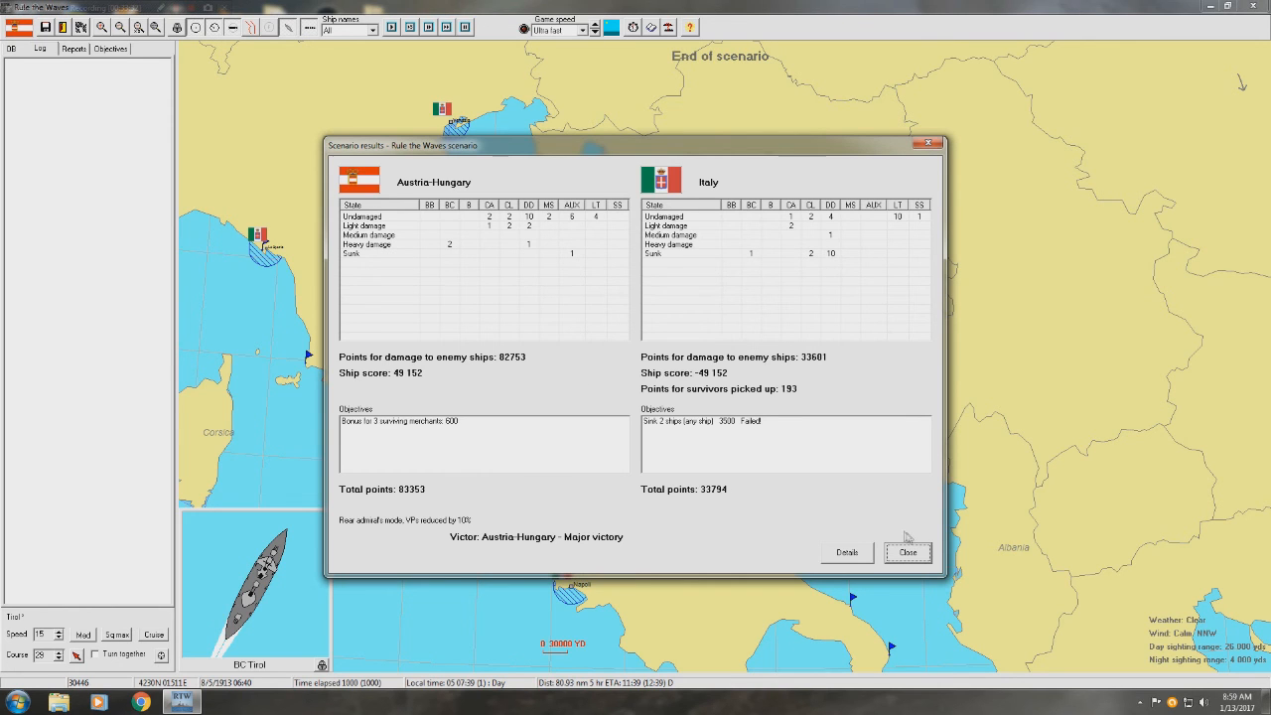
# - Close the scenario results showing Austria-Hungary 83,353 points to Italy's 33,794
pyautogui.click(910, 552)
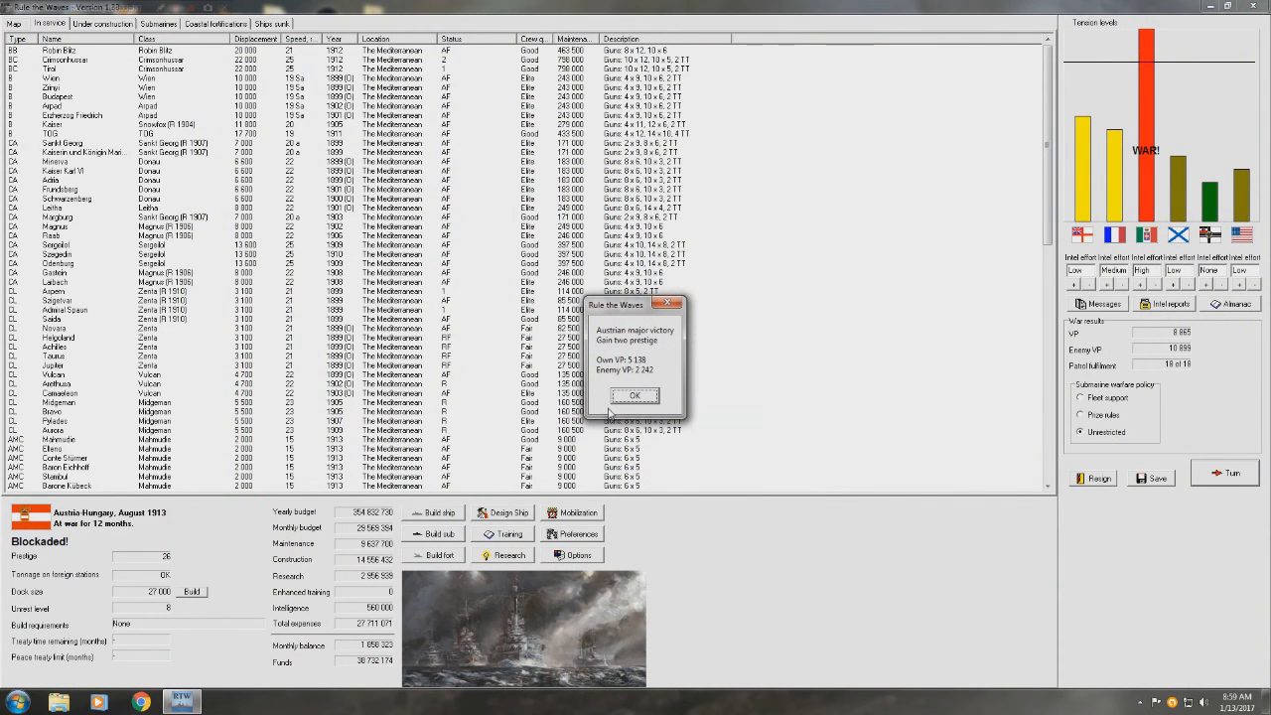
pyautogui.moveTo(634, 416)
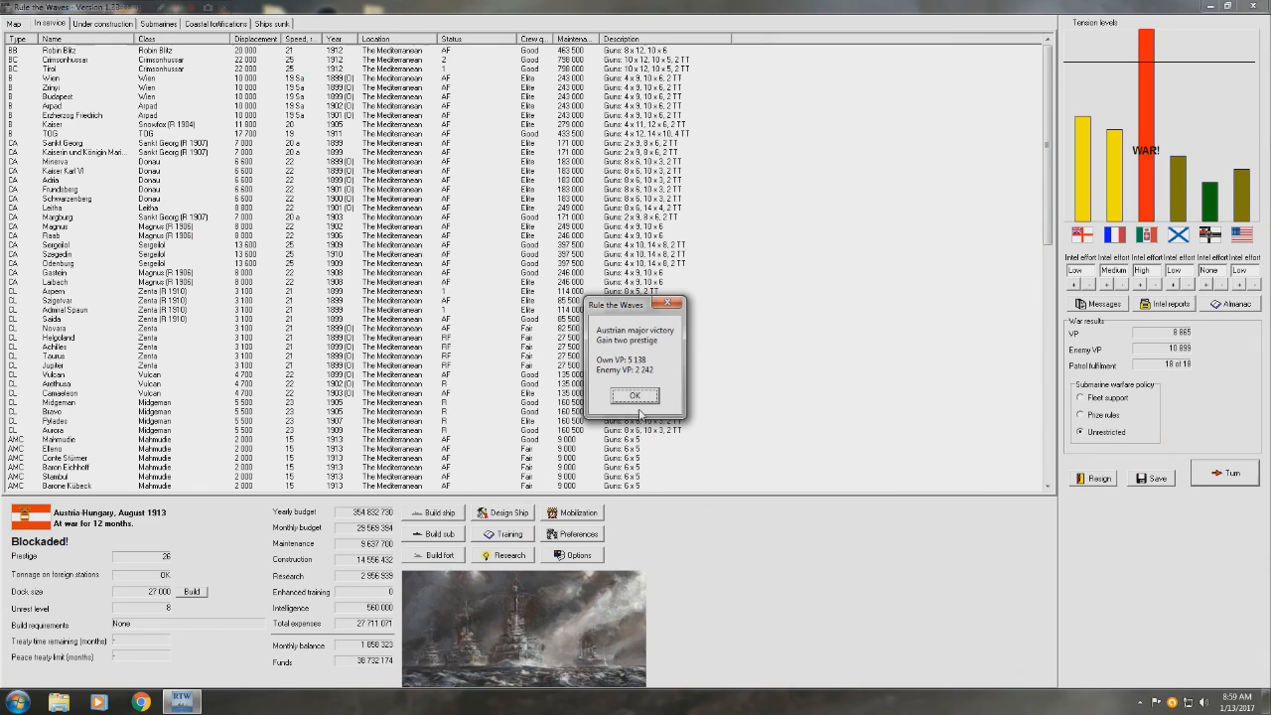
pyautogui.moveTo(660, 371)
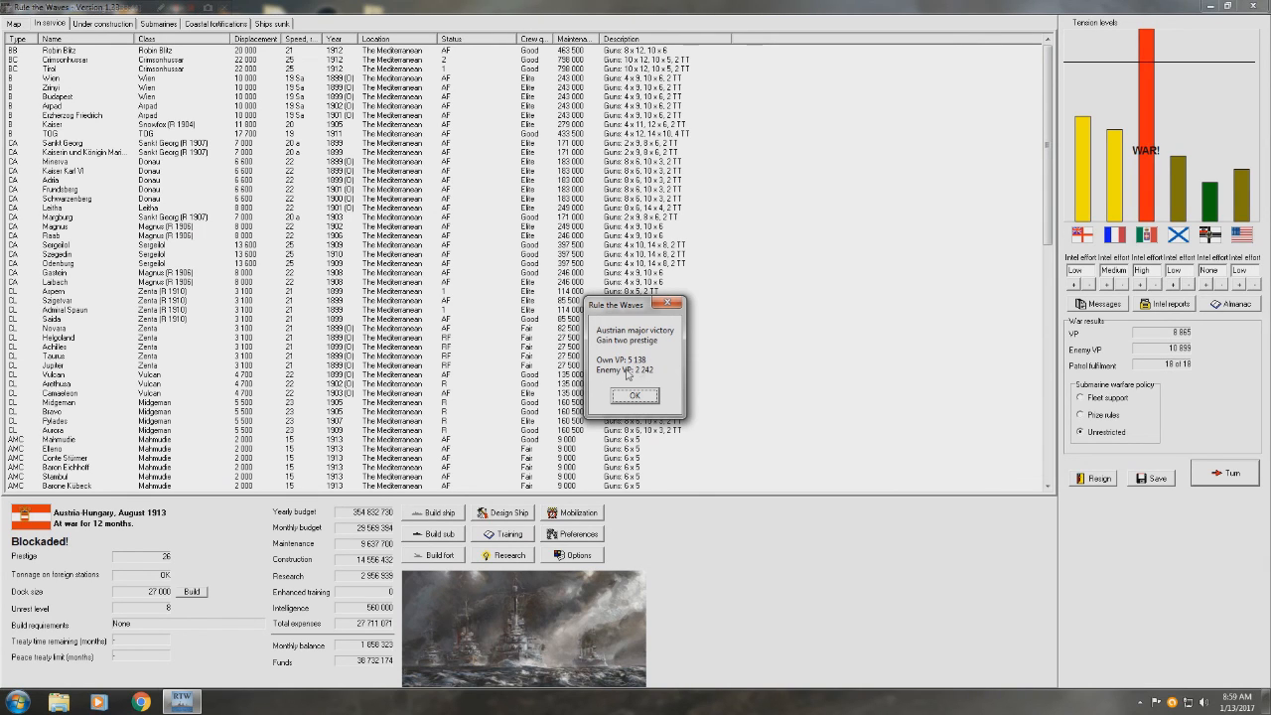
# - Acknowledge the major victory, mark the battle memorable, and dismiss the turn messages
pyautogui.click(634, 395)
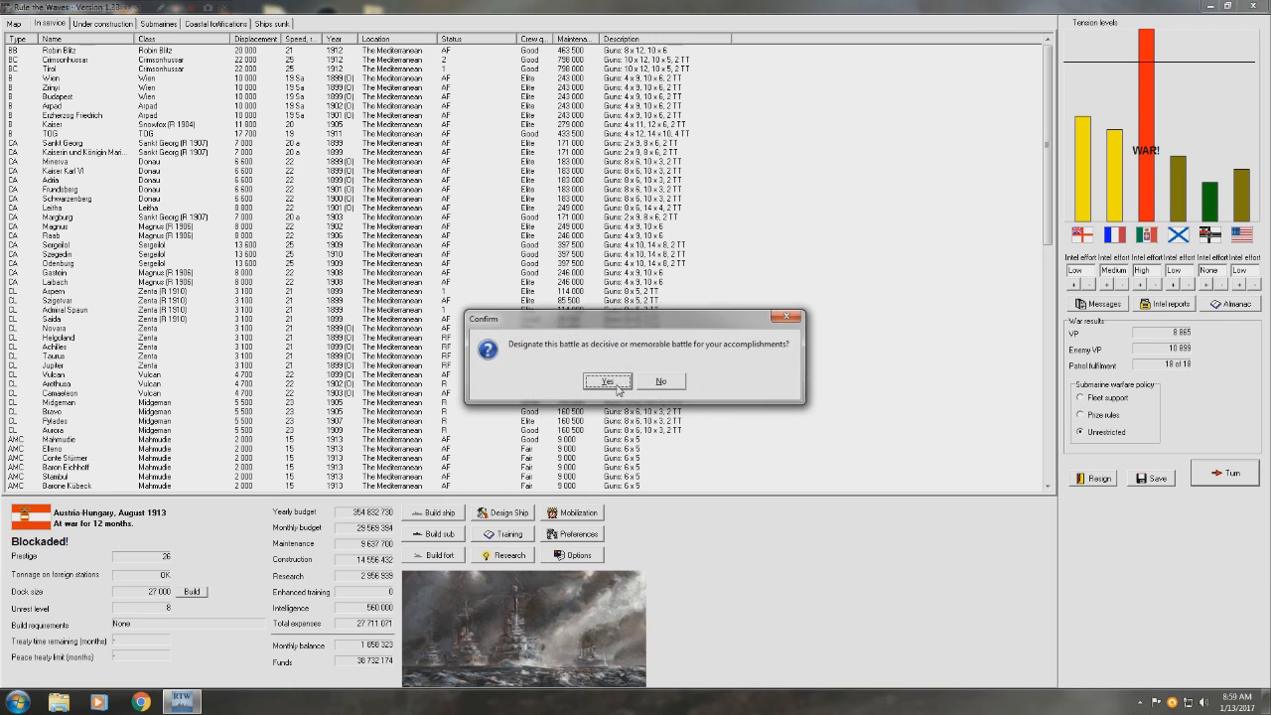
pyautogui.click(604, 381)
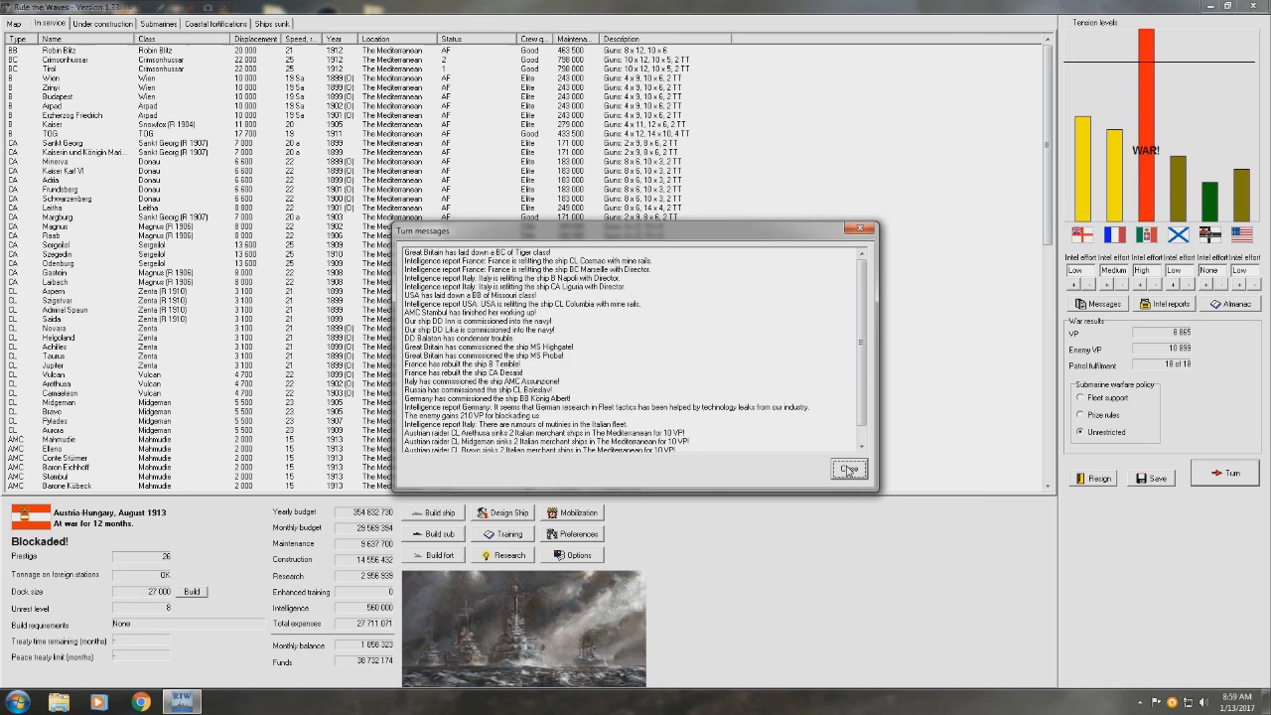
pyautogui.click(849, 469)
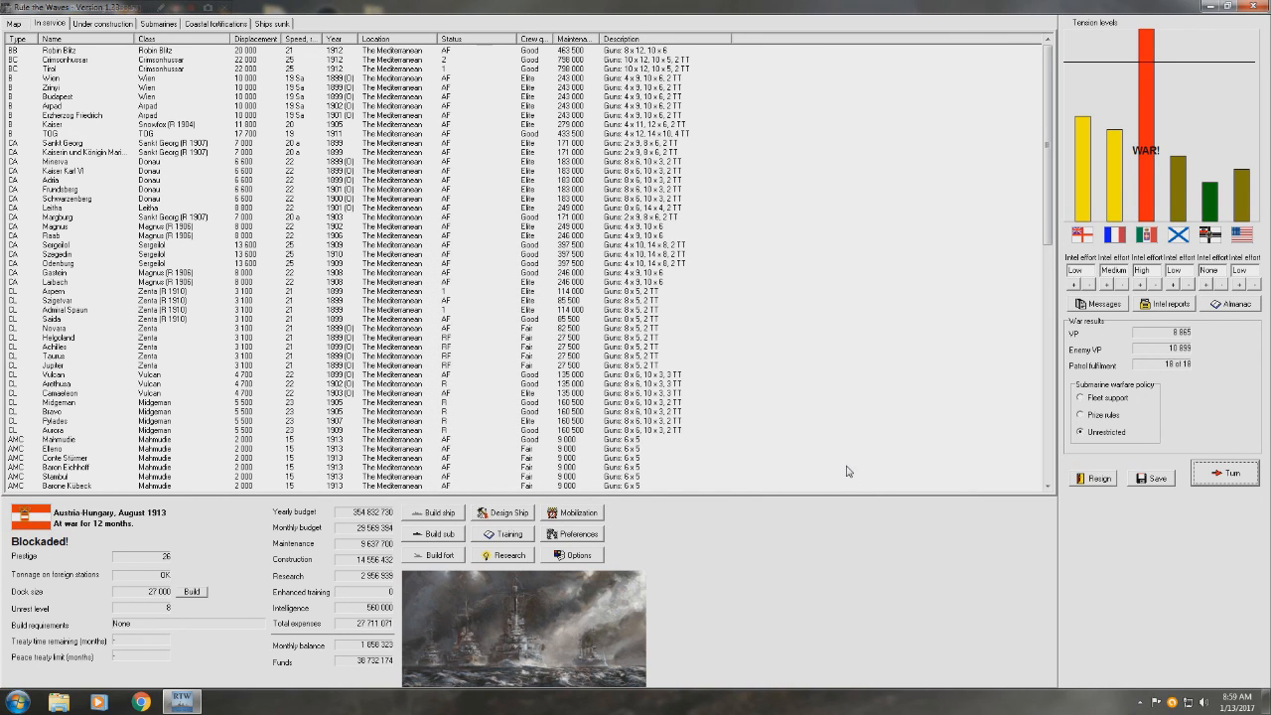
pyautogui.moveTo(838, 422)
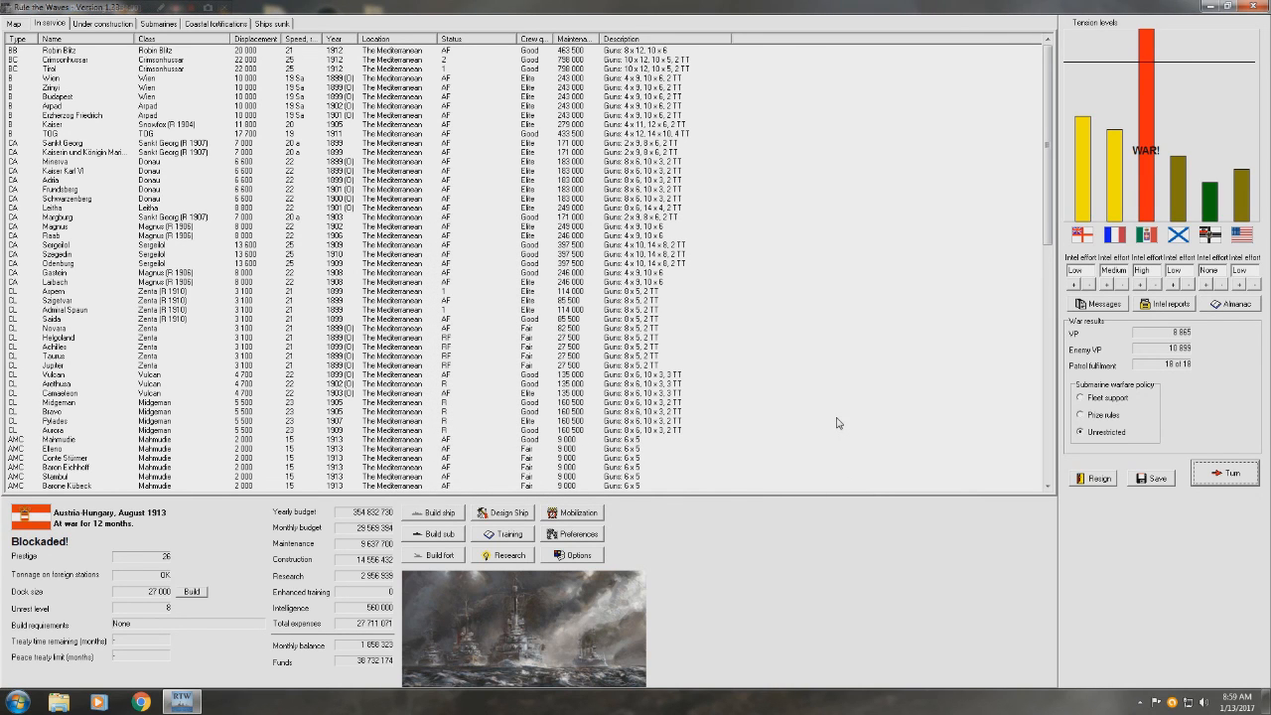